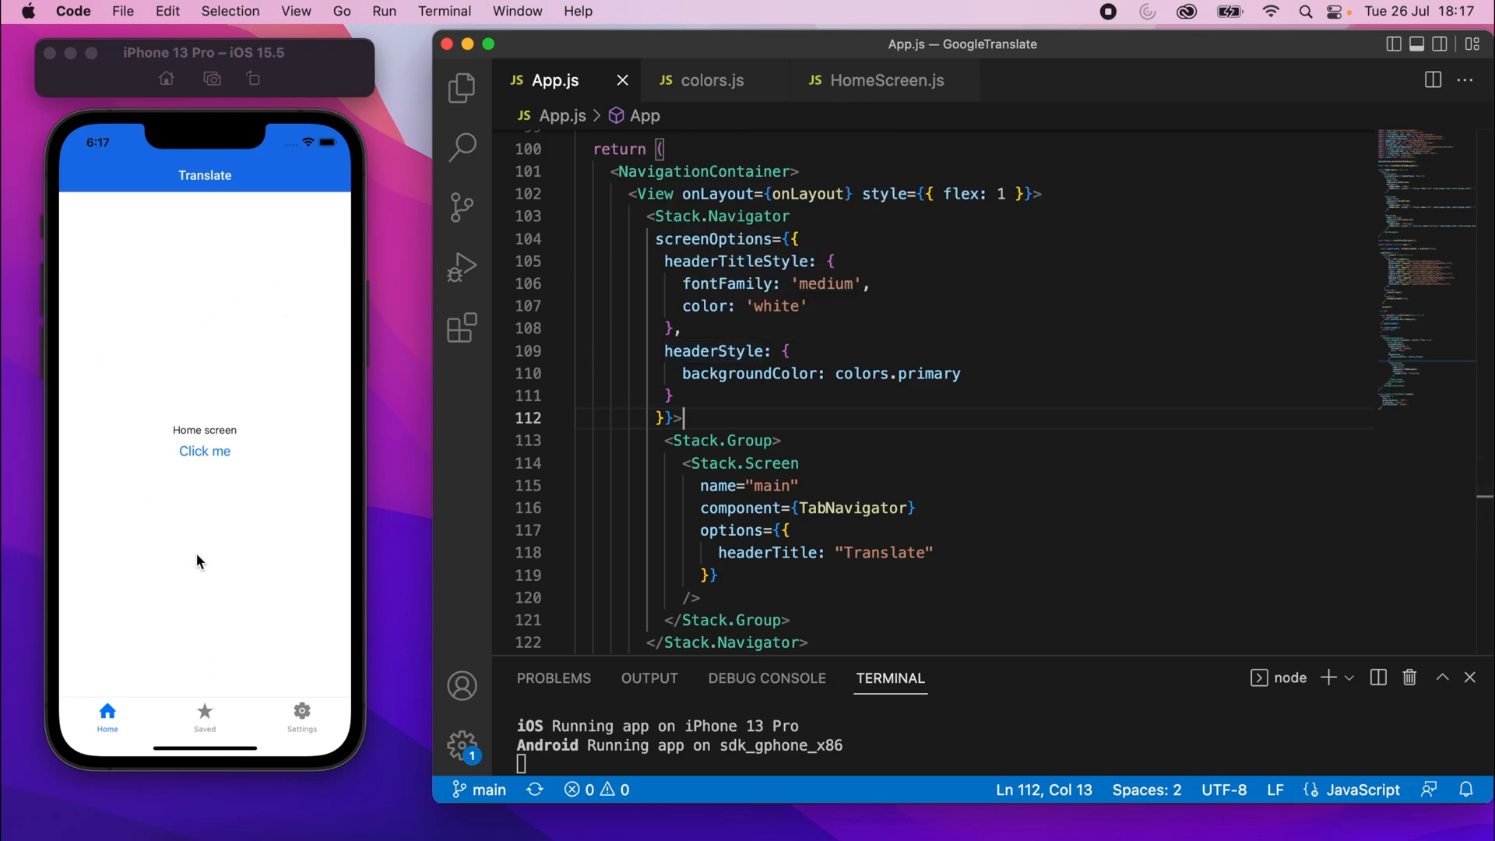
mouse_move(682, 246)
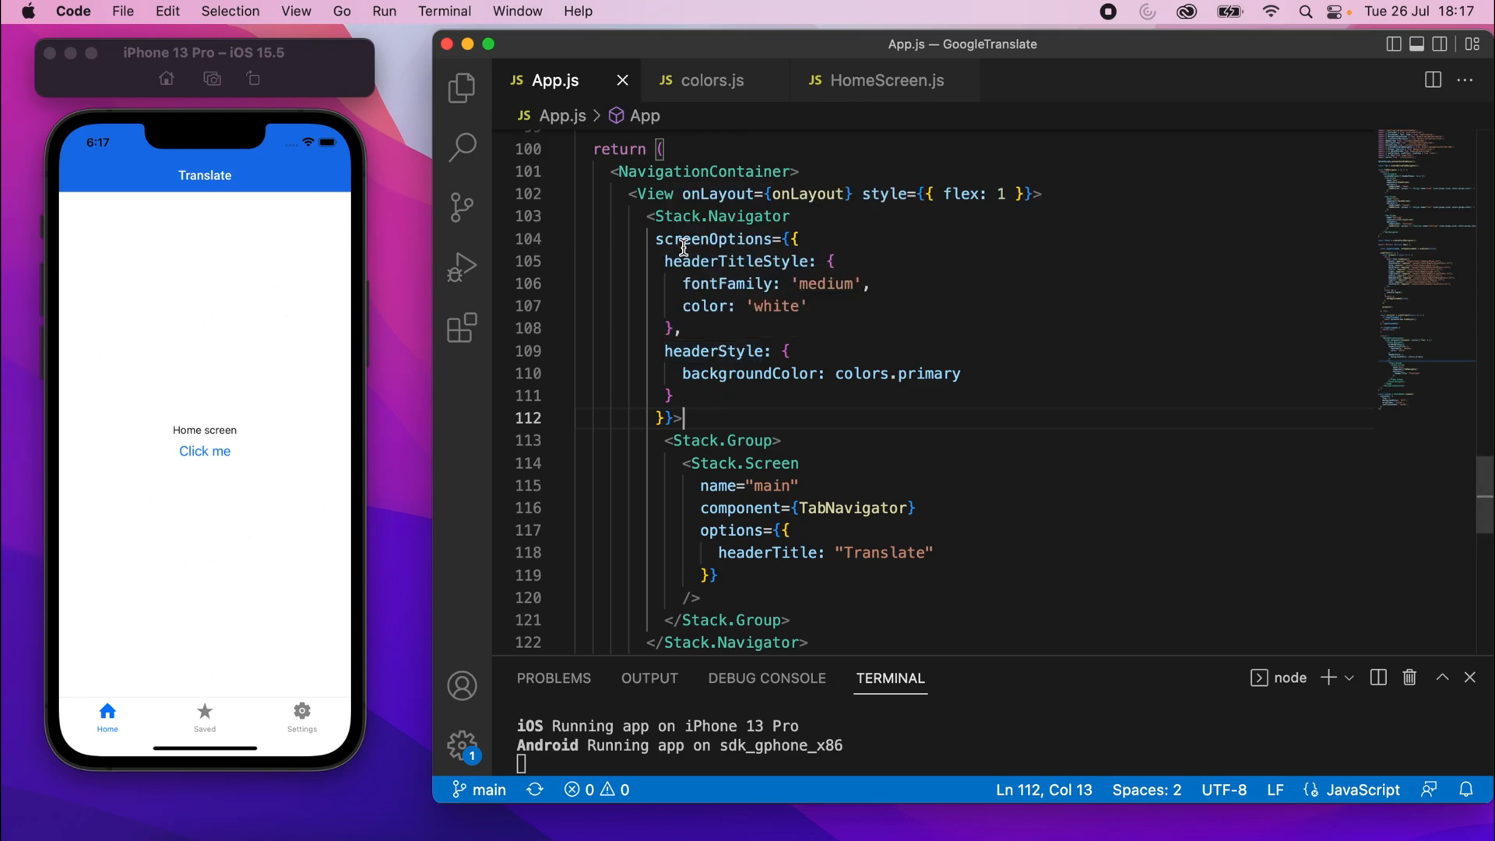
Strip HomeScreen.js down to a flex 1 white container, removing the Home screen text and Click me button
left_click(886, 79)
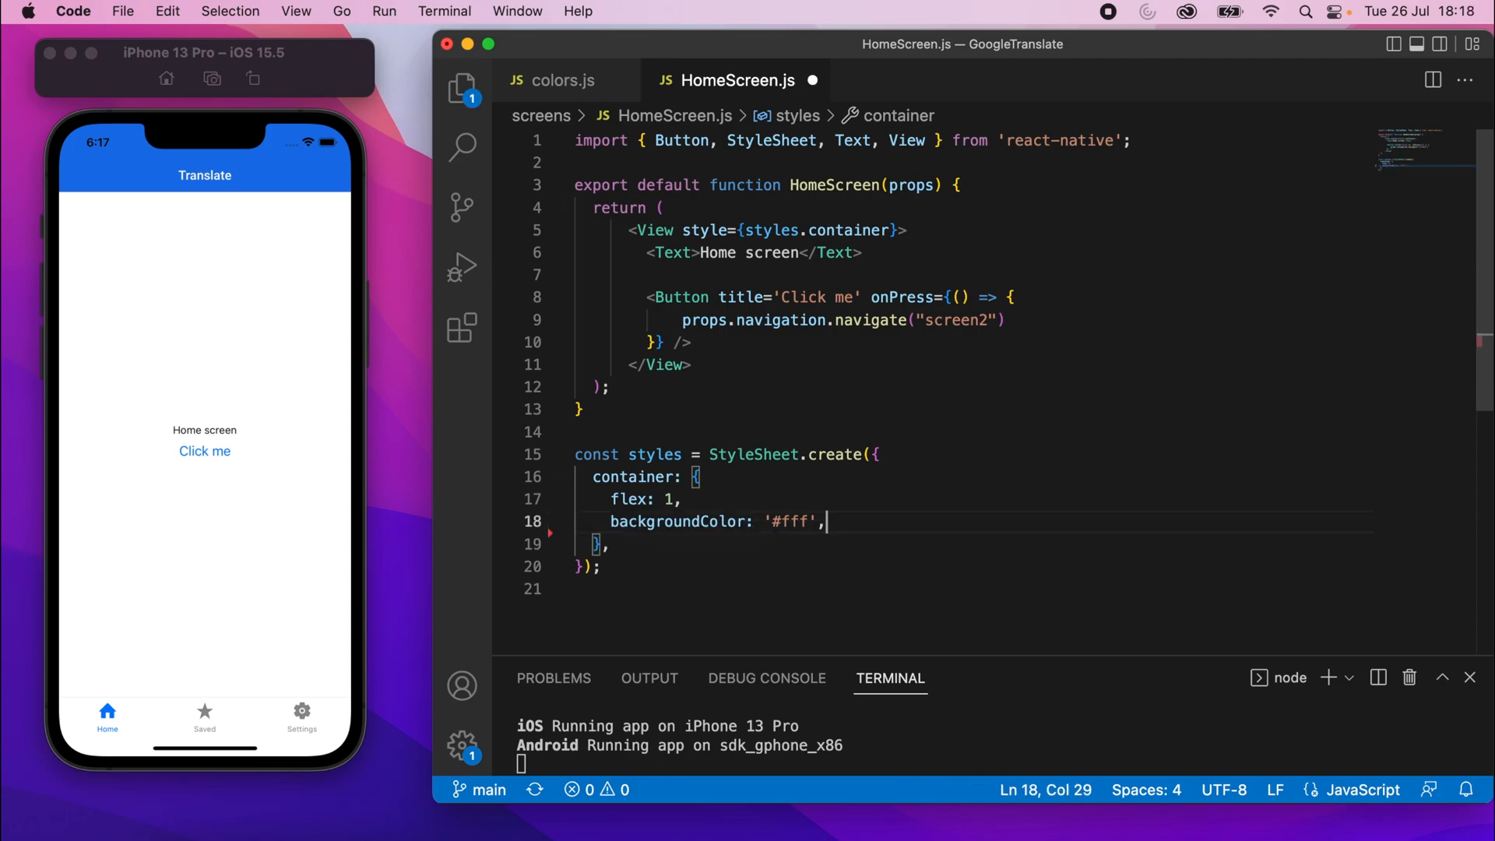
mouse_move(579, 489)
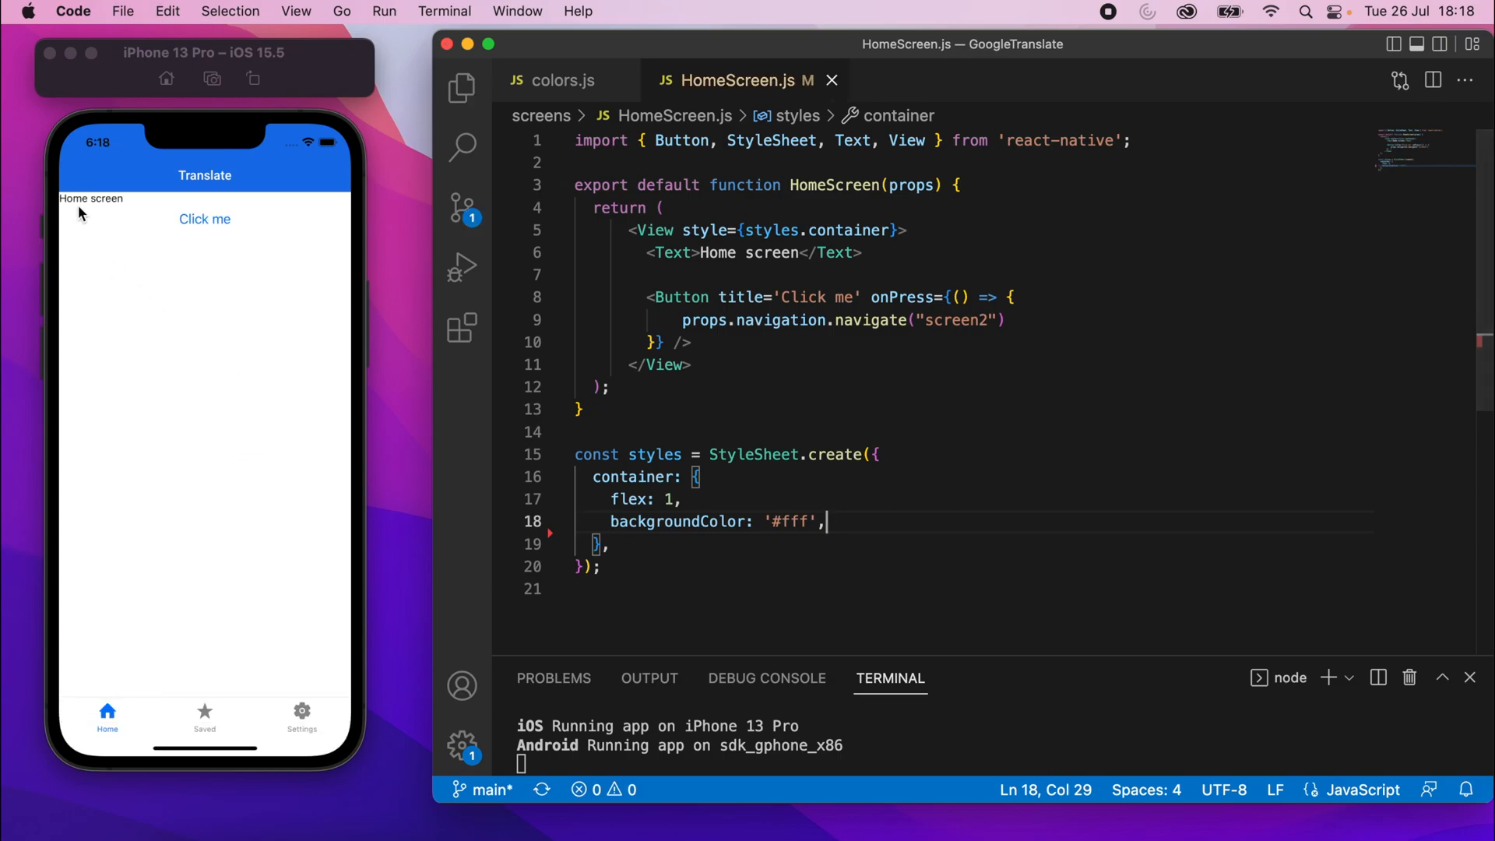
mouse_move(337, 466)
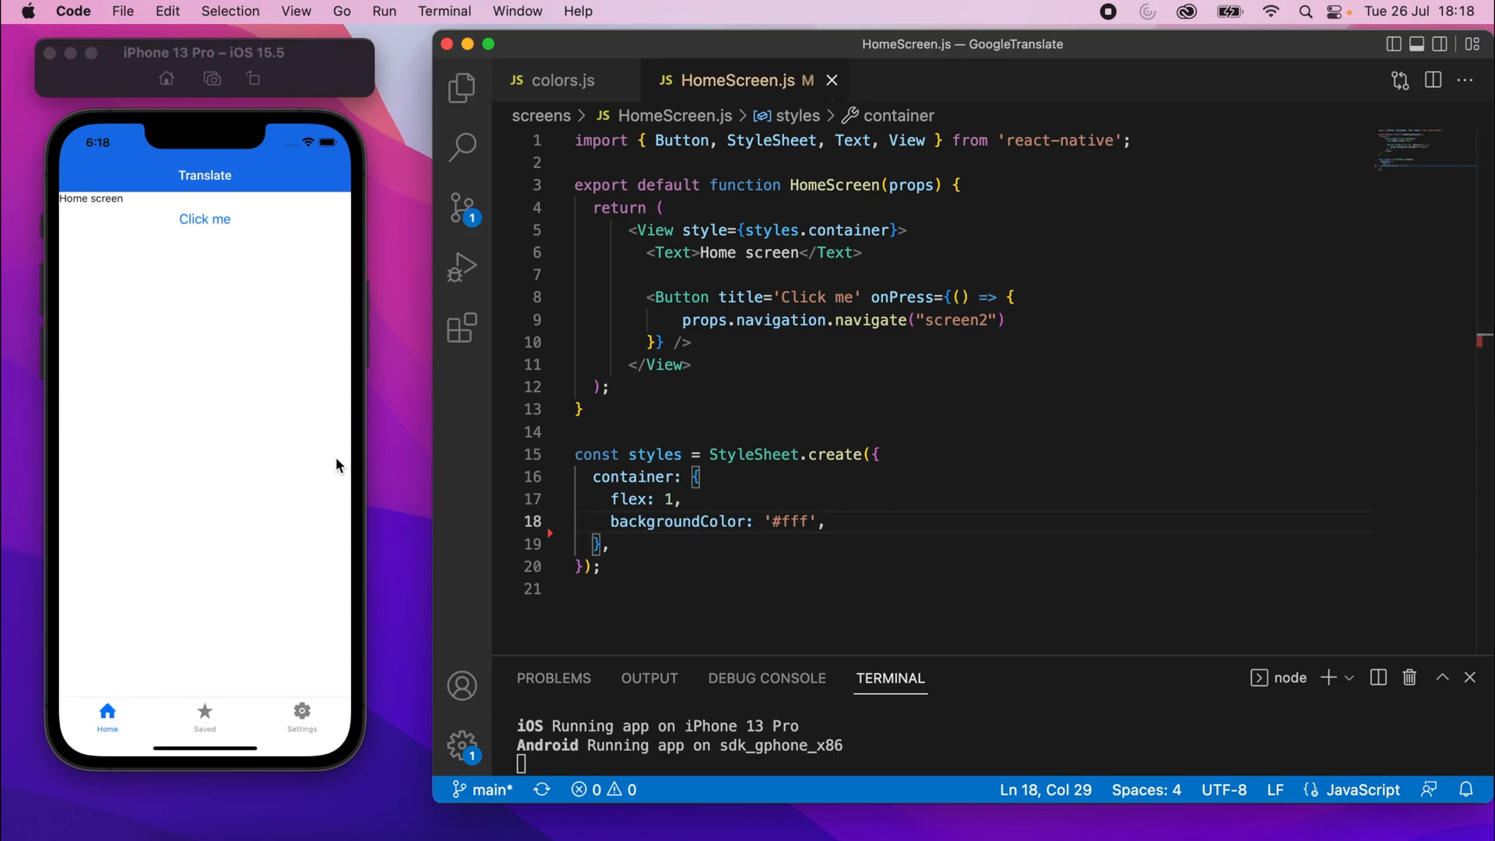
mouse_move(372, 235)
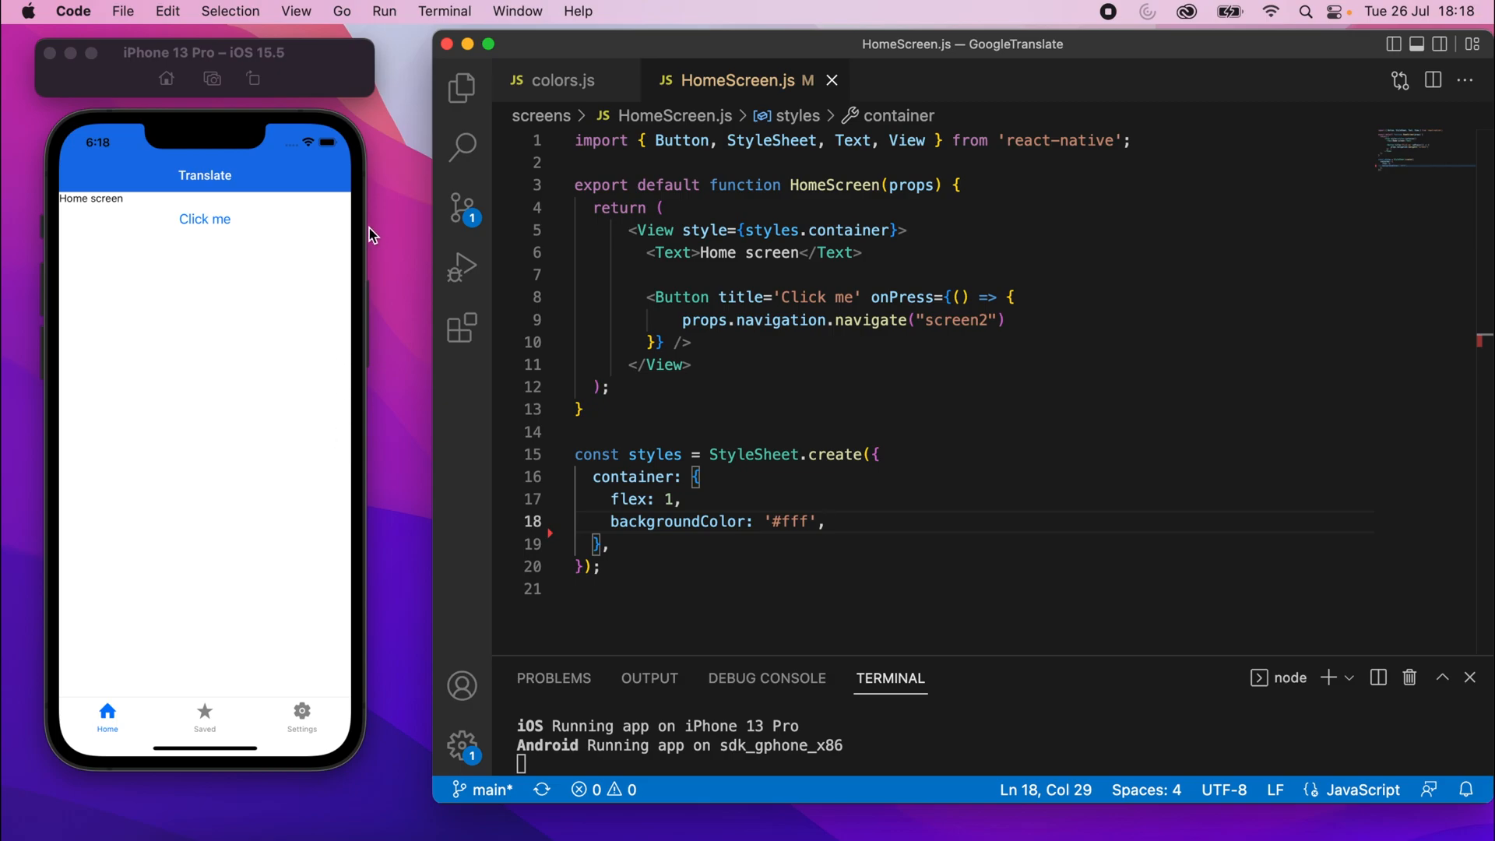
mouse_move(675, 253)
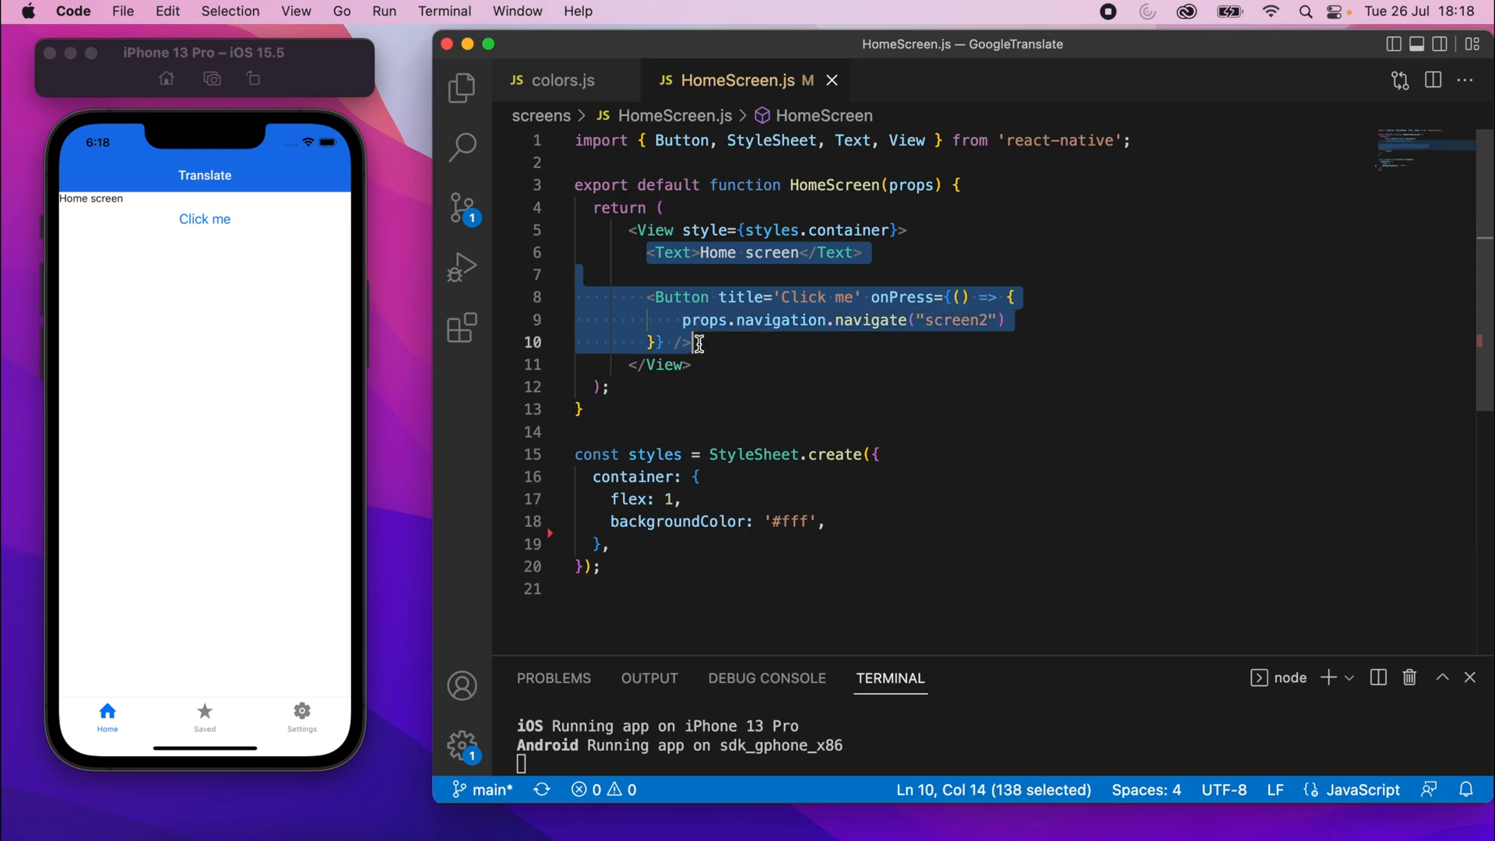
key("Delete")
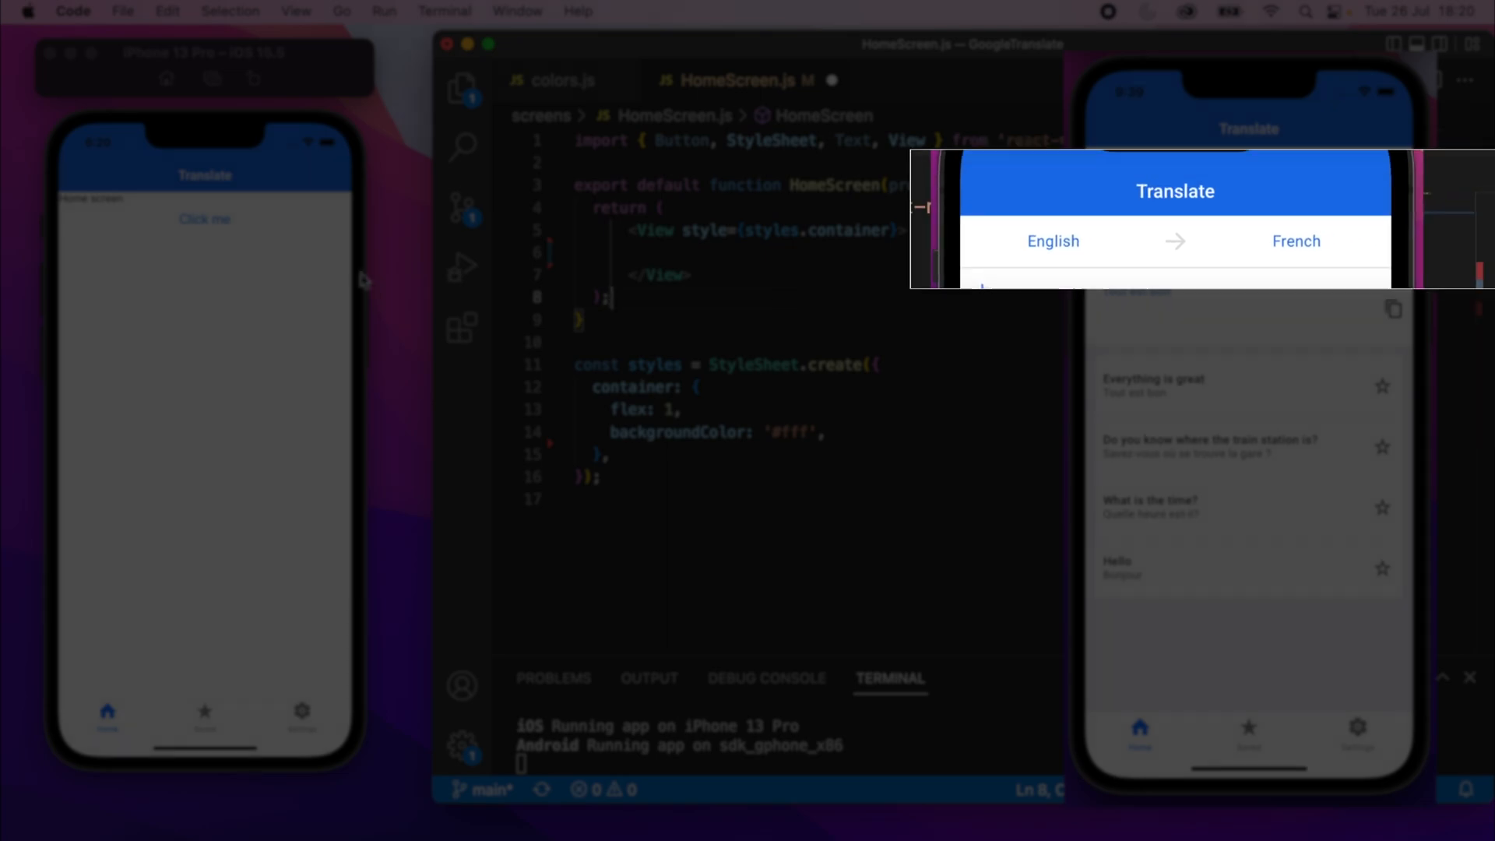
Nest an empty inner View inside the container View
left_click(770, 249)
type("<View>")
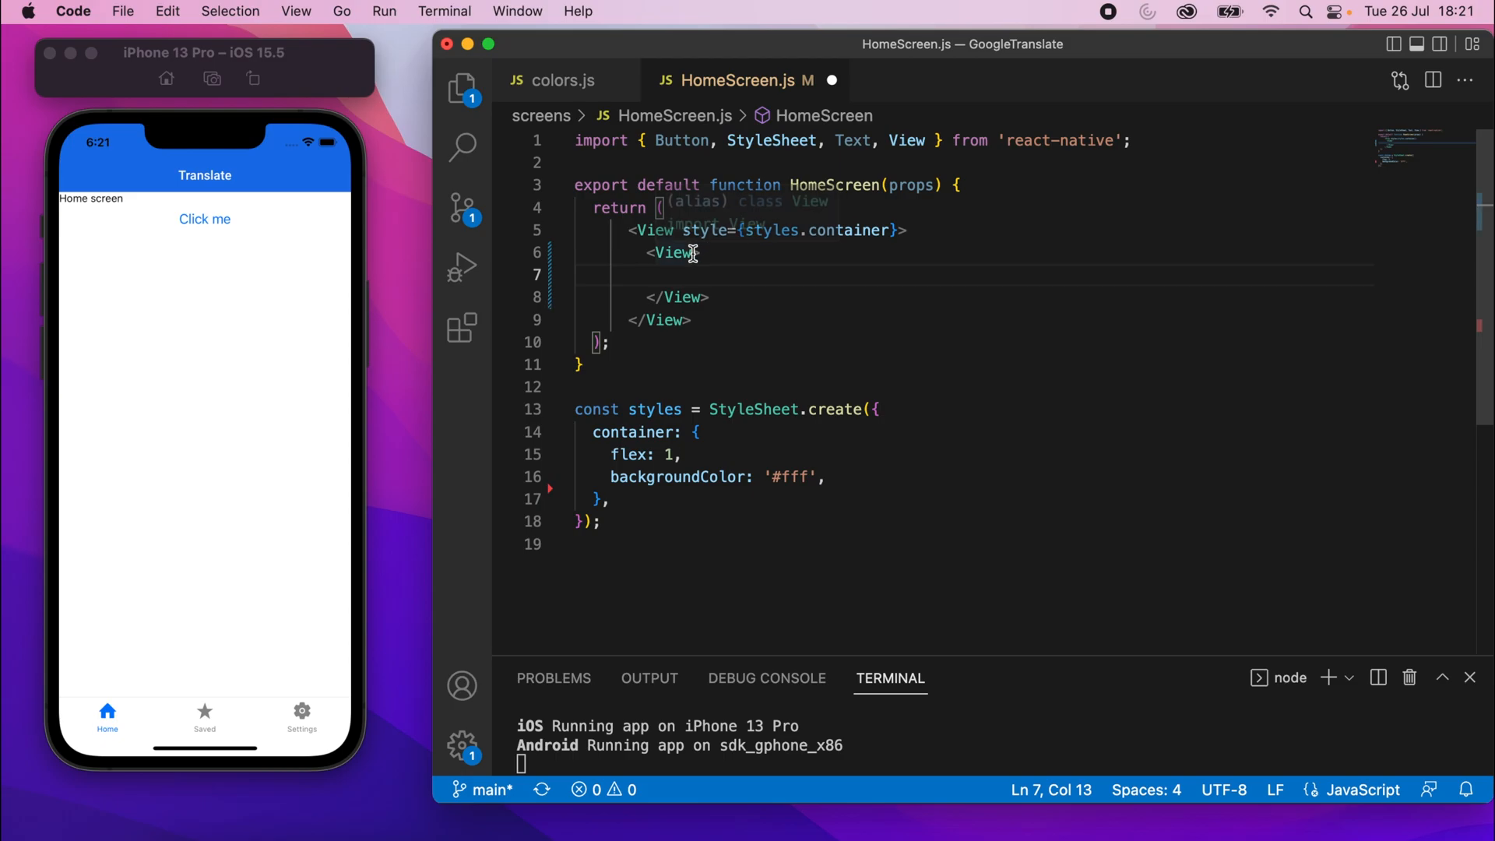
Give the inner View style={styles.languageContainer} and add an empty languageContainer entry to the StyleSheet
type("style=")
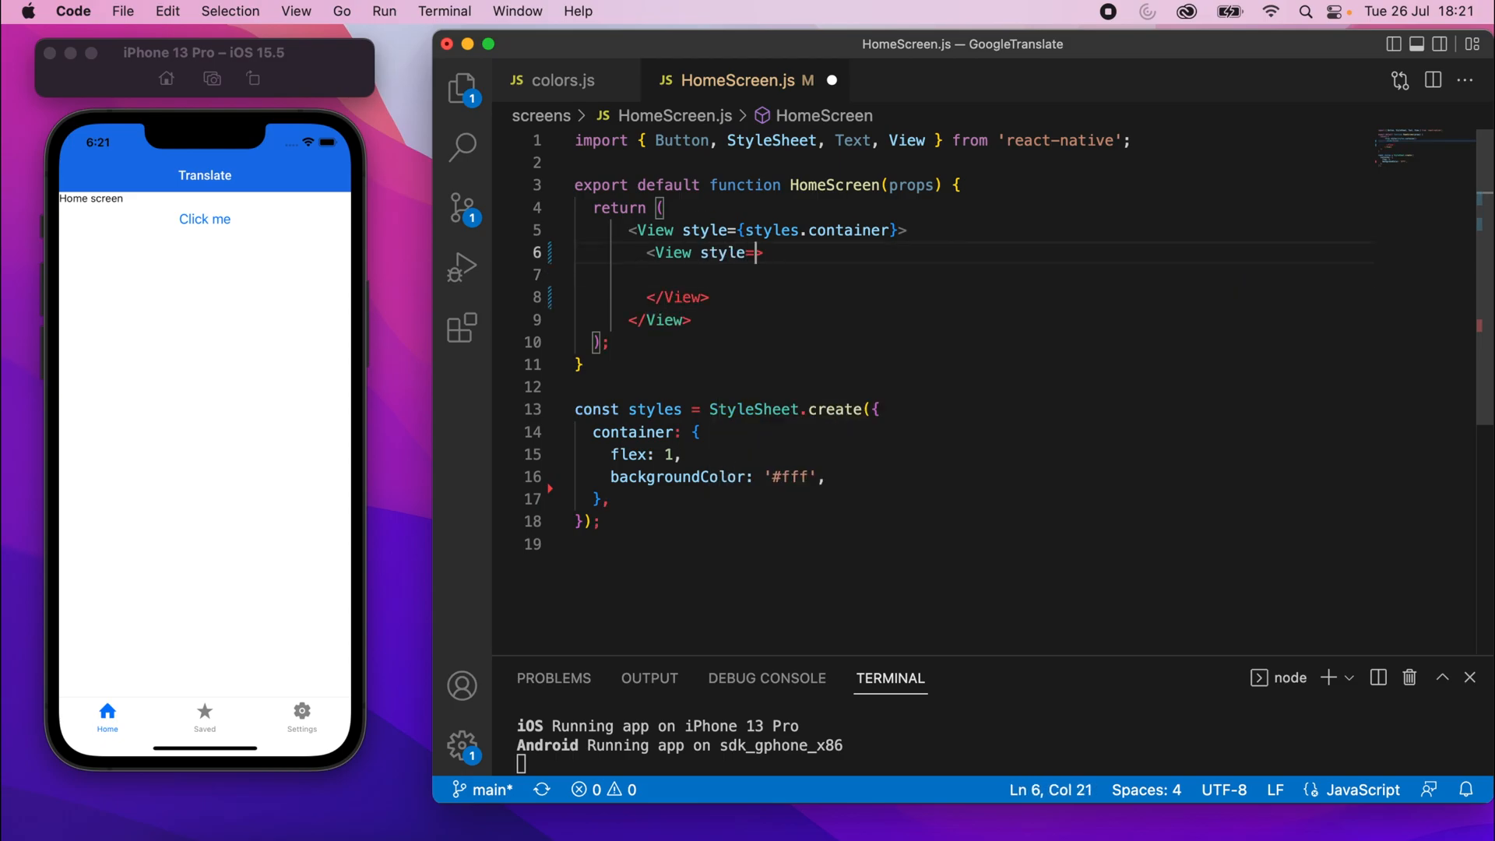
type("{styles.")
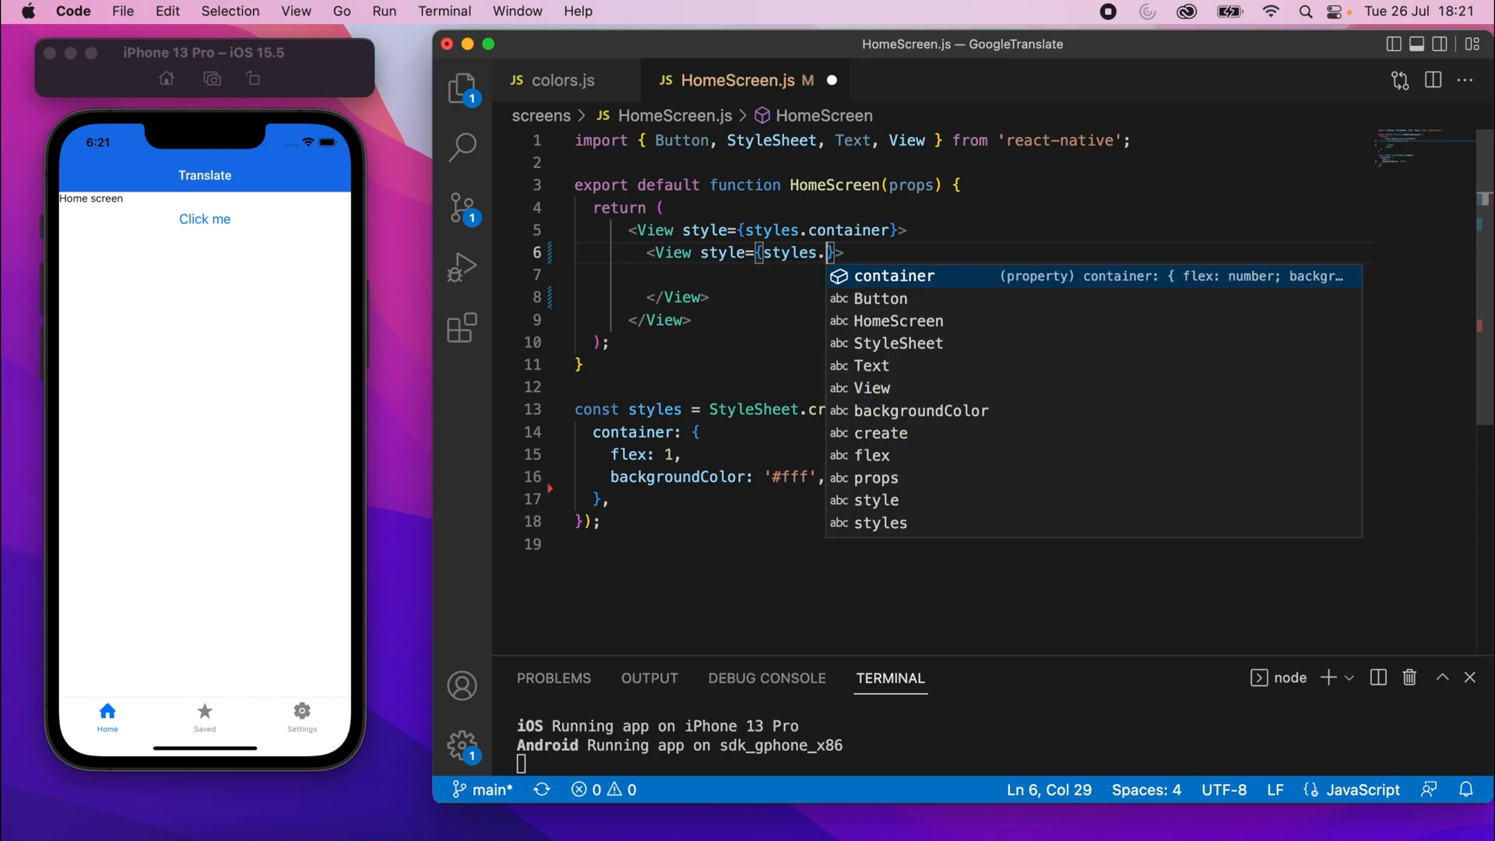
type("languageontainer")
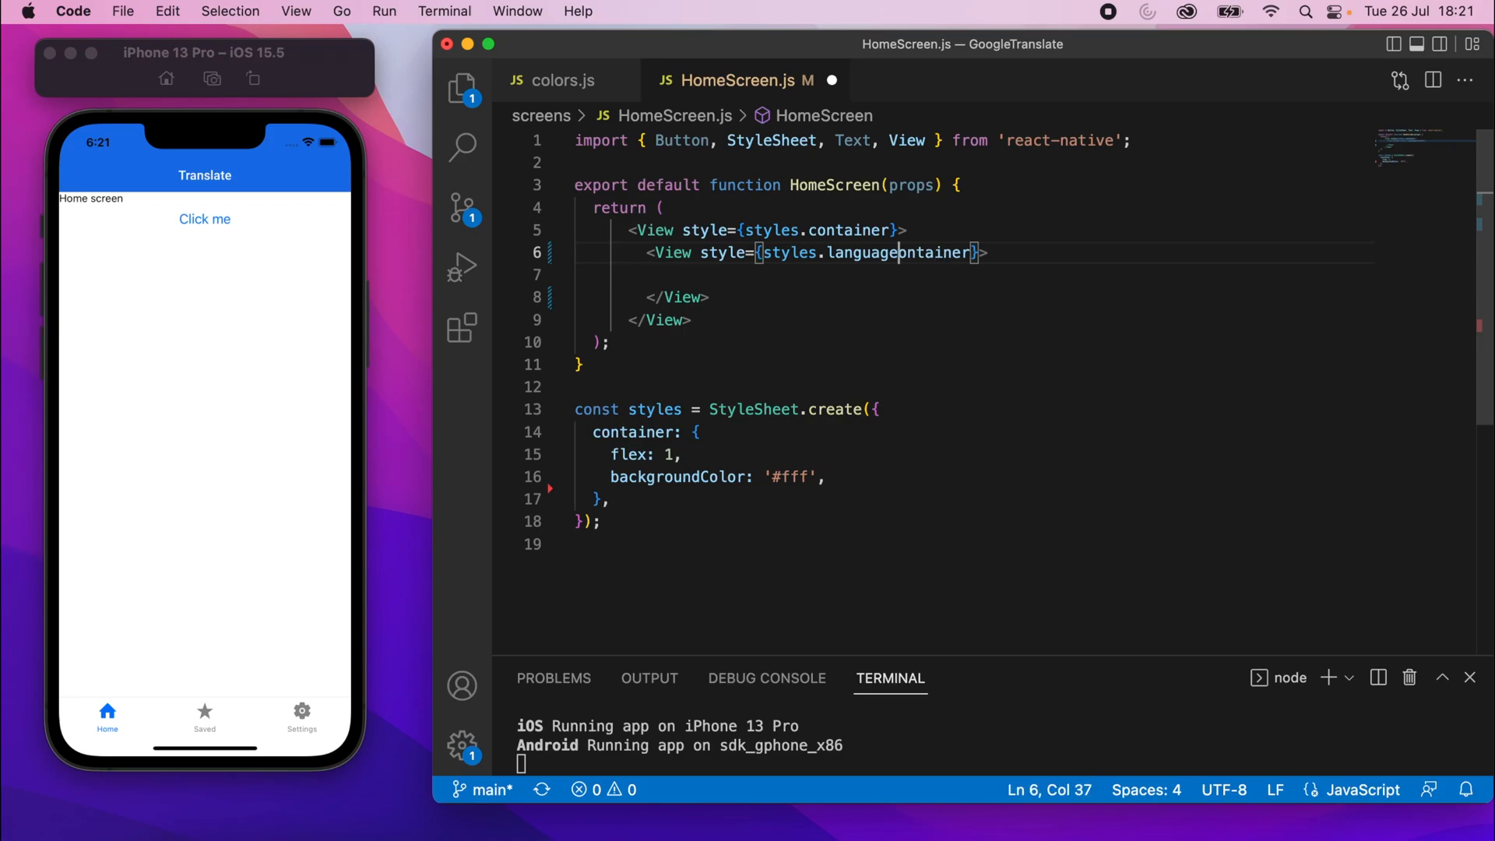
double_click(901, 253)
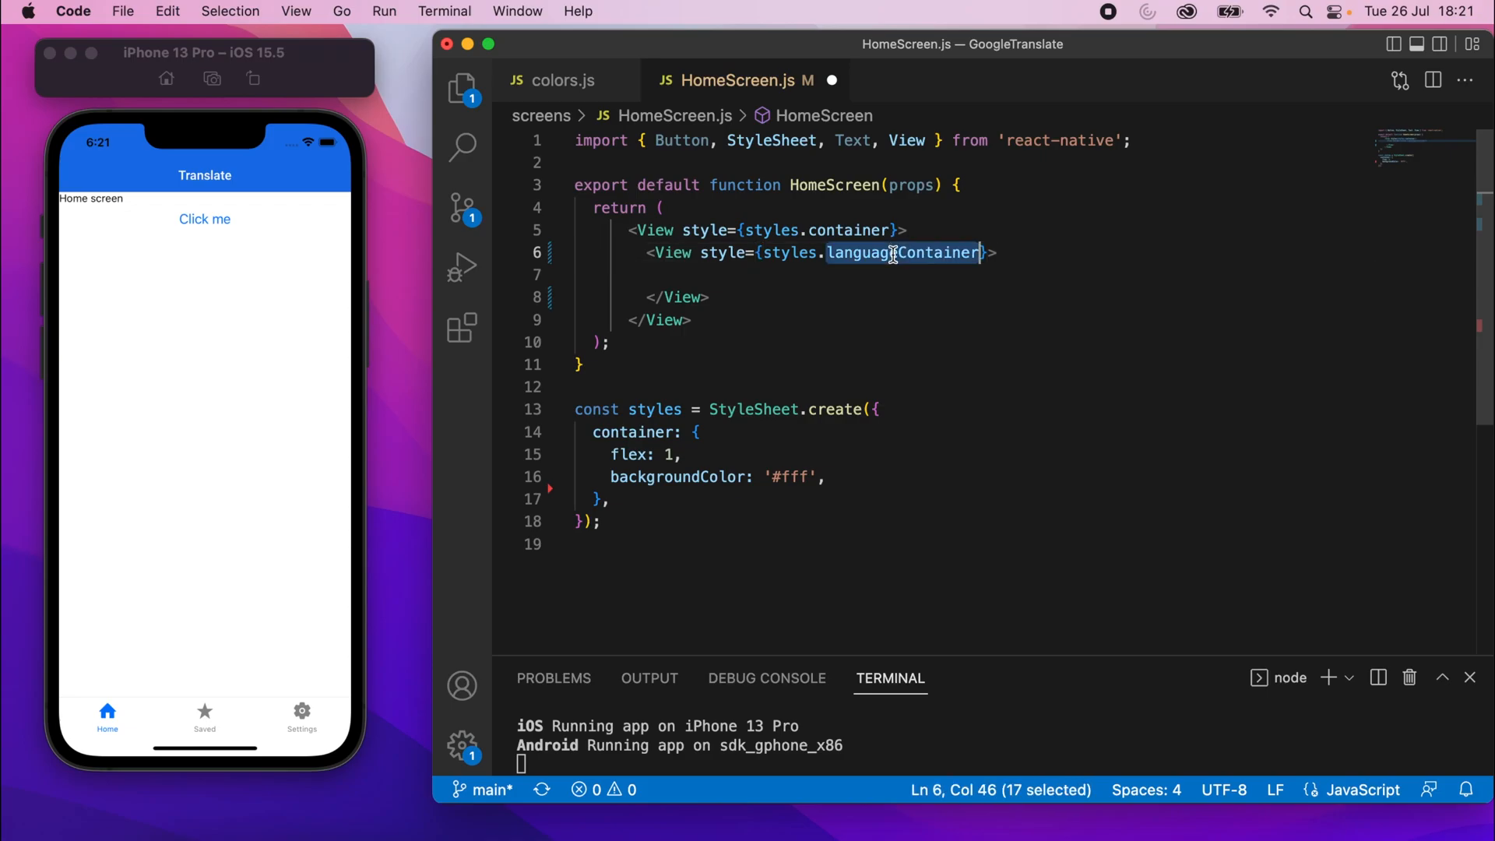
type("languageContainer")
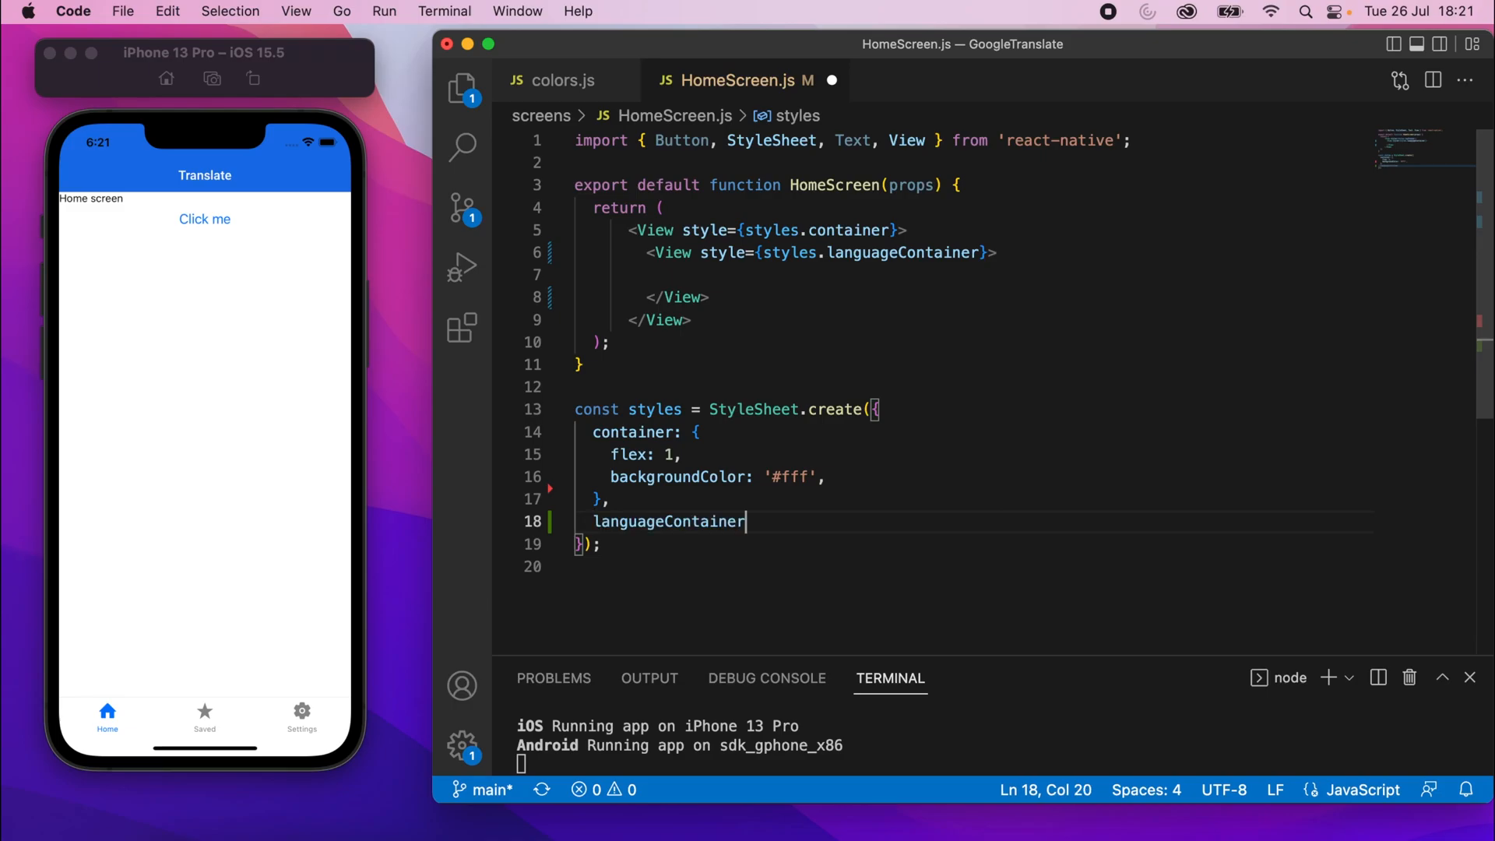
type(": {")
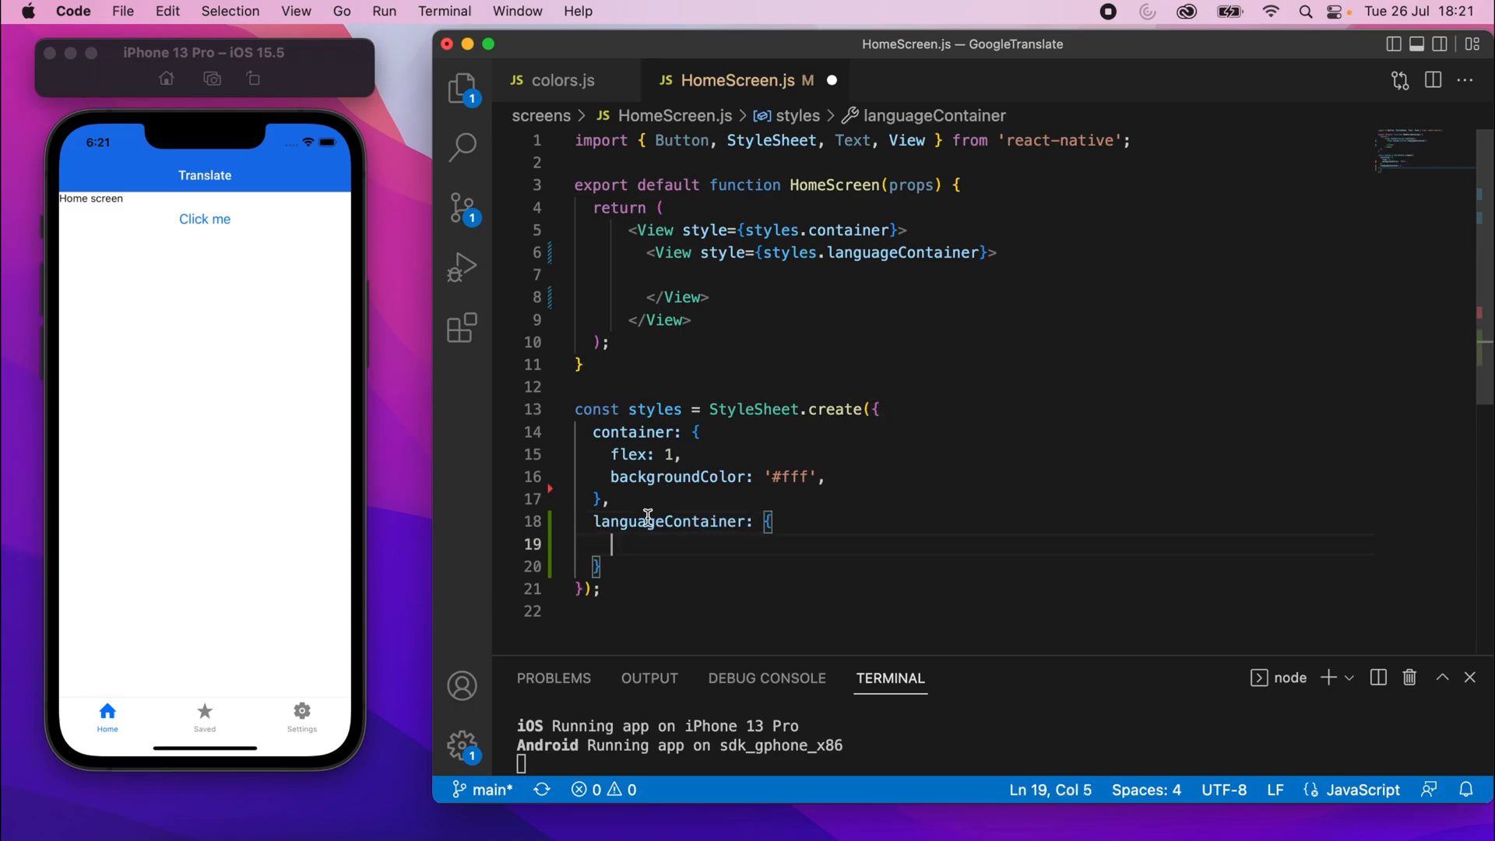
left_click(682, 274)
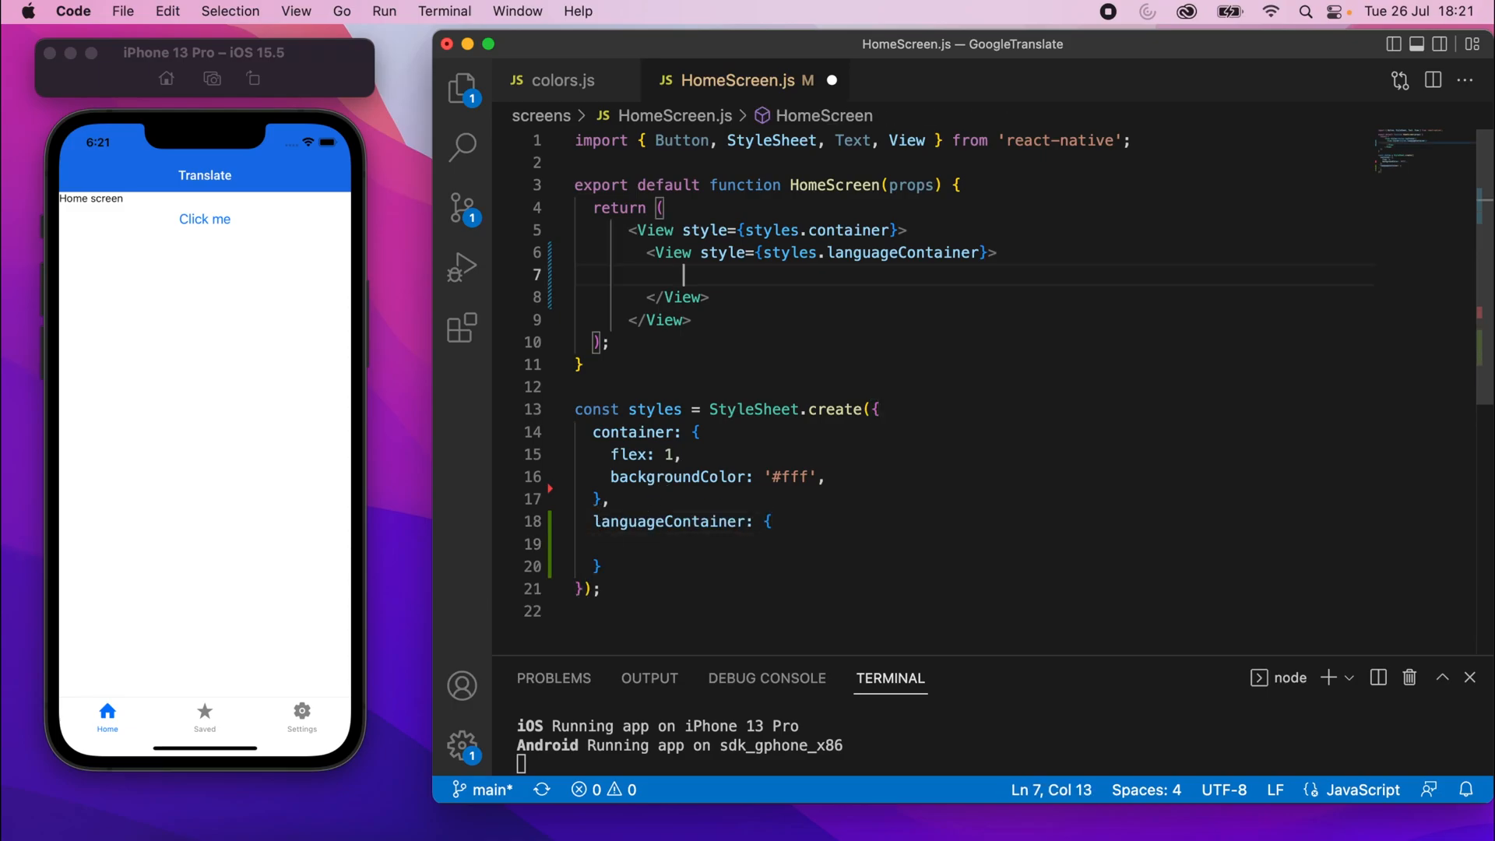
mouse_move(897, 185)
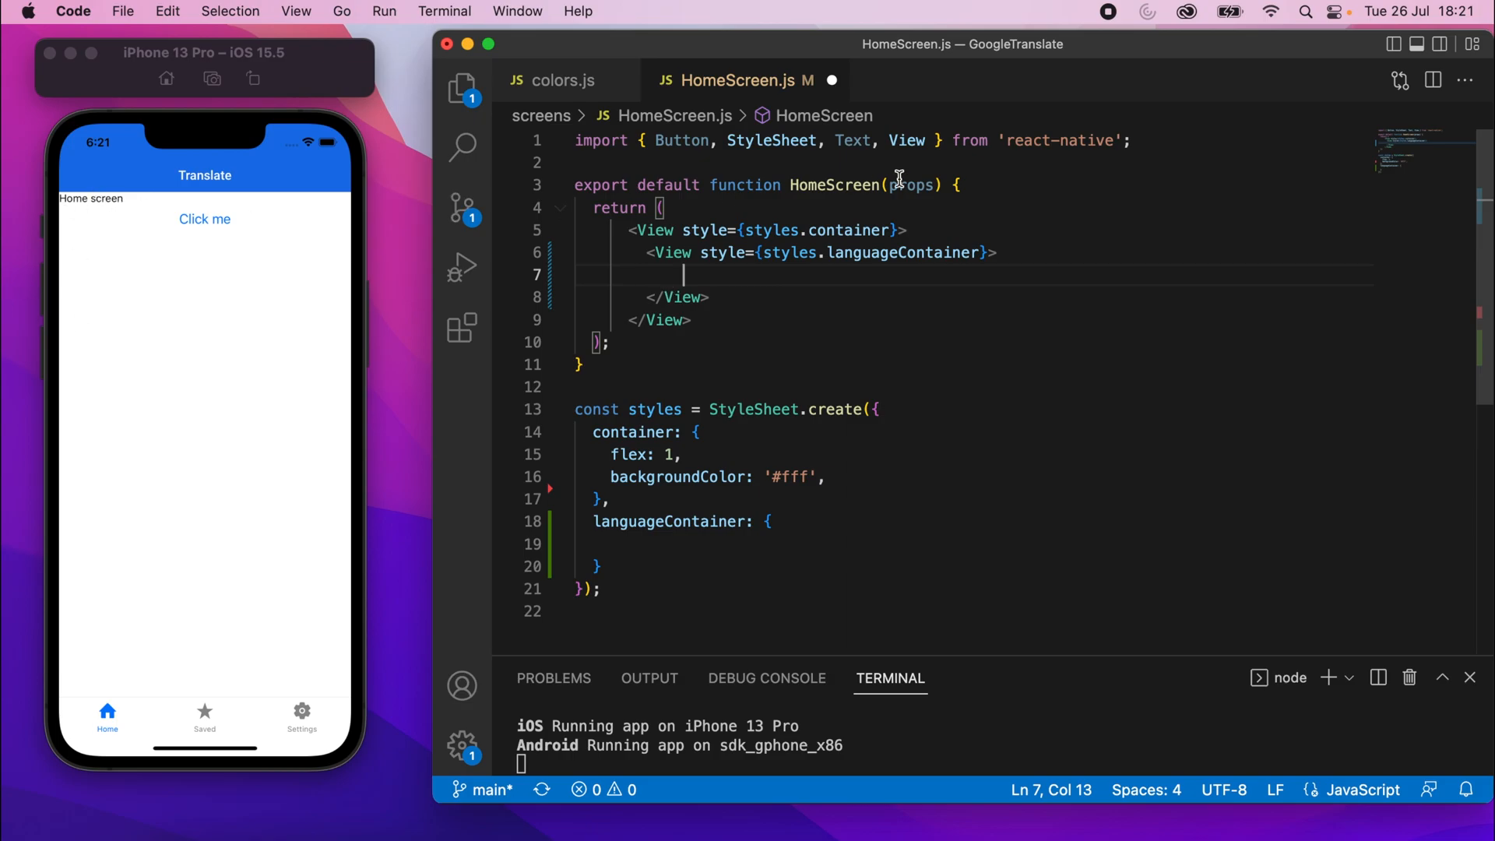
Start a TouchableOpacity inside the inner View instead of a Button, auto-importing it from react-native
type("<Butto")
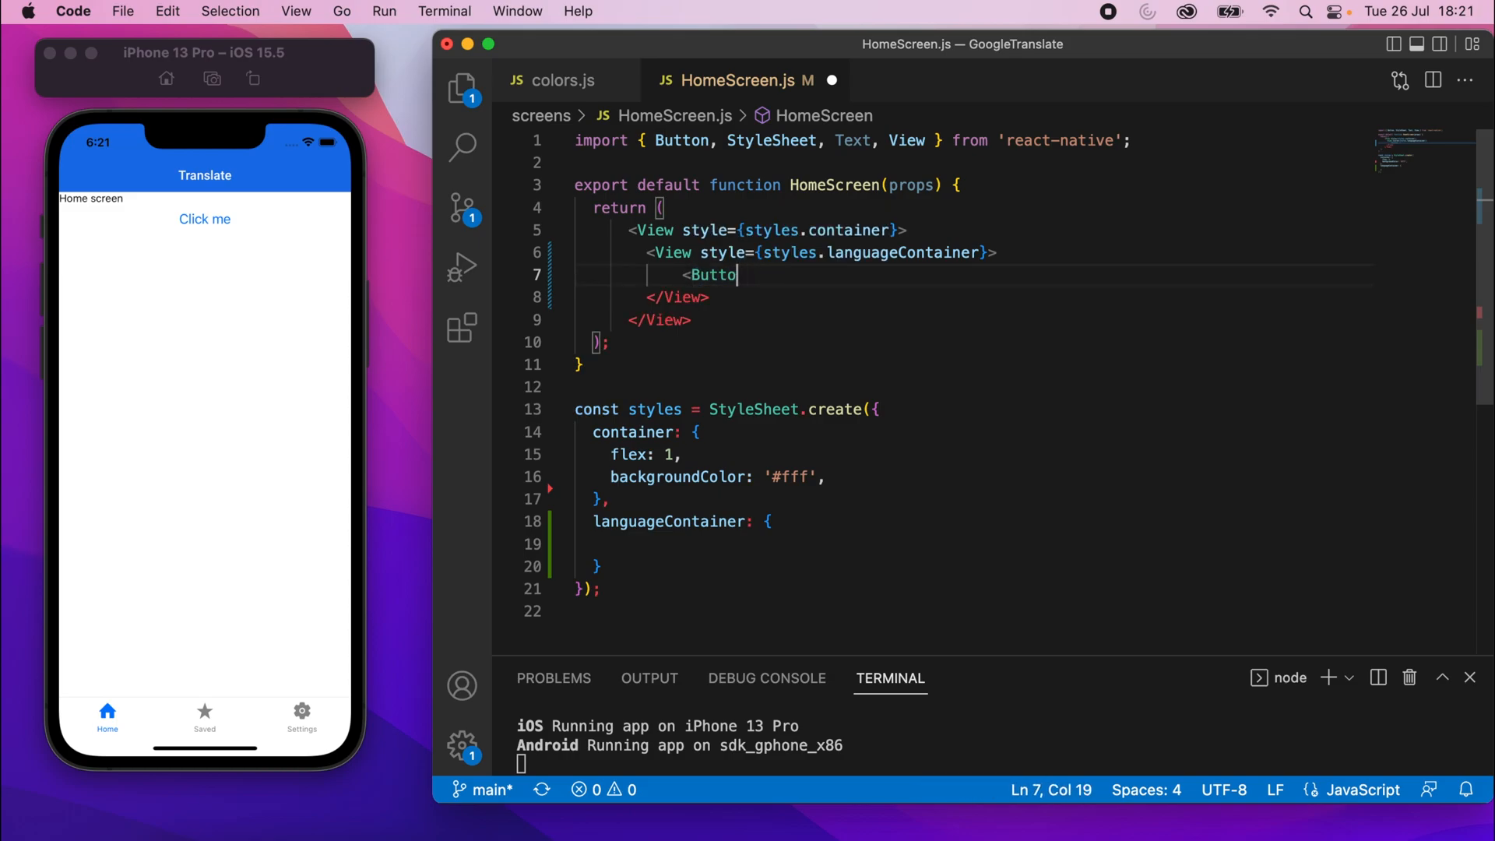
key("backspace")
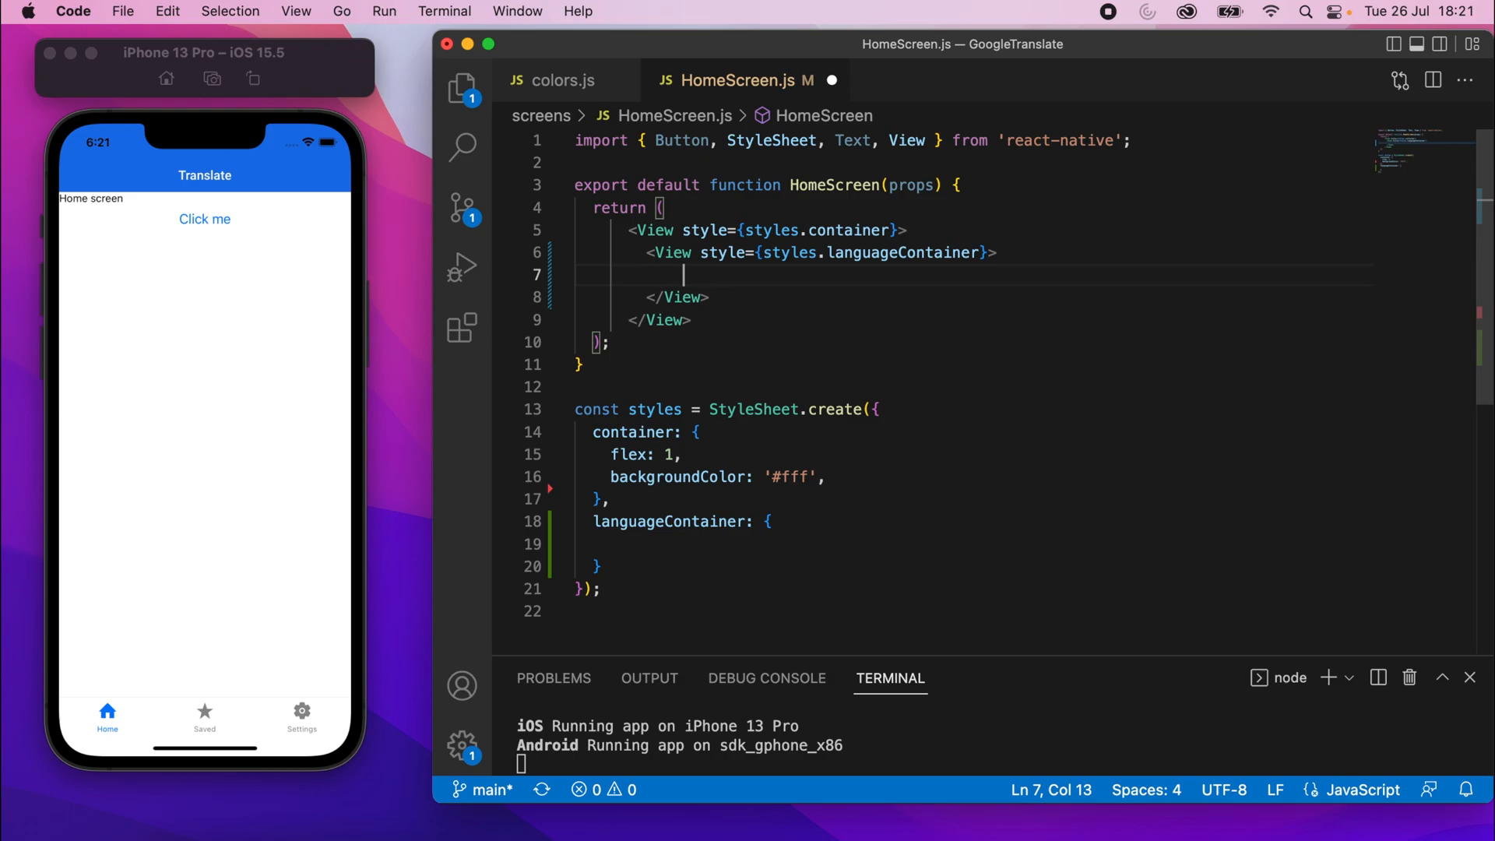
type("<To")
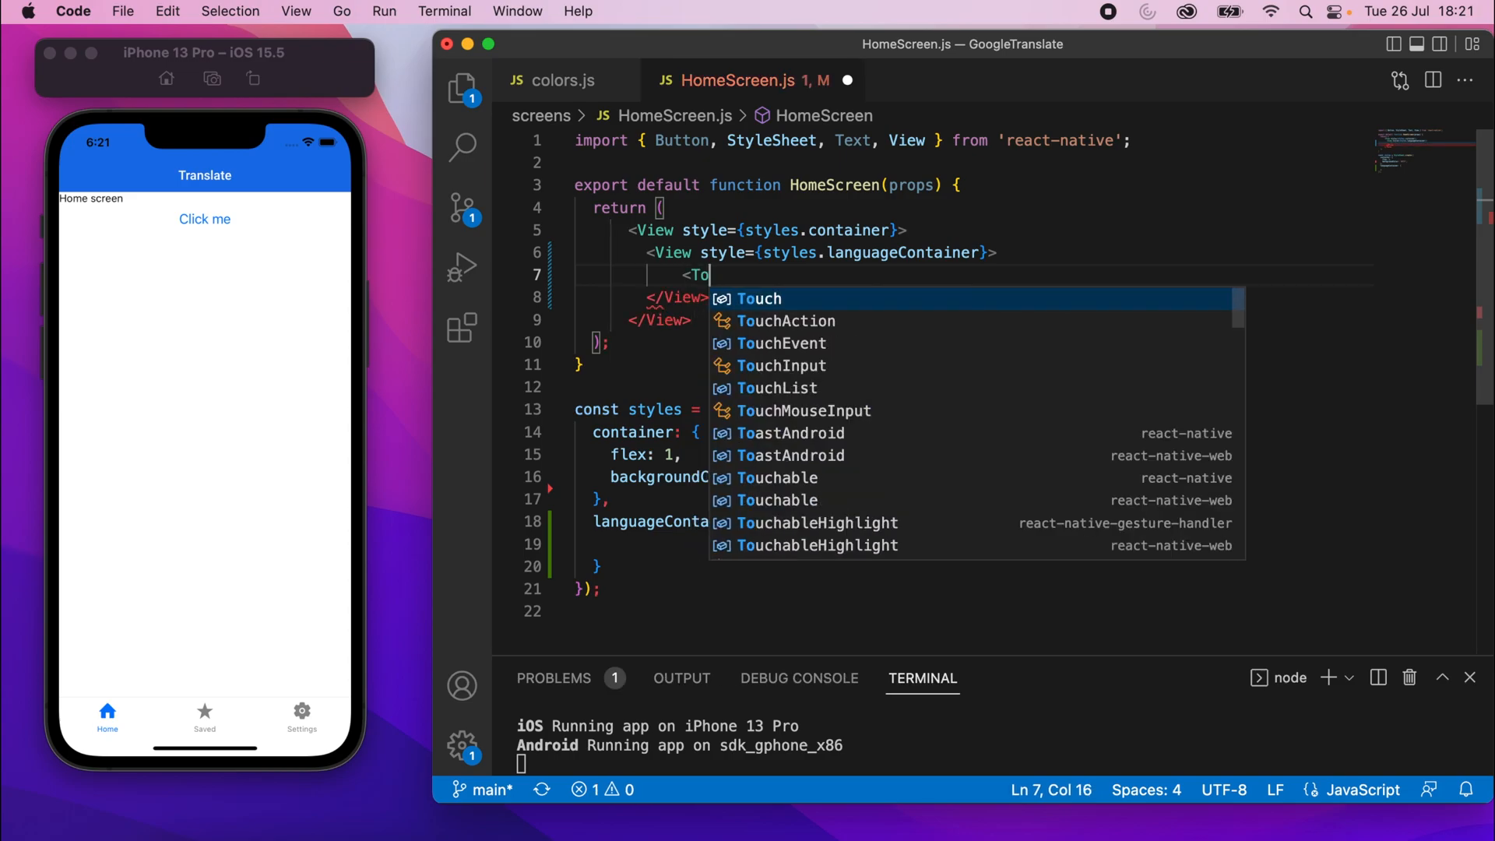
type("uchableO")
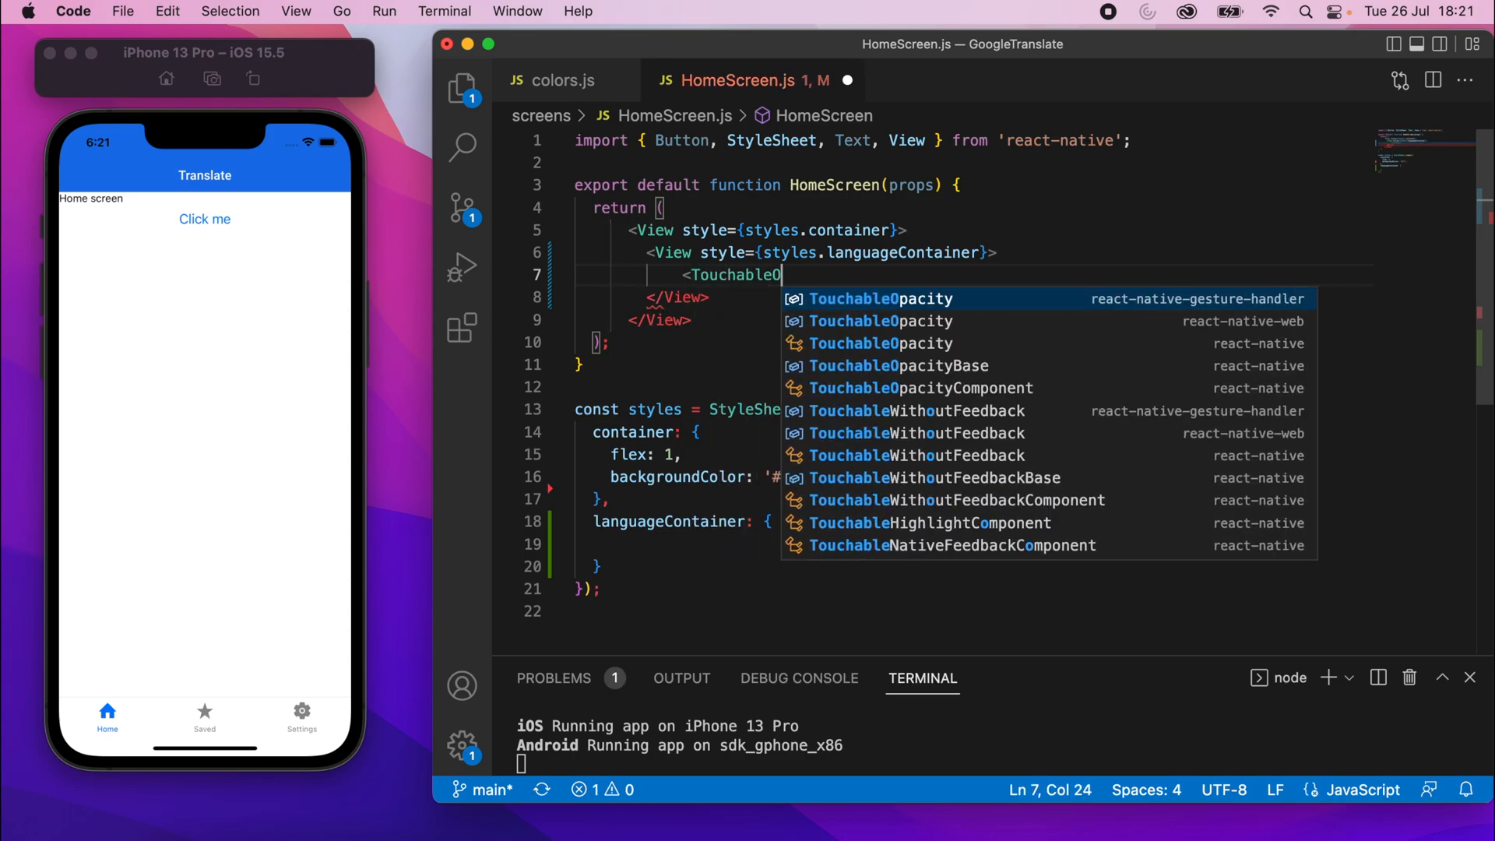
type("p")
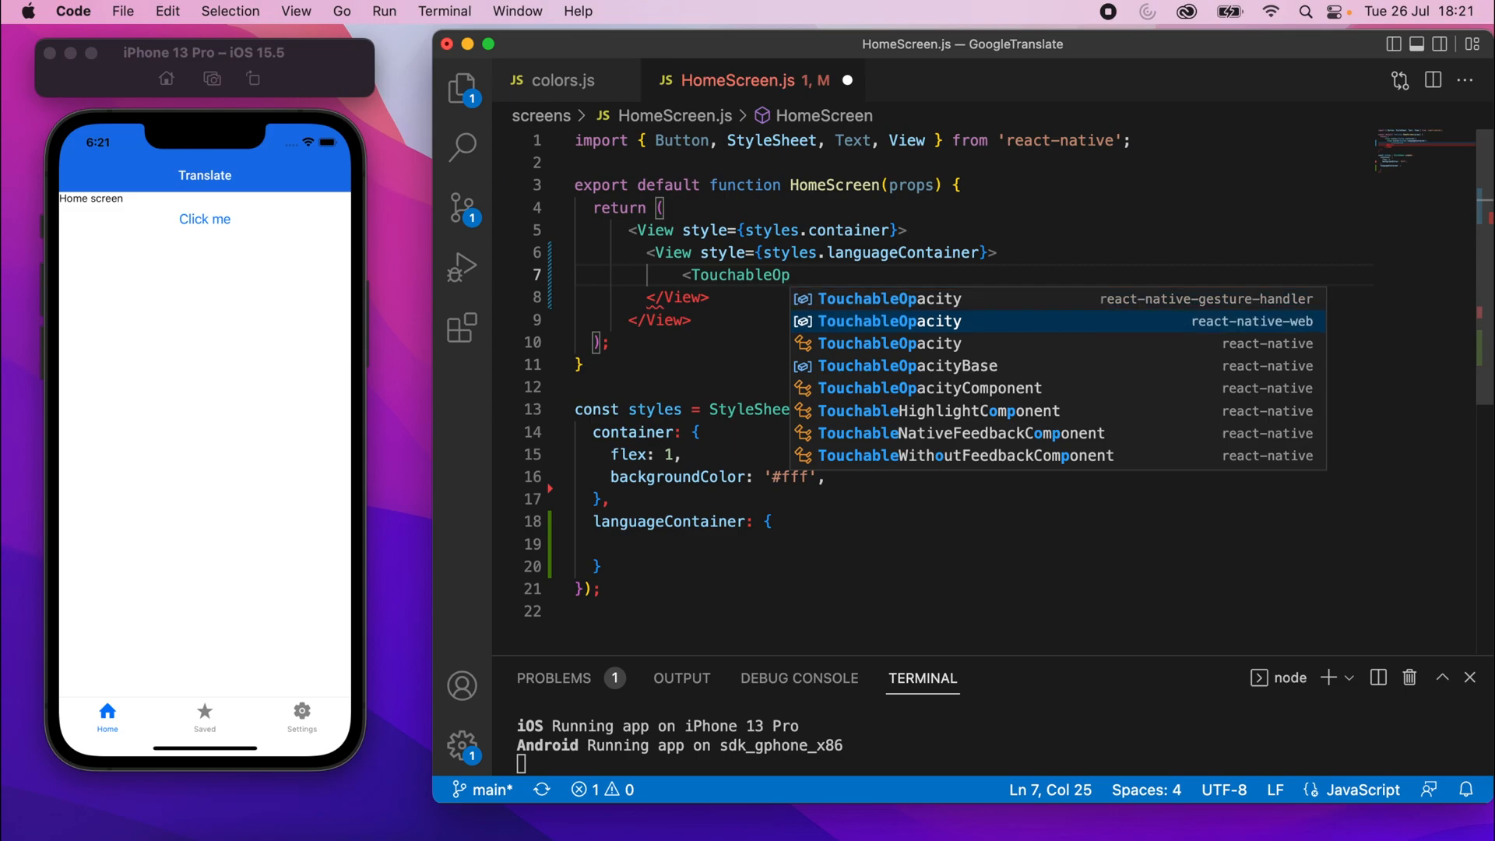
mouse_move(1238, 310)
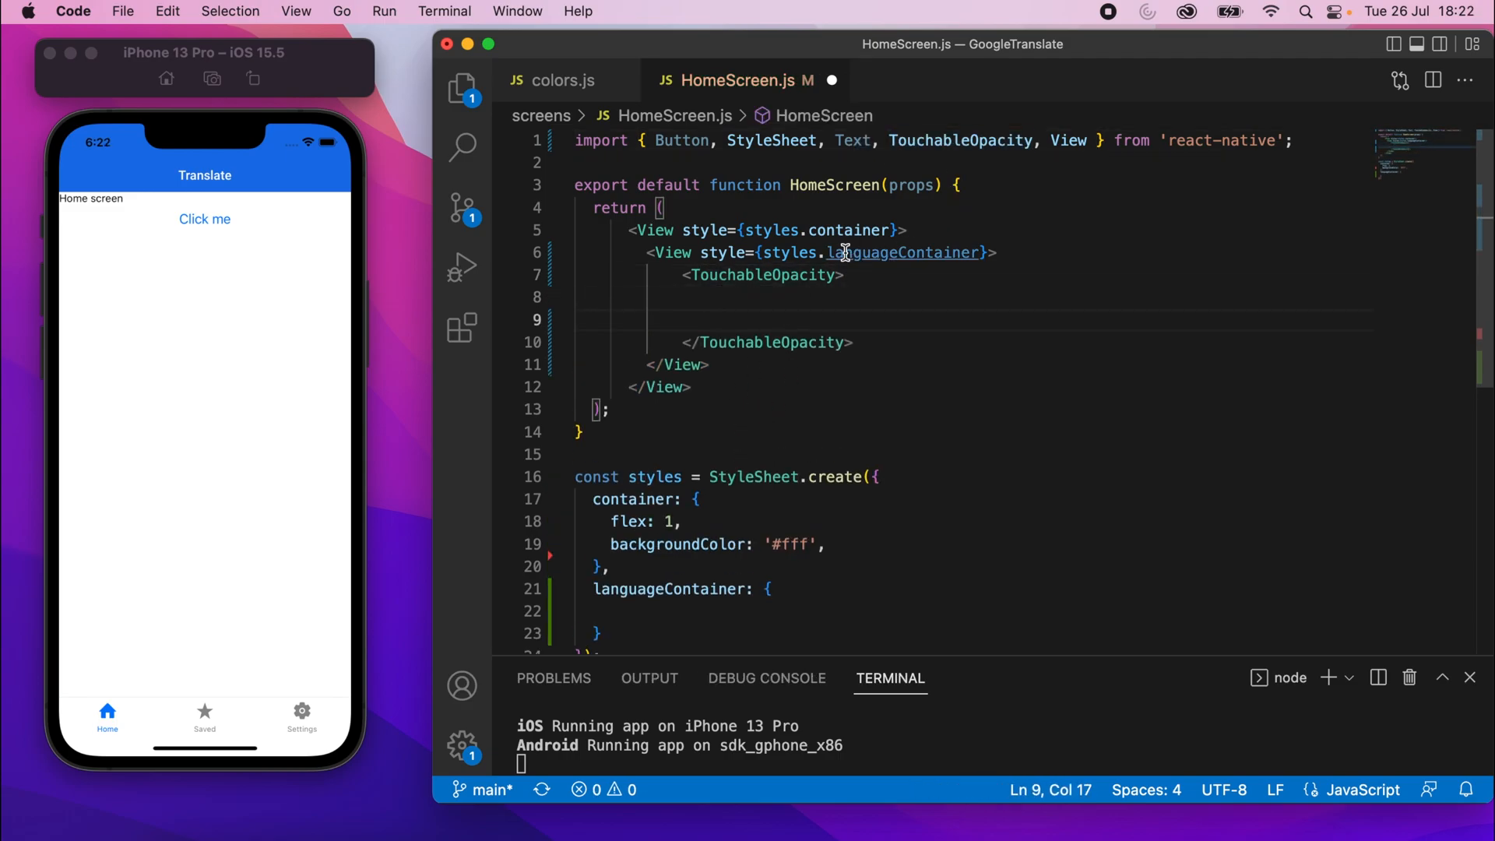
Fill in English and French TouchableOpacity options
type("<Text></Text>")
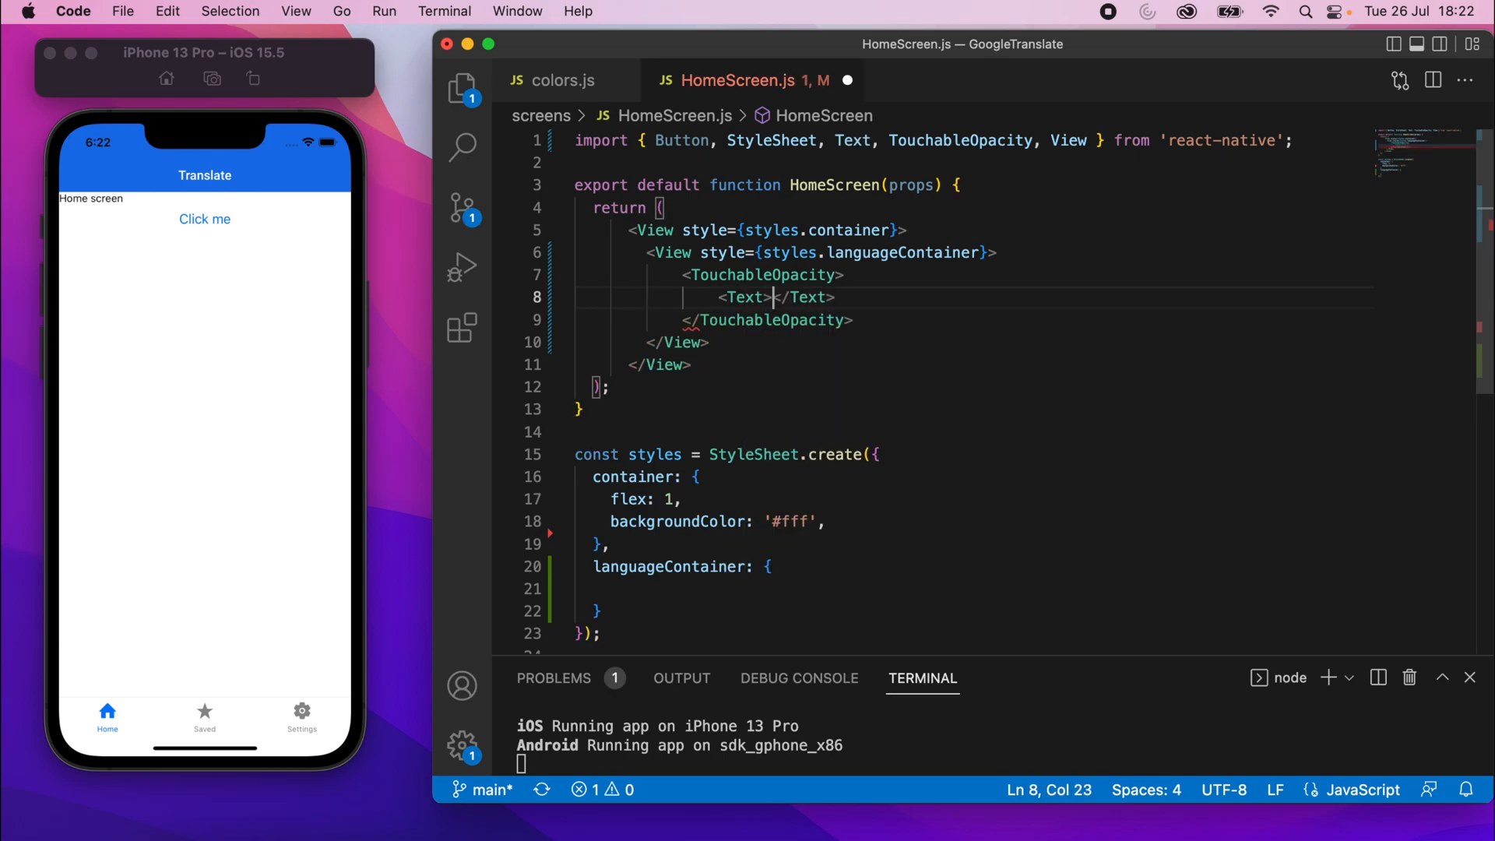
type("Engl")
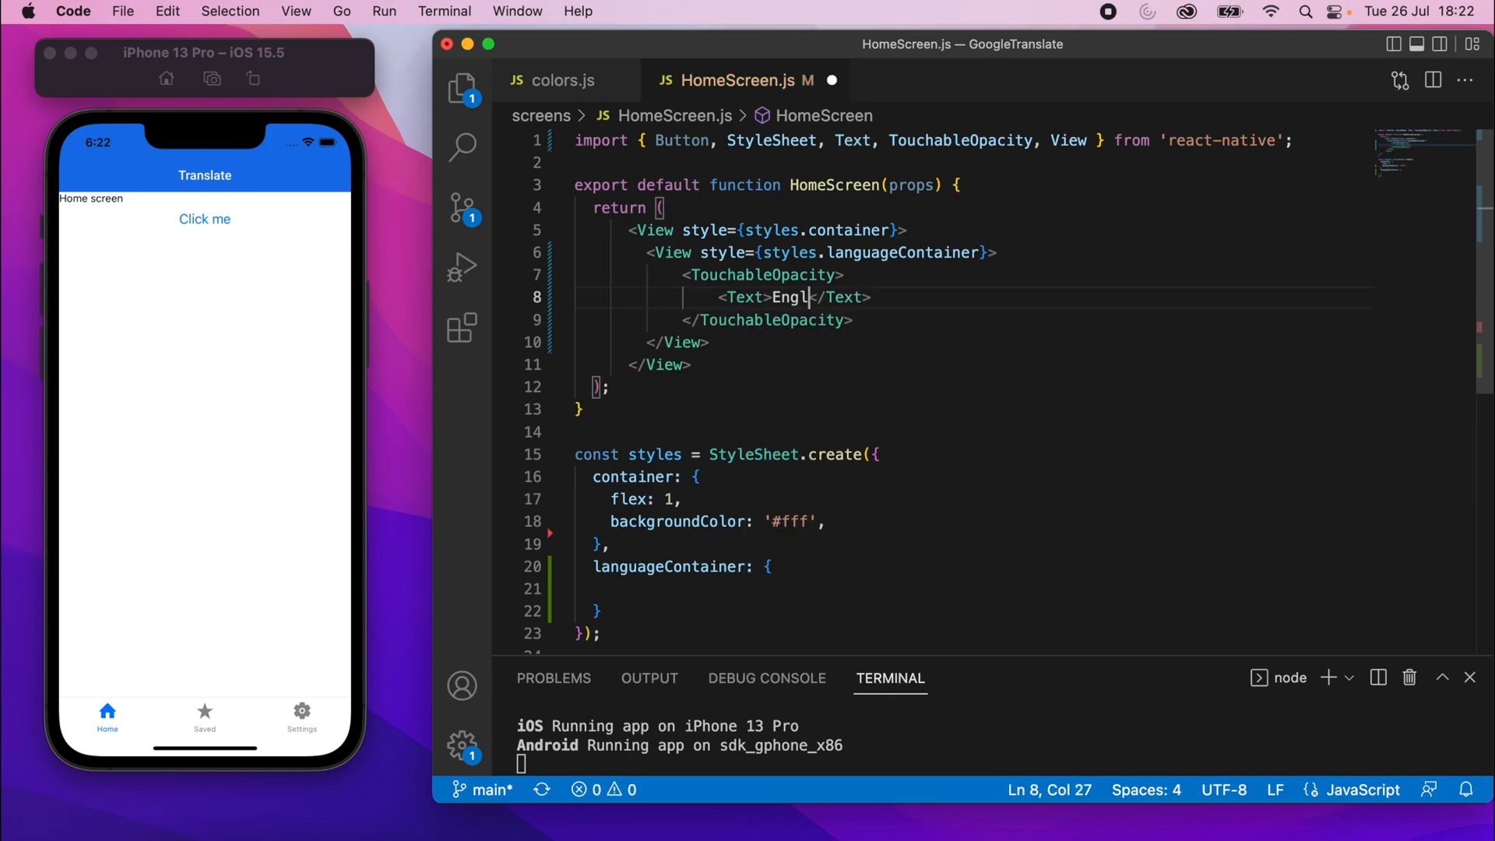
type("ish")
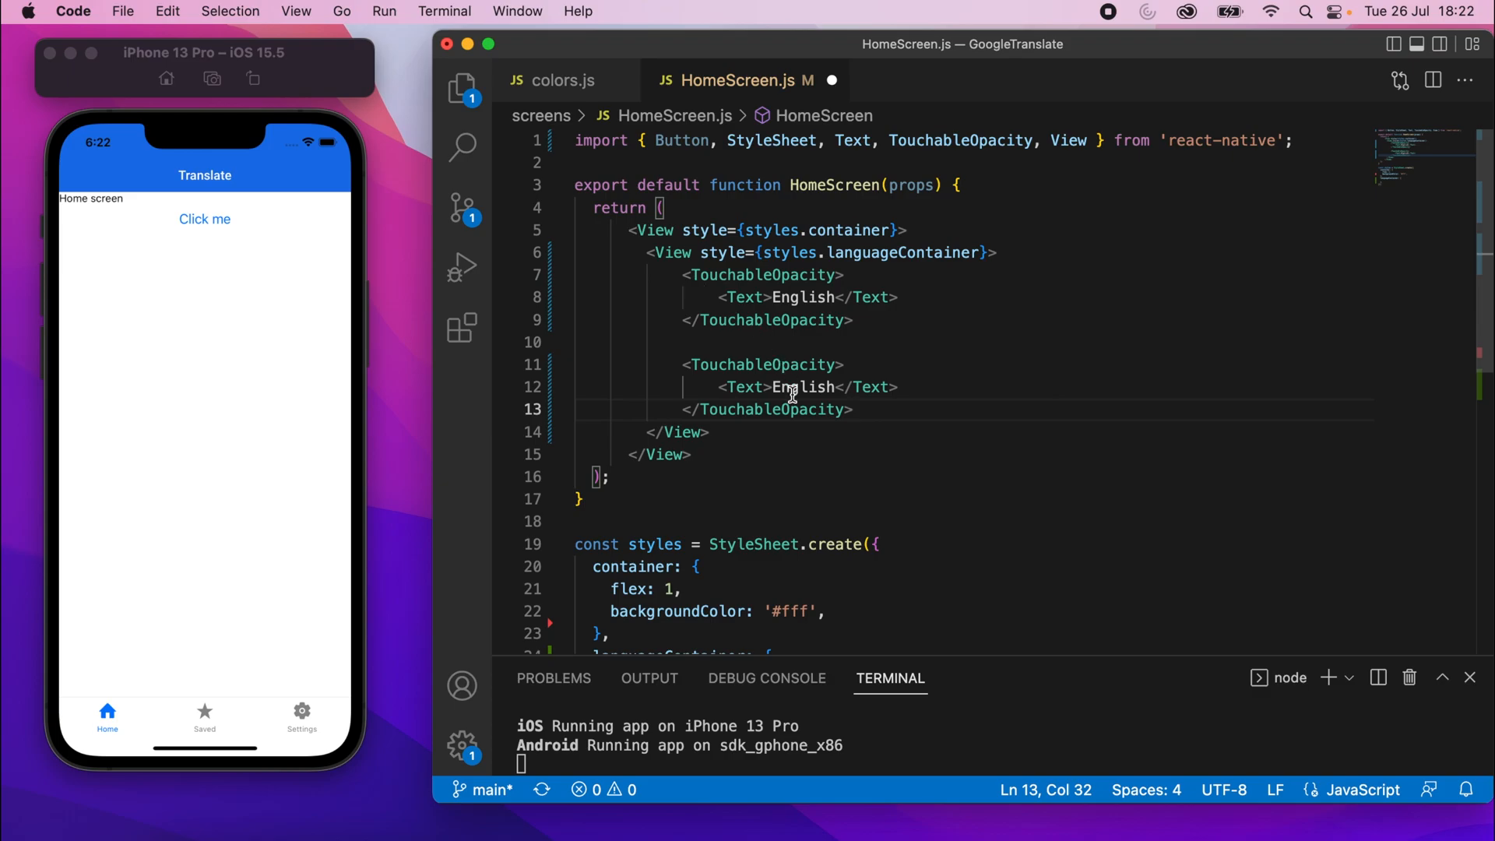
type("French")
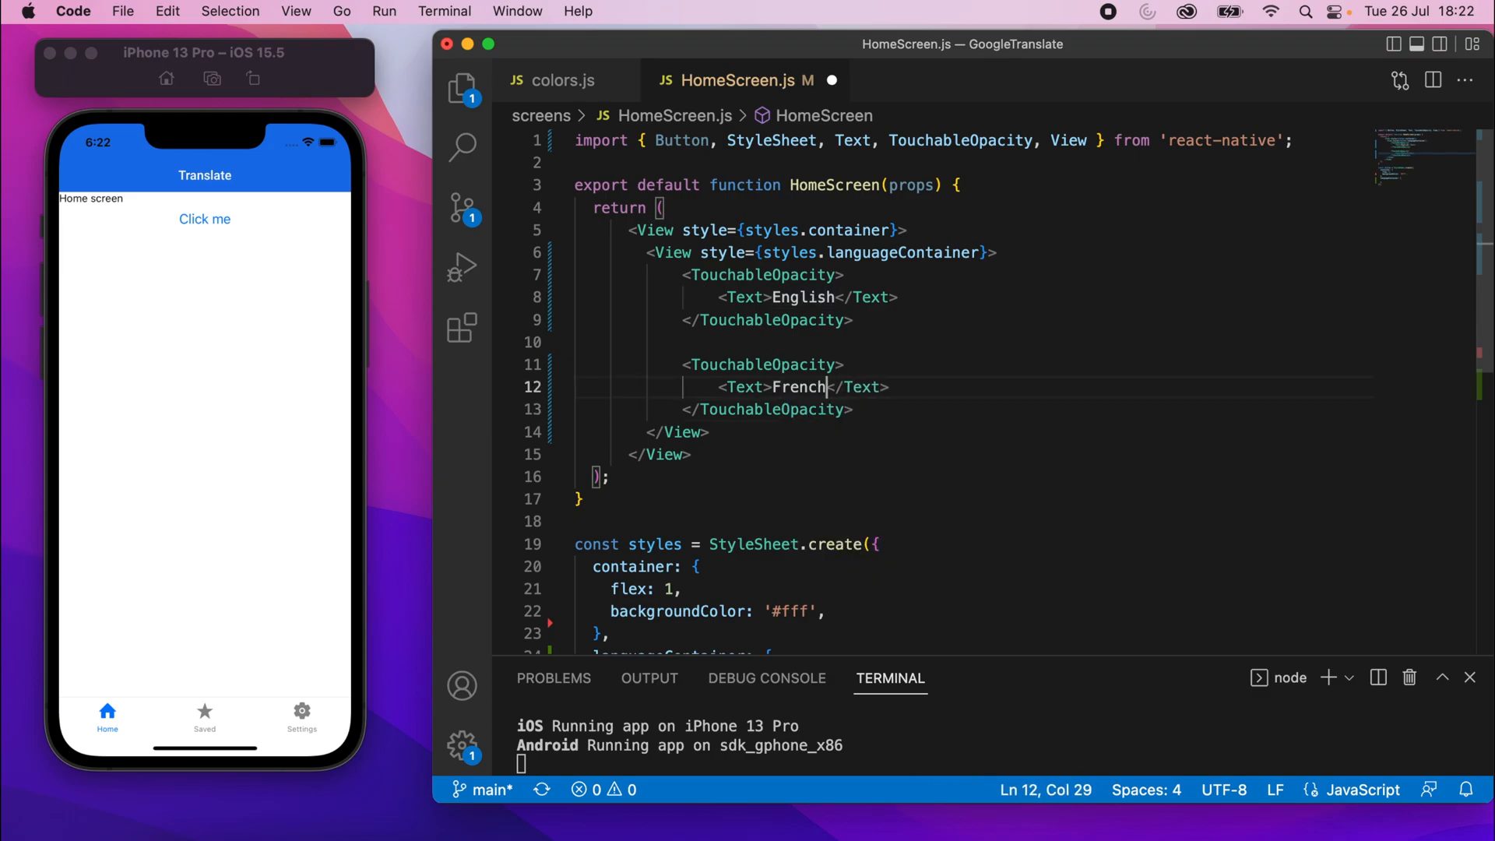
mouse_move(763, 364)
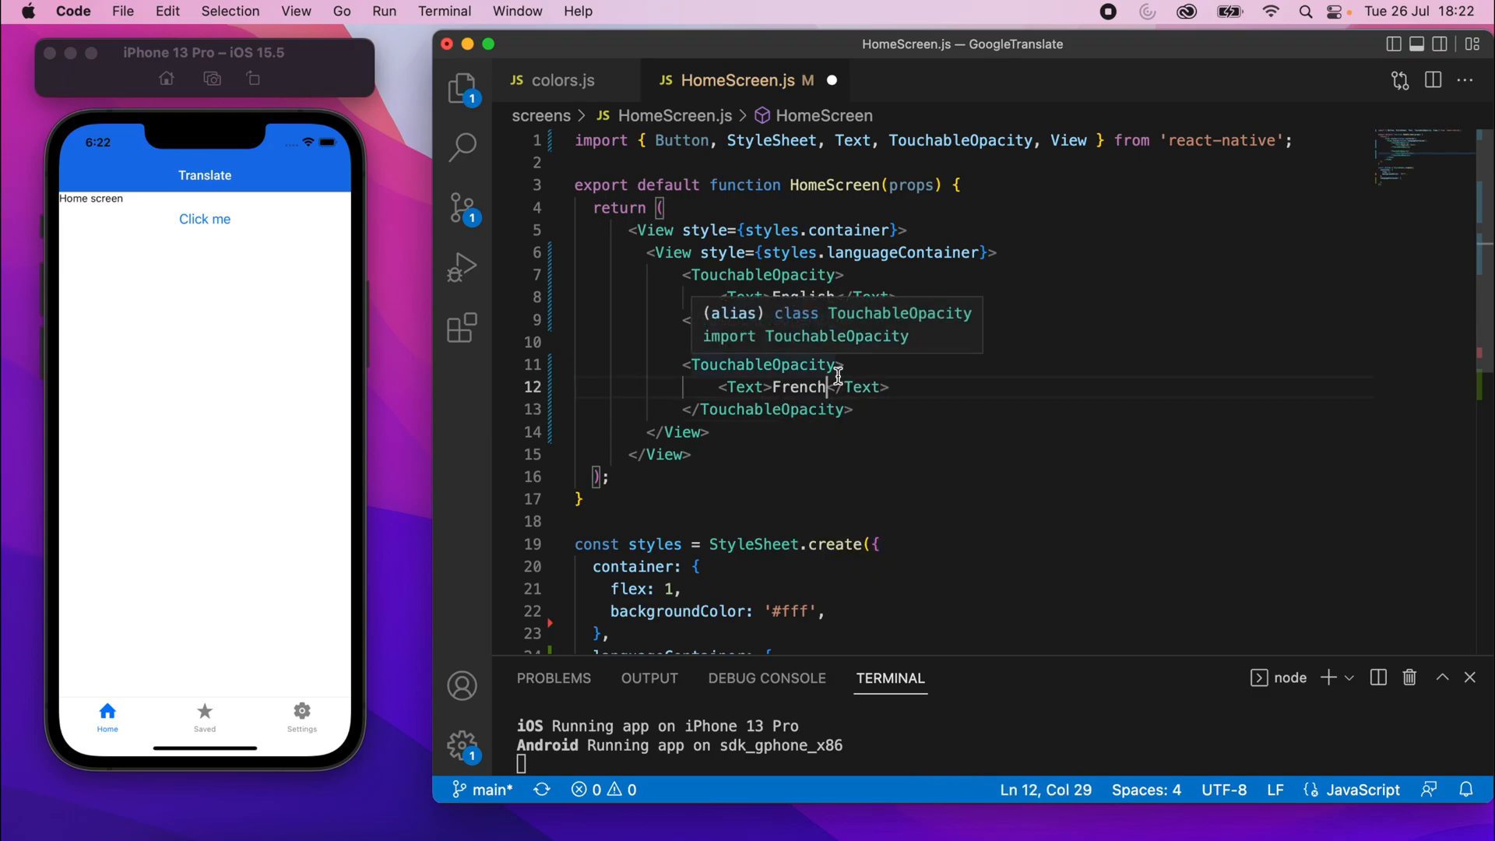
Add an empty View between the English and French options
left_click(856, 319)
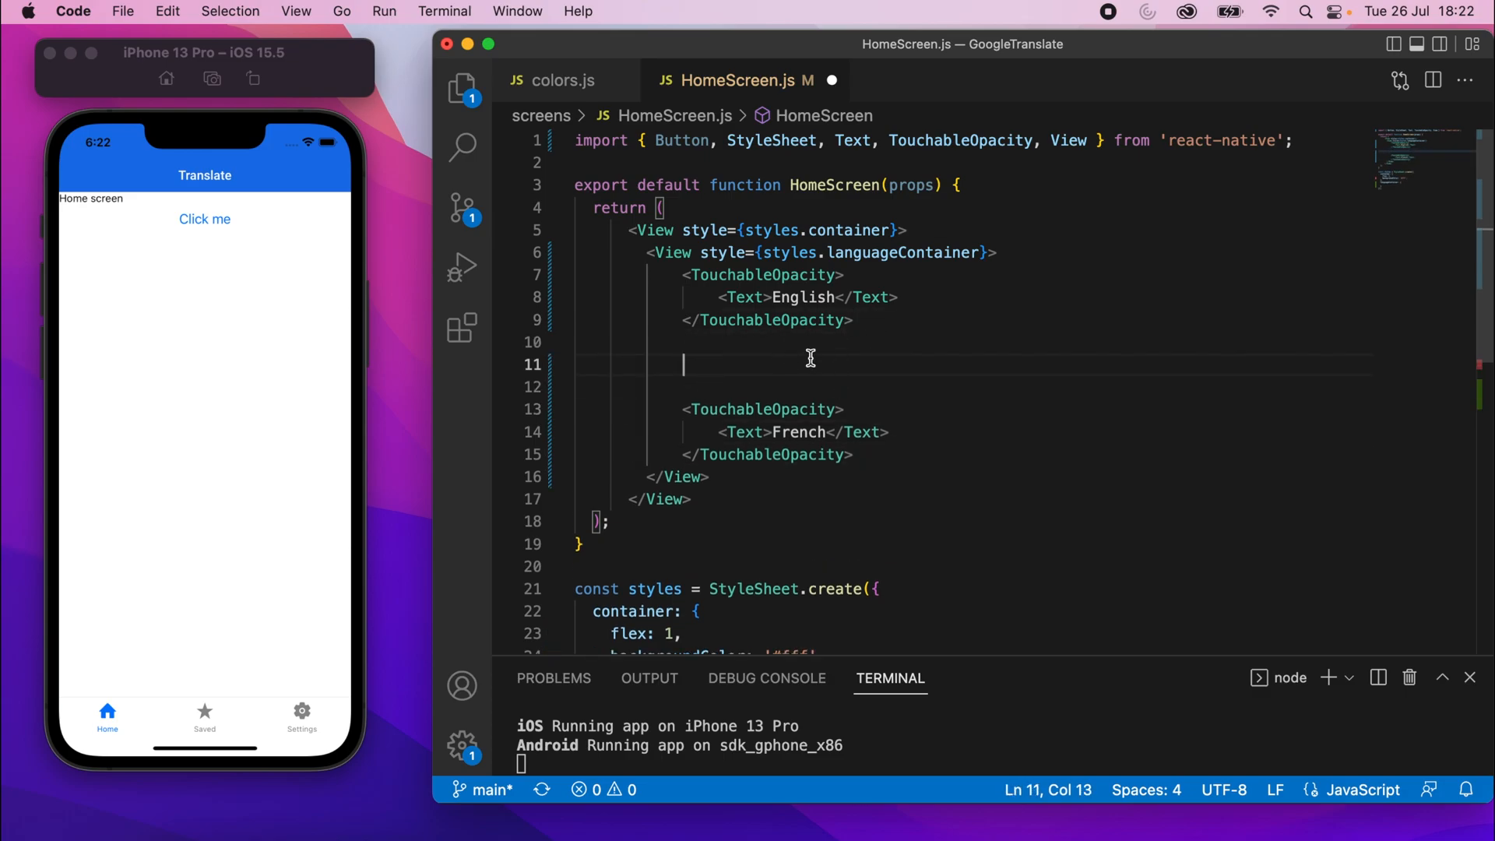
mouse_move(860, 254)
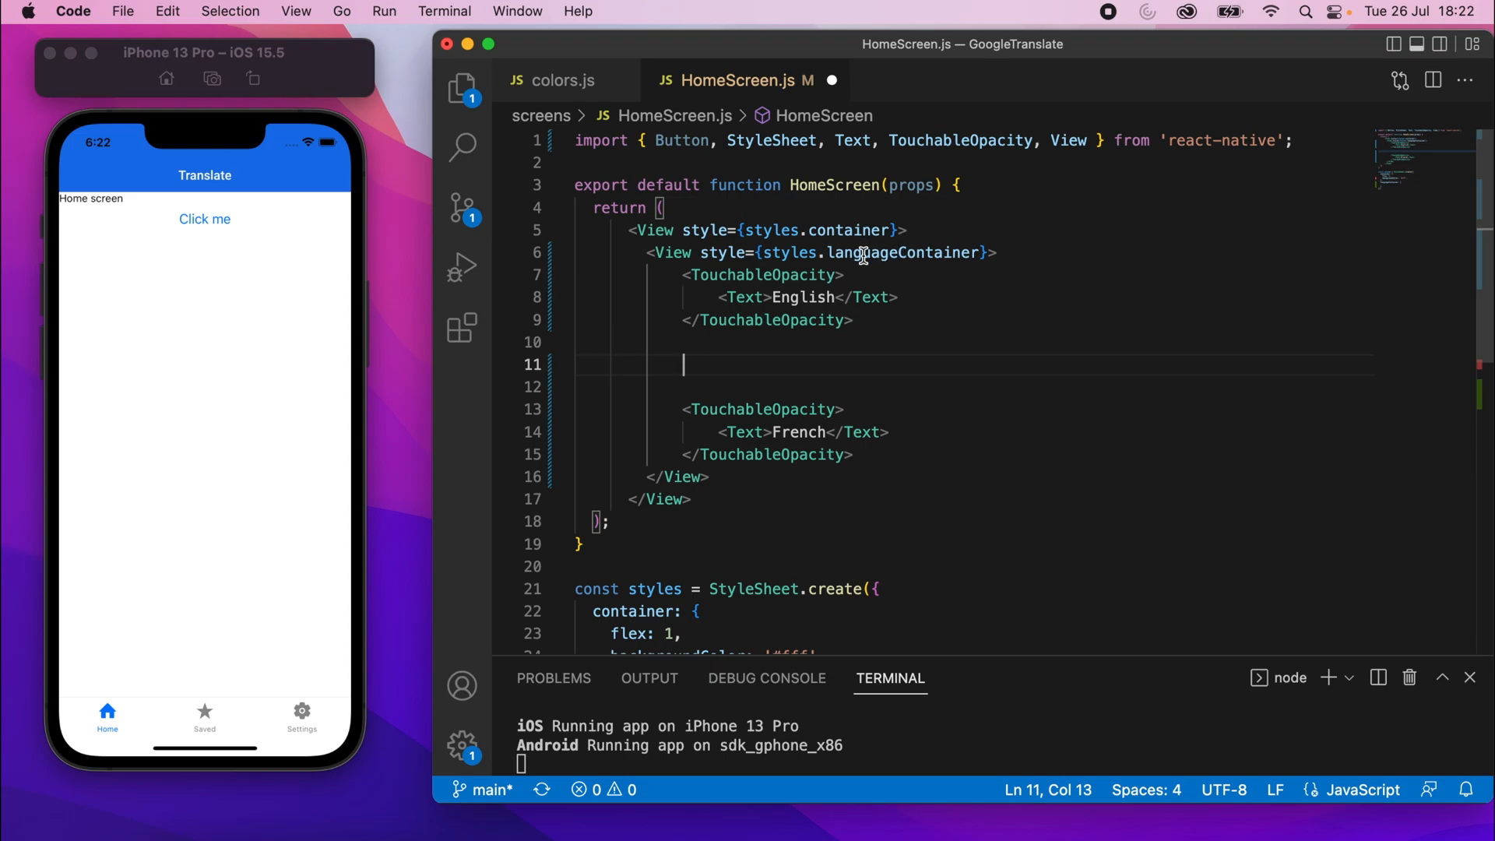
mouse_move(876, 369)
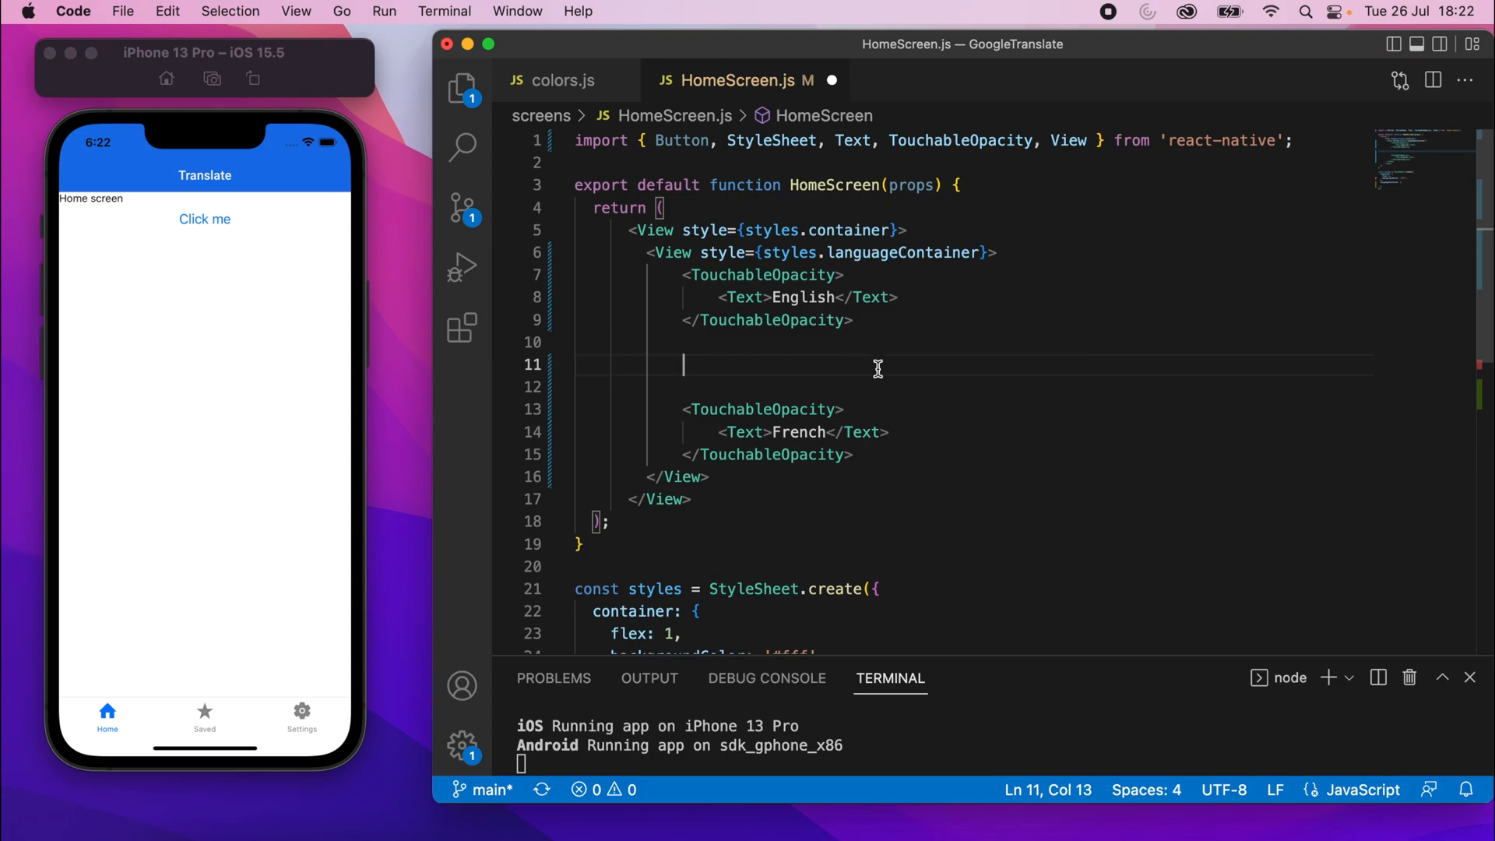
type("<Vire")
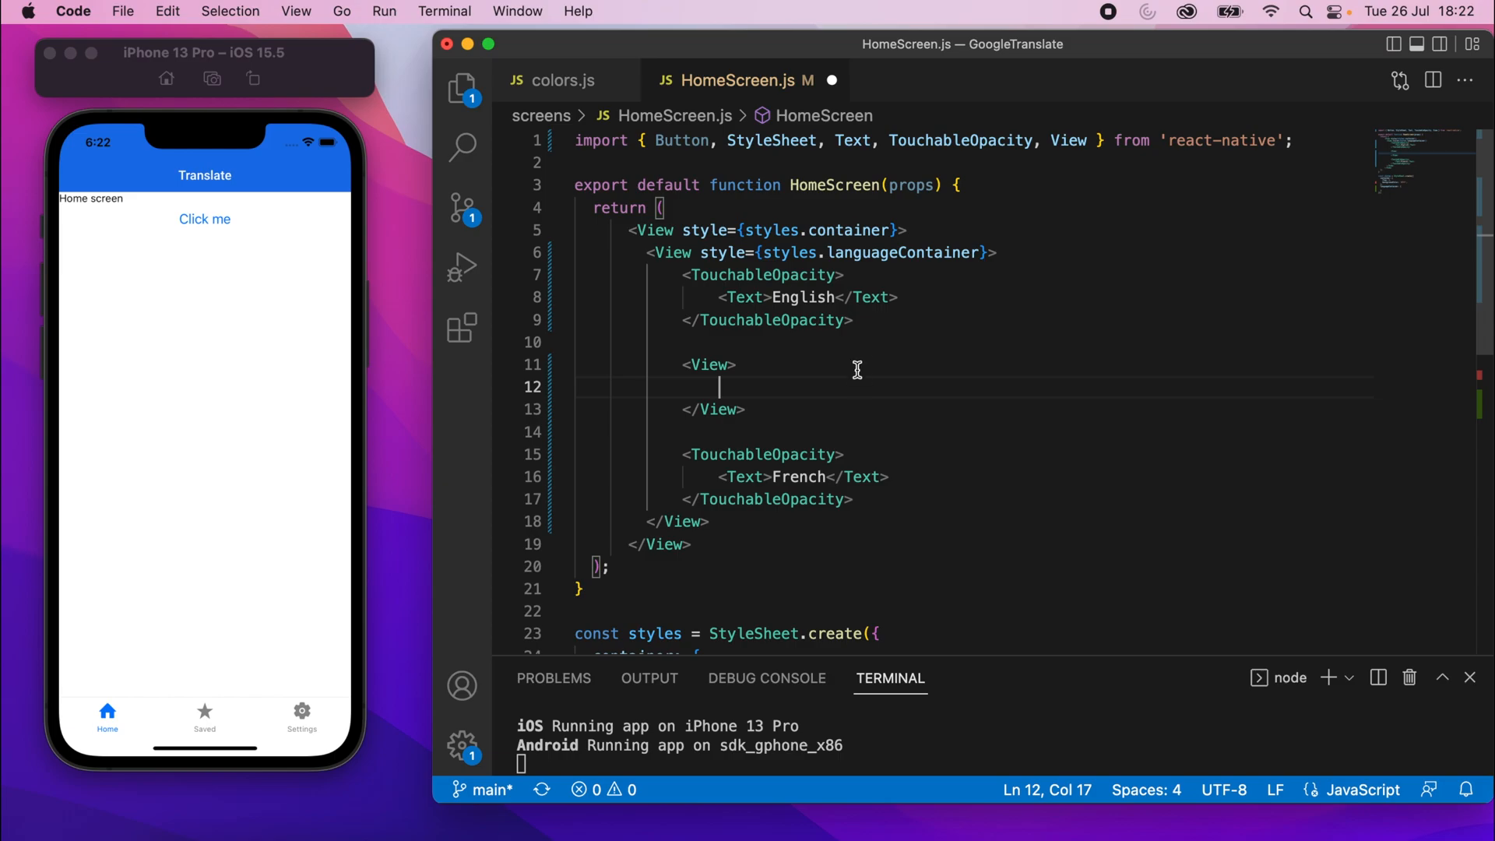
mouse_move(771, 431)
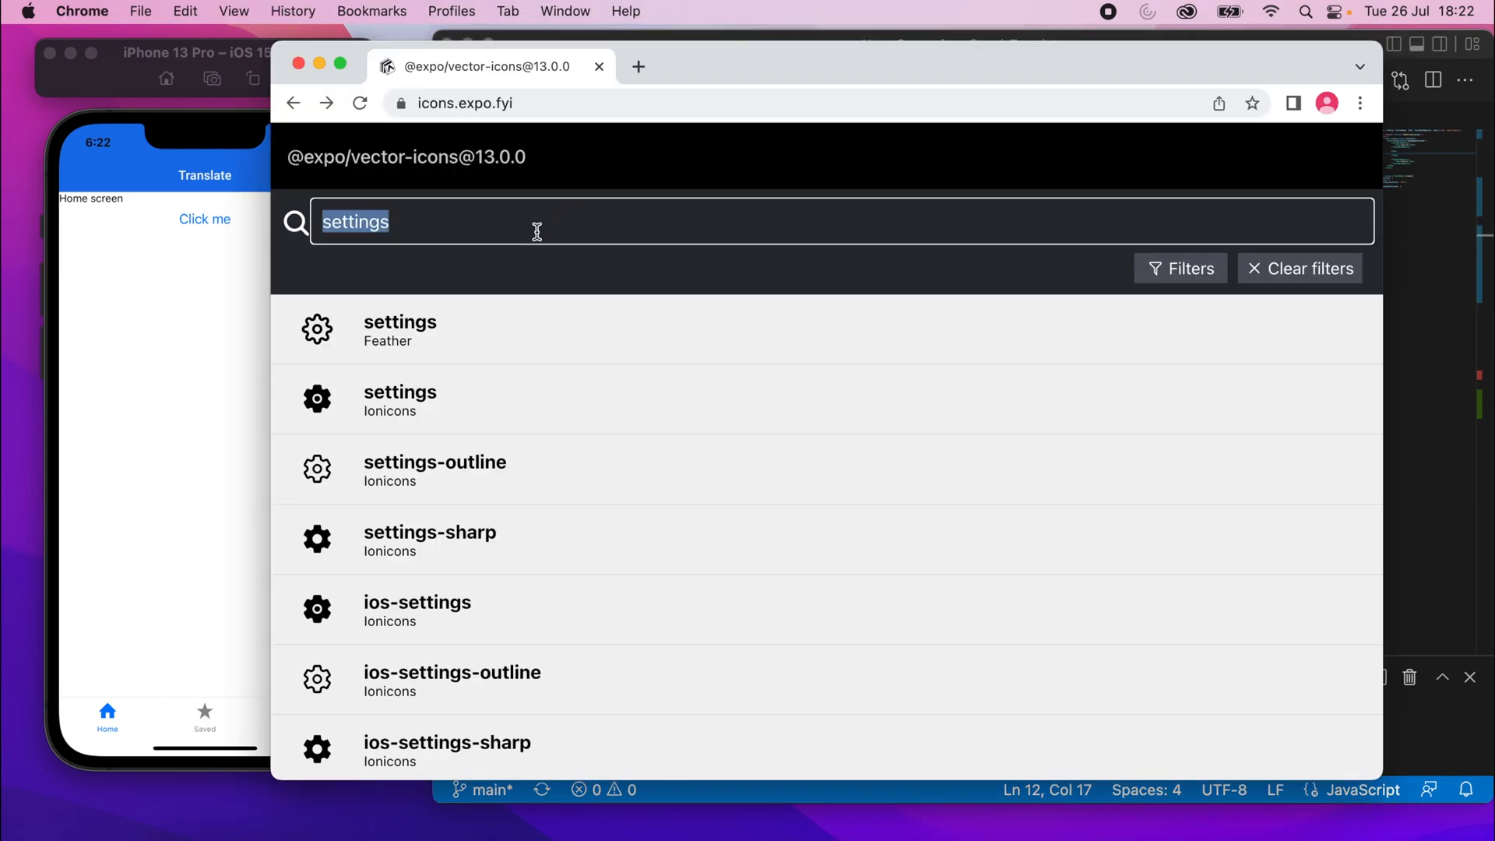
Find the AntDesign arrowright icon on icons.expo.fyi and add its import to HomeScreen.js
type("arrow ri")
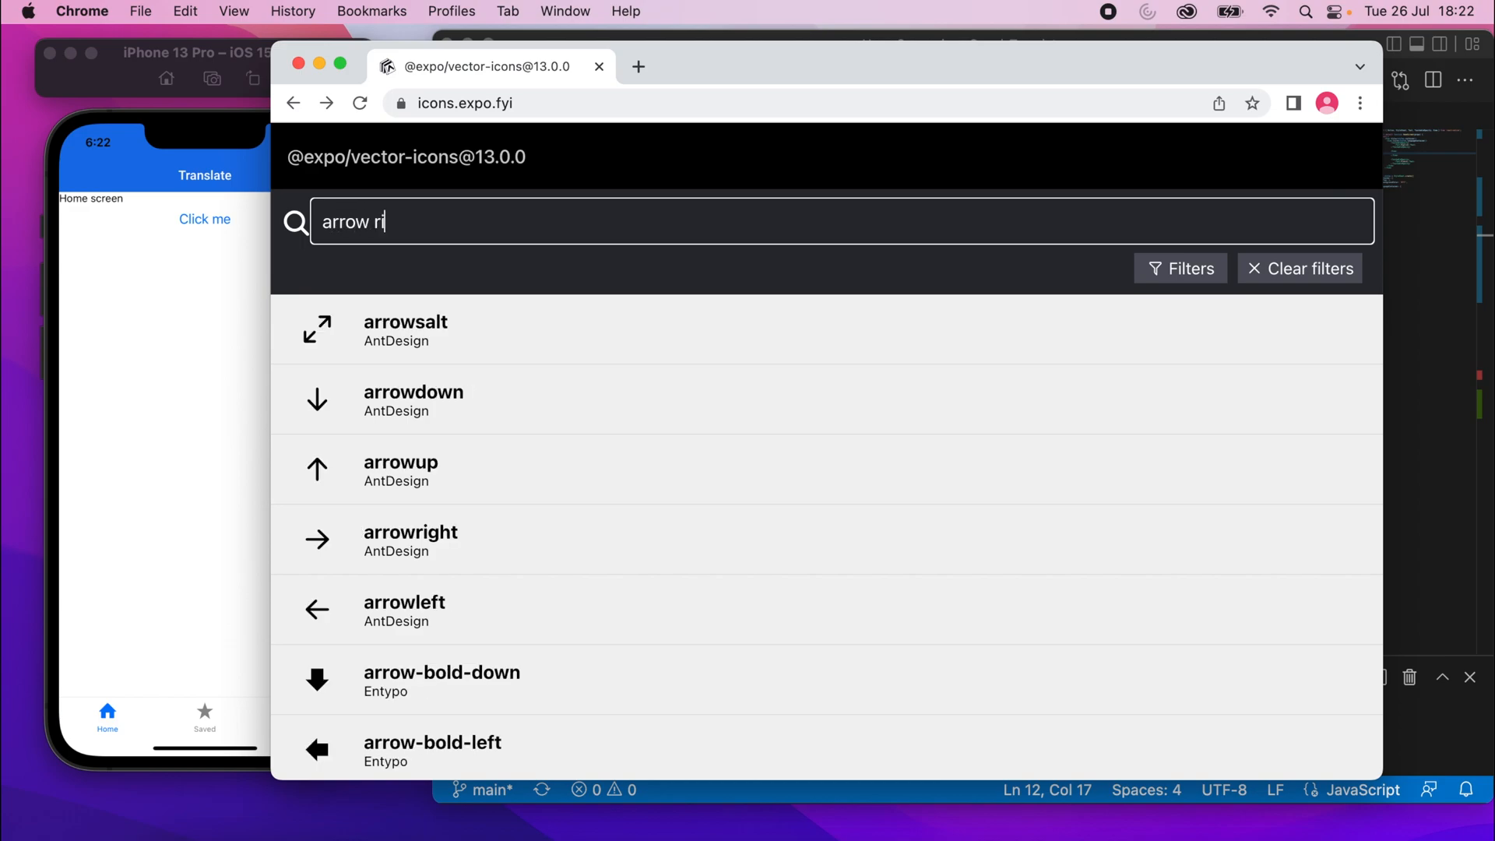
key("Backspace")
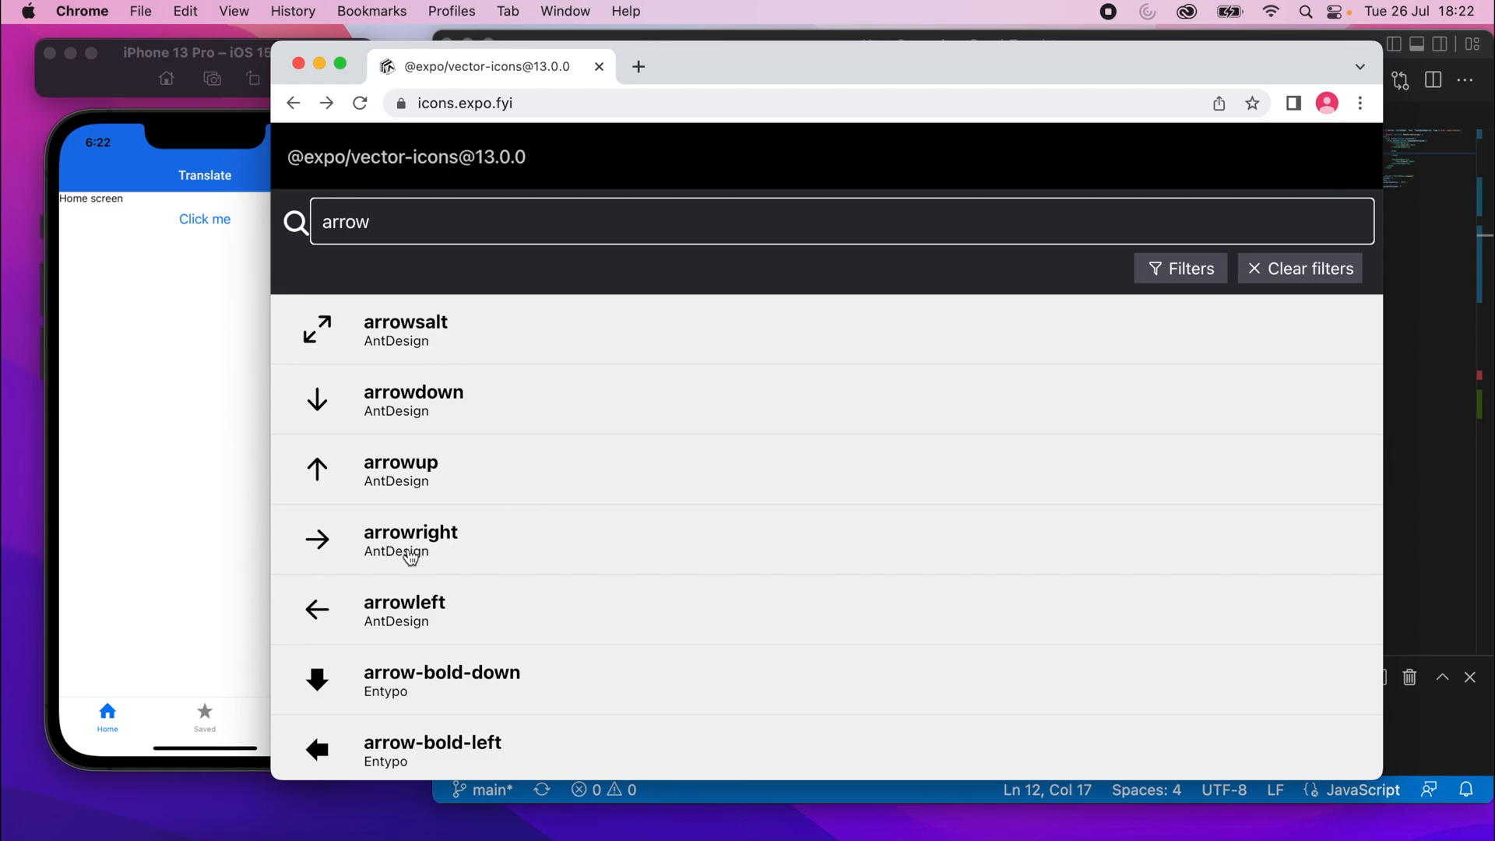
left_click(409, 539)
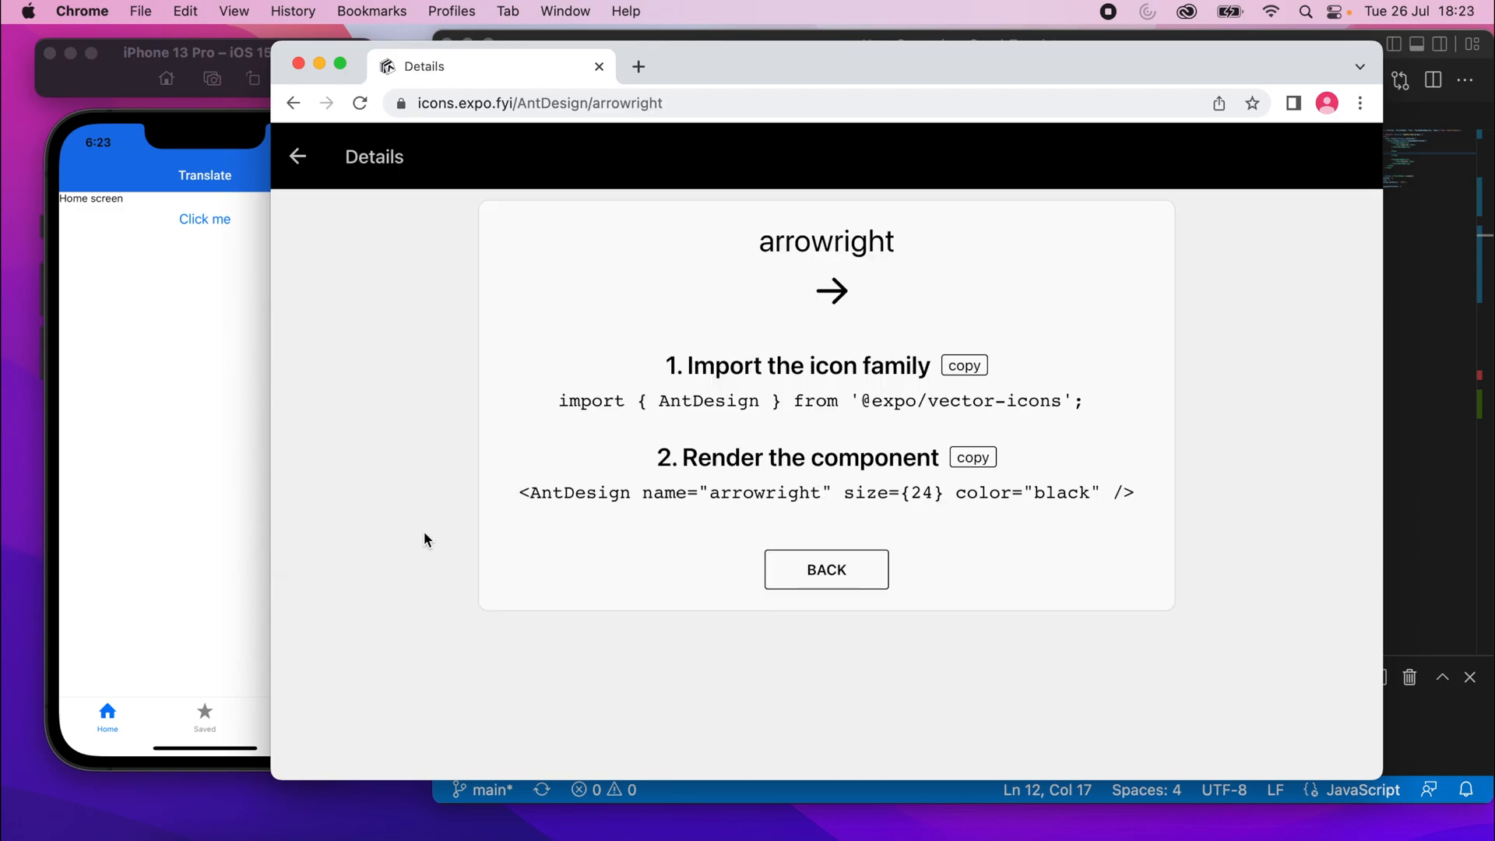
left_click(964, 364)
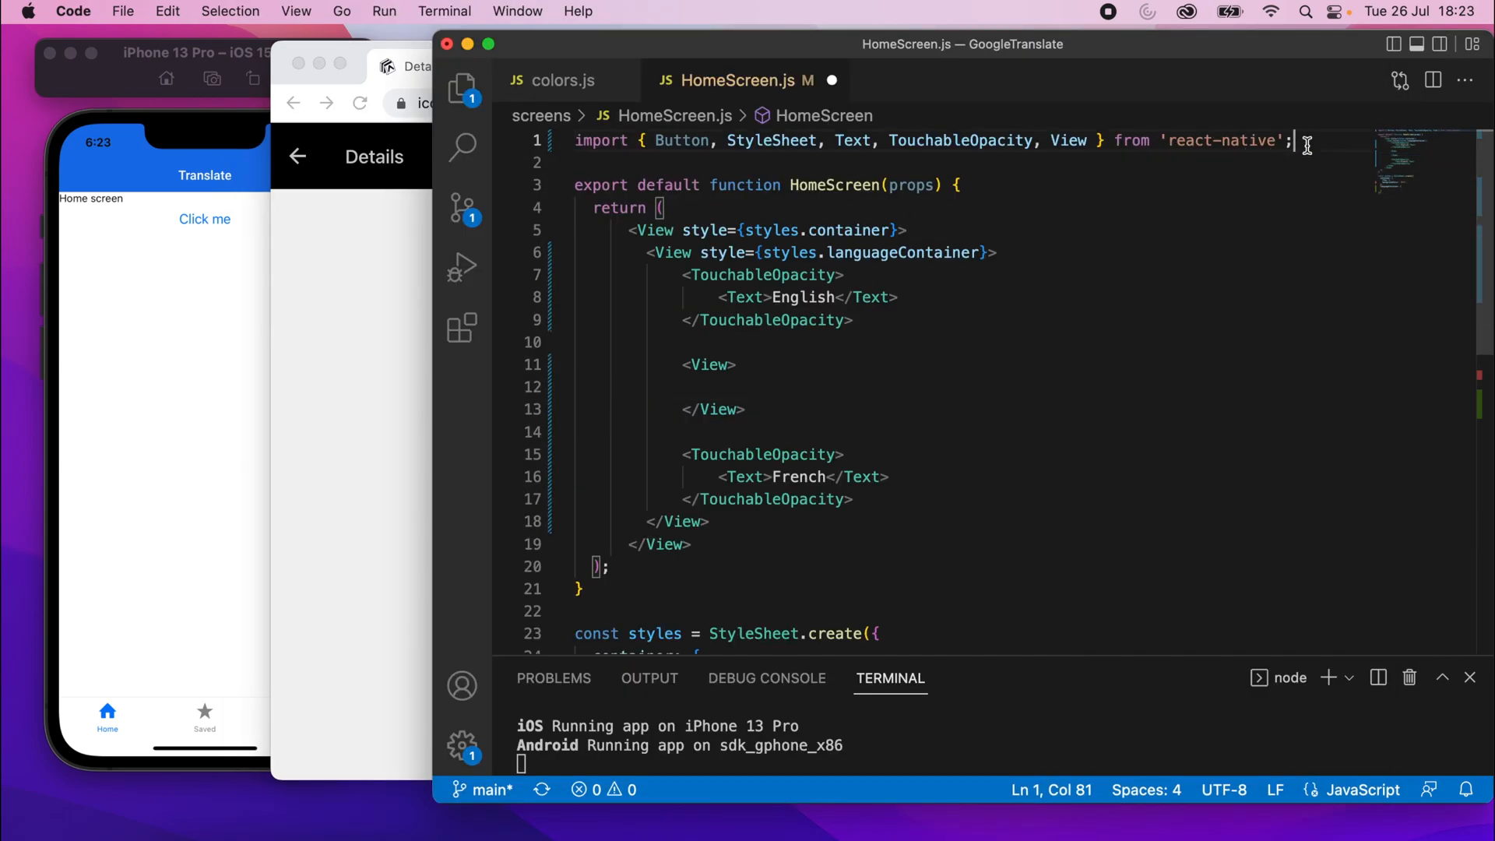
left_click(423, 65)
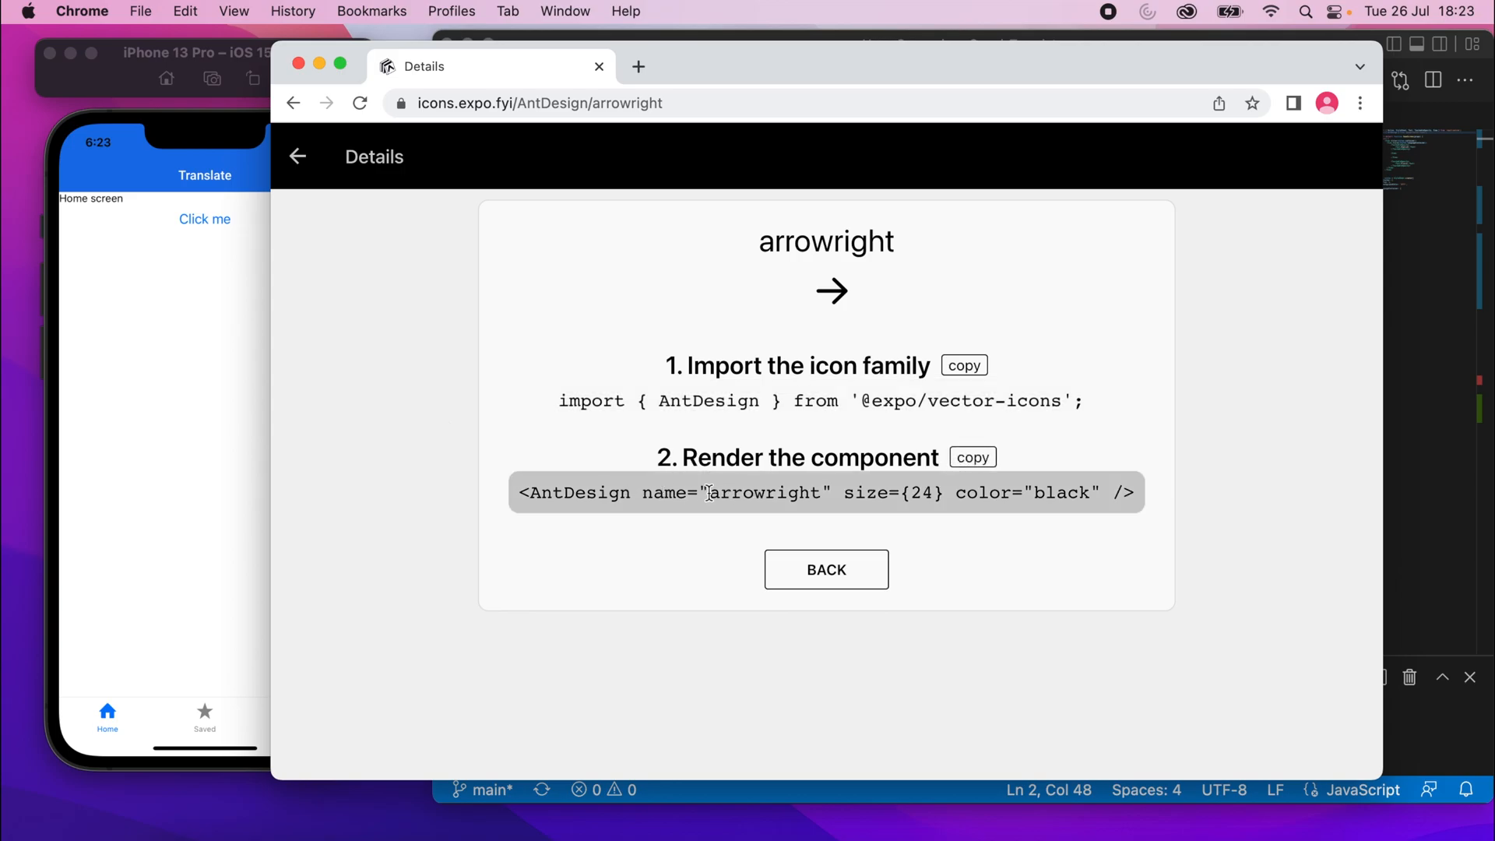
mouse_move(1275, 630)
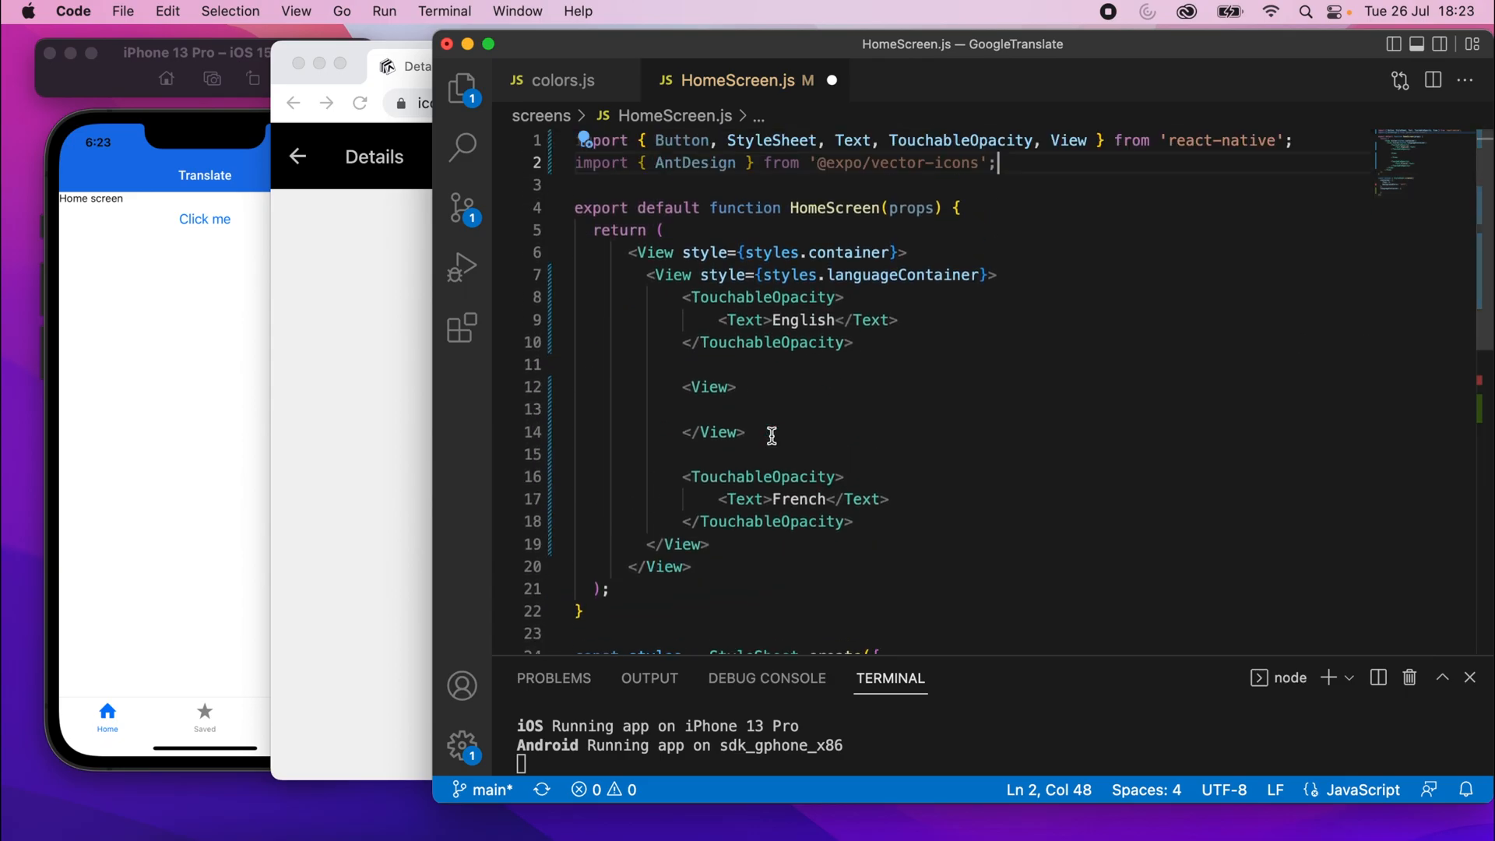
Render <AntDesign name="arrowright" size={24} color="black" /> inside the empty View between English and French
left_click(809, 391)
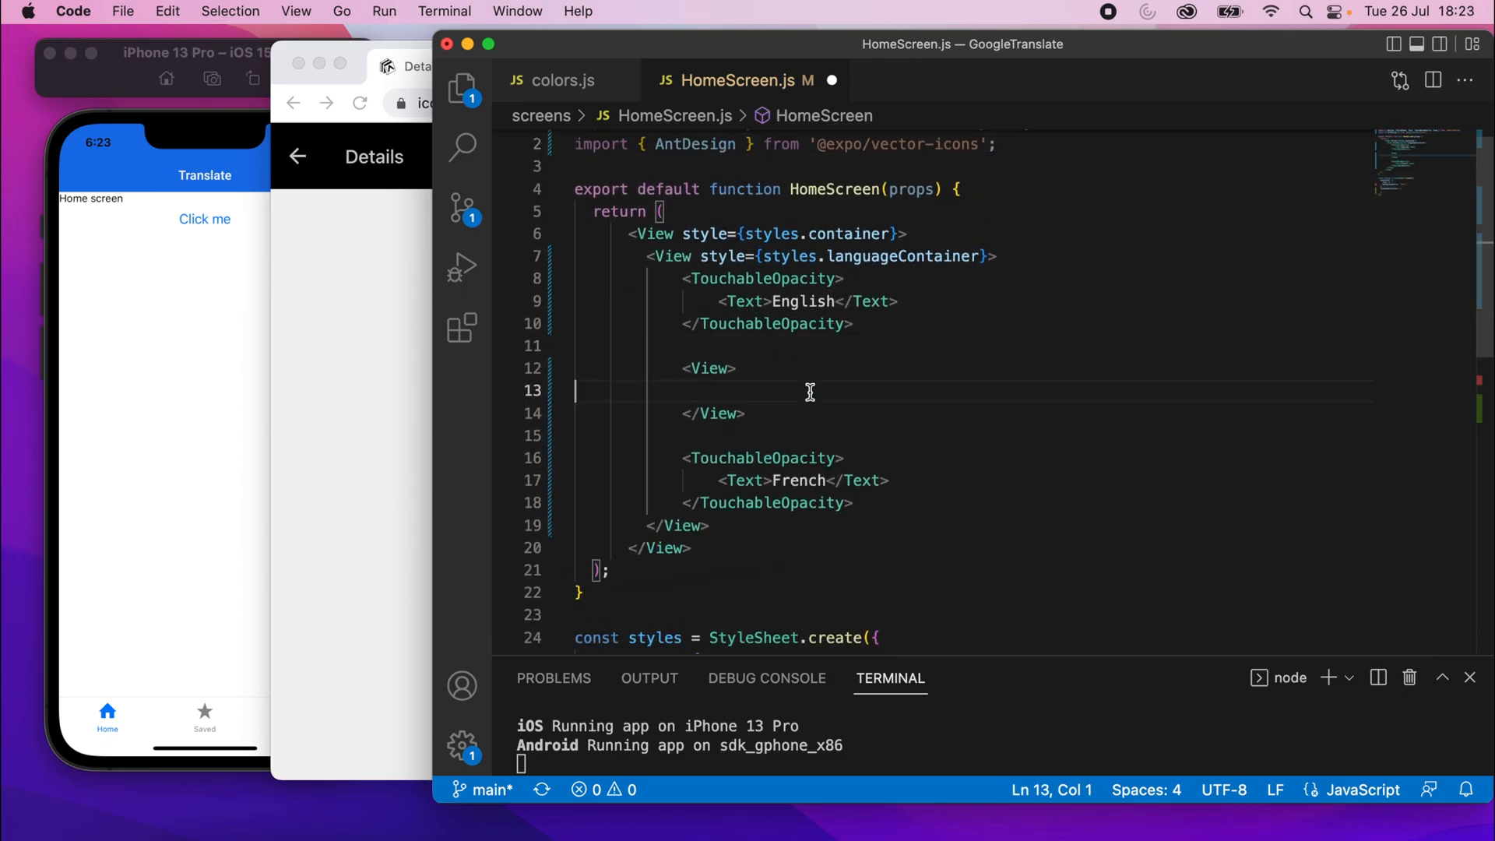
type("<AntDesign name=\"arrowright\" size={24} color=\"black\" />")
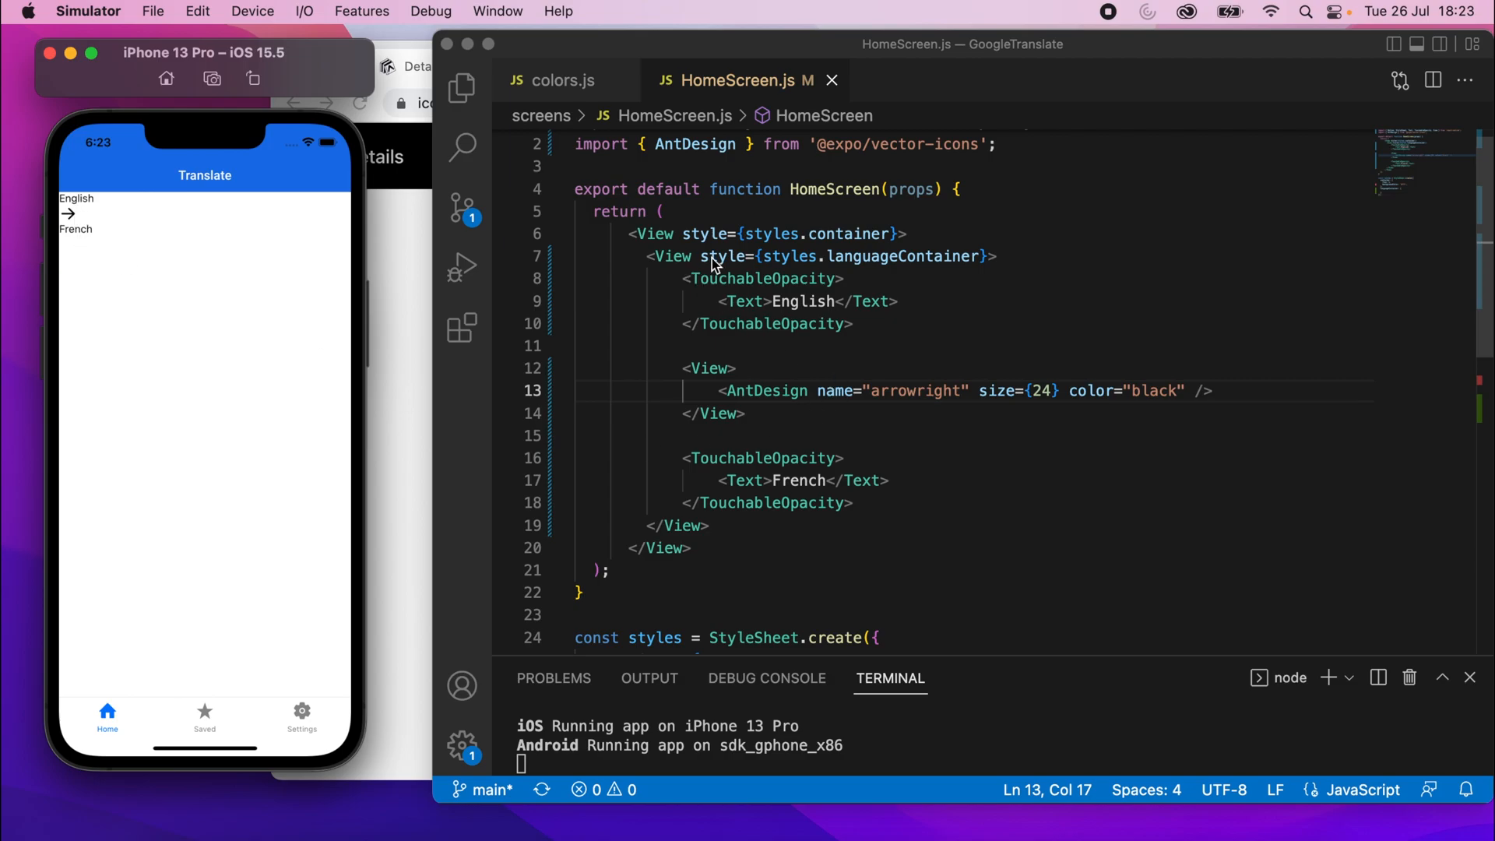
left_click(964, 434)
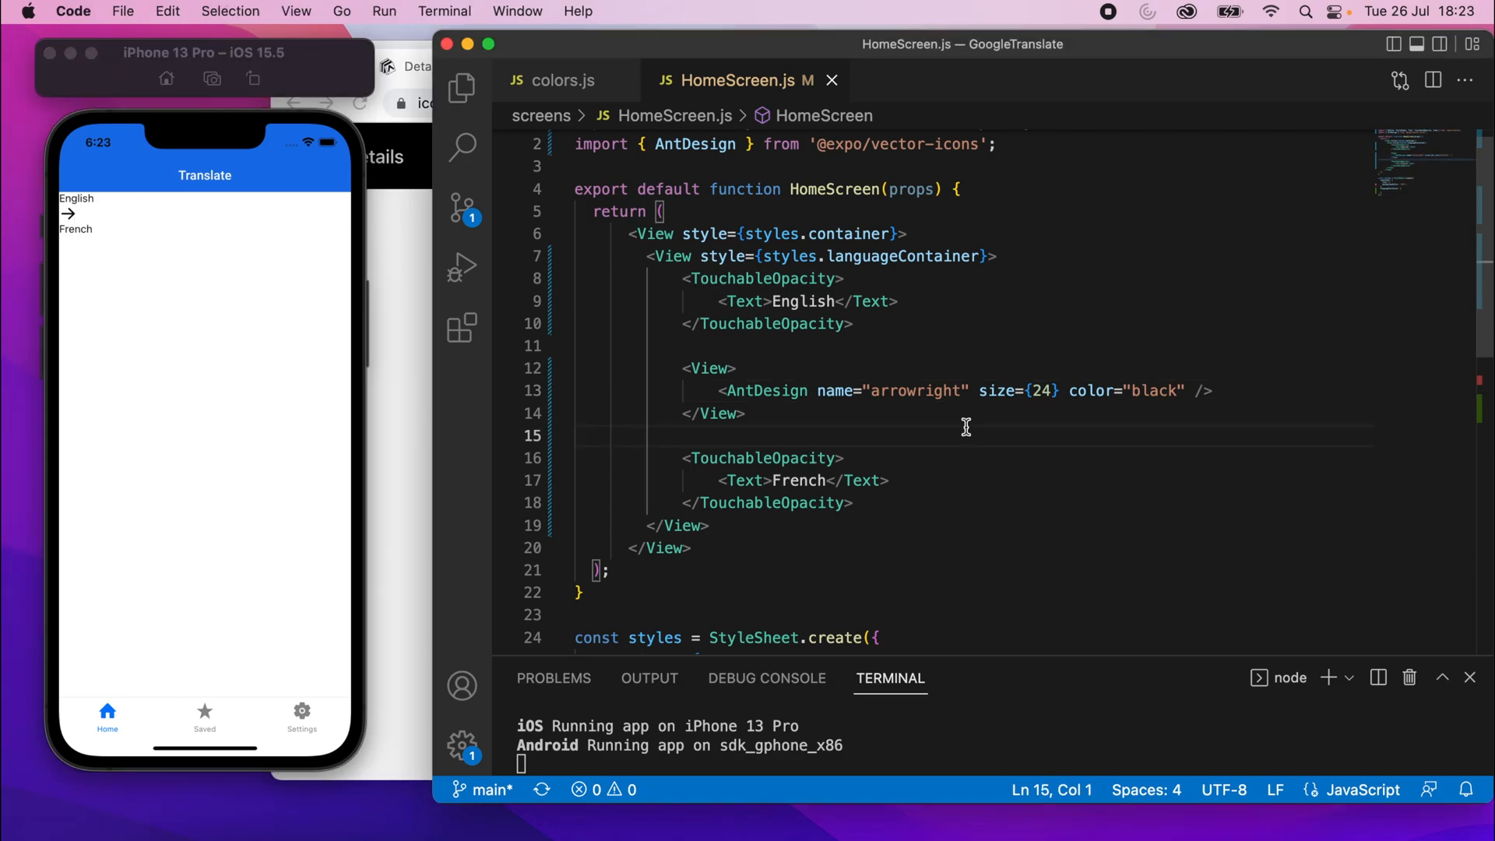
left_click(1153, 389)
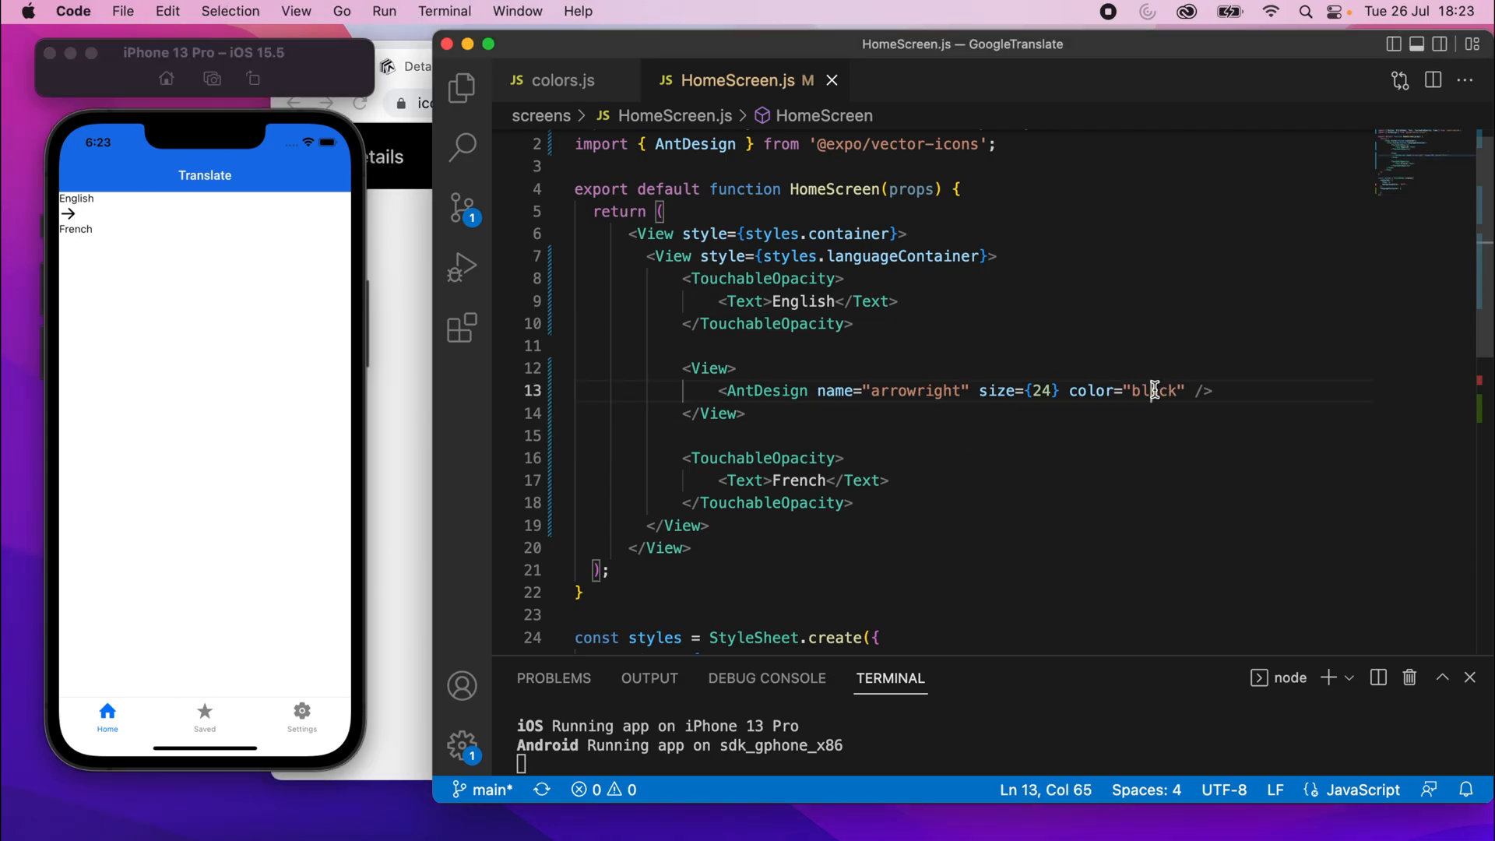
Clear the icon's black colour and define lightGrey: '#dedede' in colors.js
key("Backspace")
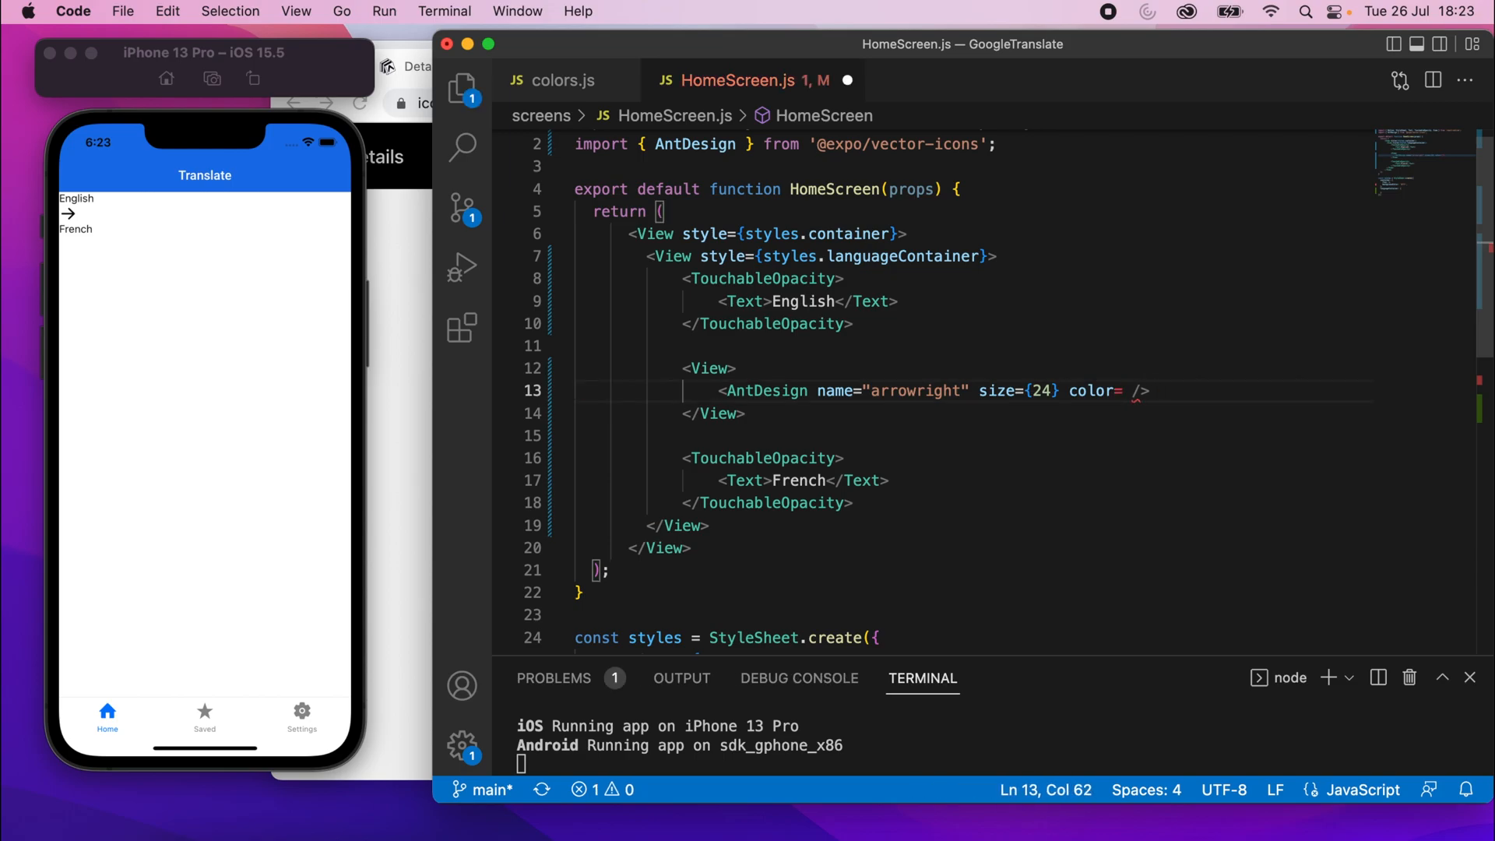
type("col")
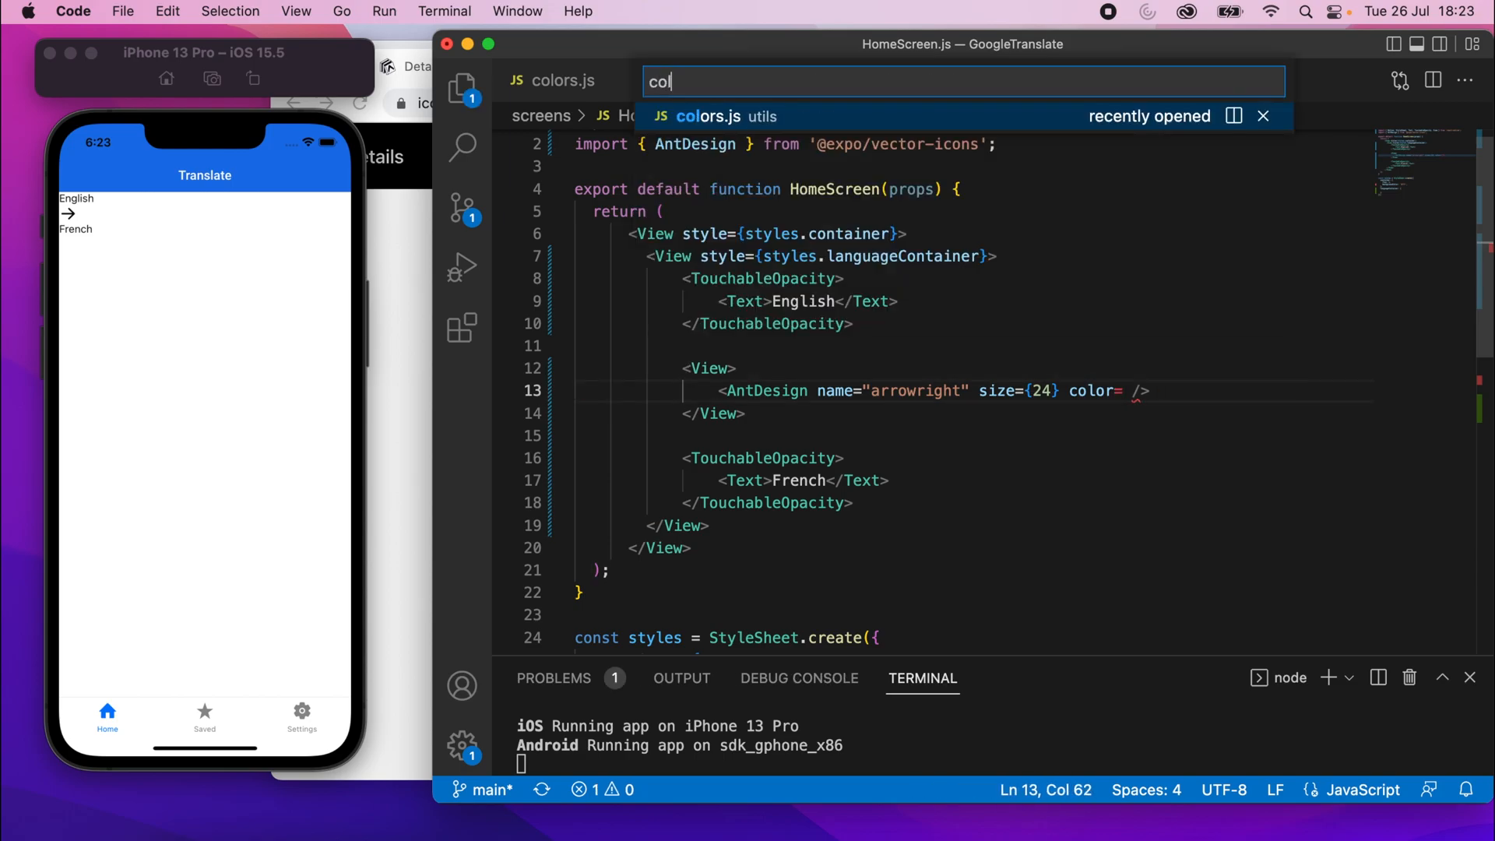
left_click(710, 115)
type("light")
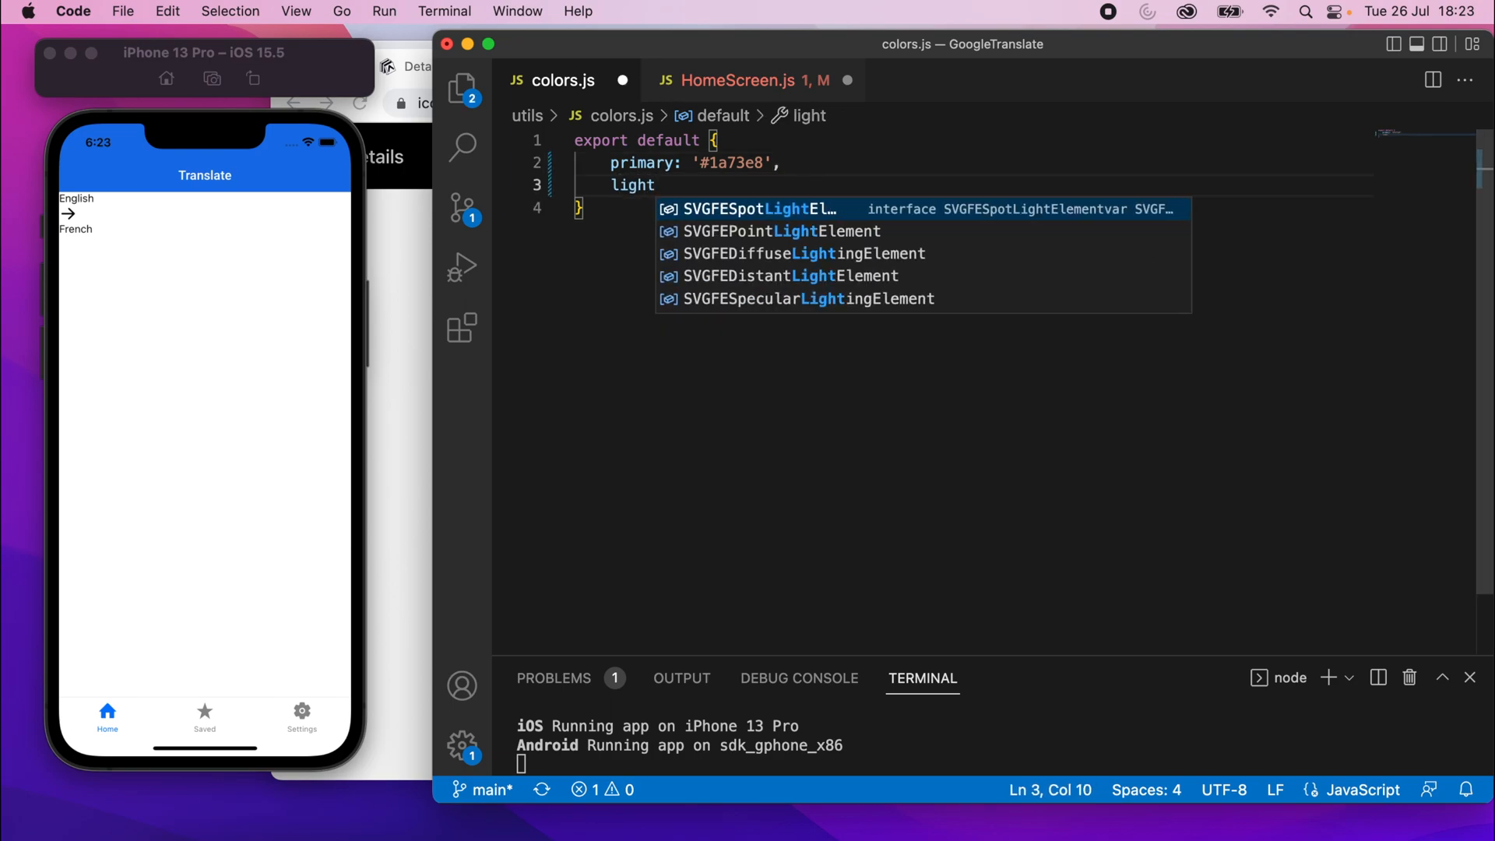
type("Grey")
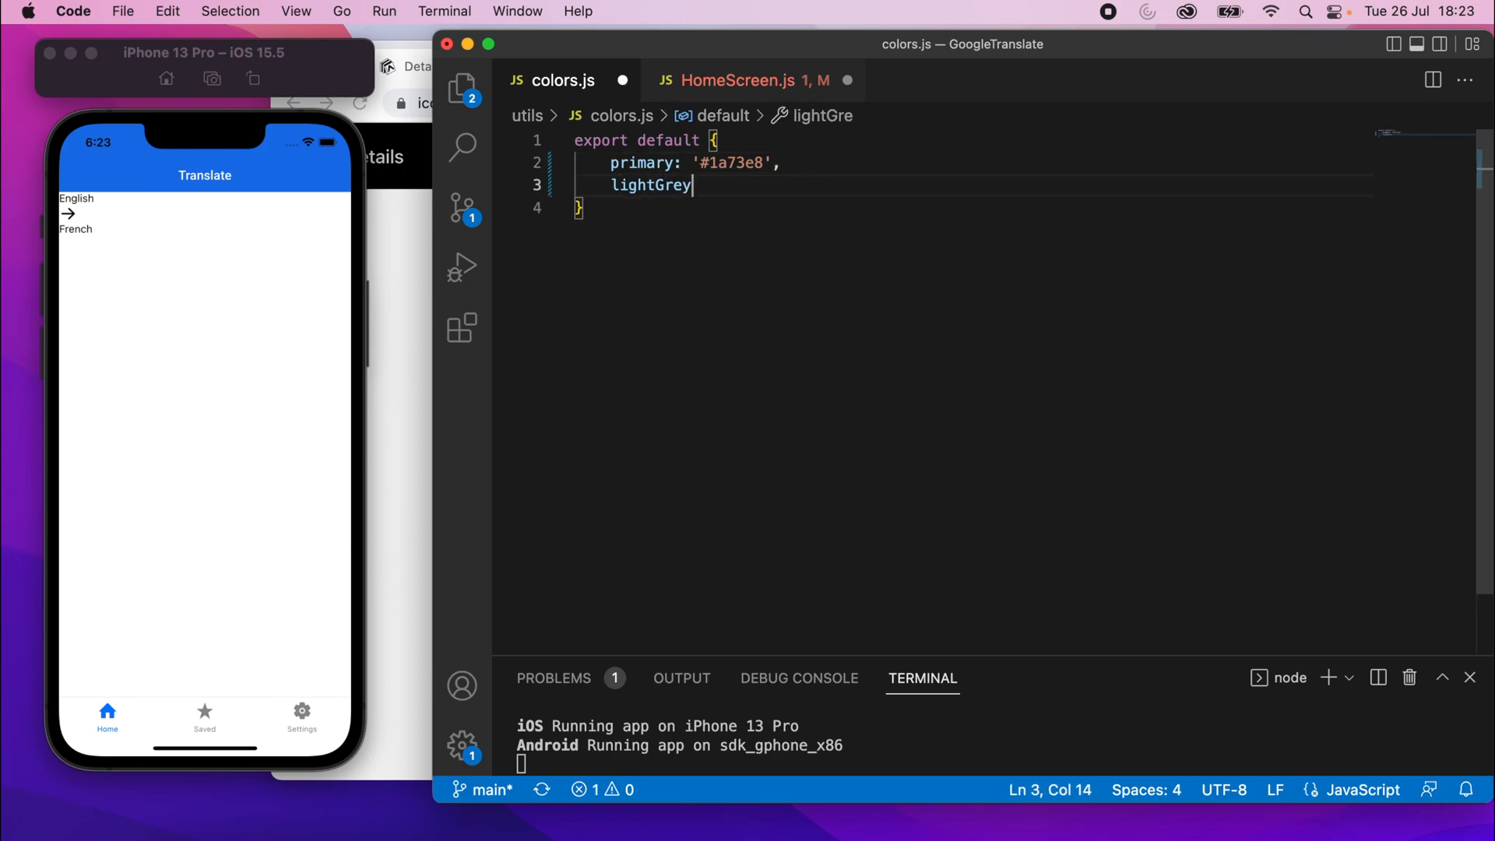
type(": ''")
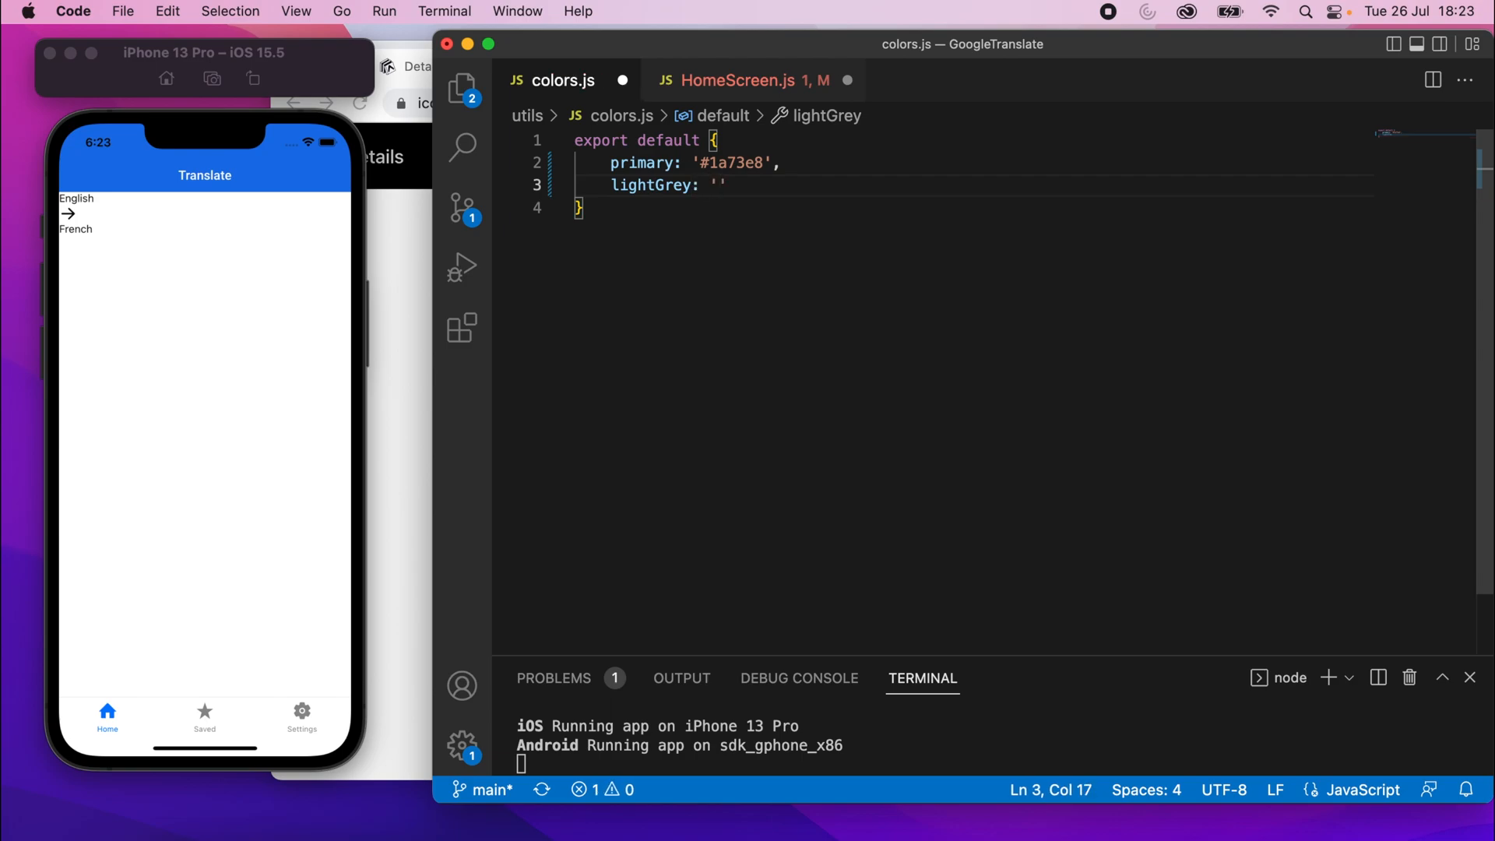
type("#dede")
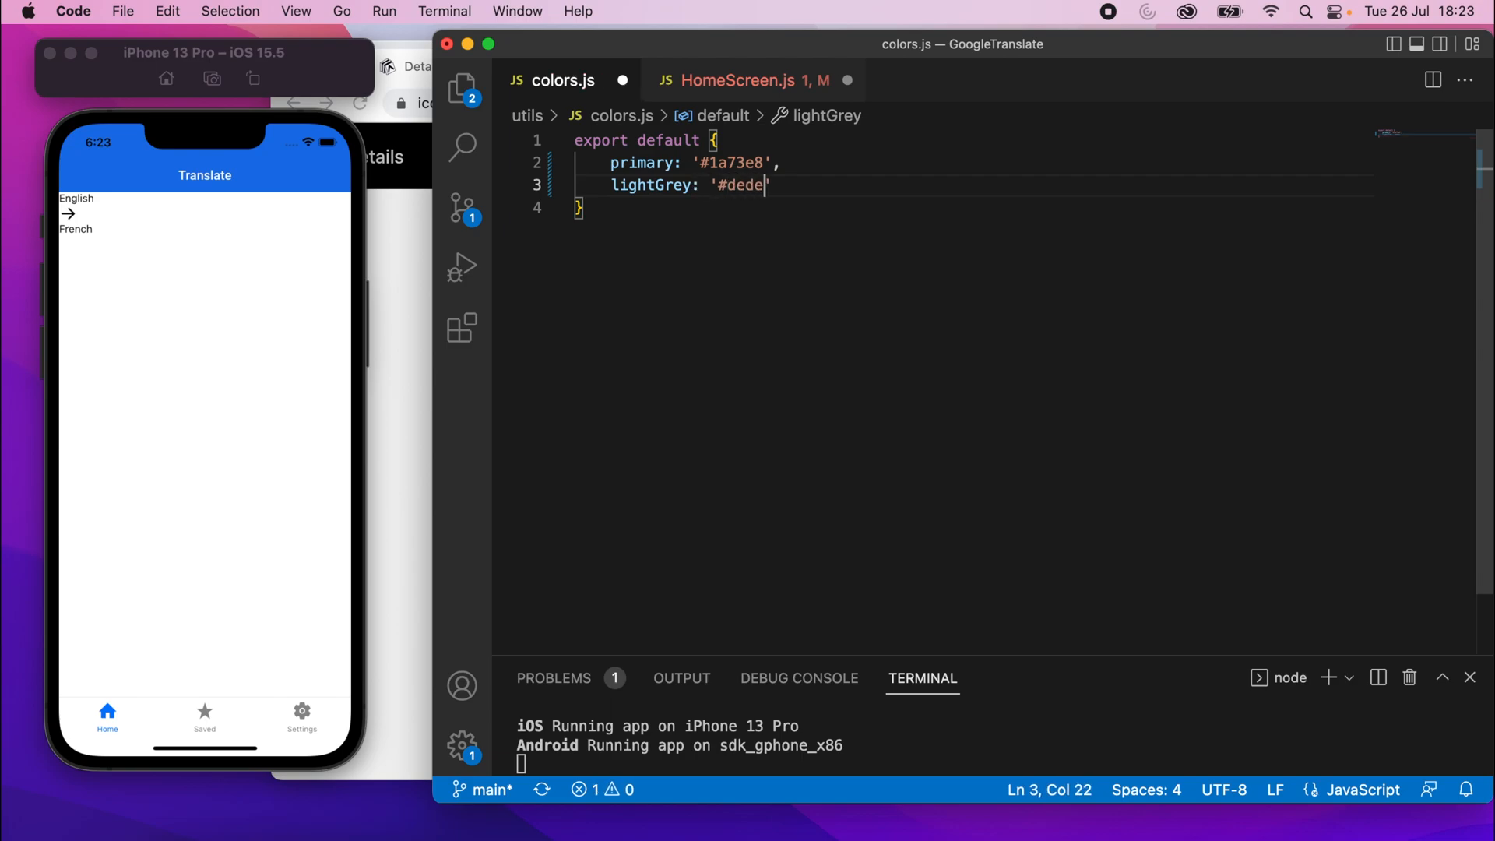
type("de")
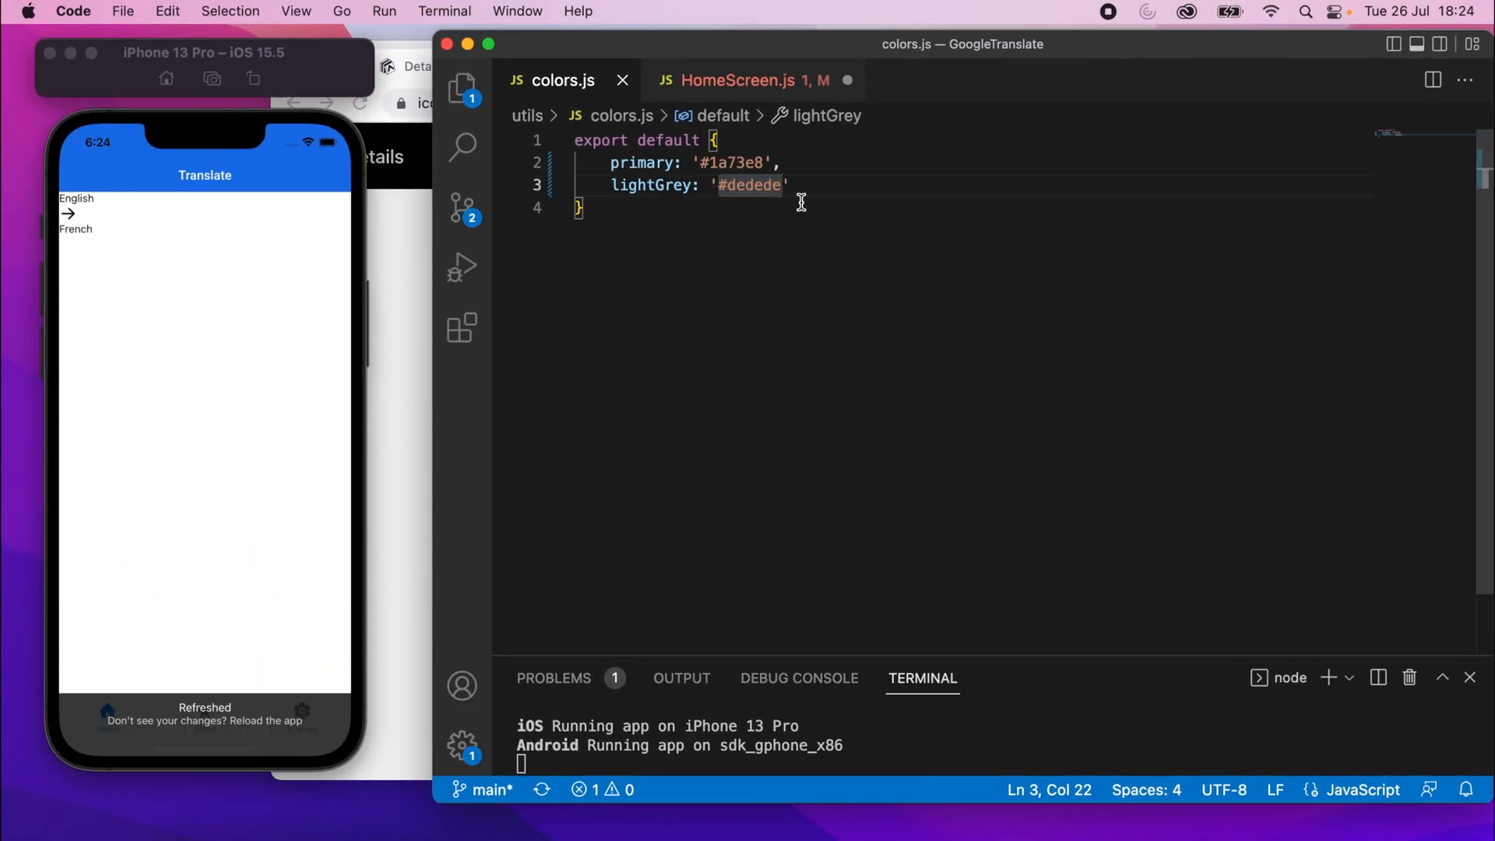
left_click(744, 79)
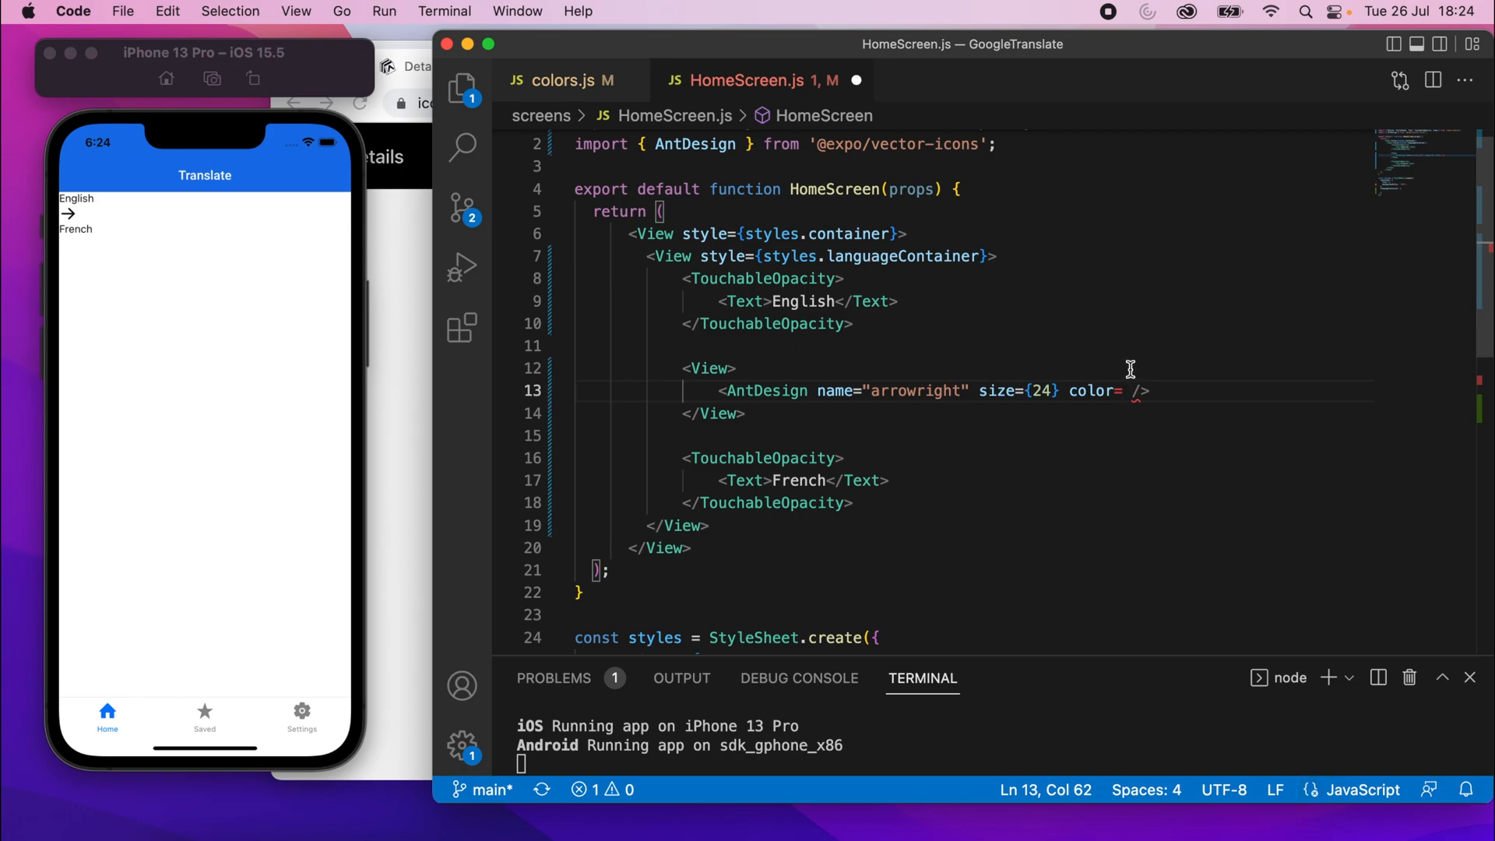
Set the arrow's color to {colors.lightGrey}, auto-importing colors from ../utils/colors
type("{}")
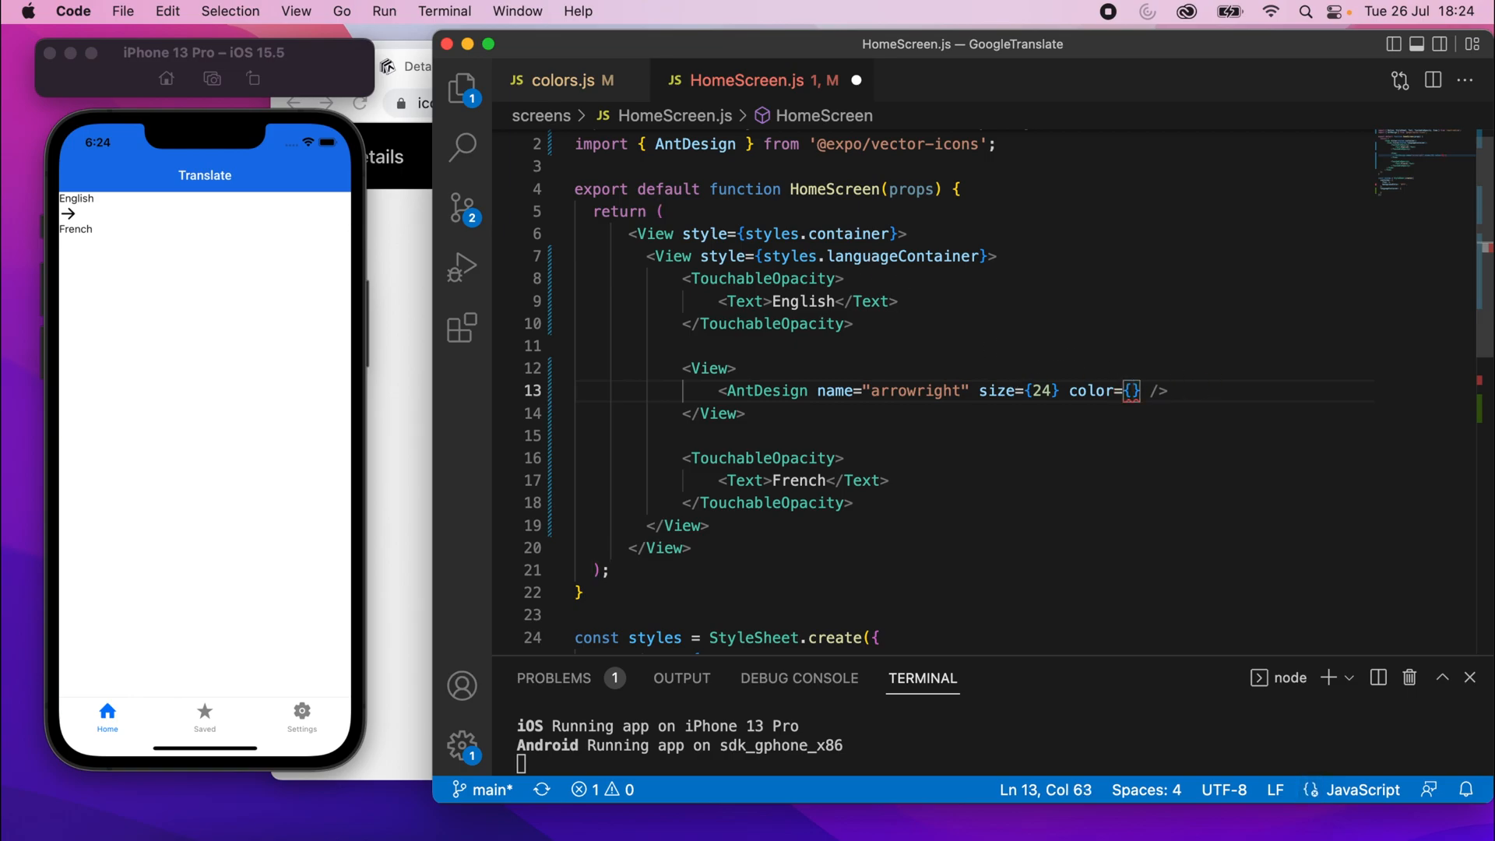
type("col")
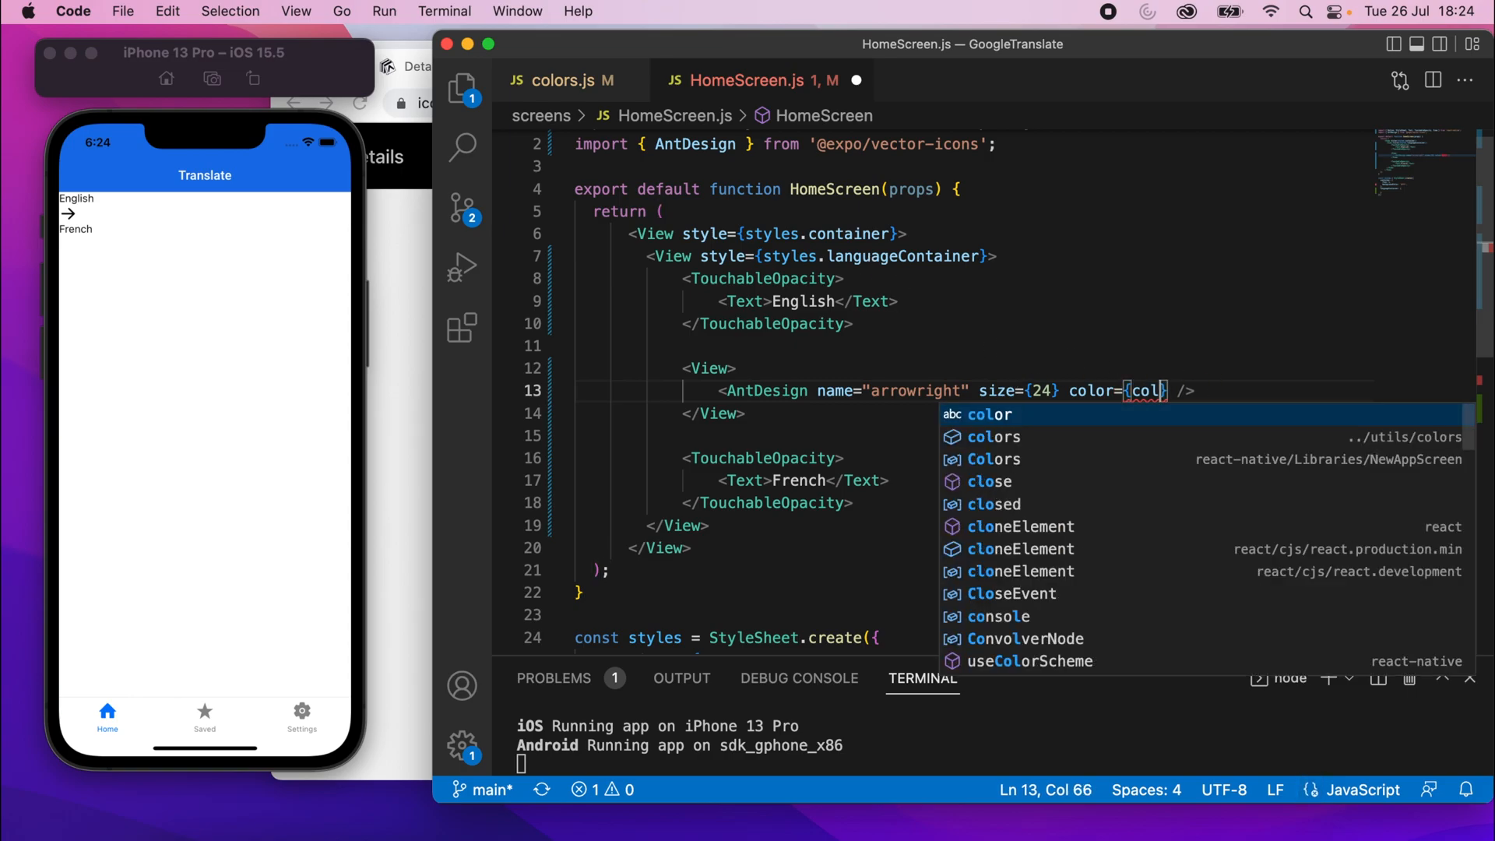
left_click(994, 436)
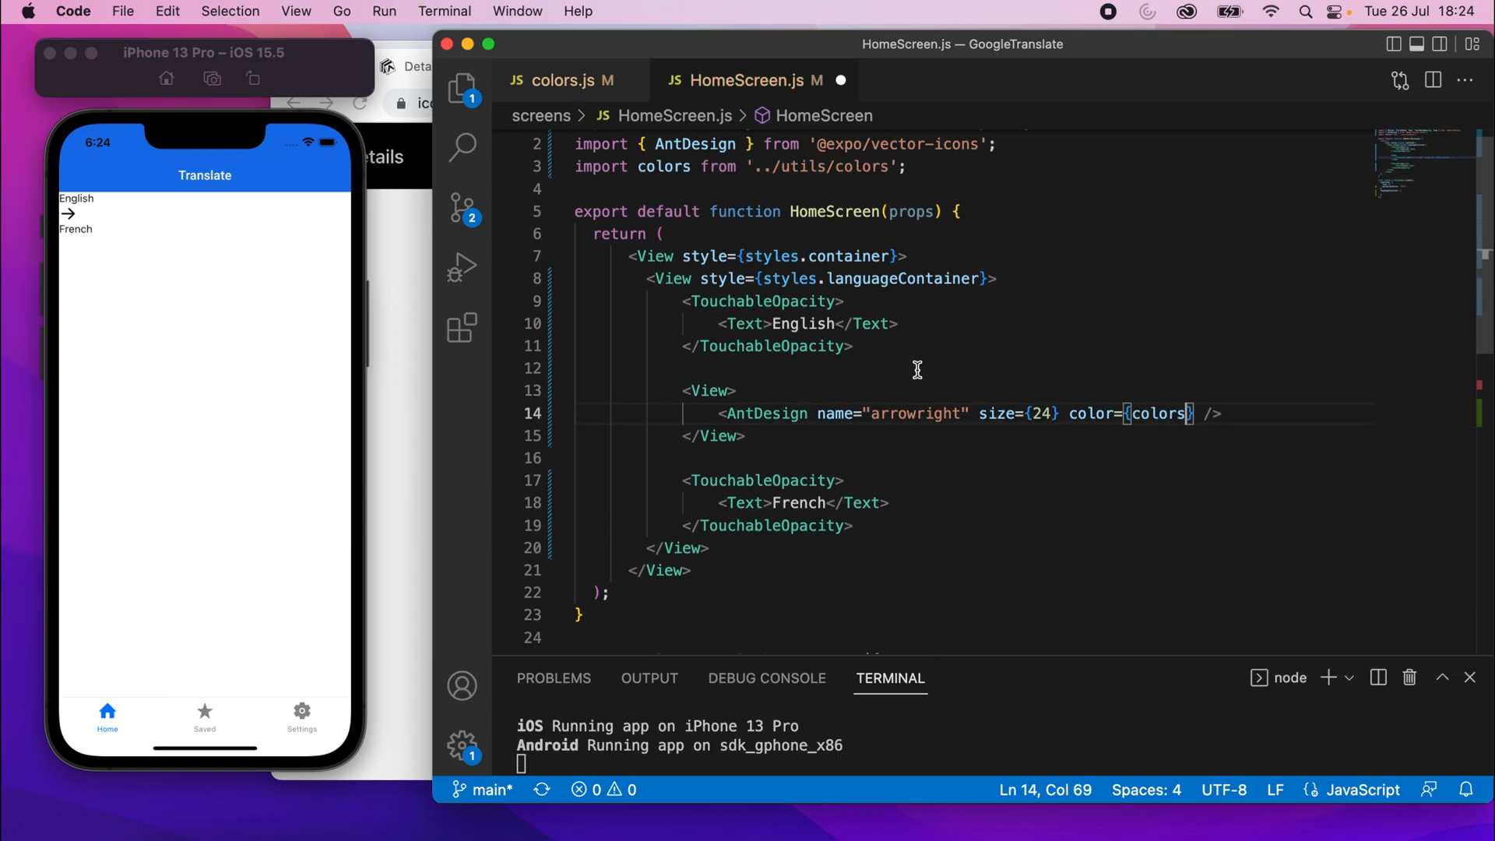
mouse_move(1188, 406)
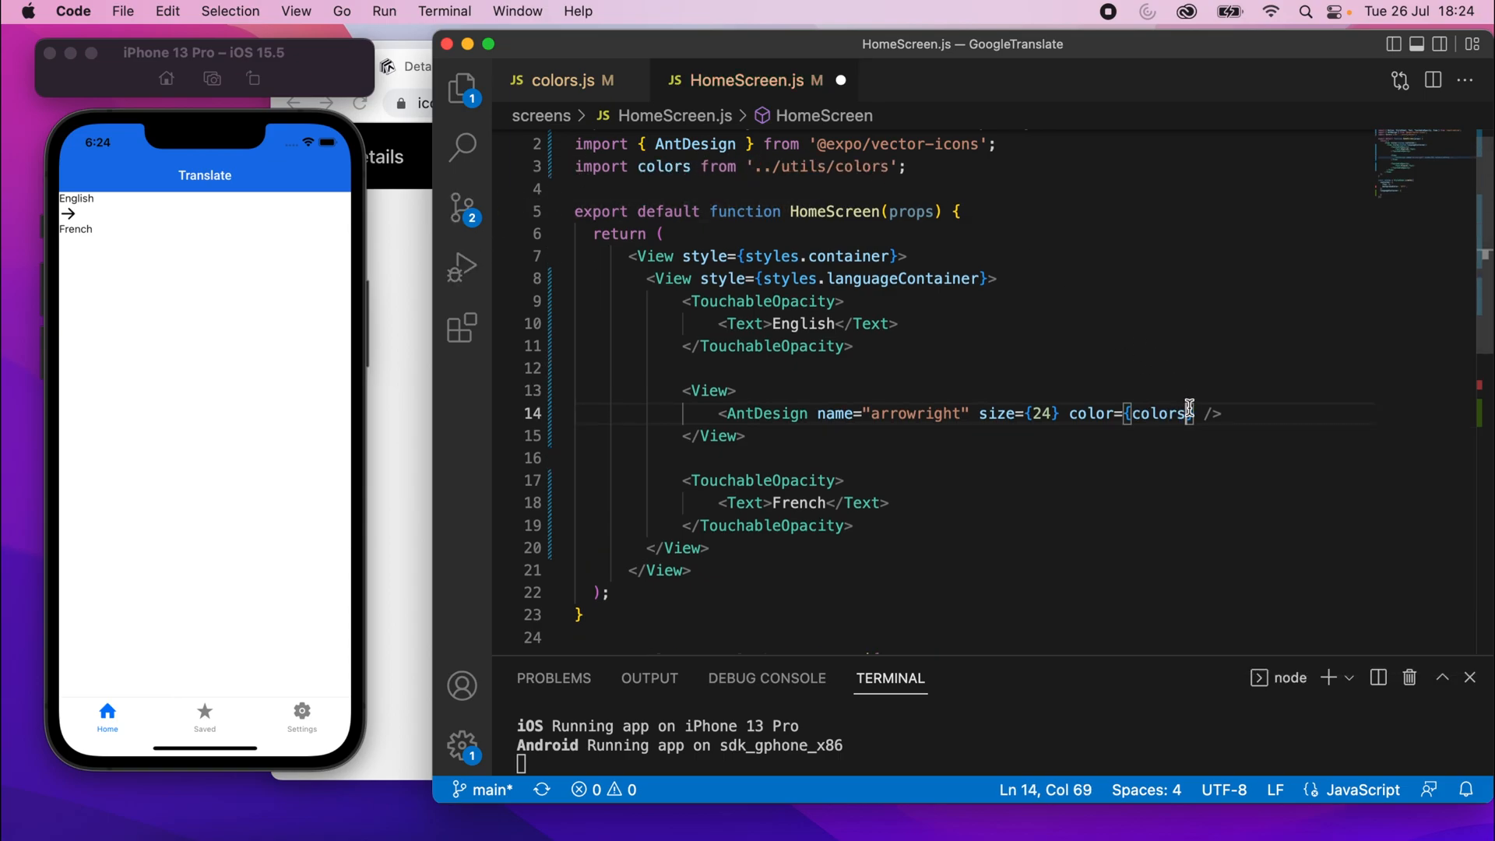
type(".lightGrey")
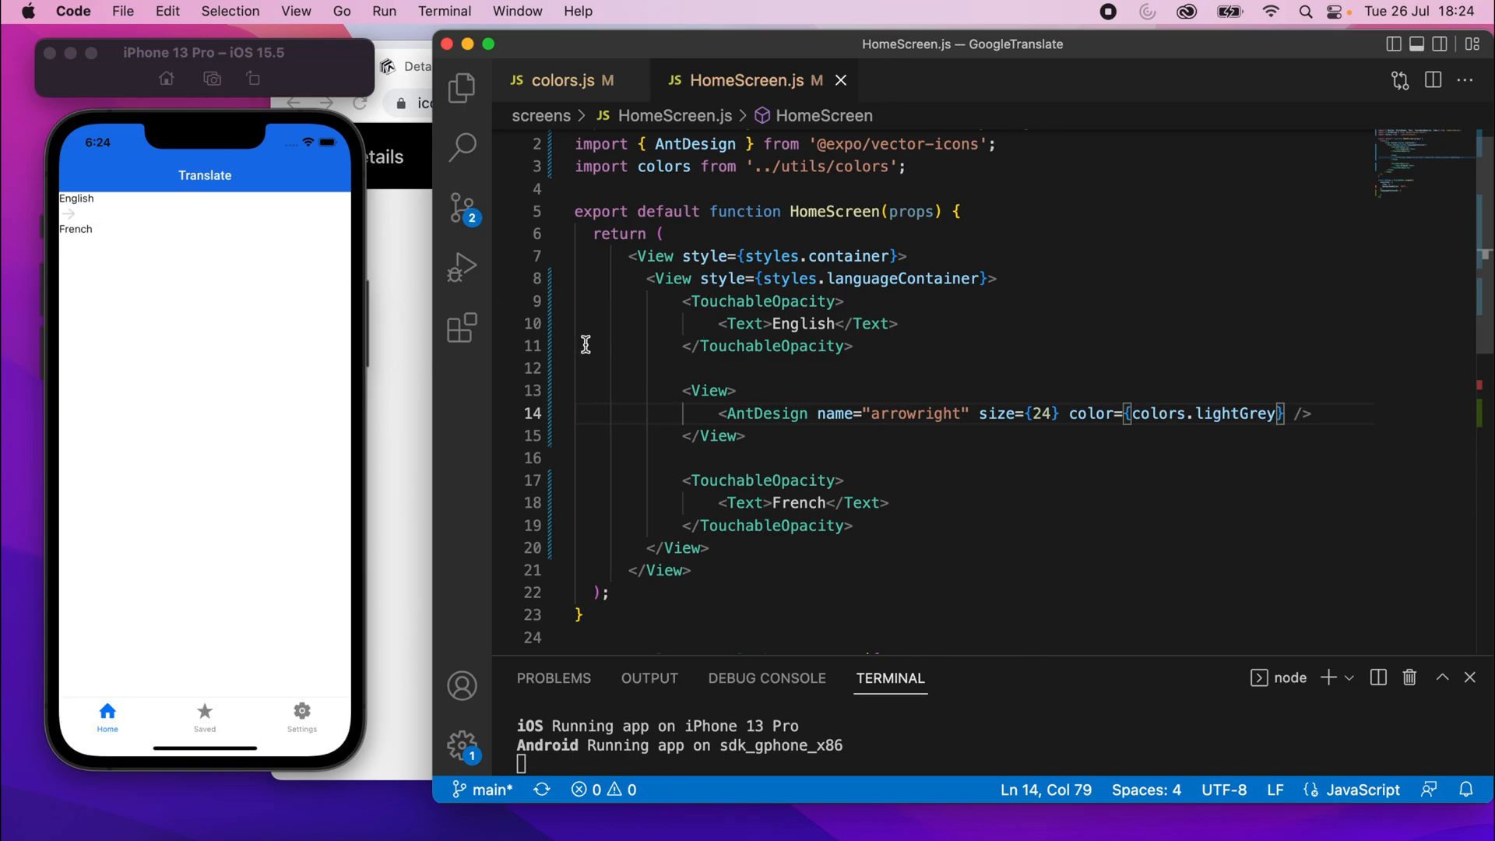
mouse_move(928, 330)
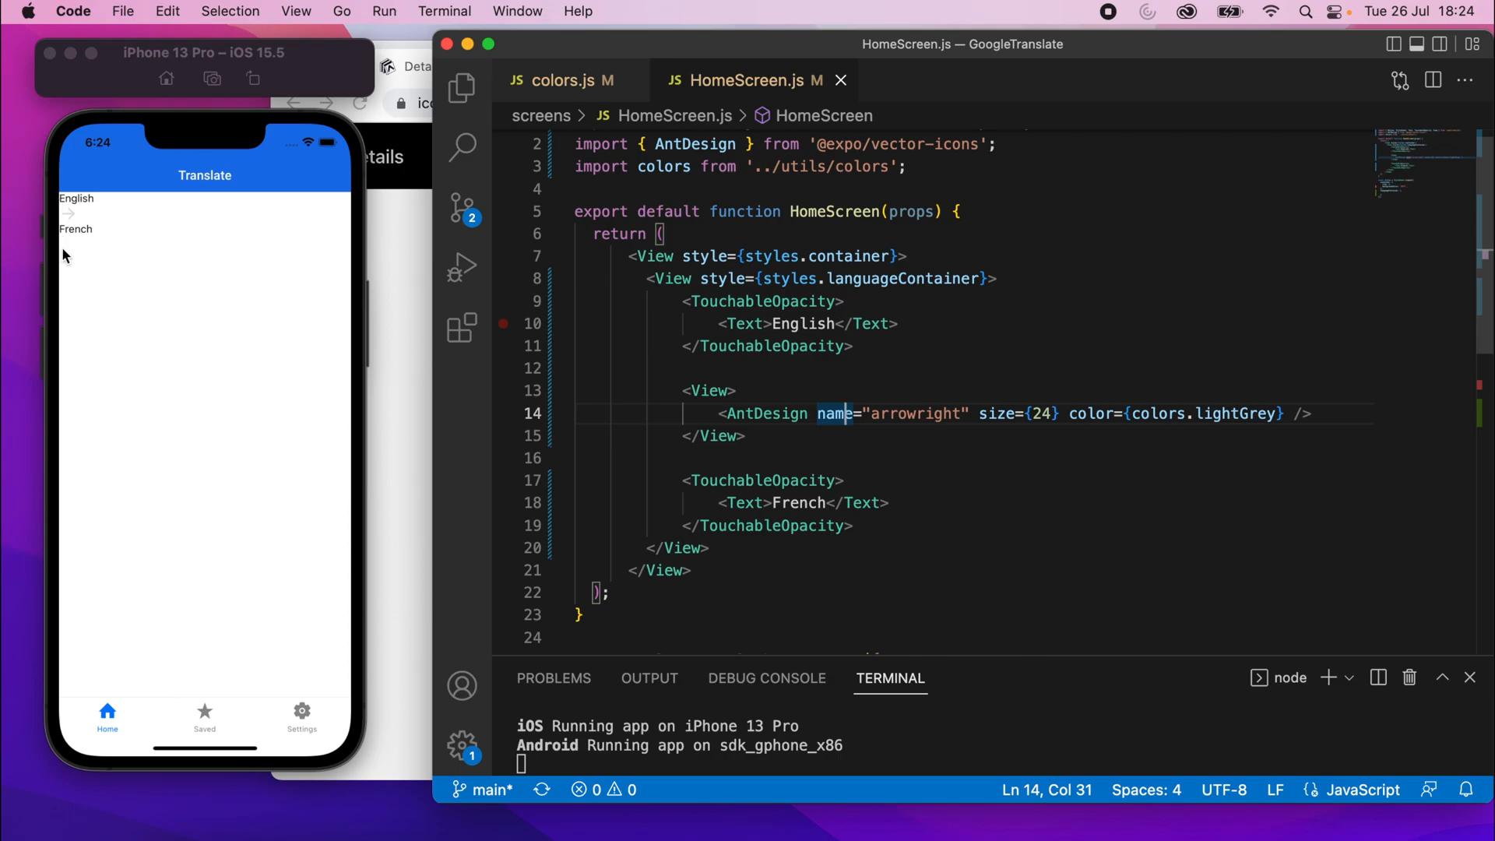
Give the English TouchableOpacity a styles.languageOption style and an onPress that runs console.log("Pressed")
left_click(736, 389)
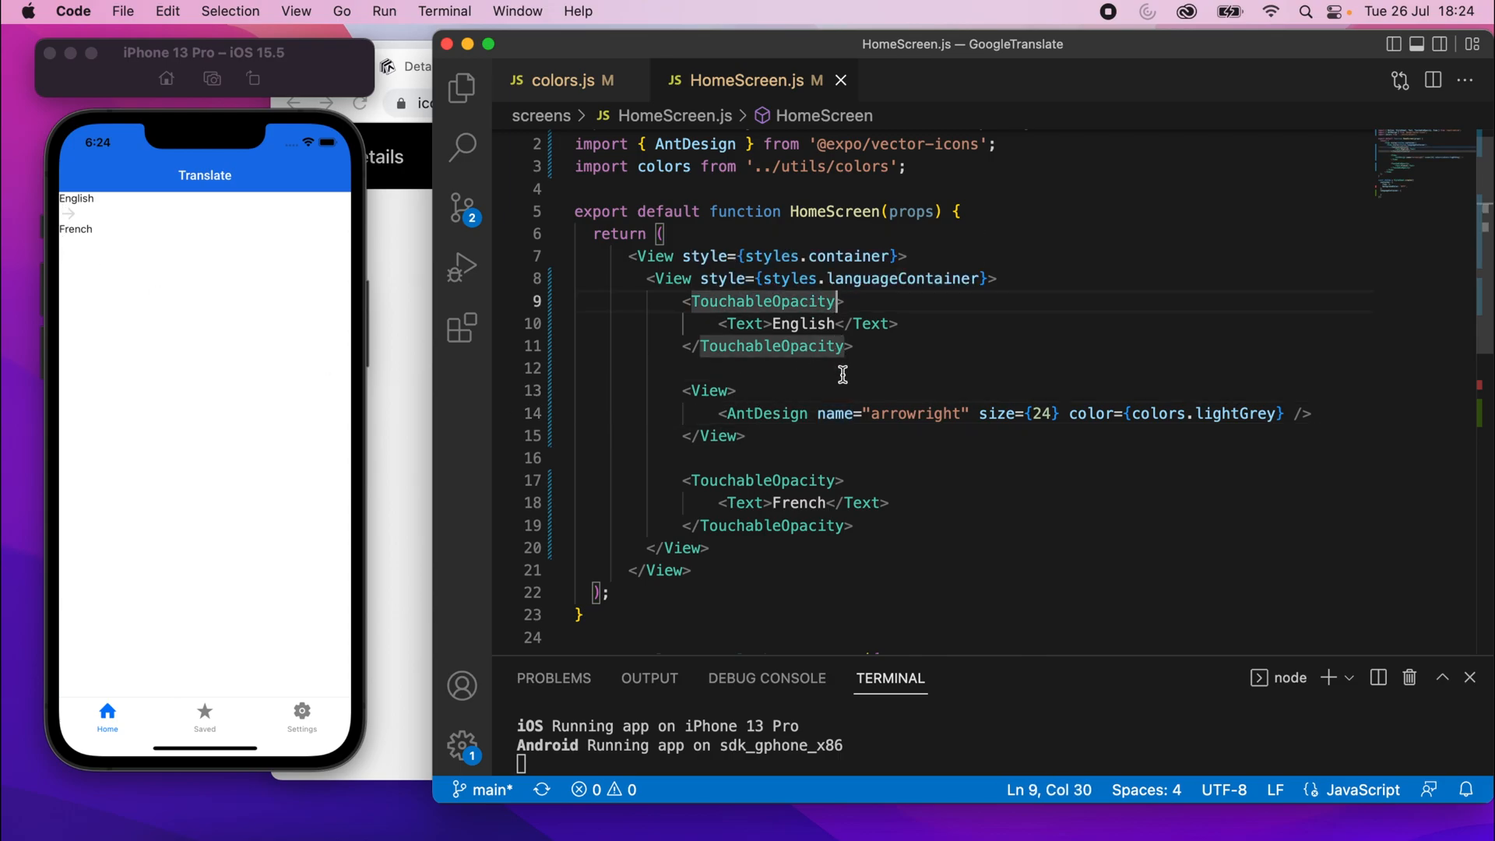
type("style={}>")
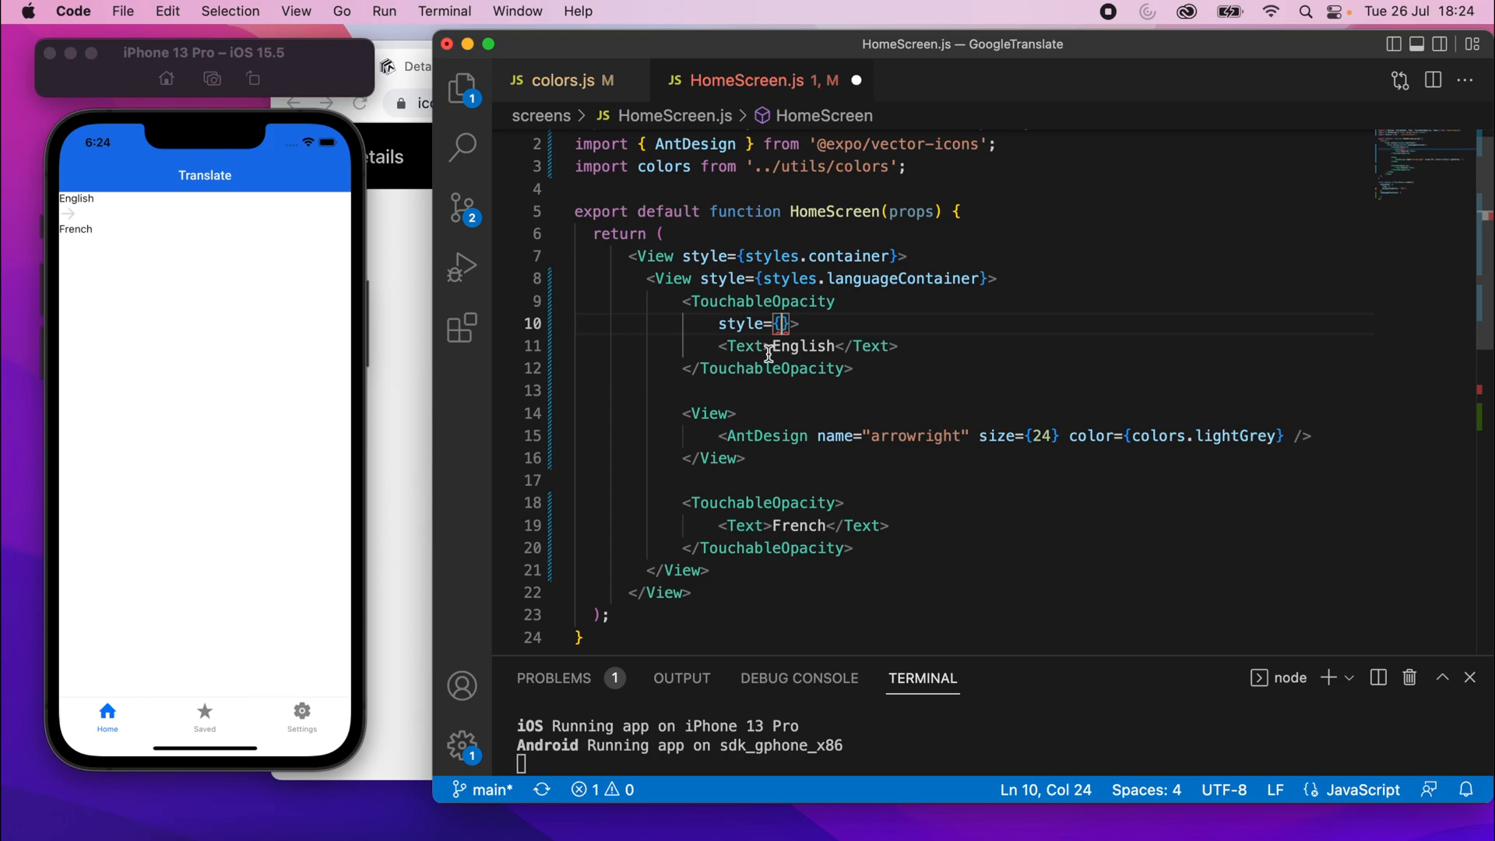
type("s")
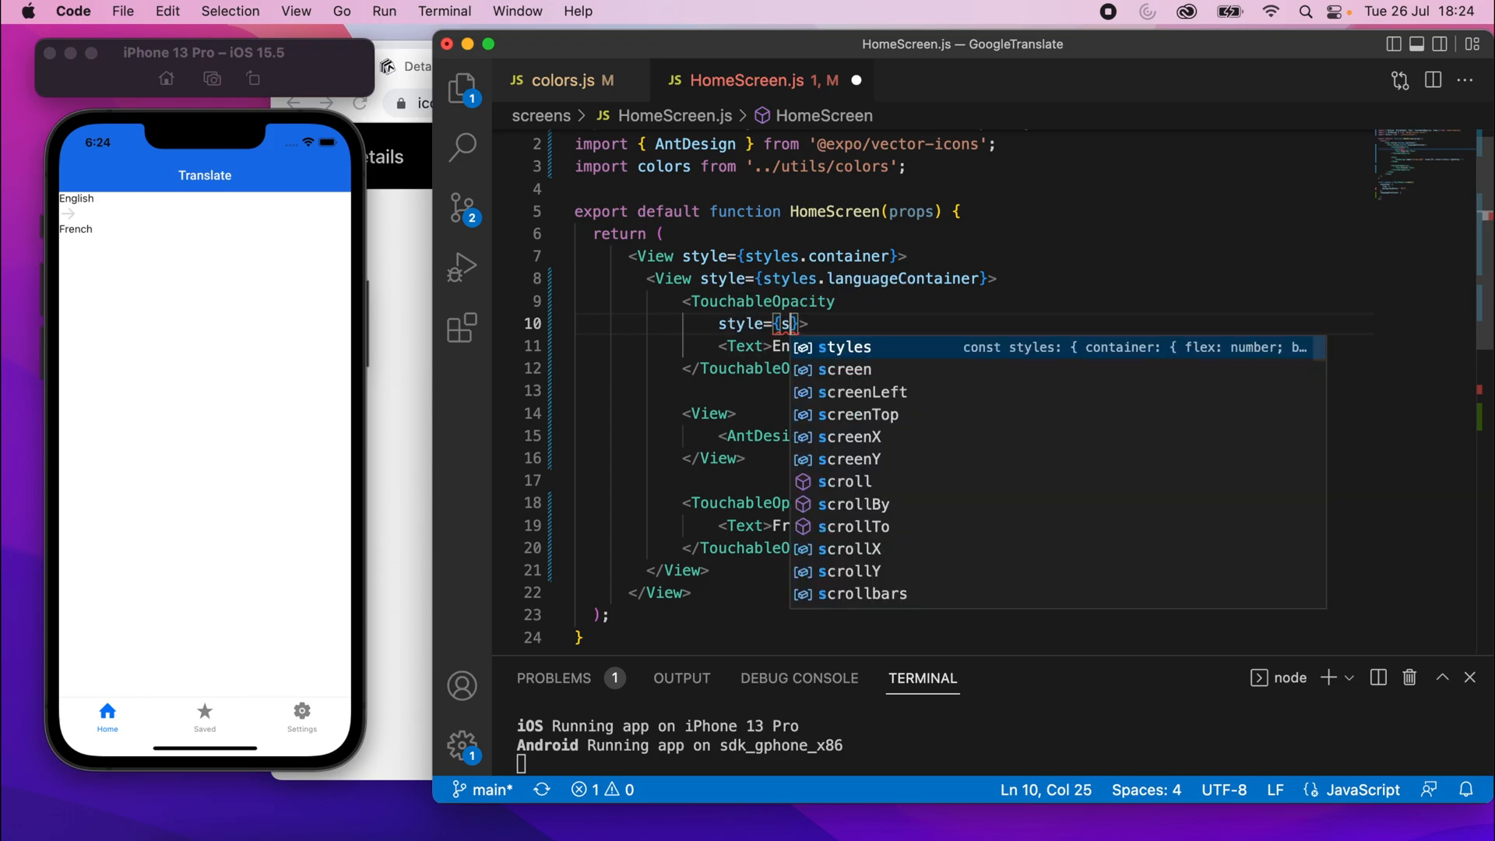
type("styles.languageOpti")
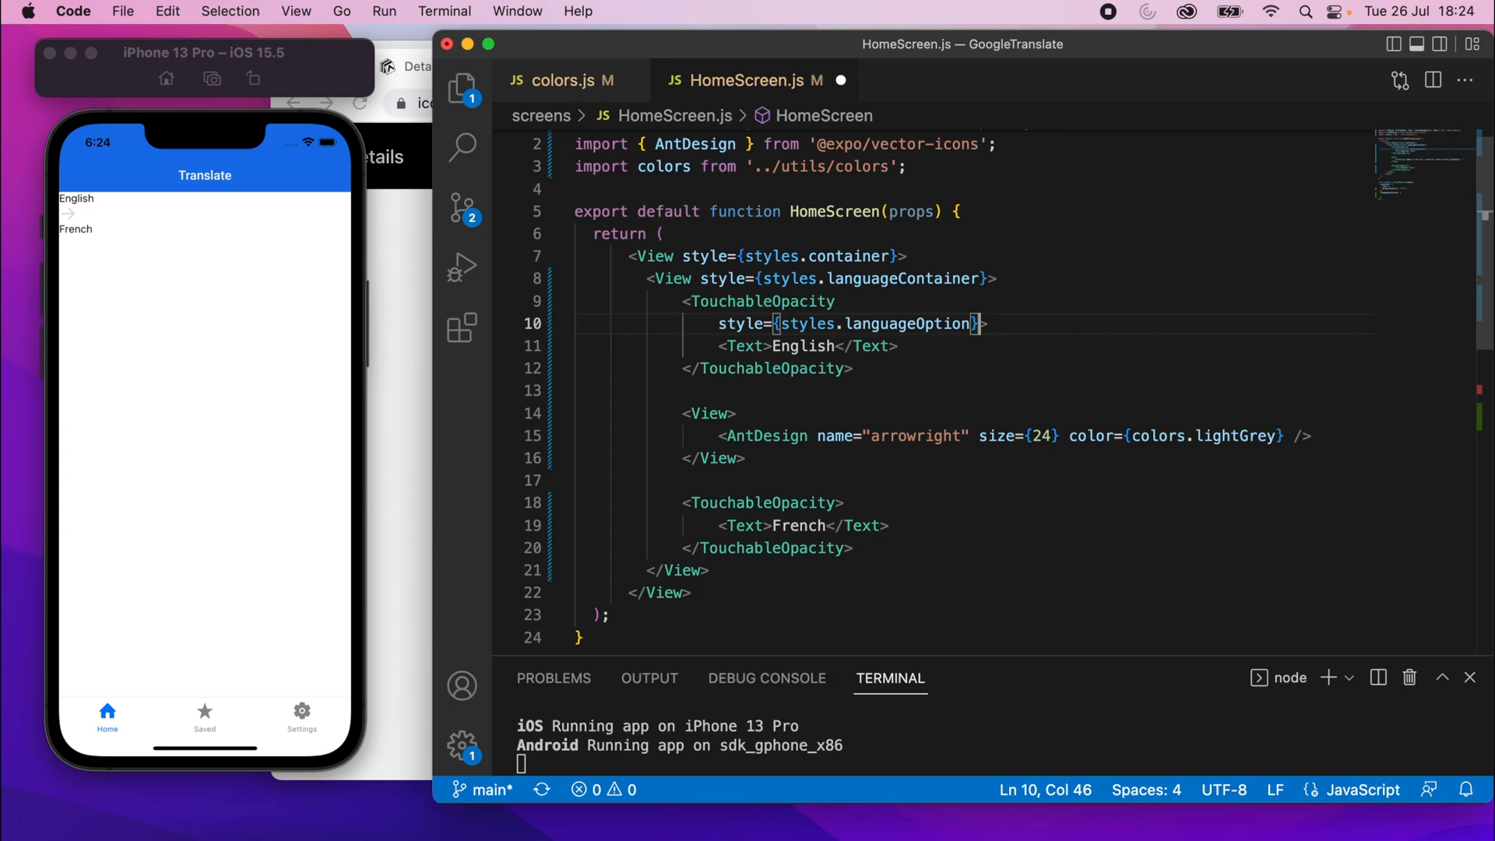
type("onPress={}>")
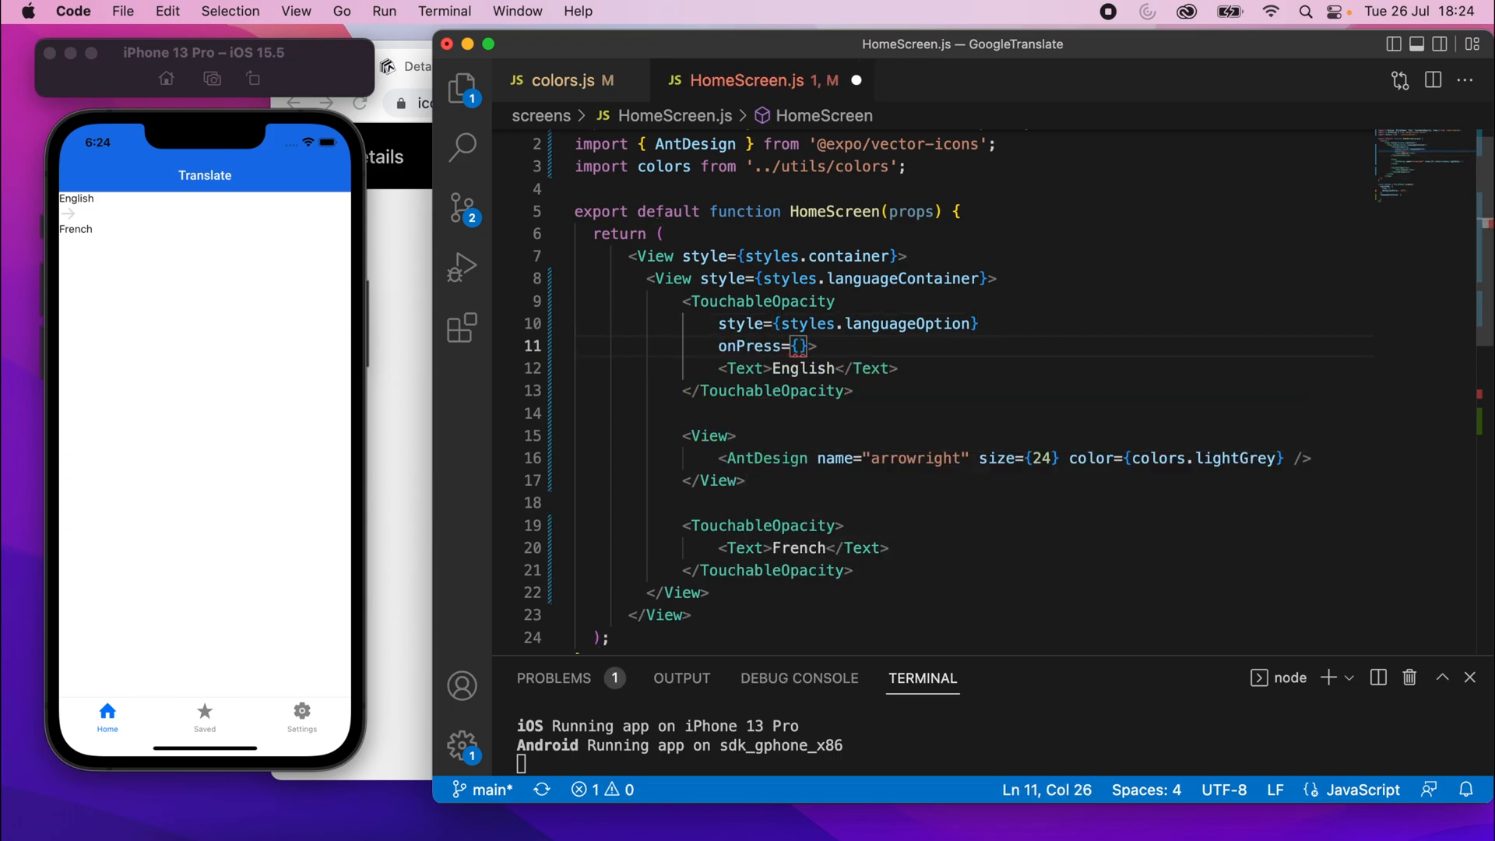
type("() =>")
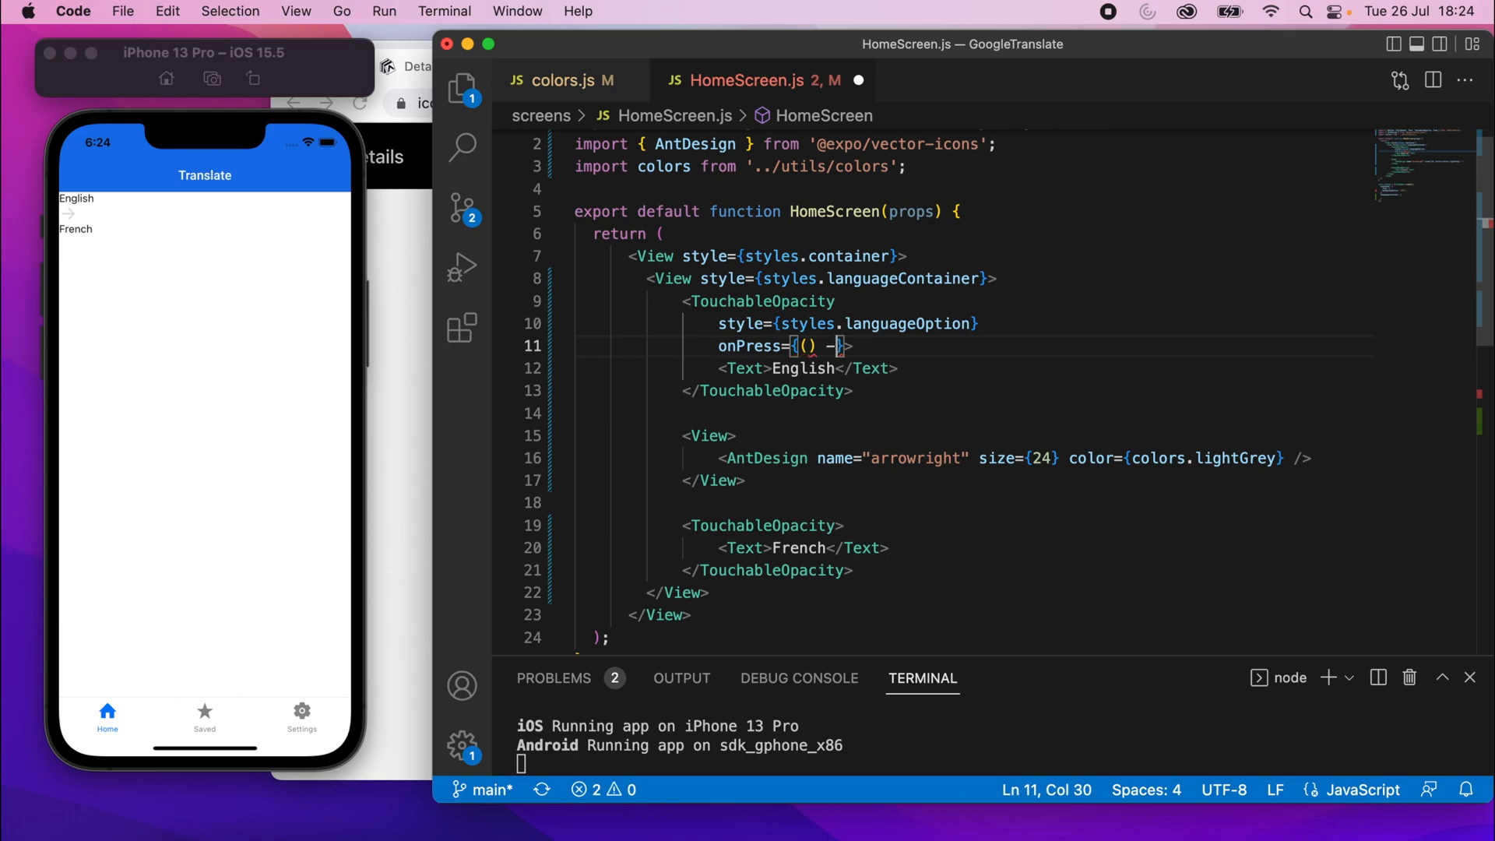
type(">")
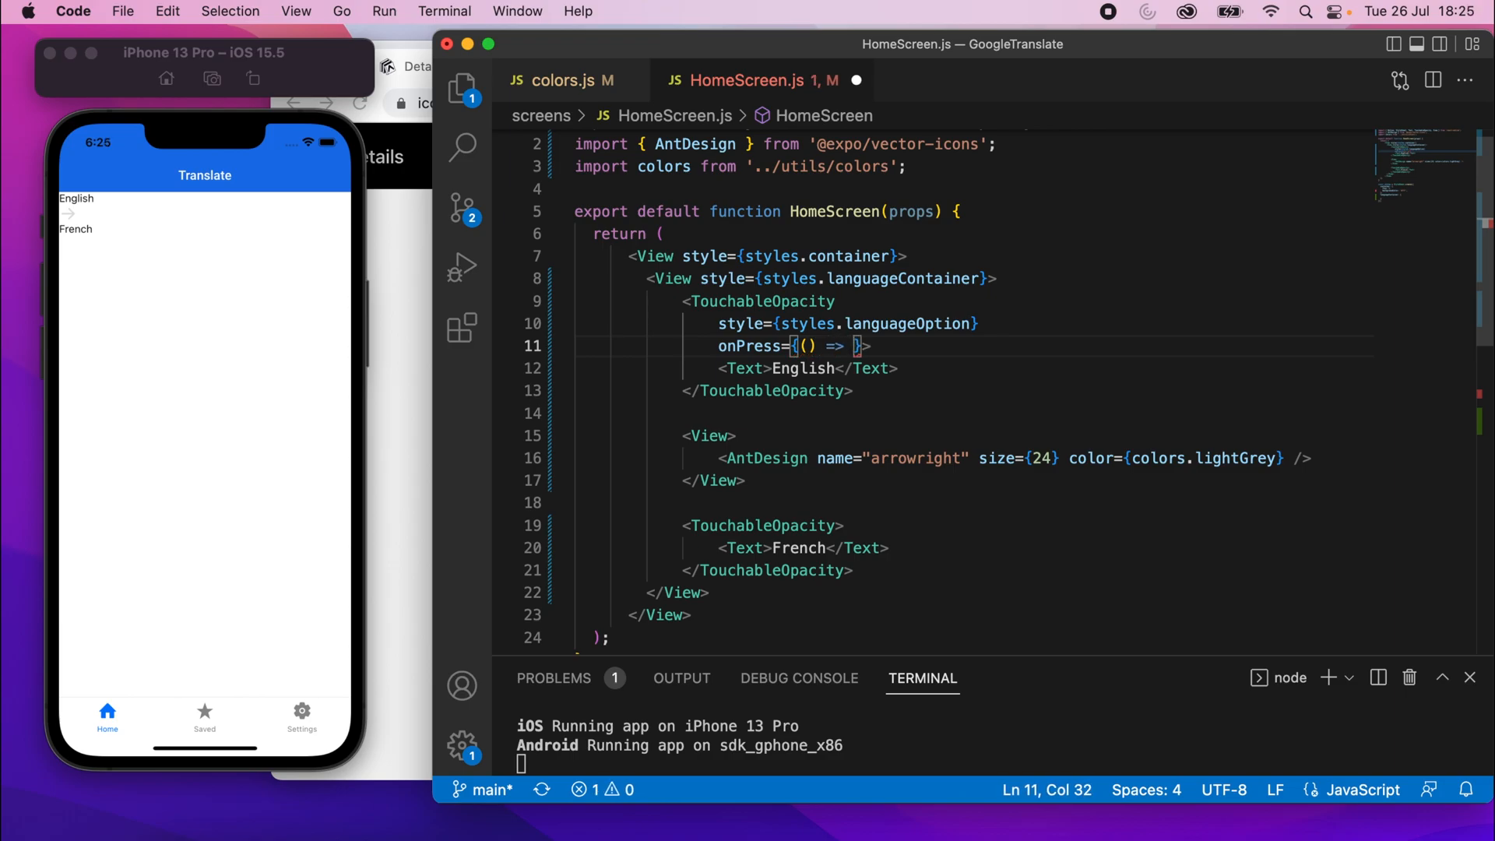
type("console.log(\"Presse")
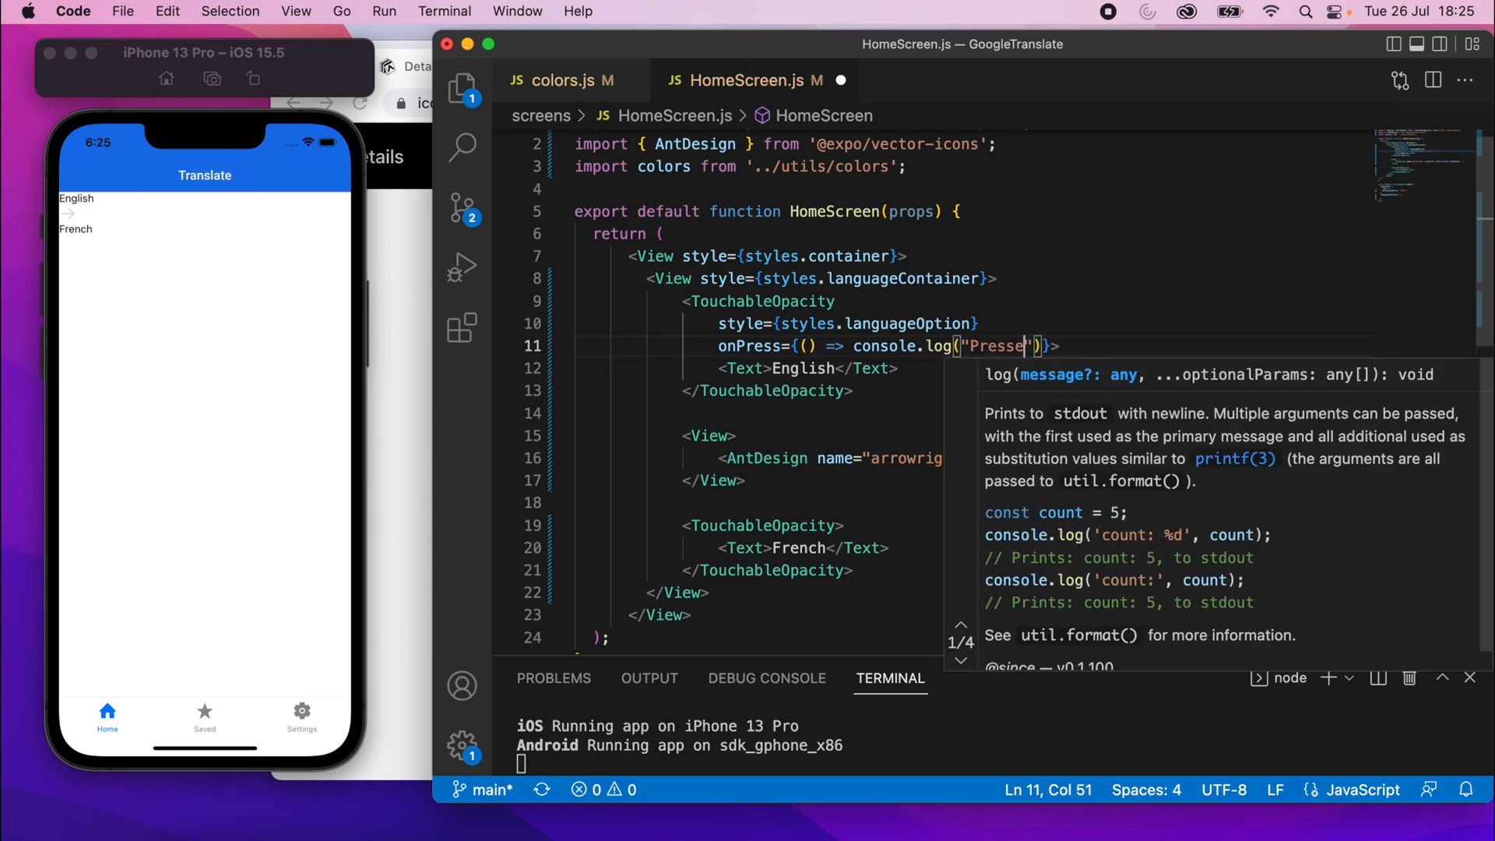
left_click(1068, 346)
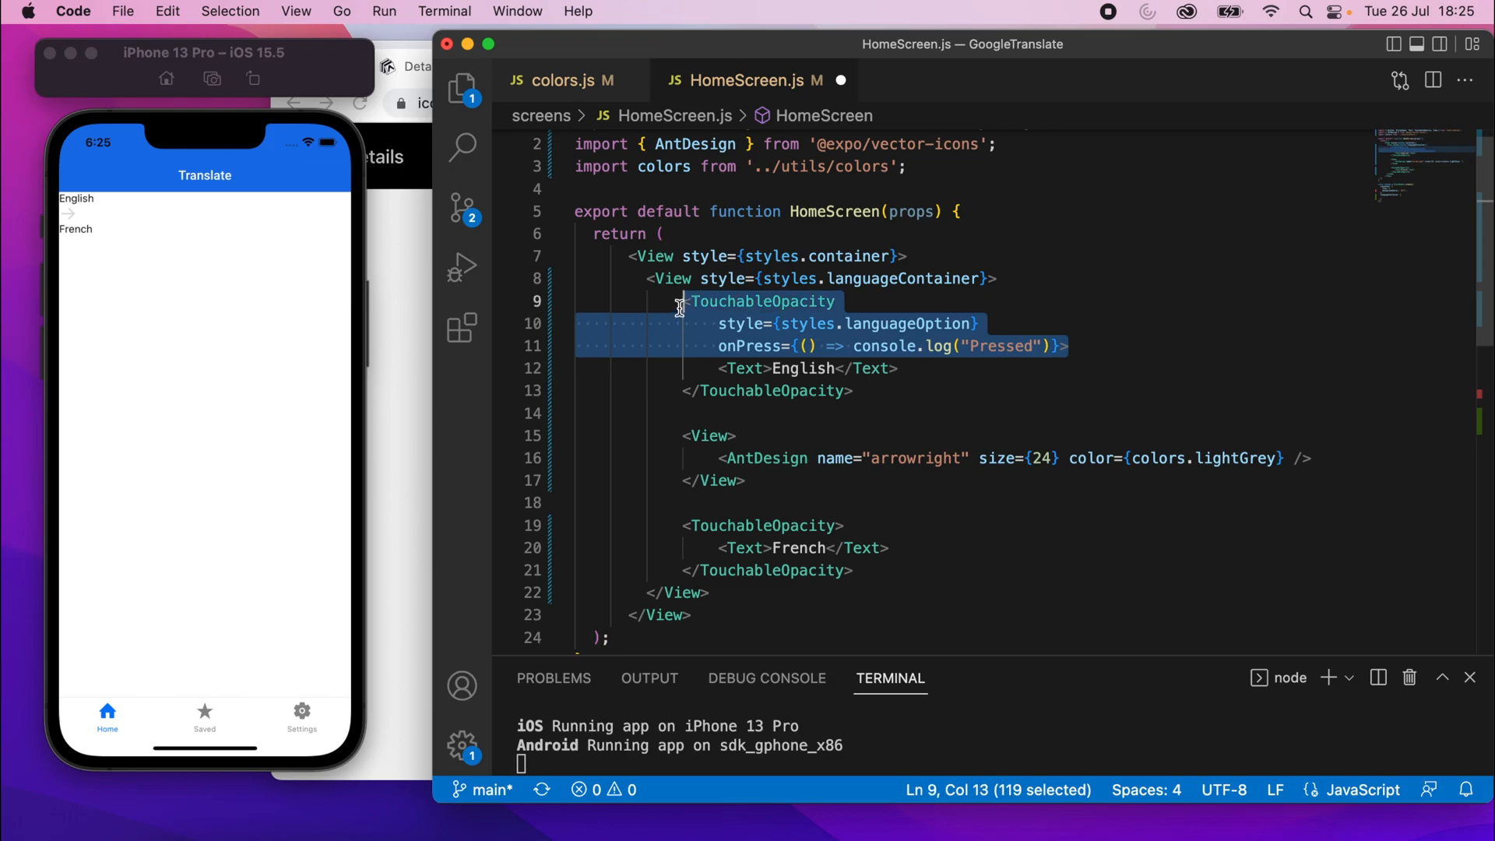
mouse_move(746, 369)
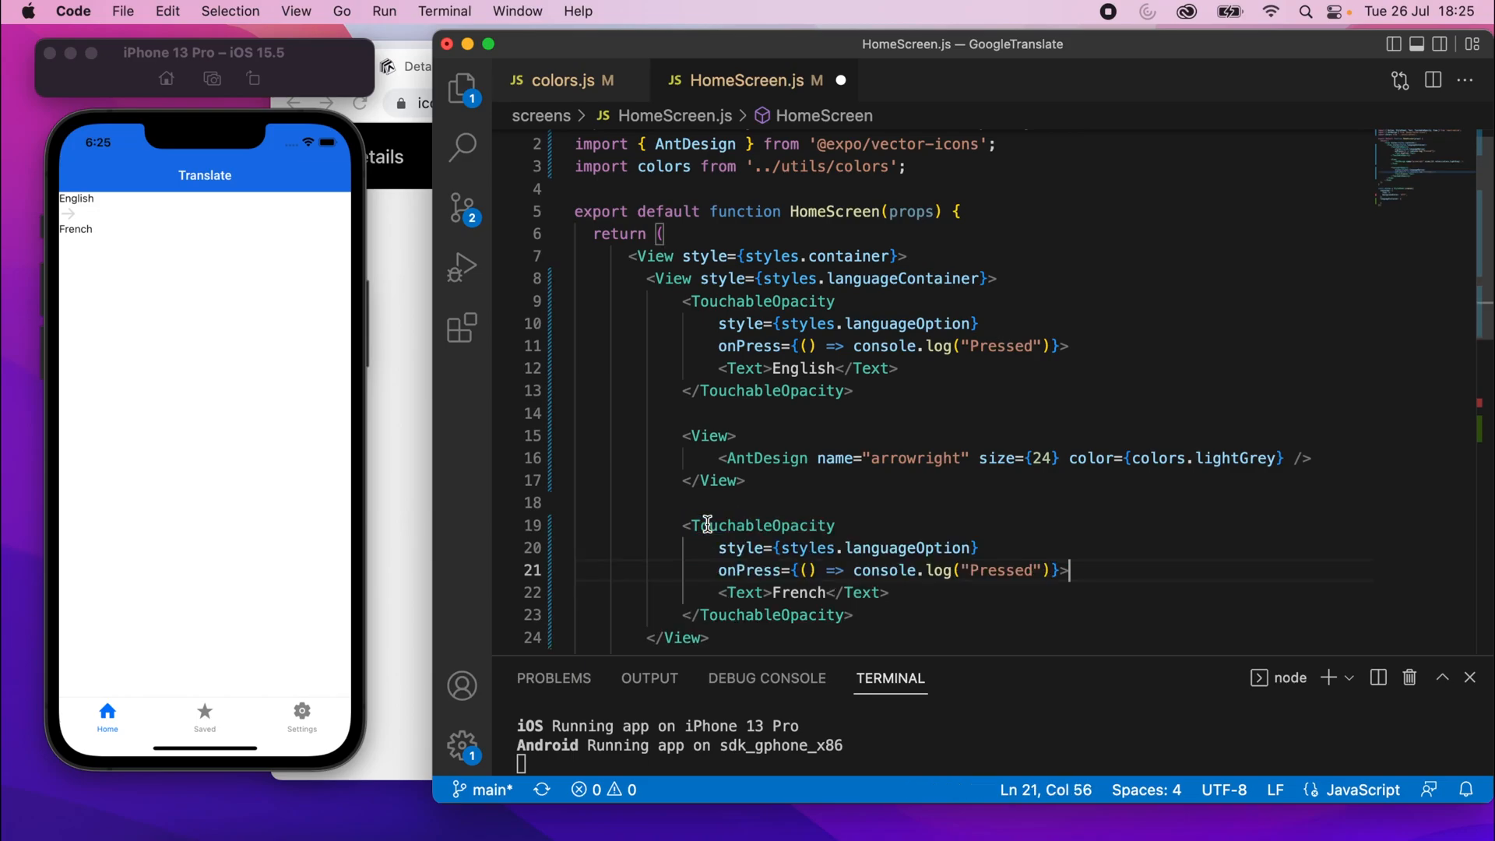
mouse_move(930, 547)
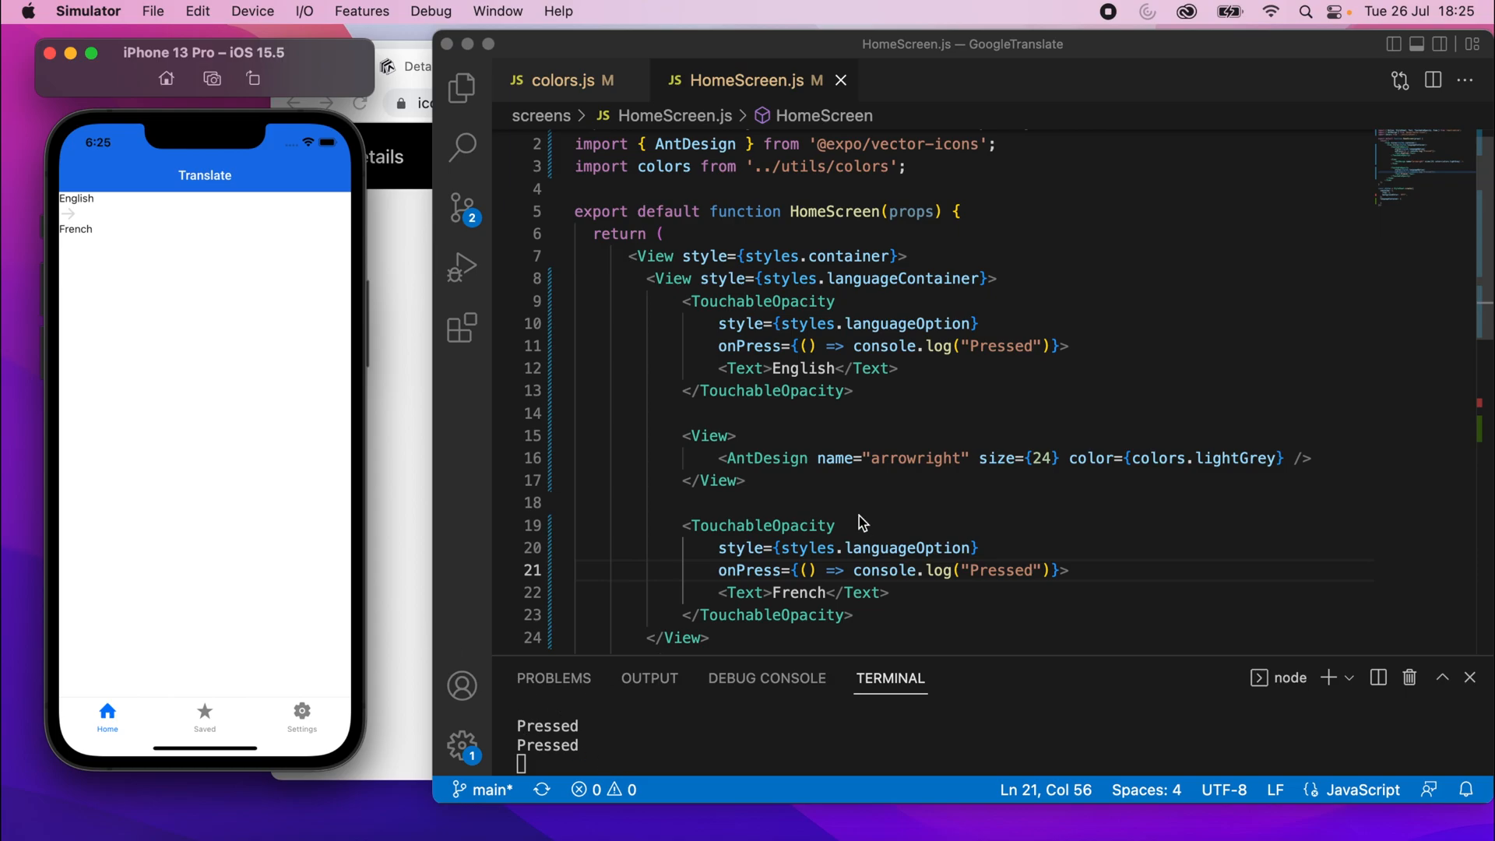
Add an empty languageOption entry to StyleSheet.create
double_click(905, 323)
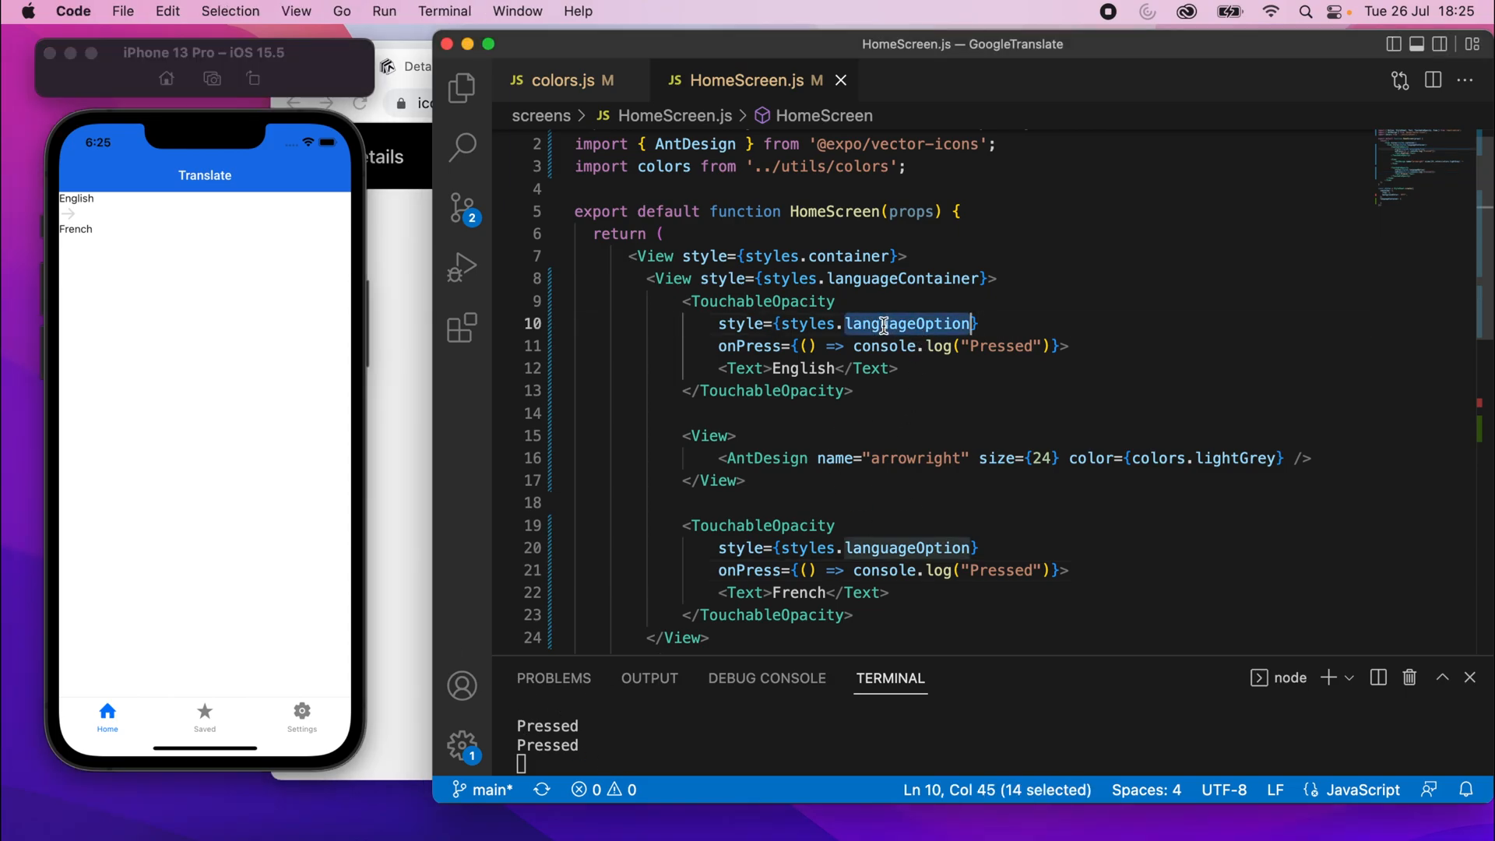
scroll("down", 3)
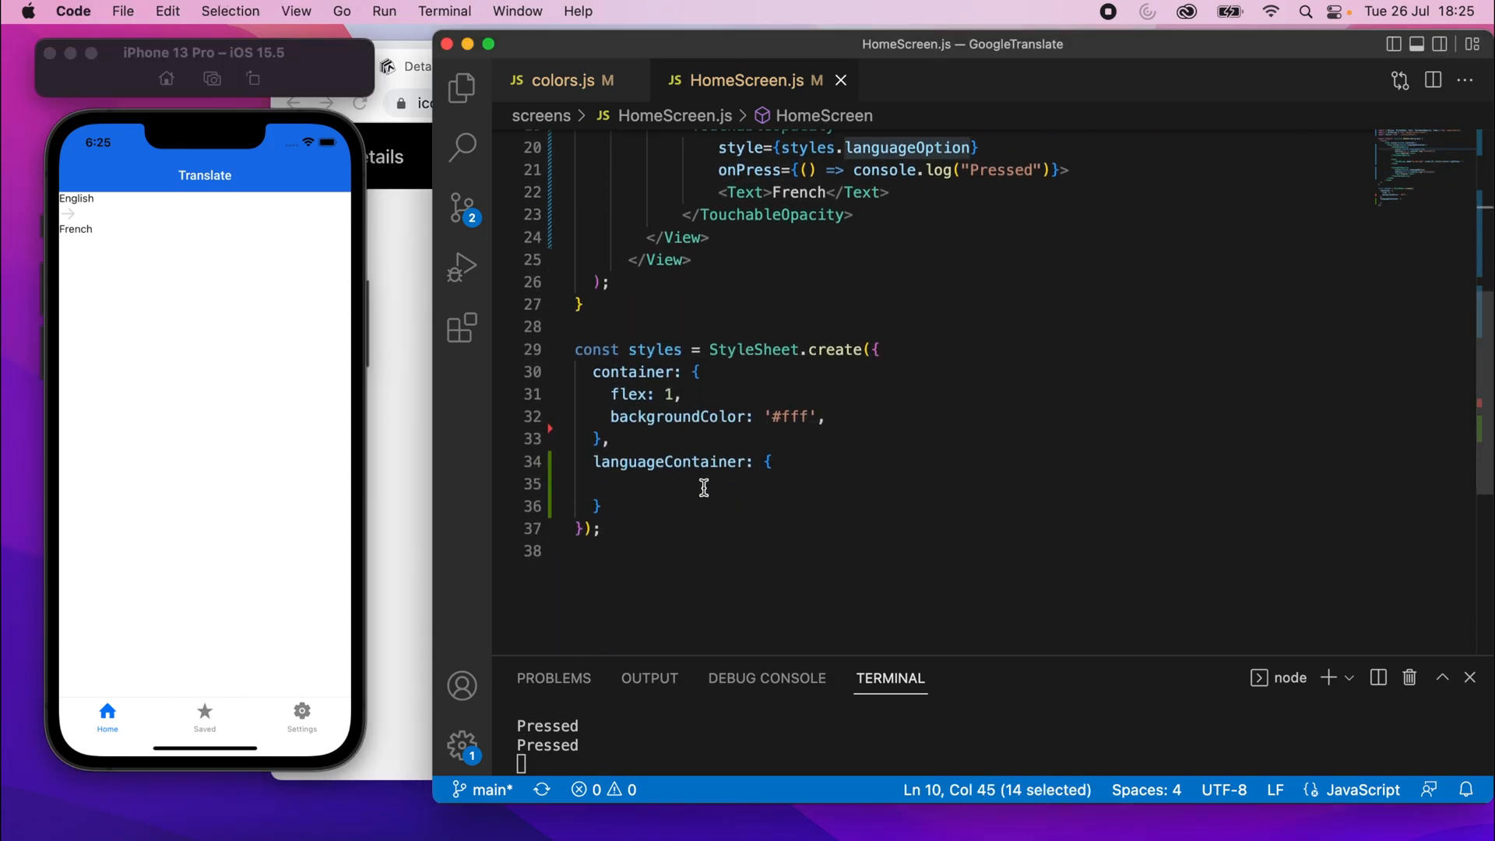
type("languageOption")
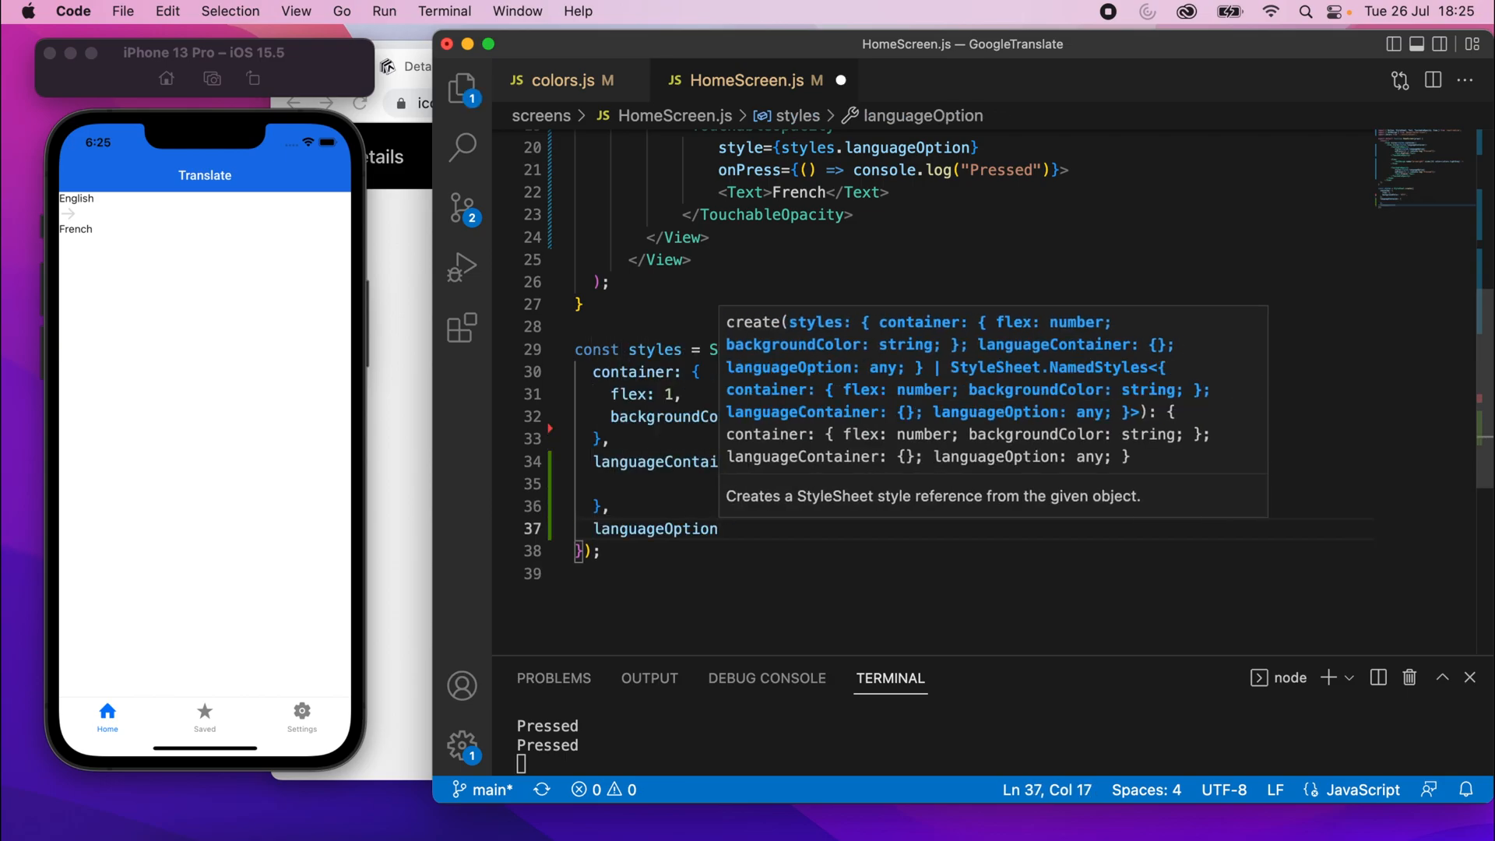
scroll("up", 3)
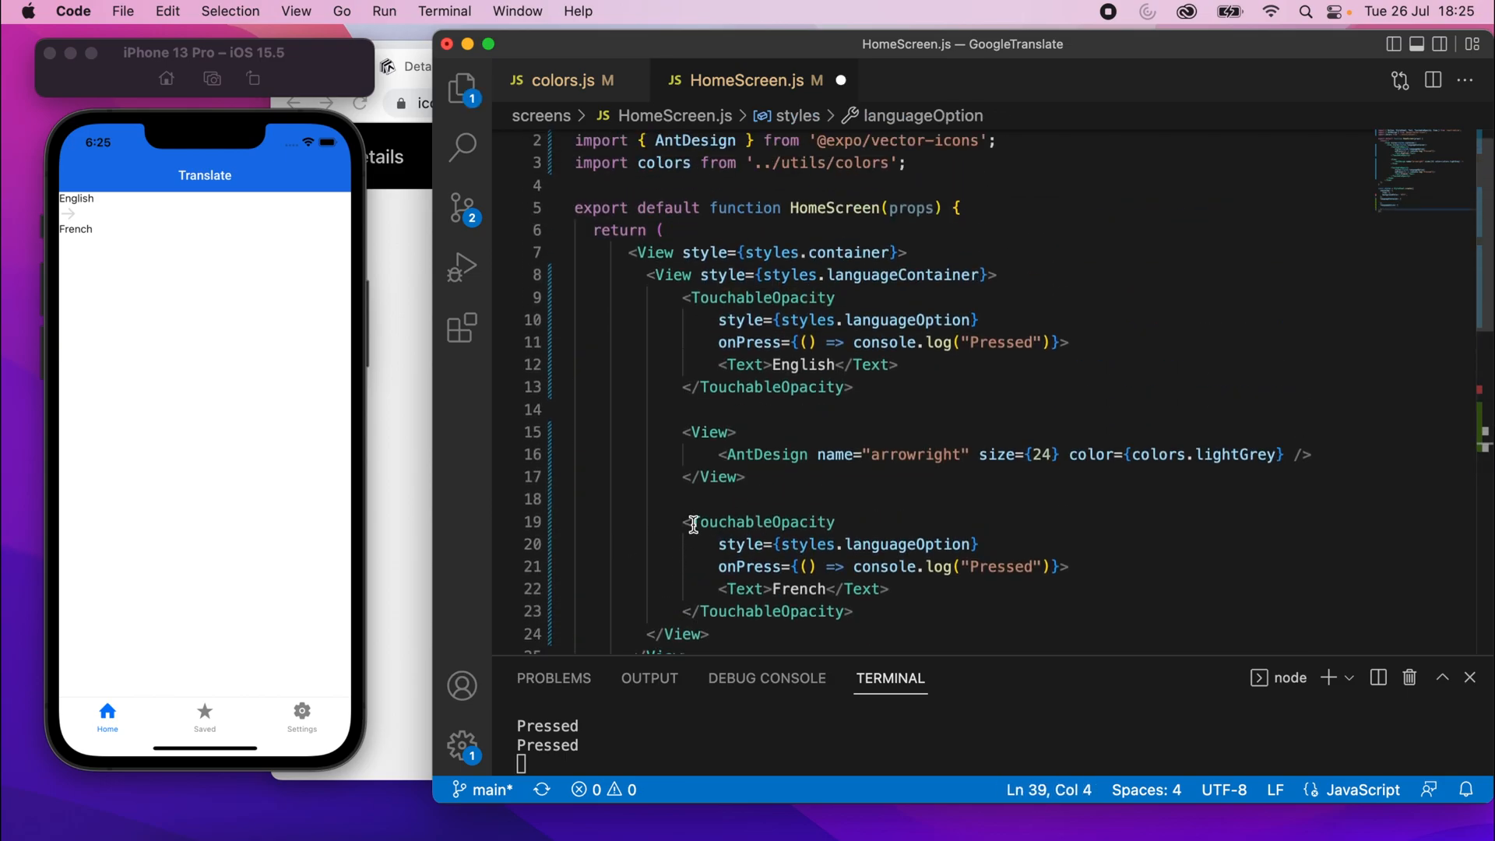
mouse_move(765, 454)
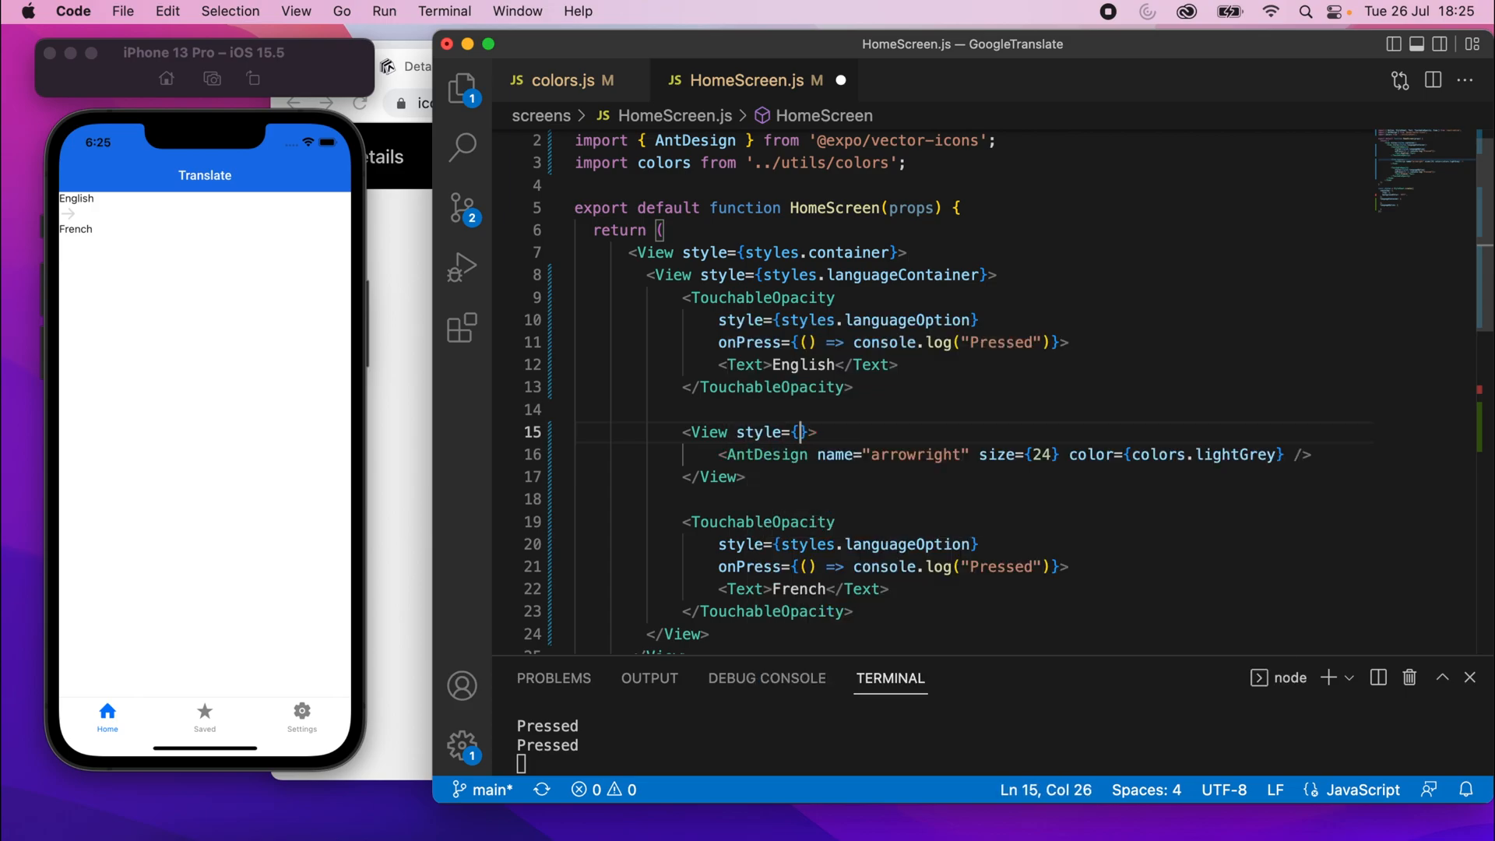
Style the arrow's wrapping View with styles.arrowContainer and add an empty arrowContainer entry
type("styles.")
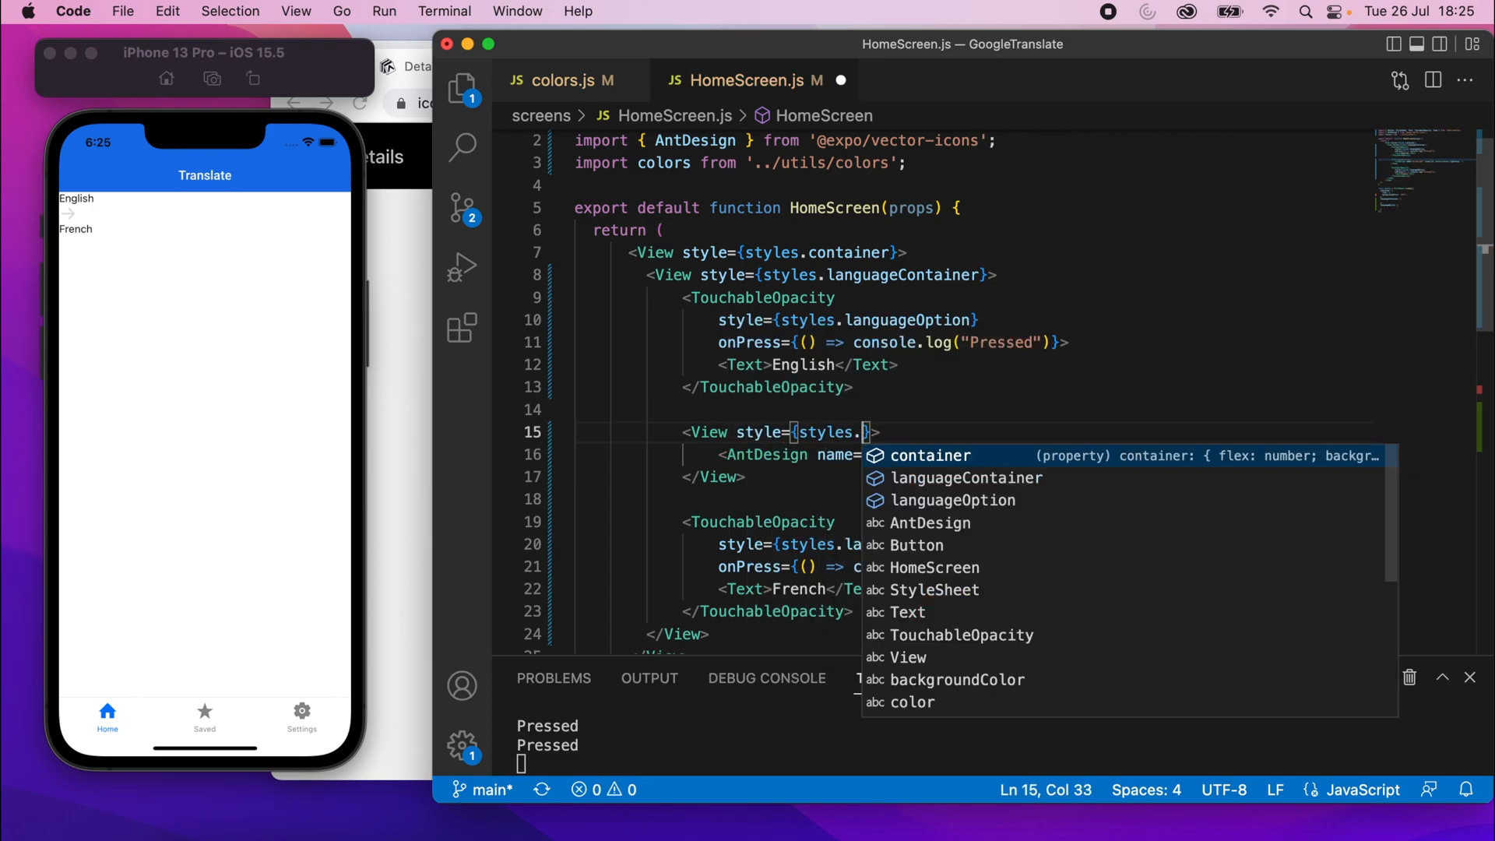
type("arrowCon")
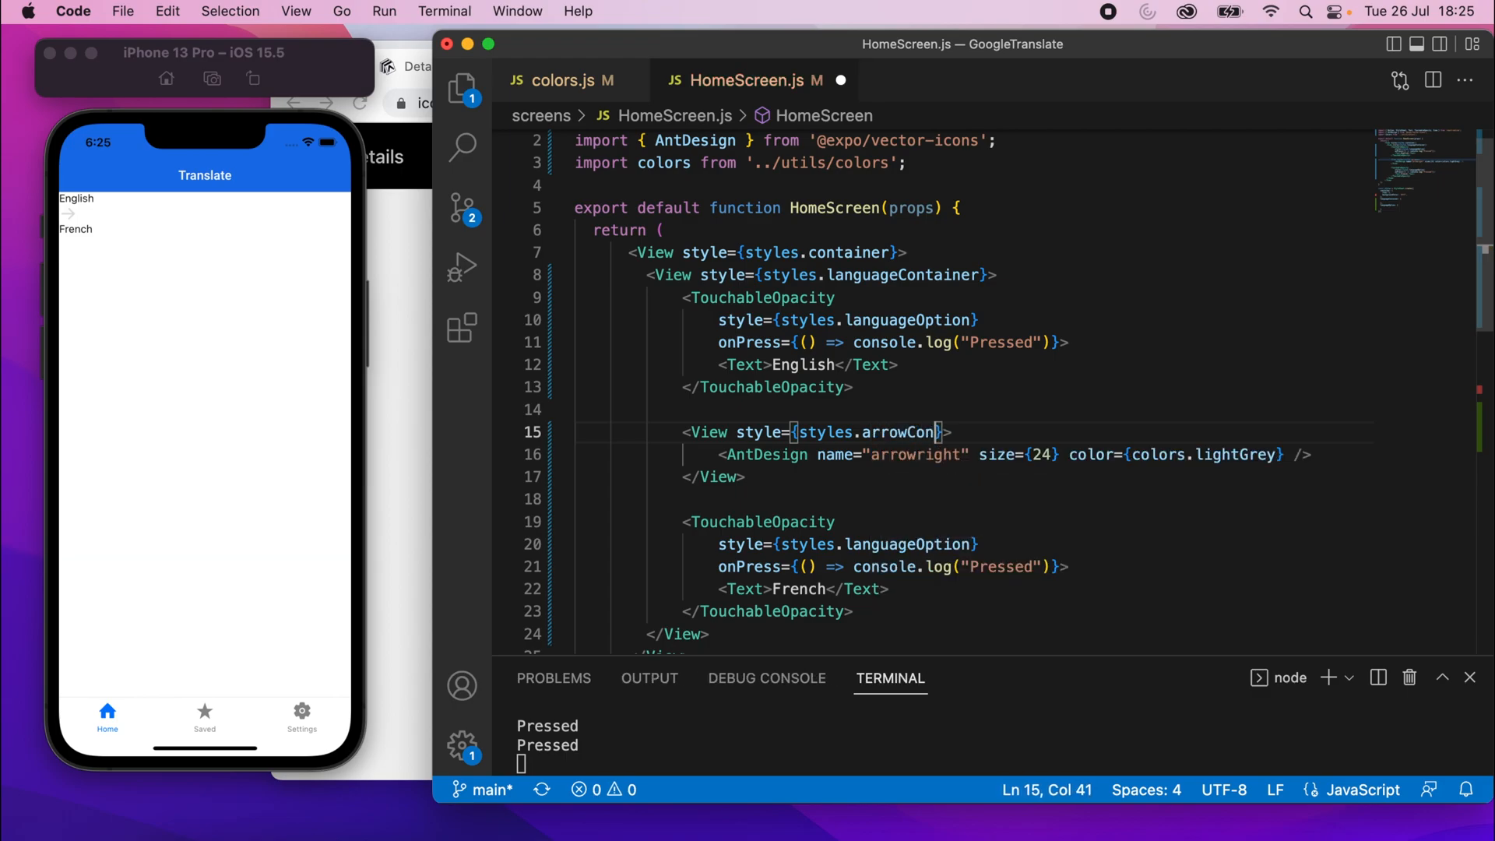
left_click(838, 567)
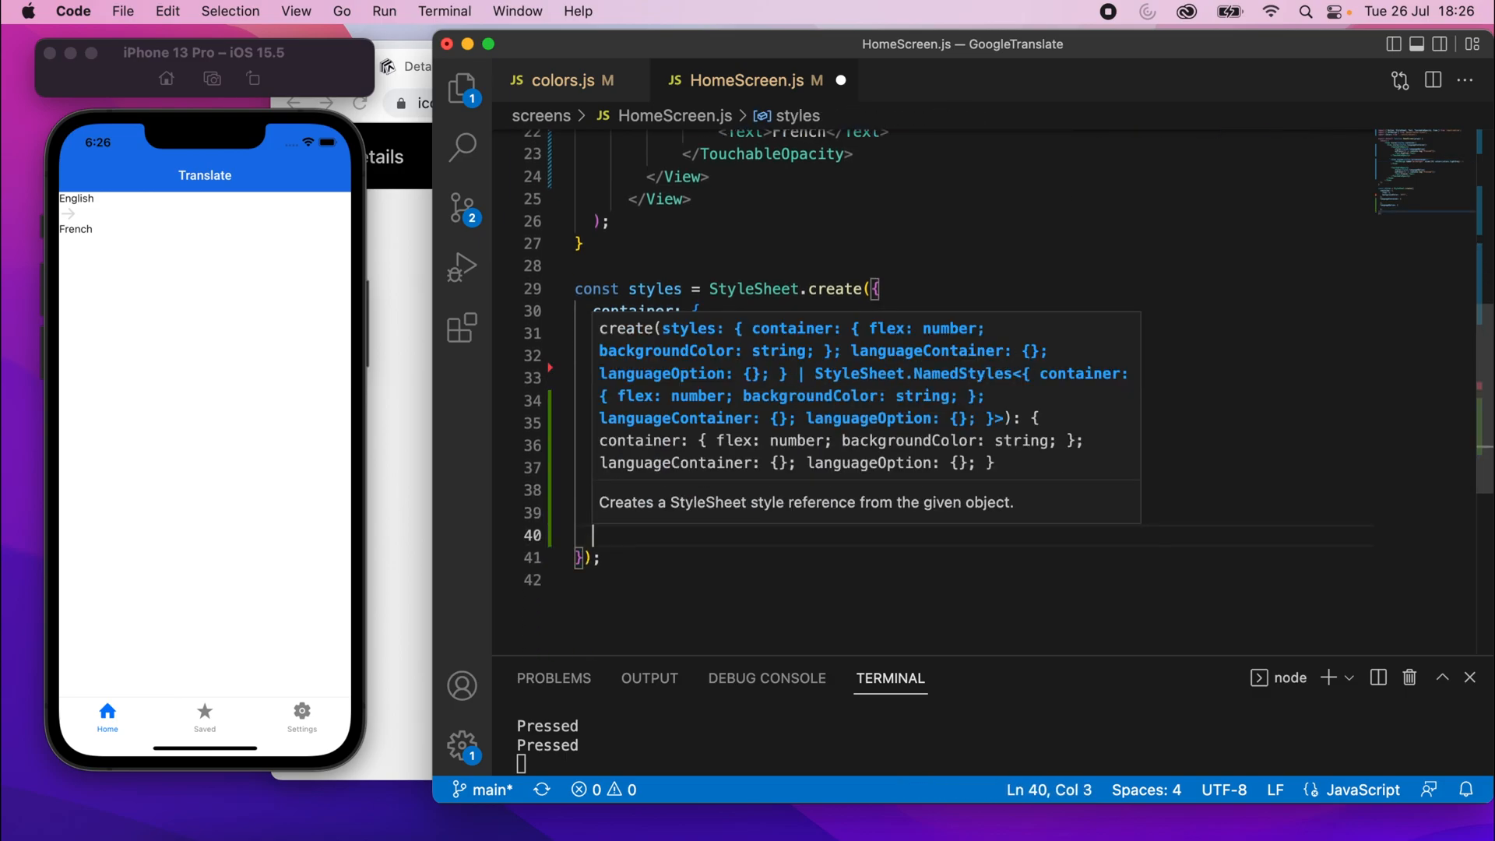
type("arrowContainer")
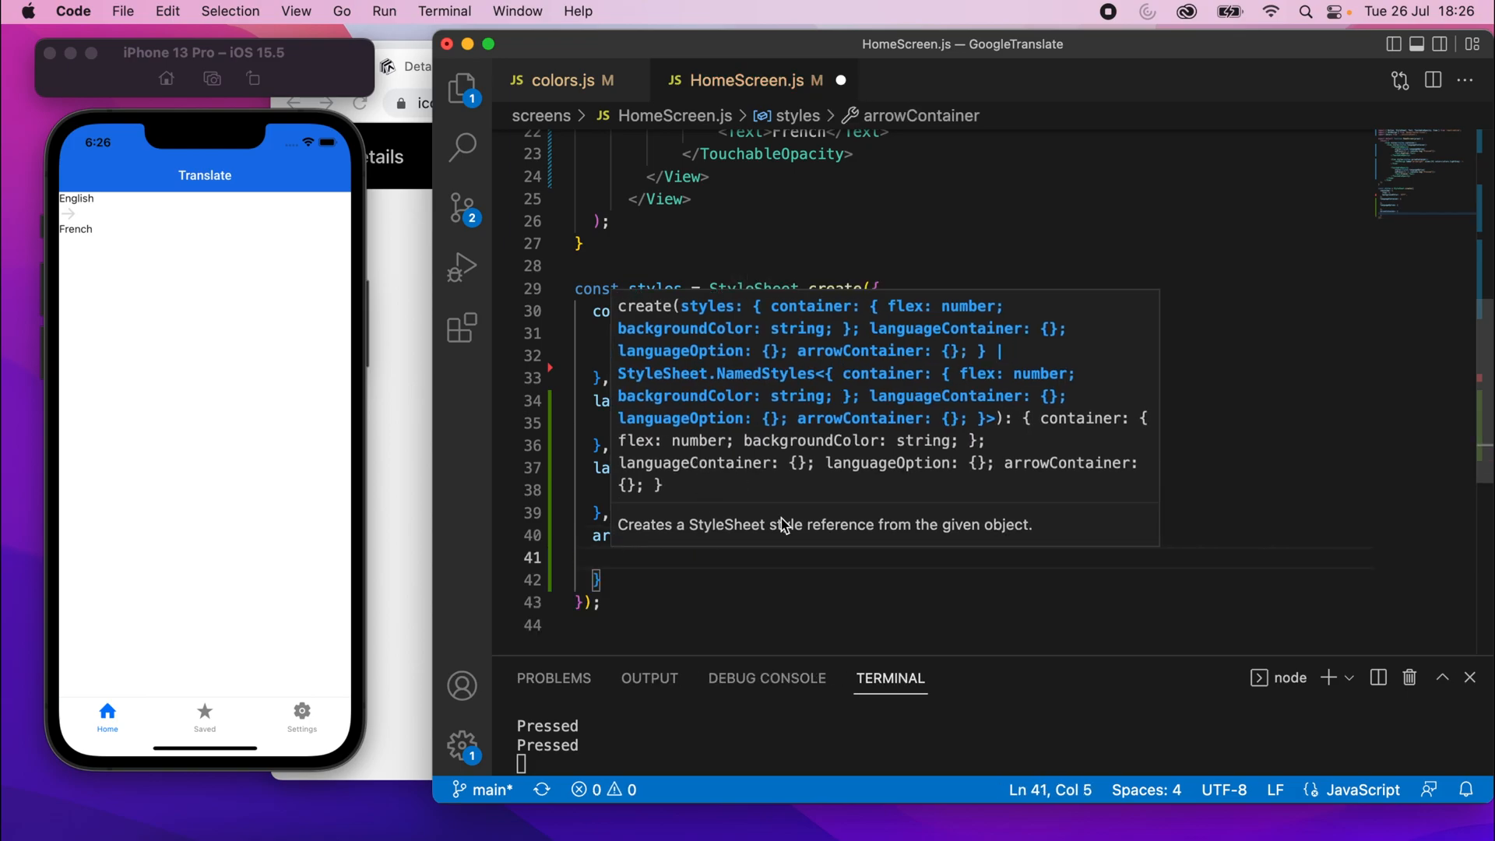
Give languageContainer flexDirection 'row' and justifyContent center
double_click(669, 400)
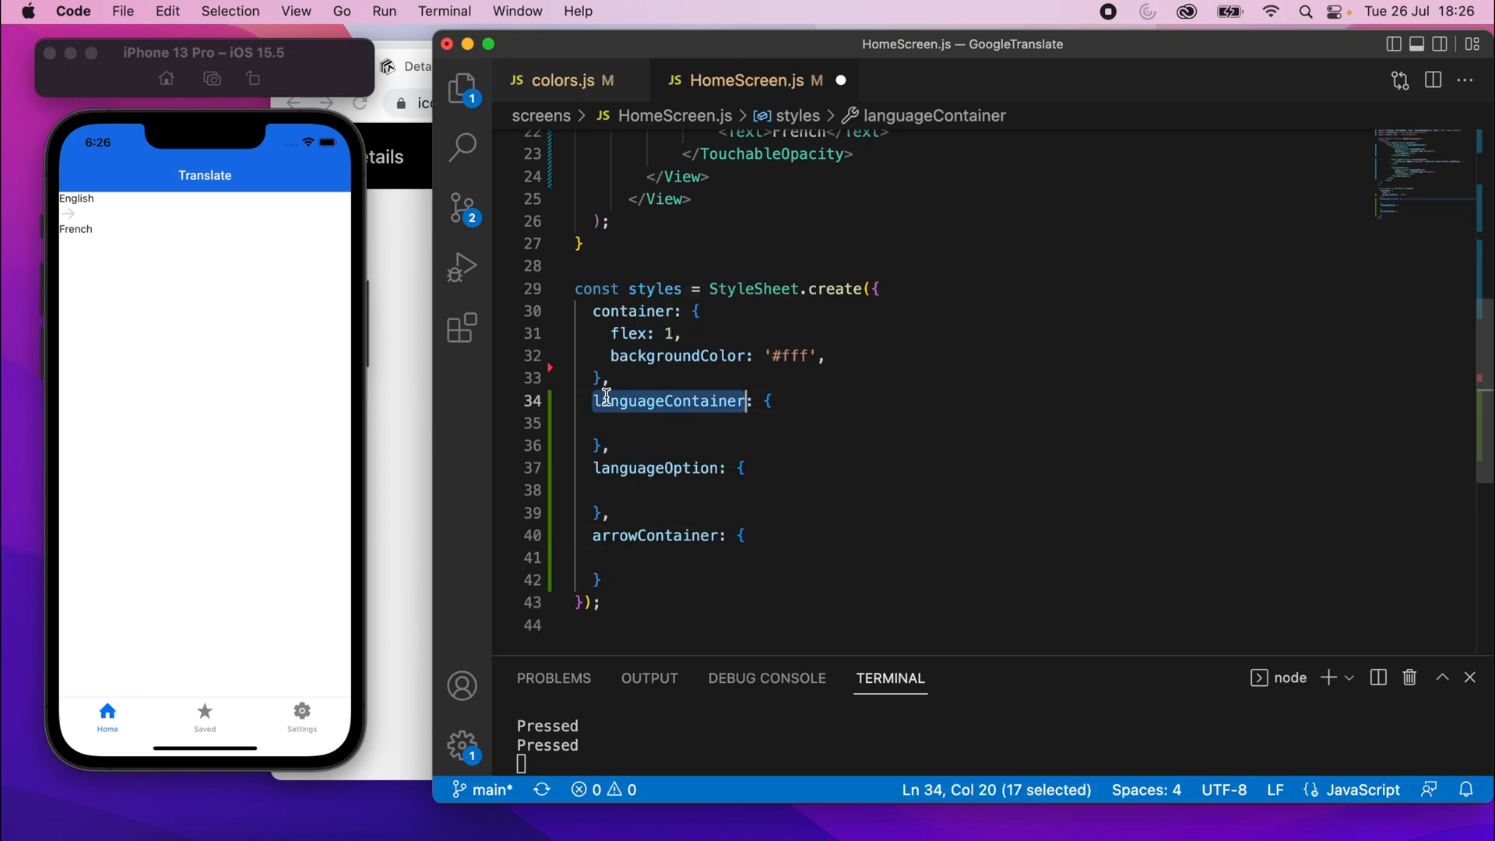
left_click(620, 422)
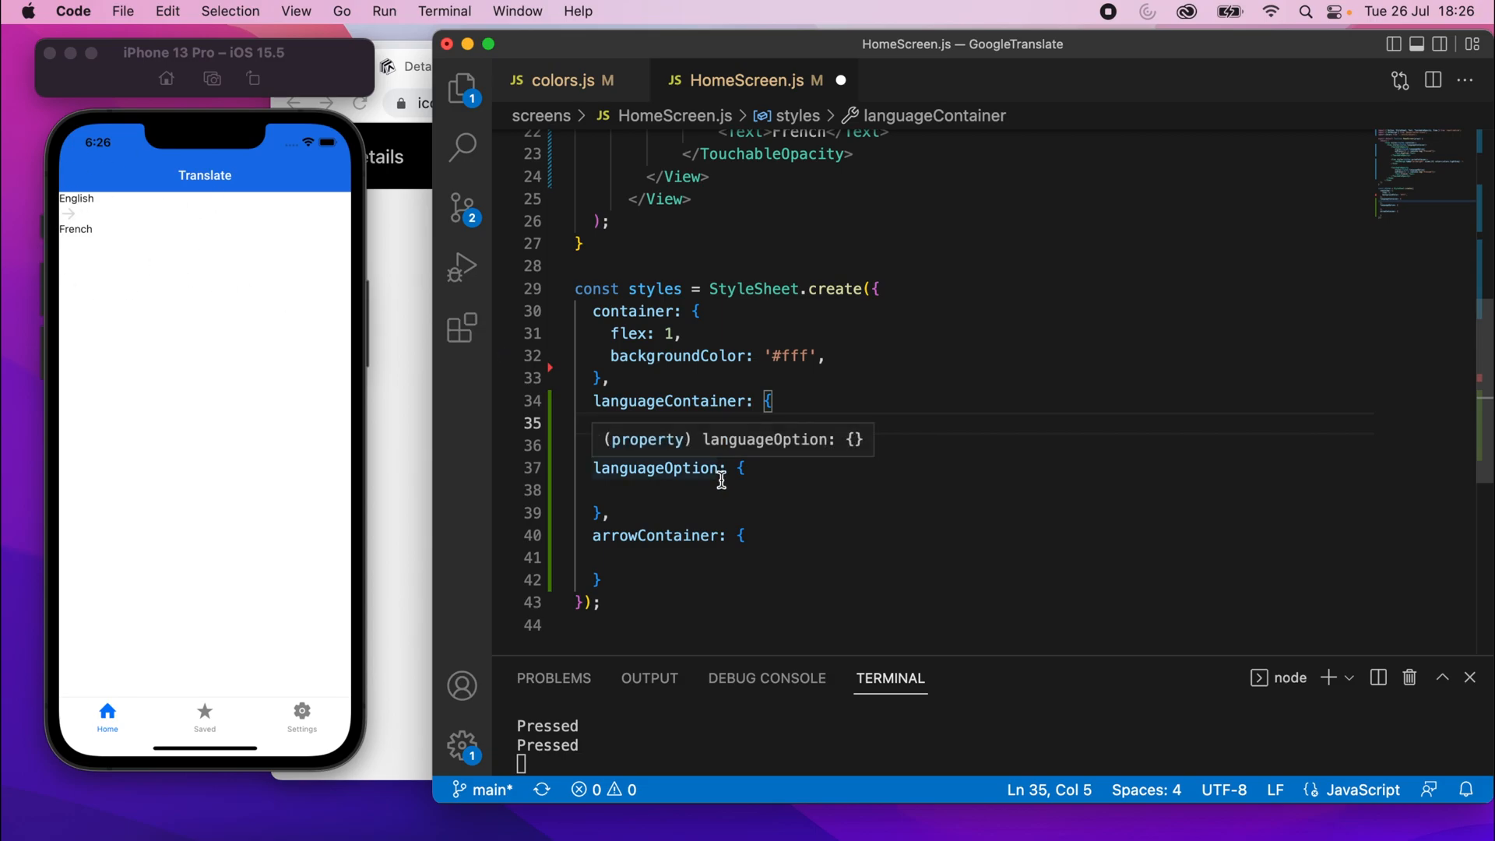
type("flexDirection: 'row")
type("alignItems: 'center")
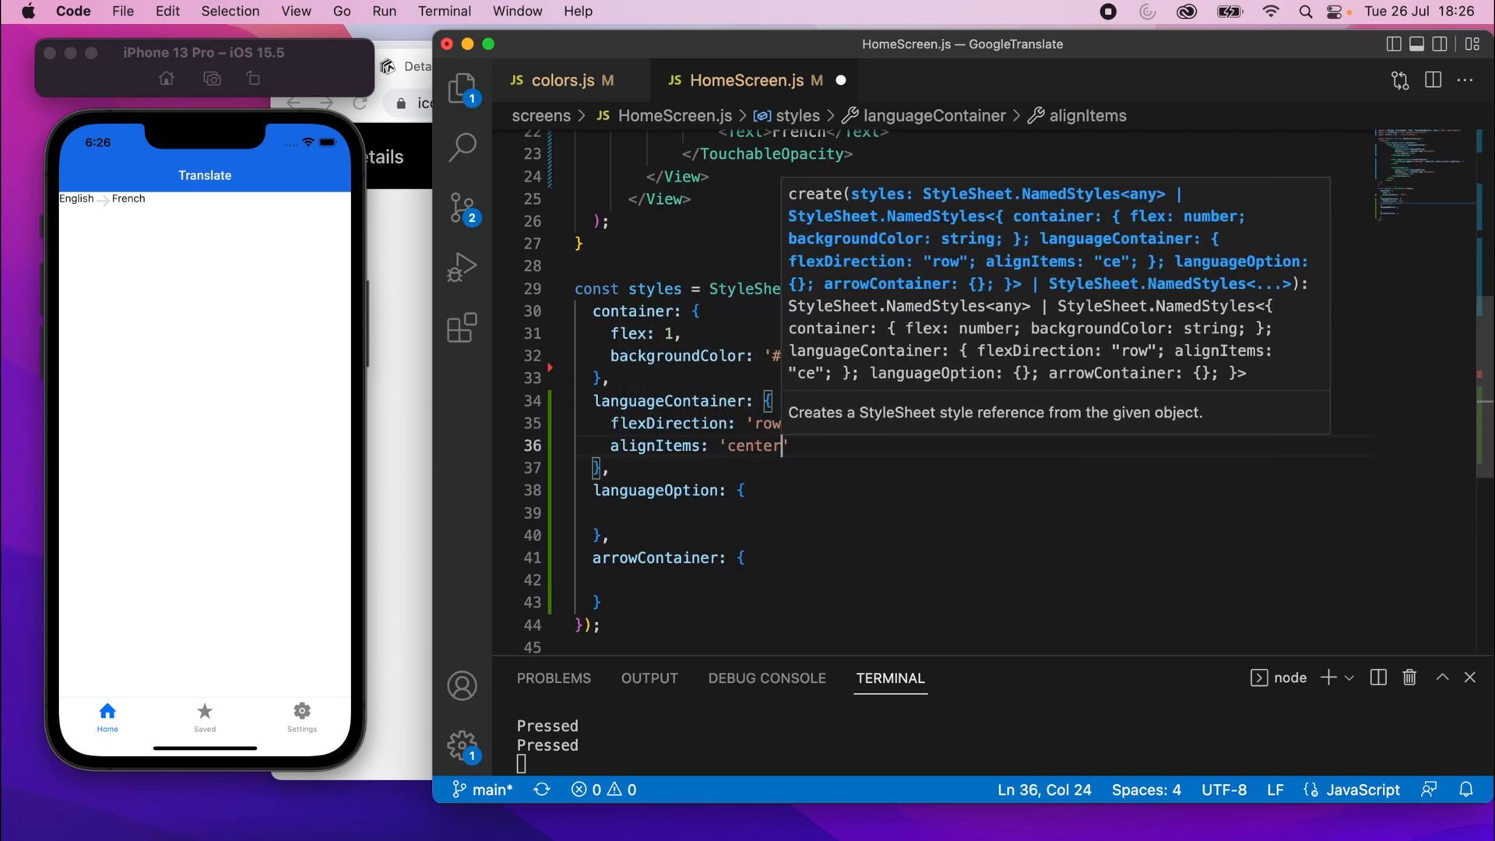
type("justifyContent: 'ce")
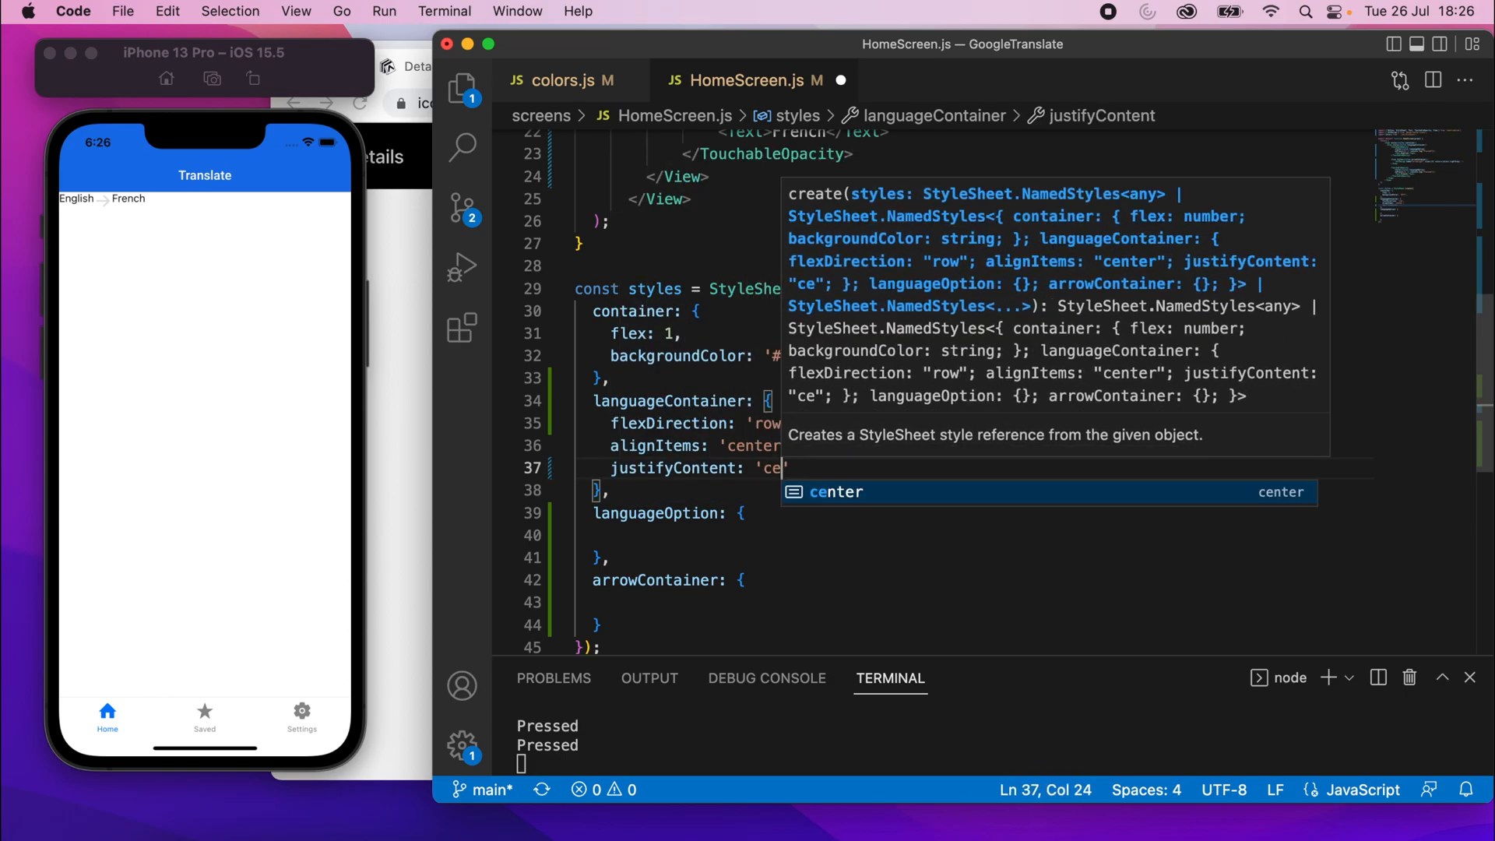
key("enter")
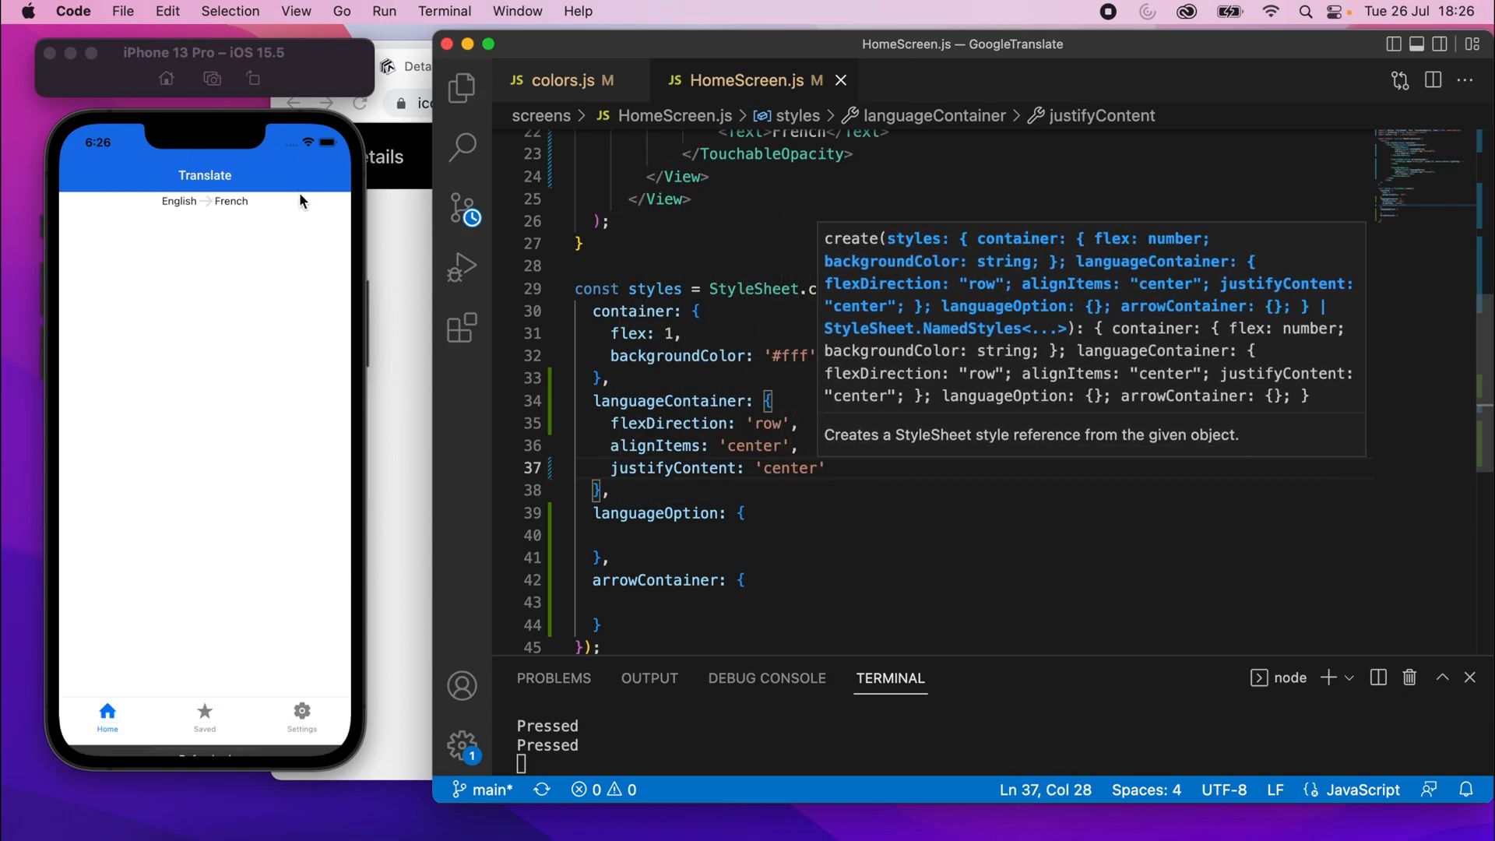
Give languageOption flex 1, centered alignment and paddingVertical 15, removing languageContainer's centering
left_click(668, 534)
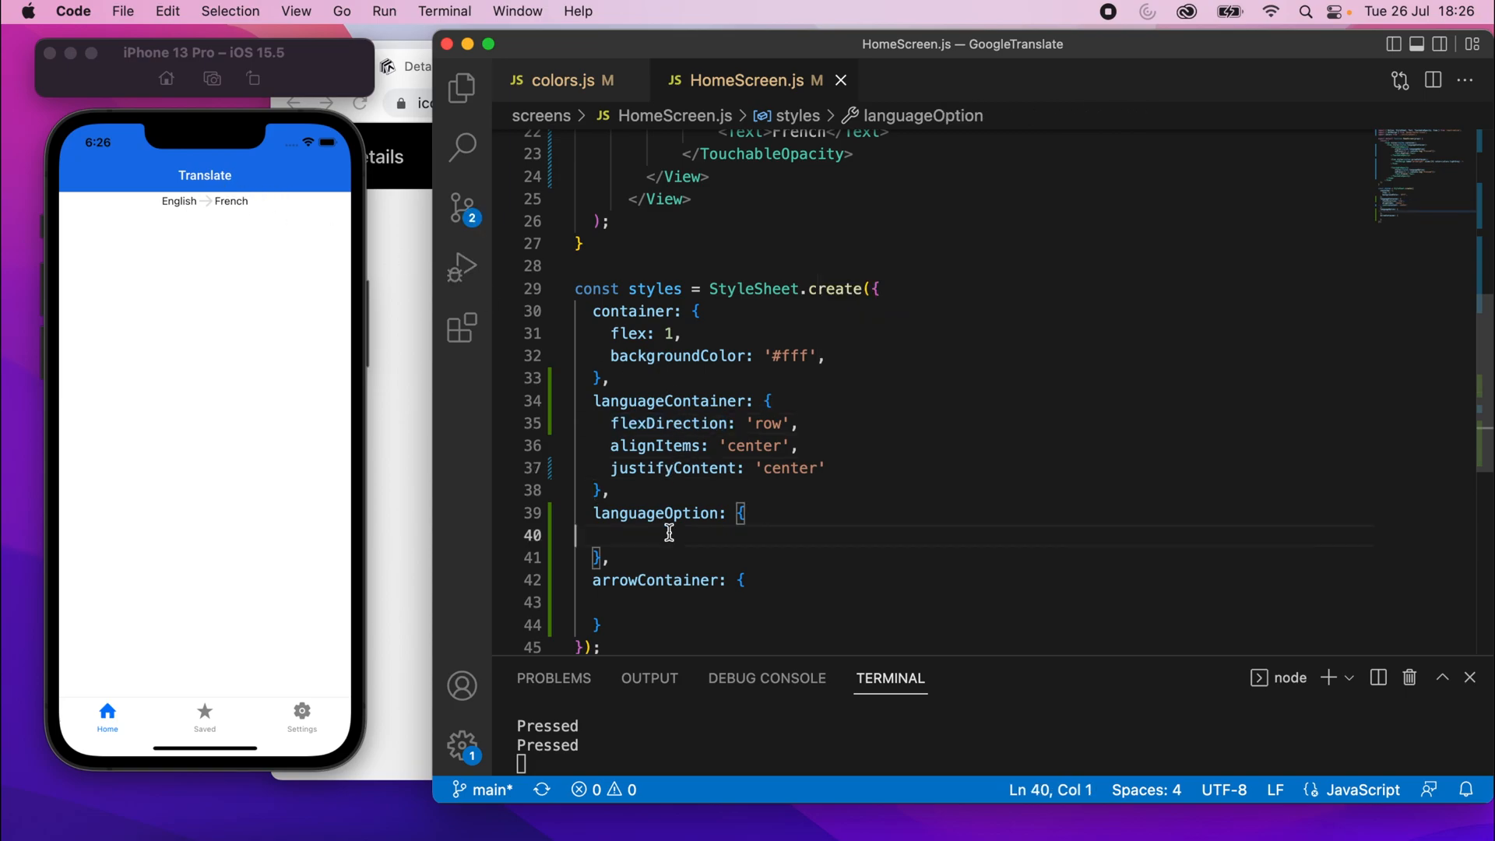
type("flex: 1")
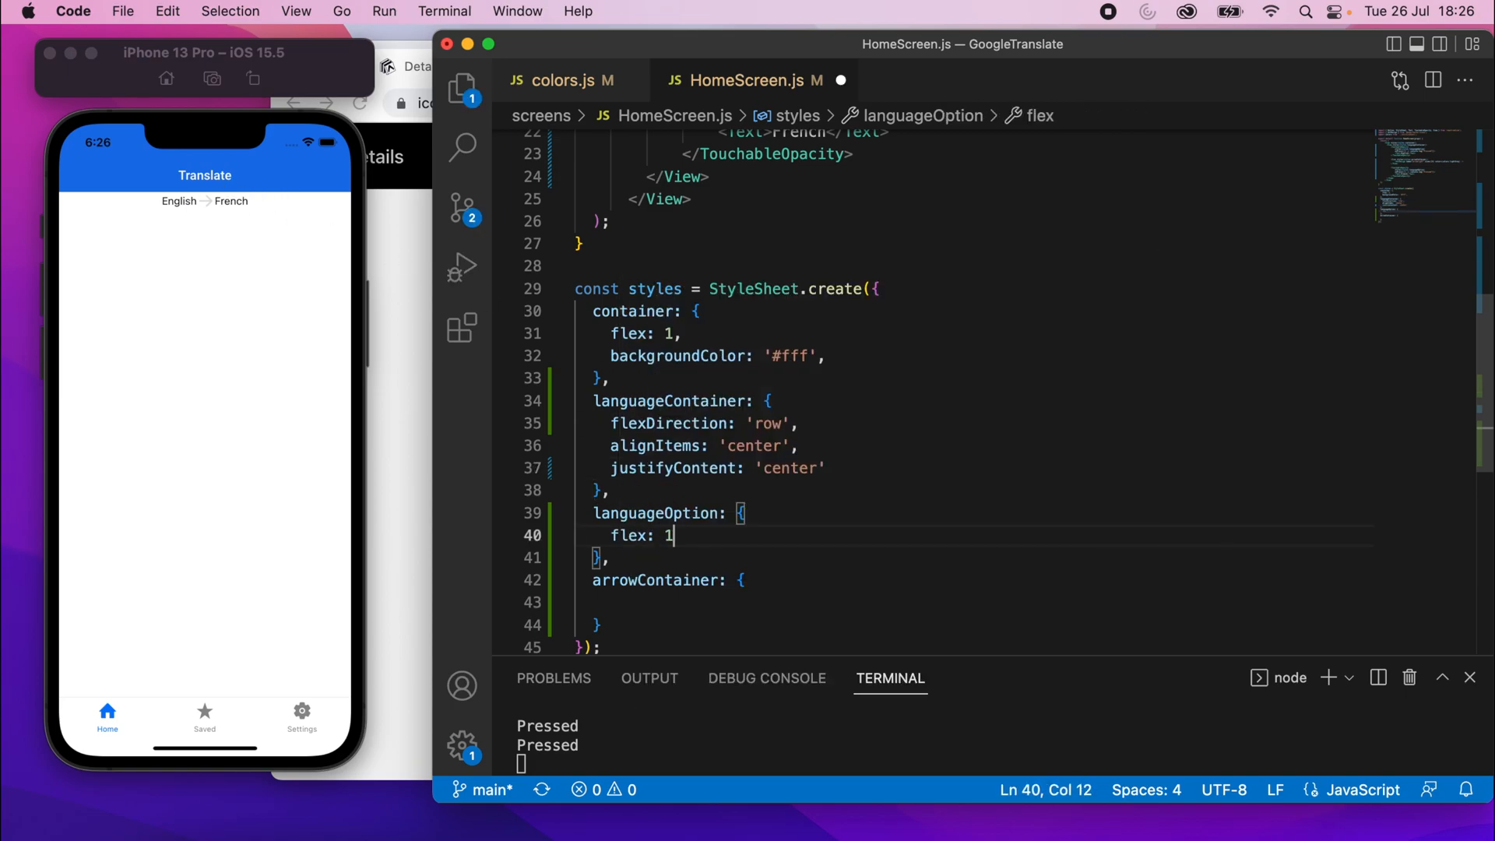
mouse_move(201, 151)
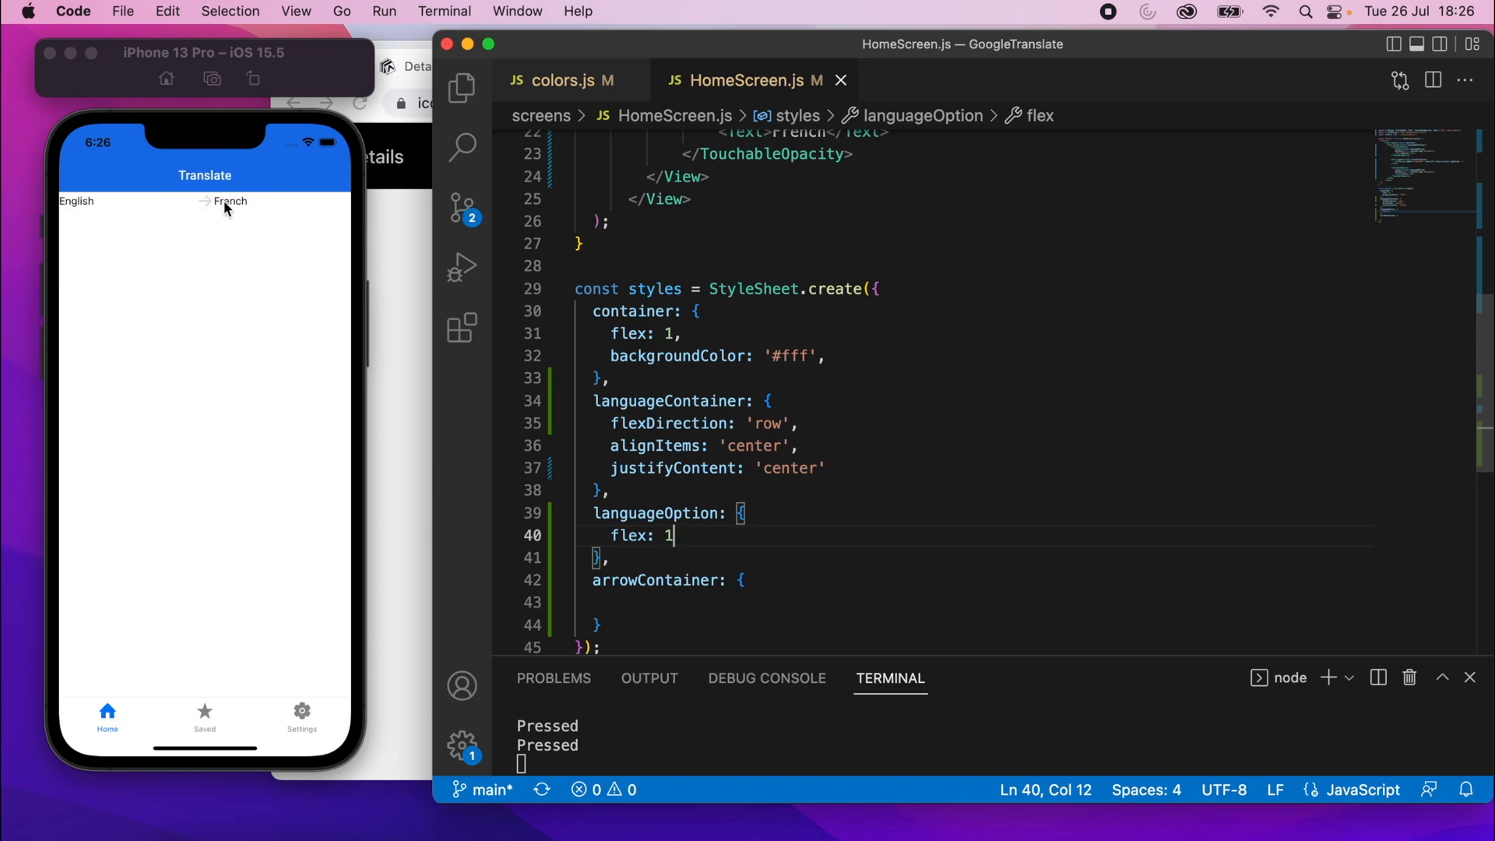
mouse_move(263, 213)
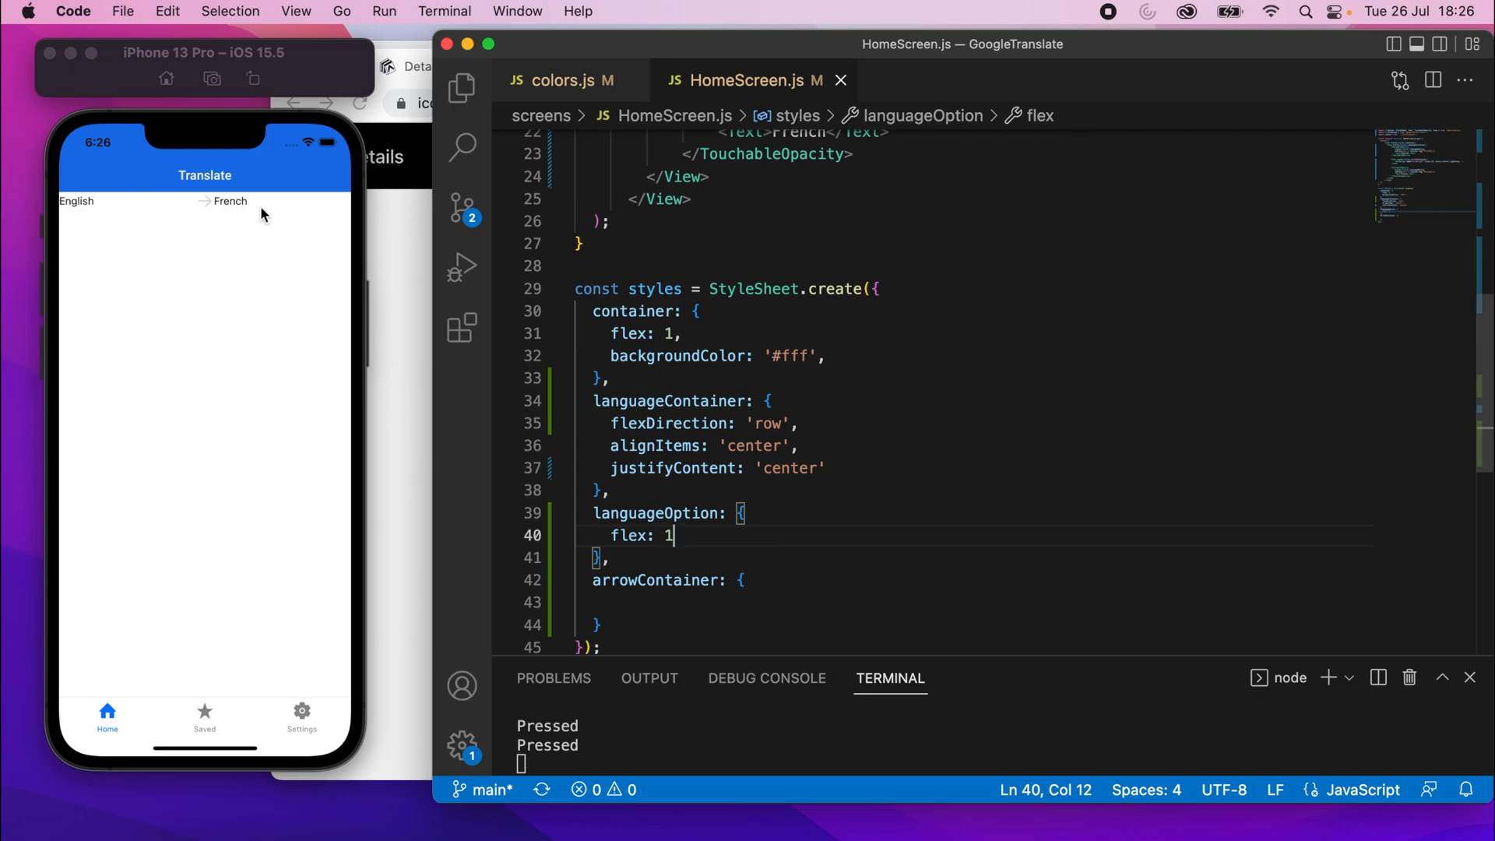
mouse_move(348, 212)
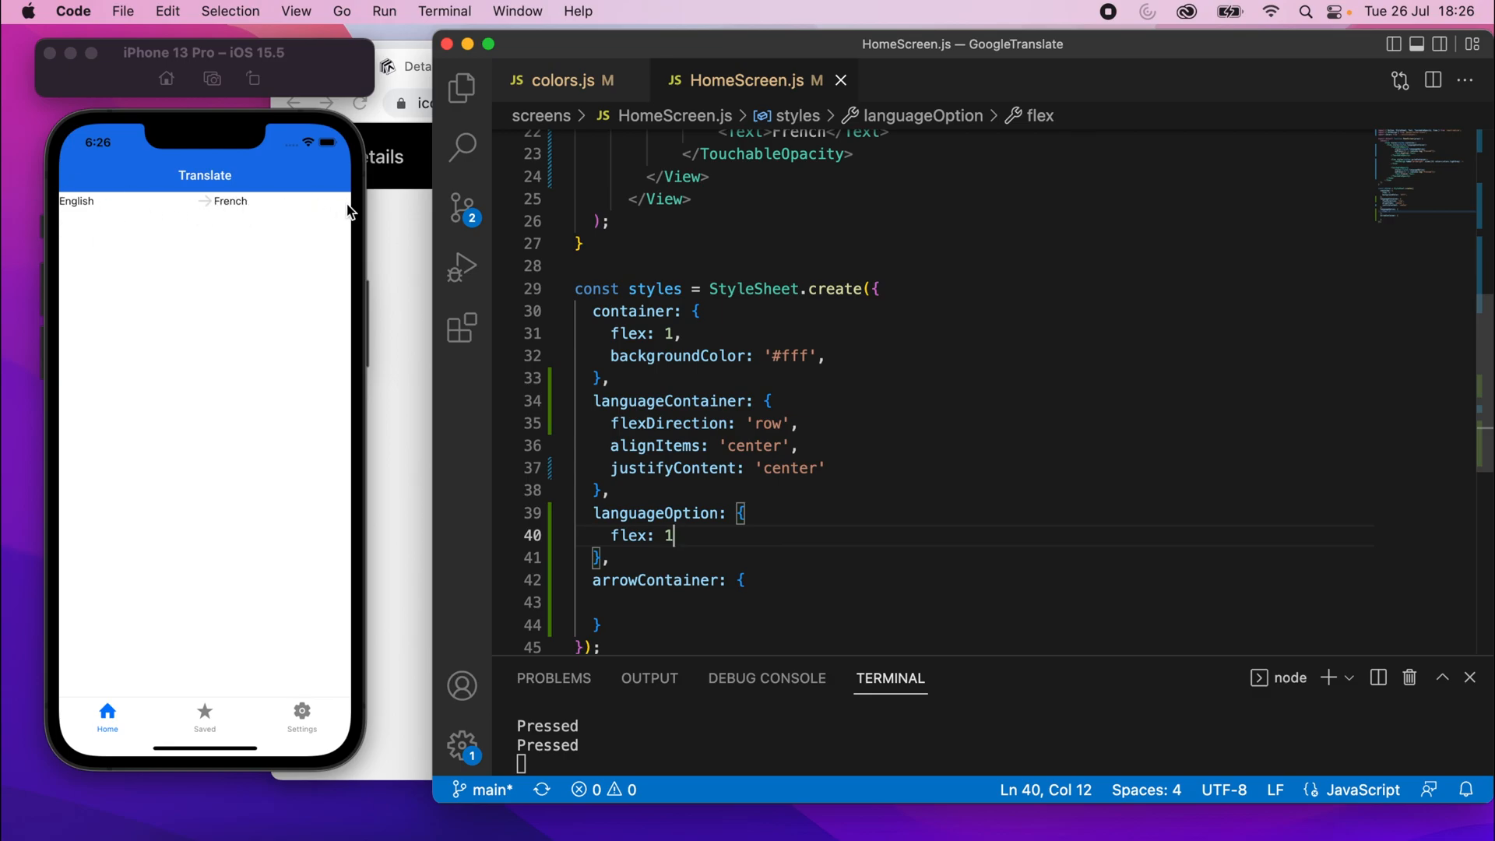
type(",")
type("paddingVertical")
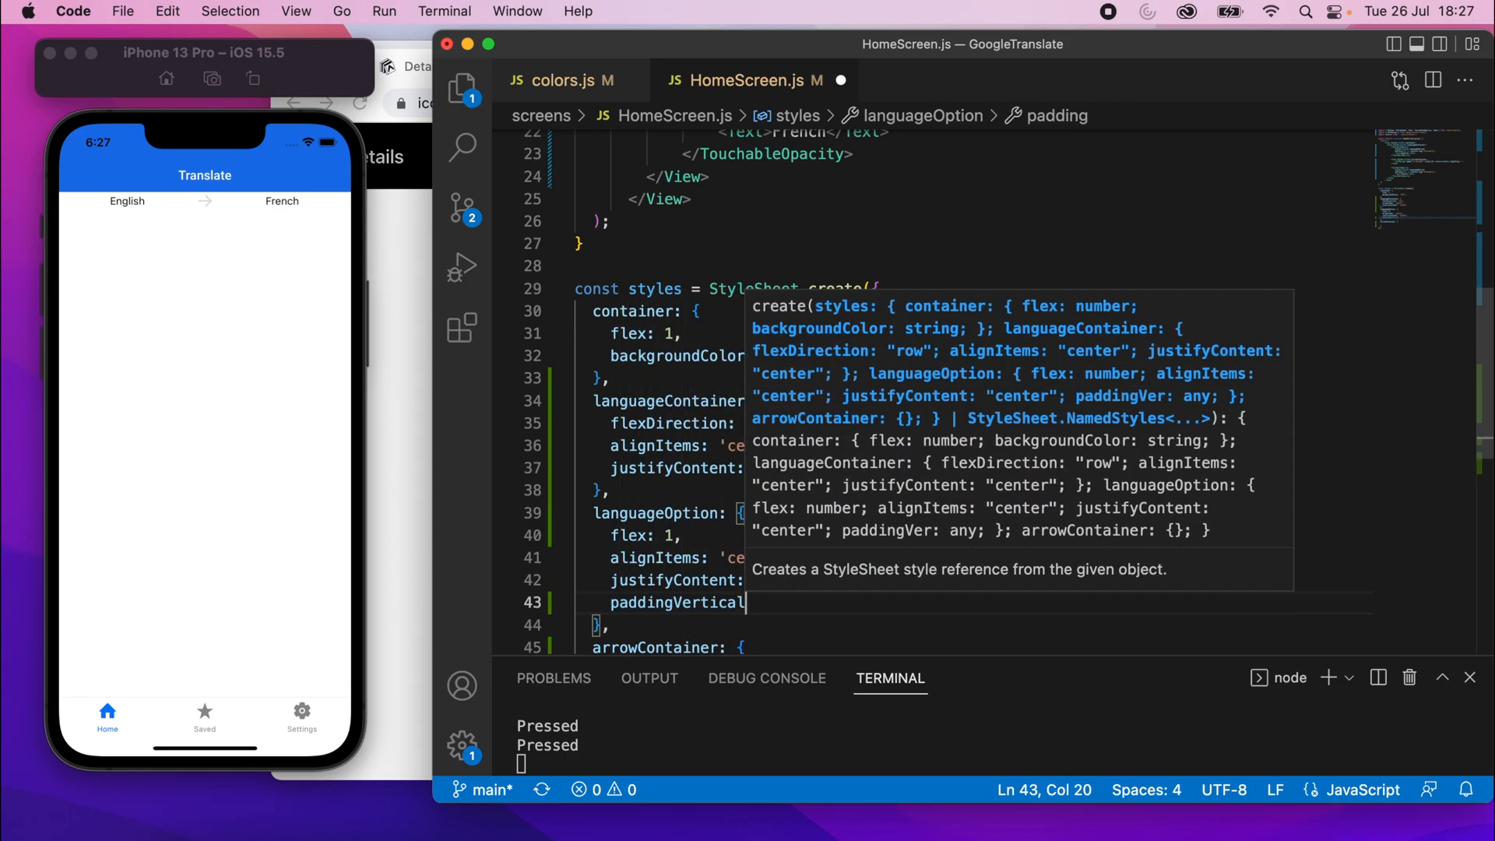
type(": 15")
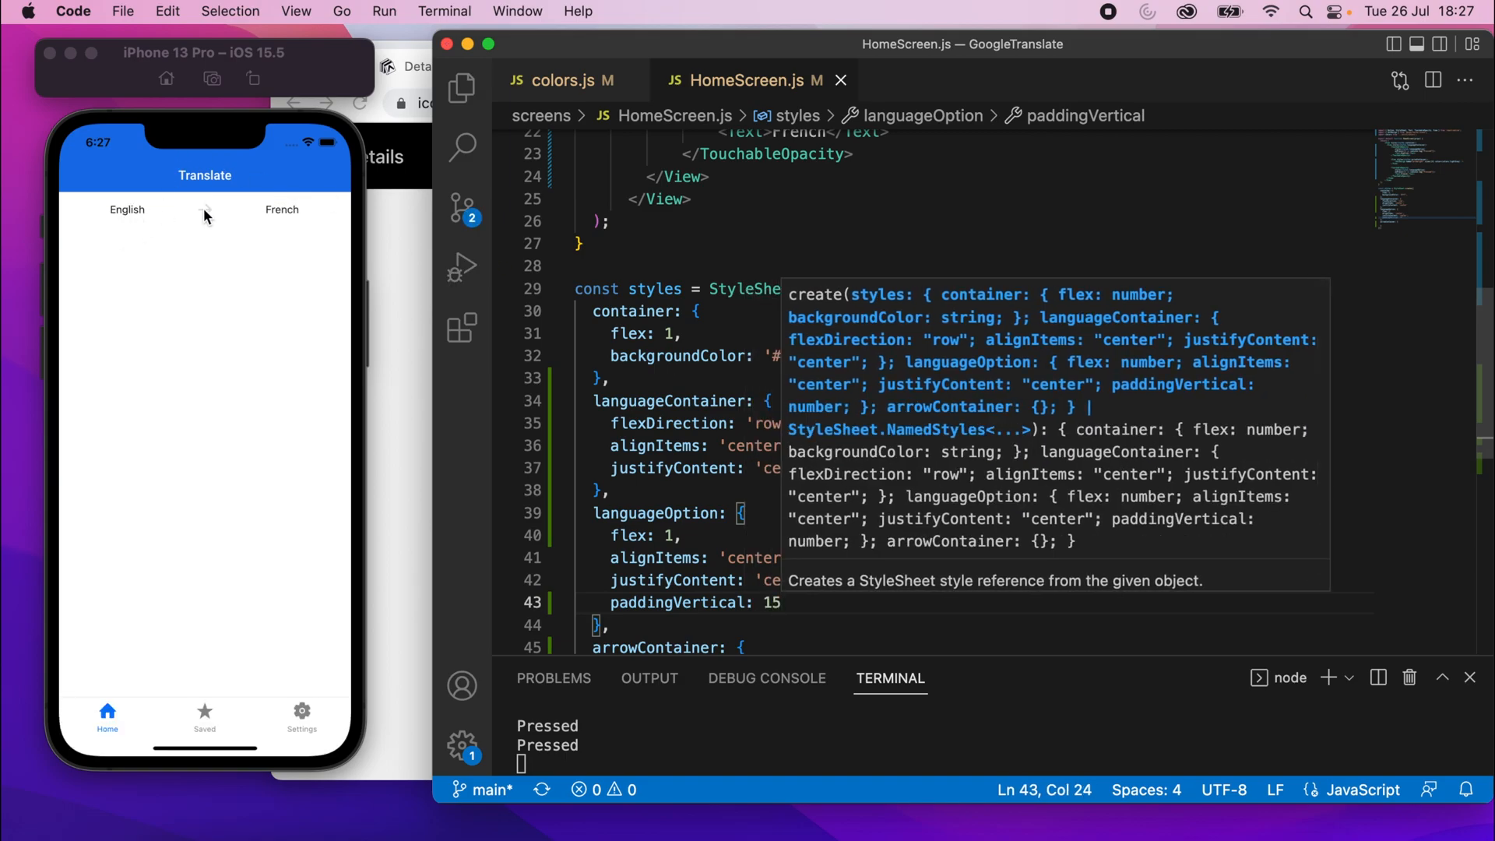
left_click(831, 512)
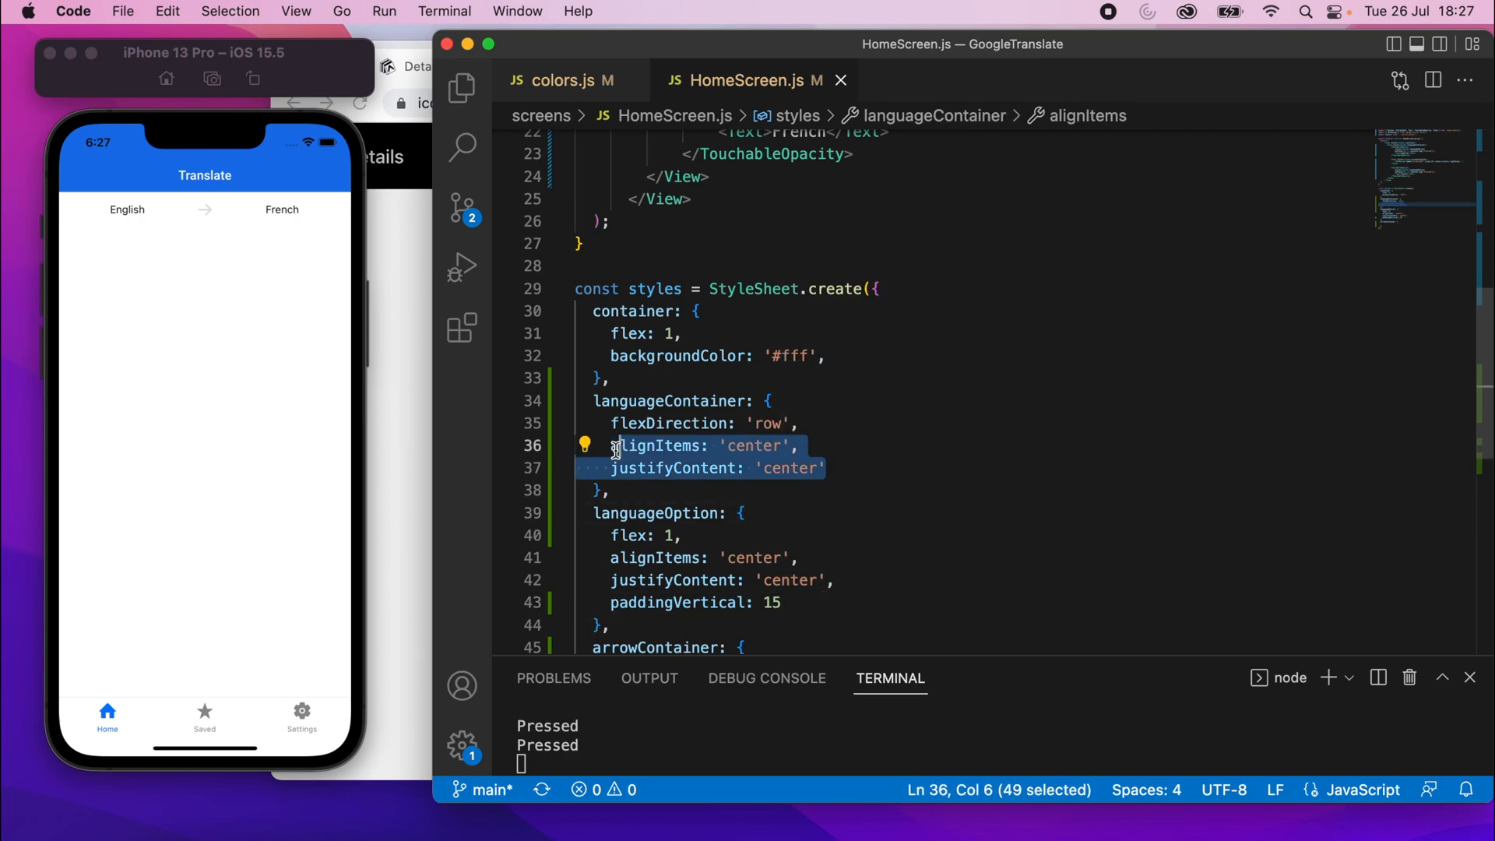
key("shift+left")
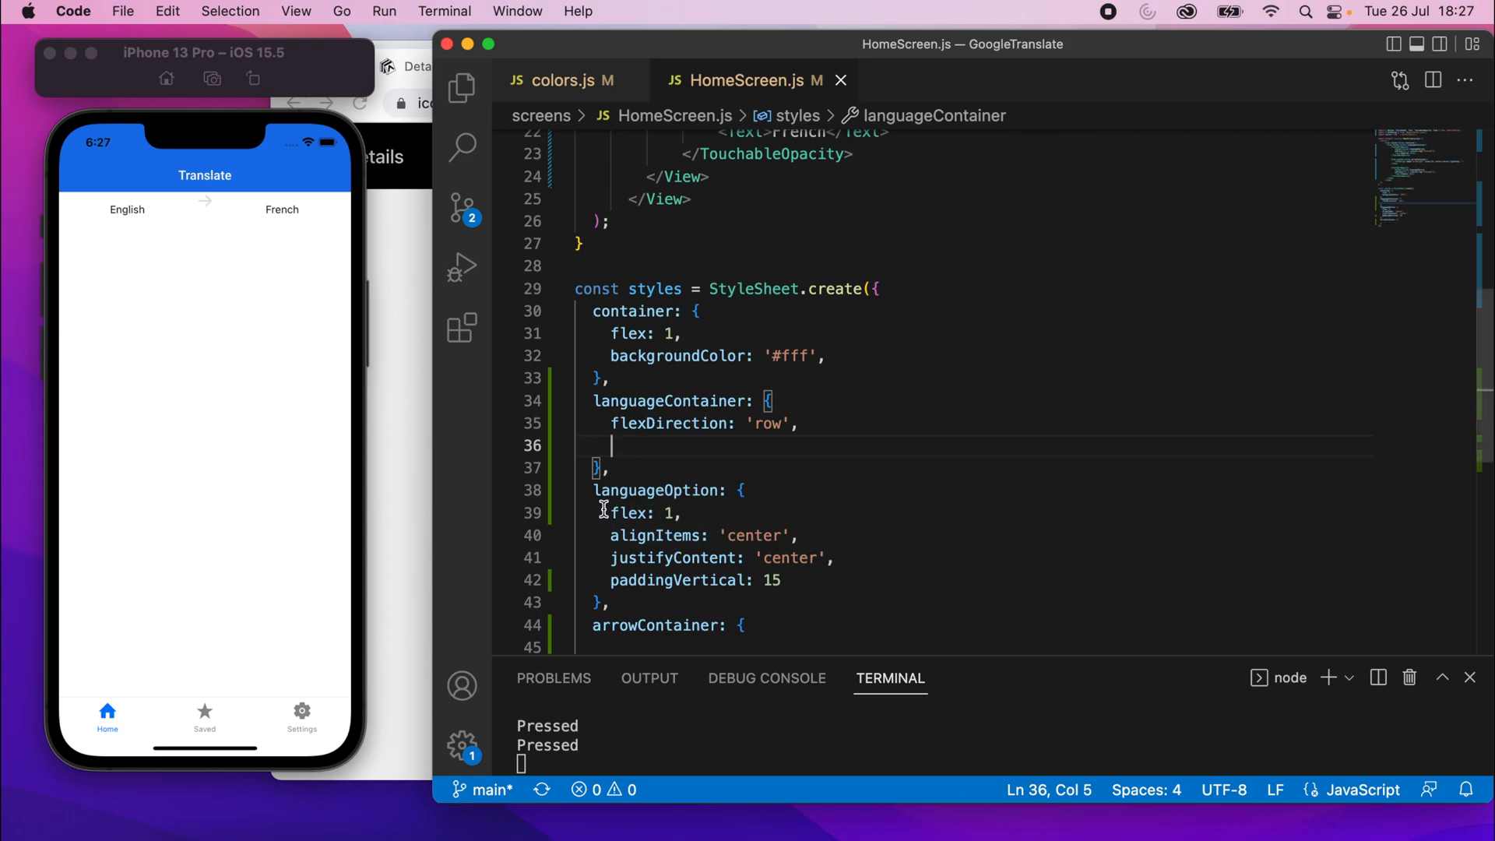
mouse_move(706, 456)
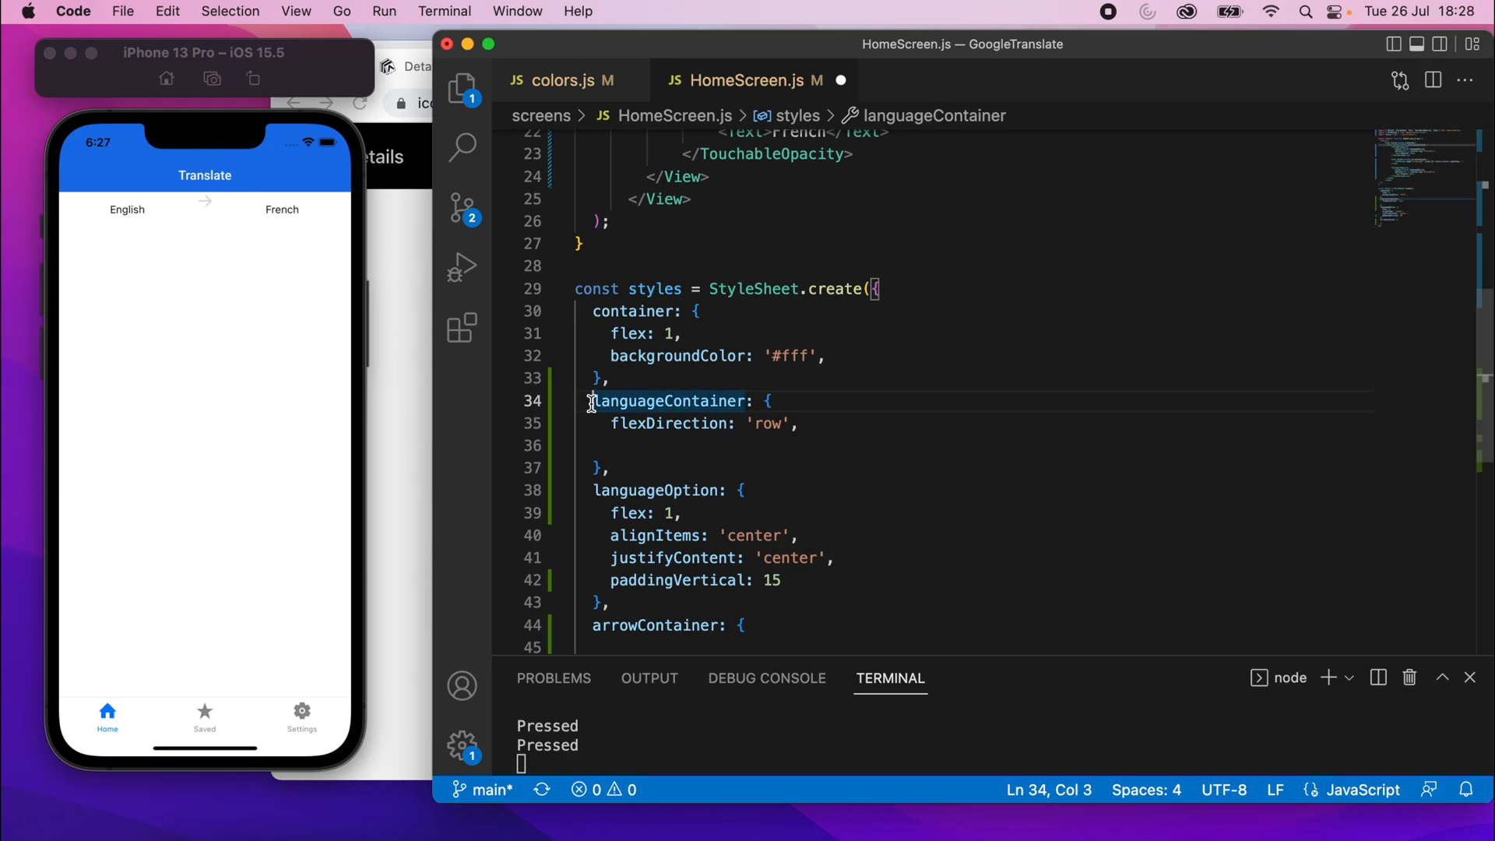
Give languageContainer borderBottomColor colors.lightGrey and borderBottomWidth 1
type("bo")
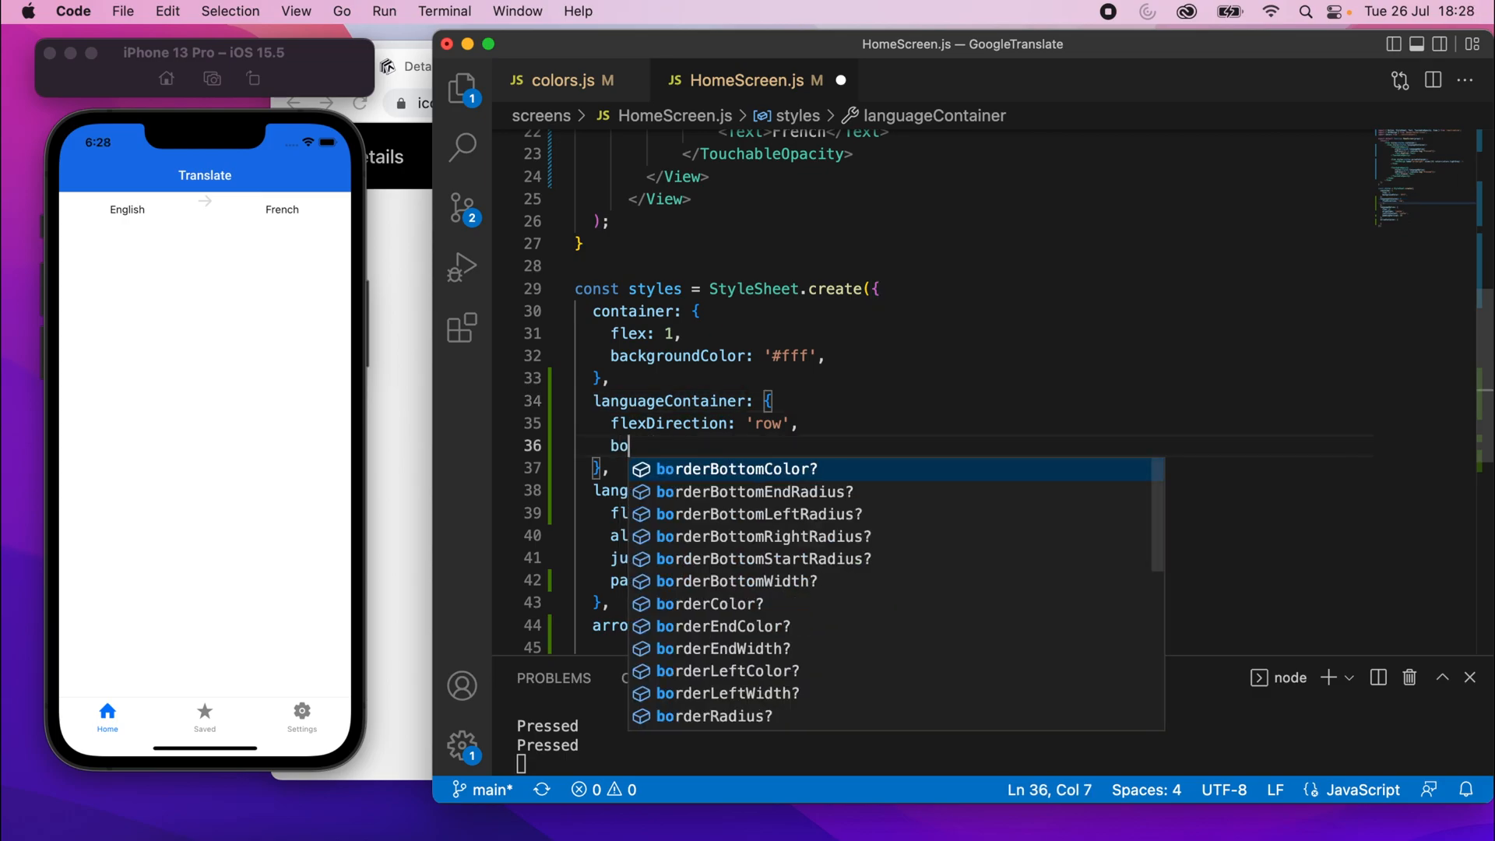
type("rder")
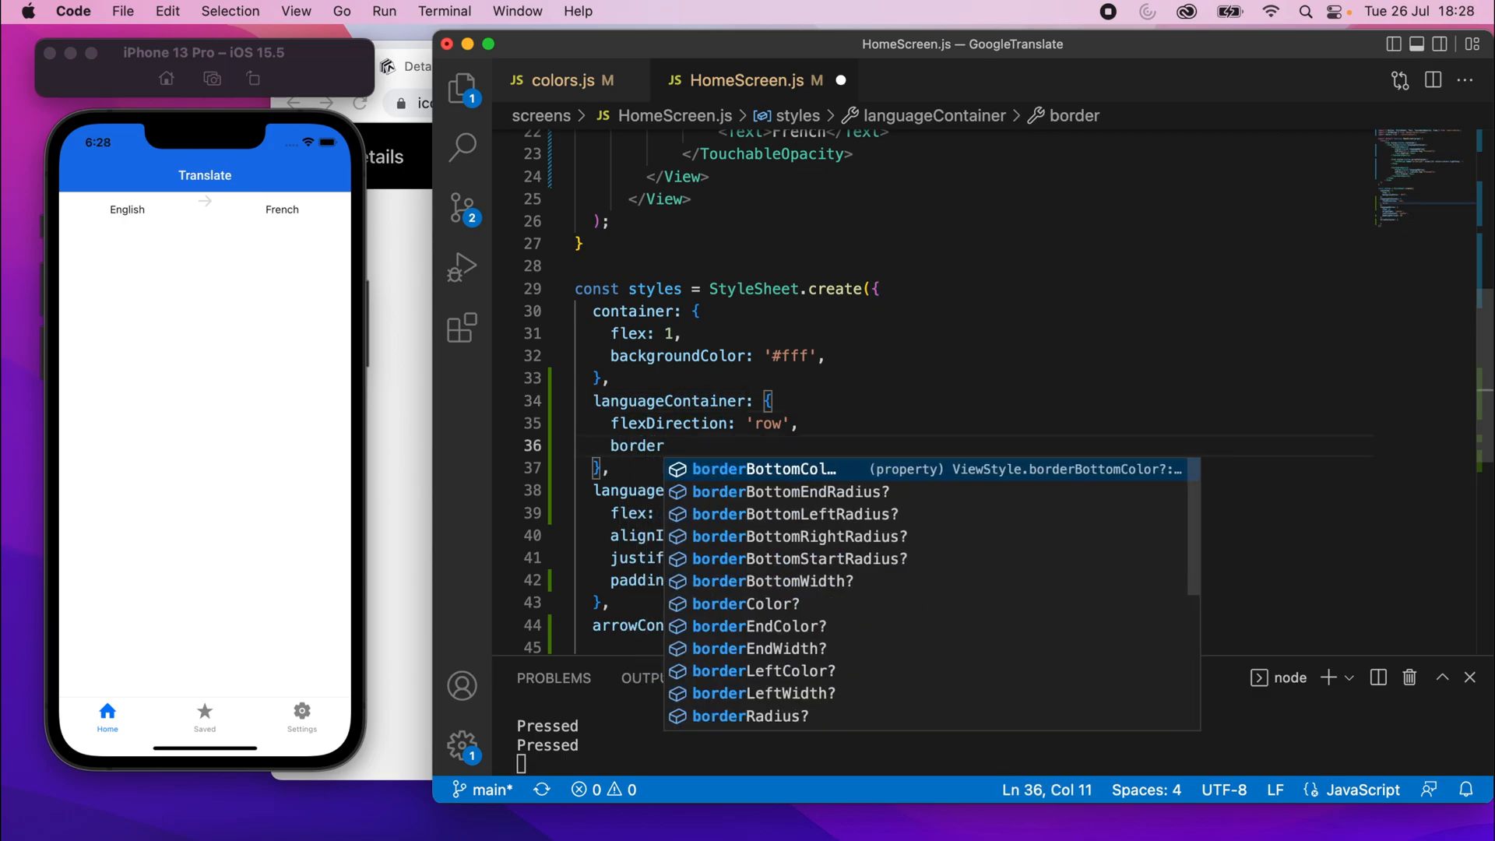
left_click(763, 469)
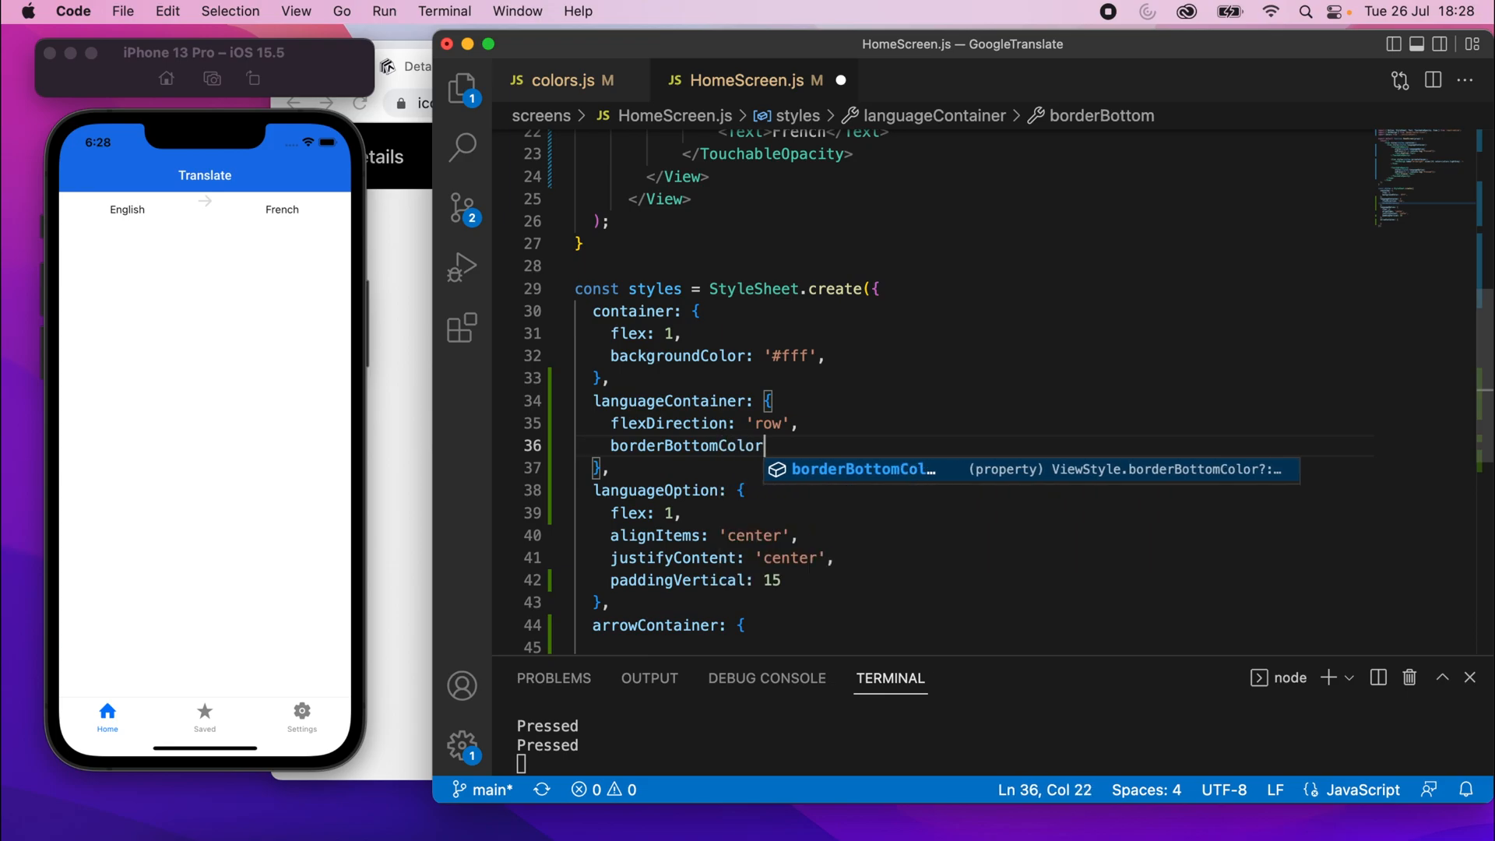
type(": colors")
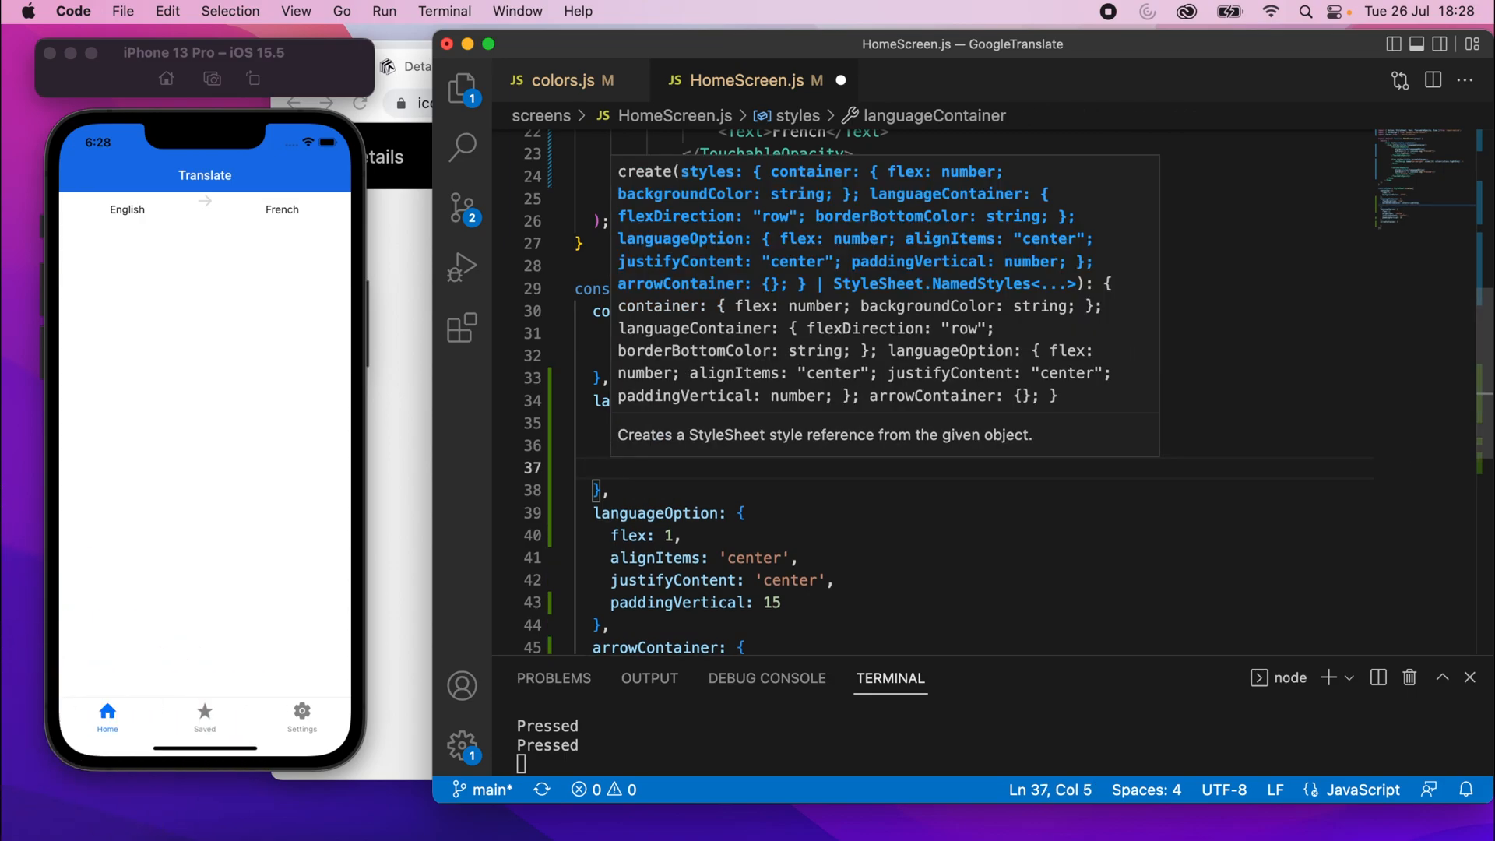
type("borderBottomWidth:")
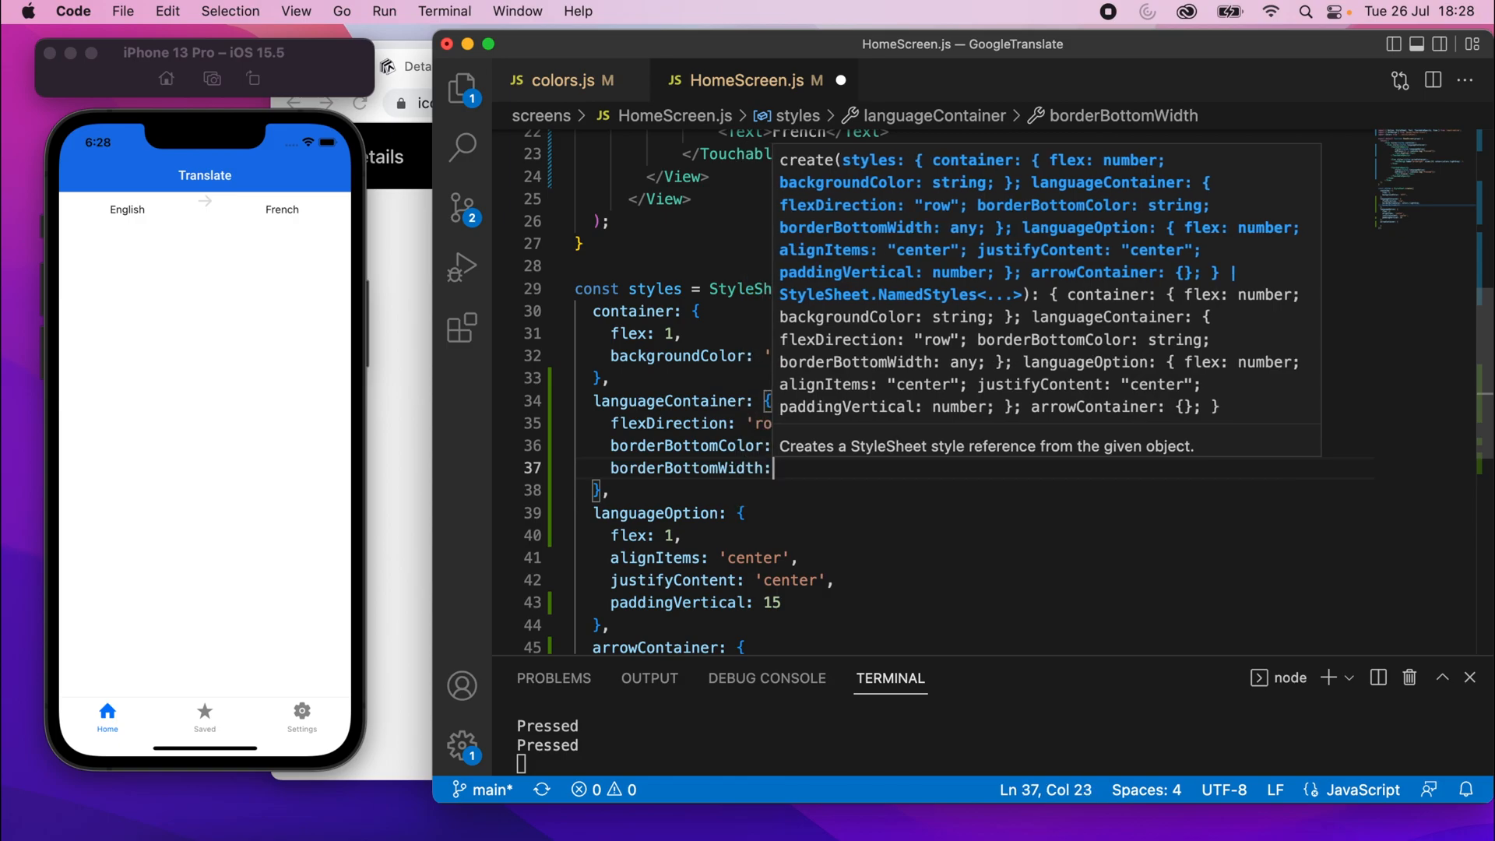
type("1")
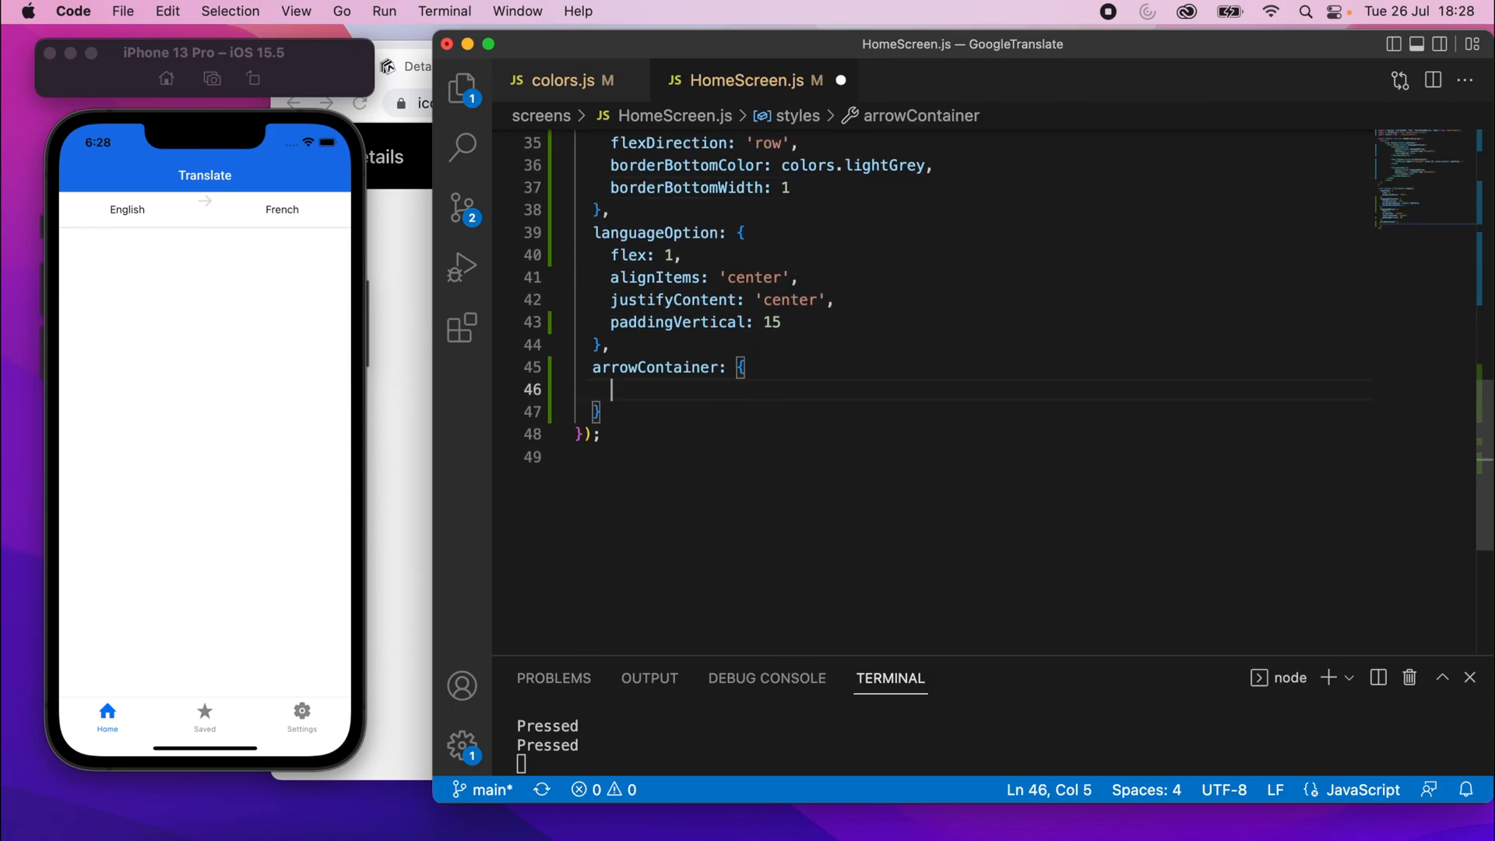
Give arrowContainer width 50 with a temporary 'red' background, then centre its content instead
type("width:")
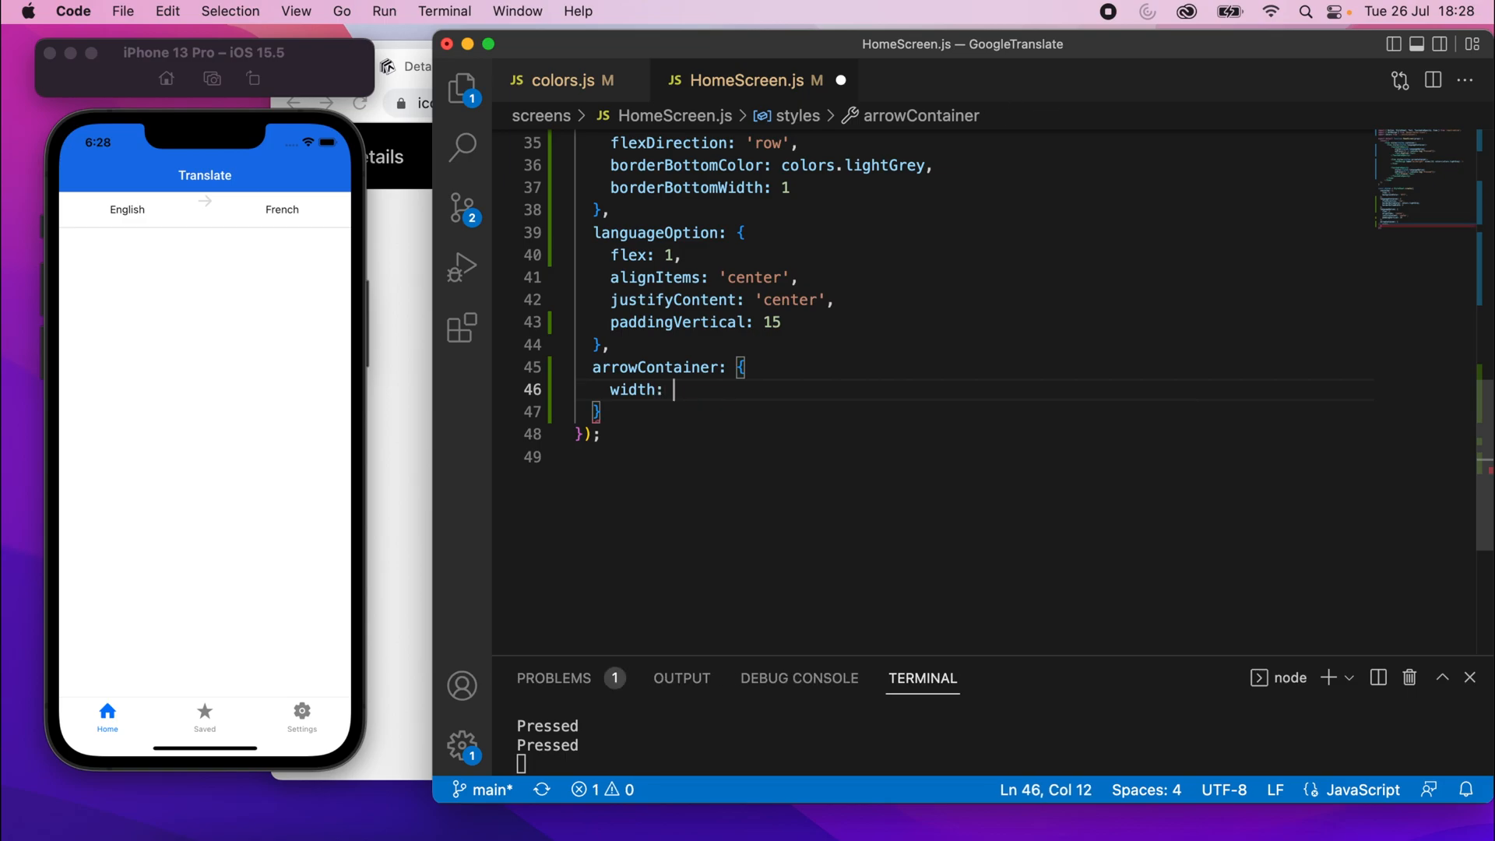
type("50")
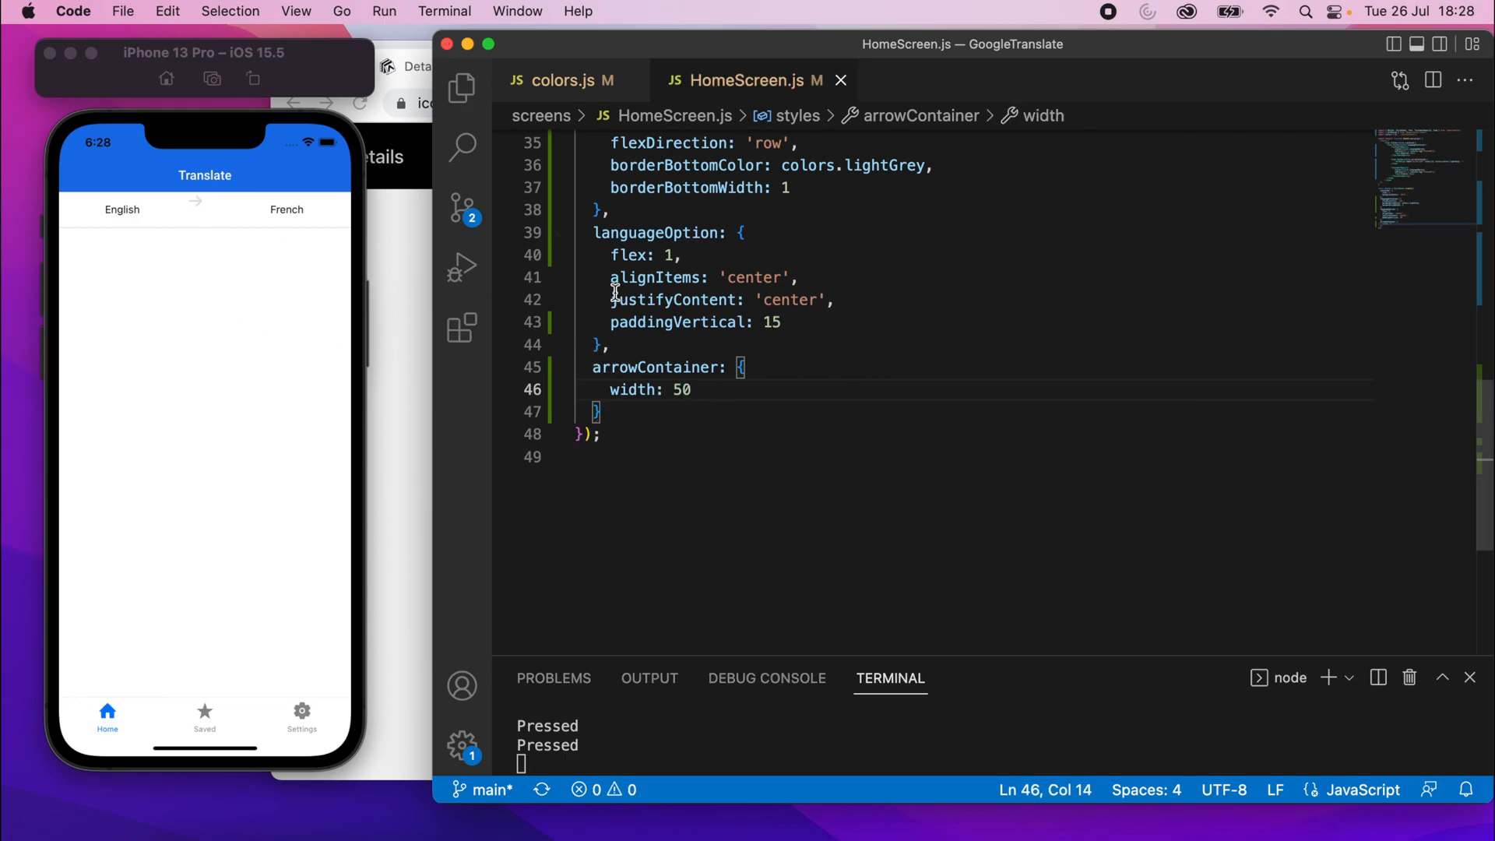
type(",")
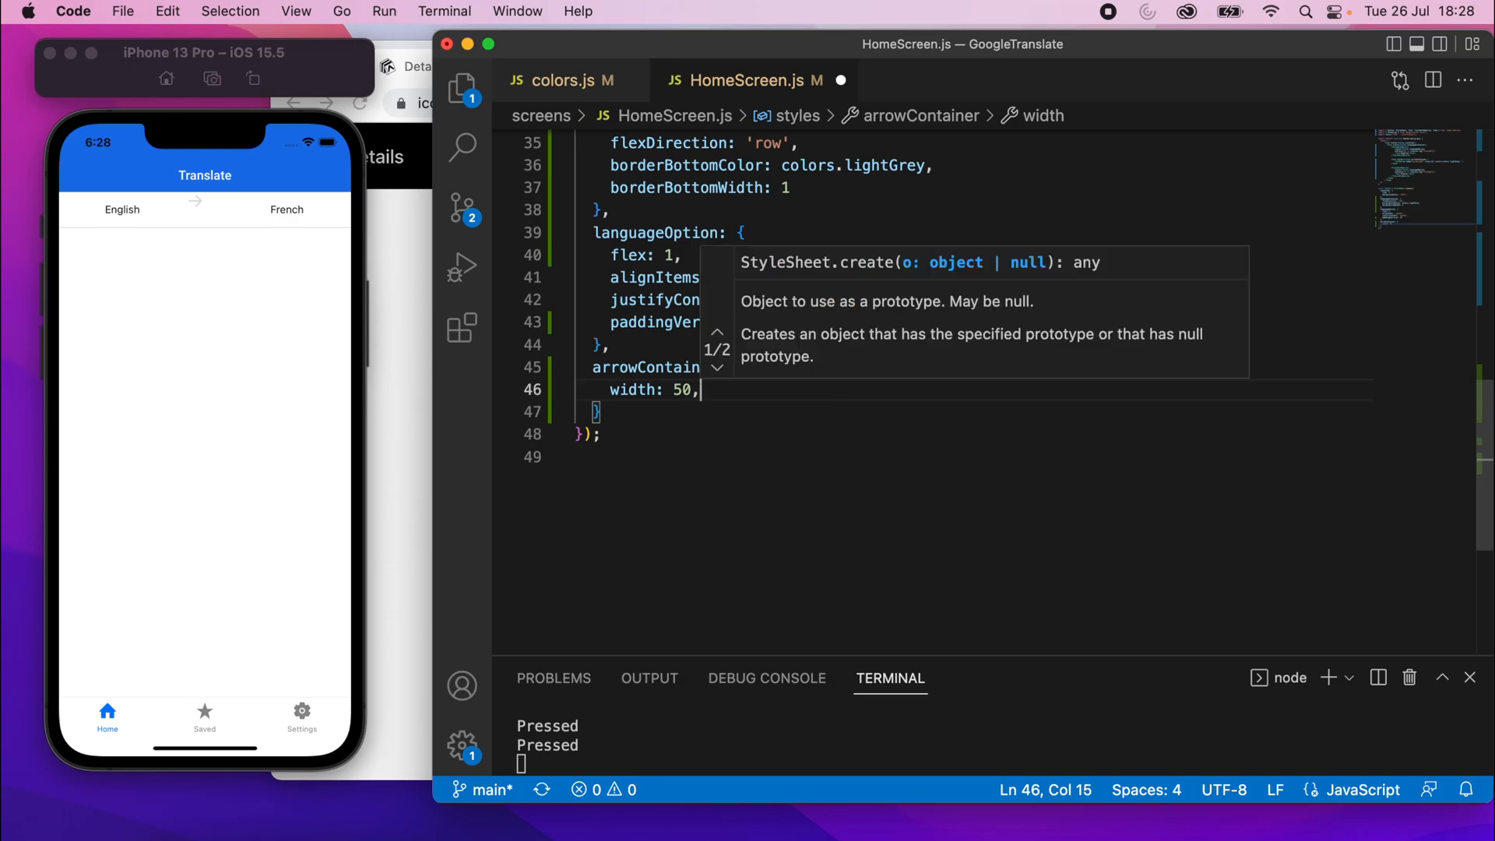
type("back")
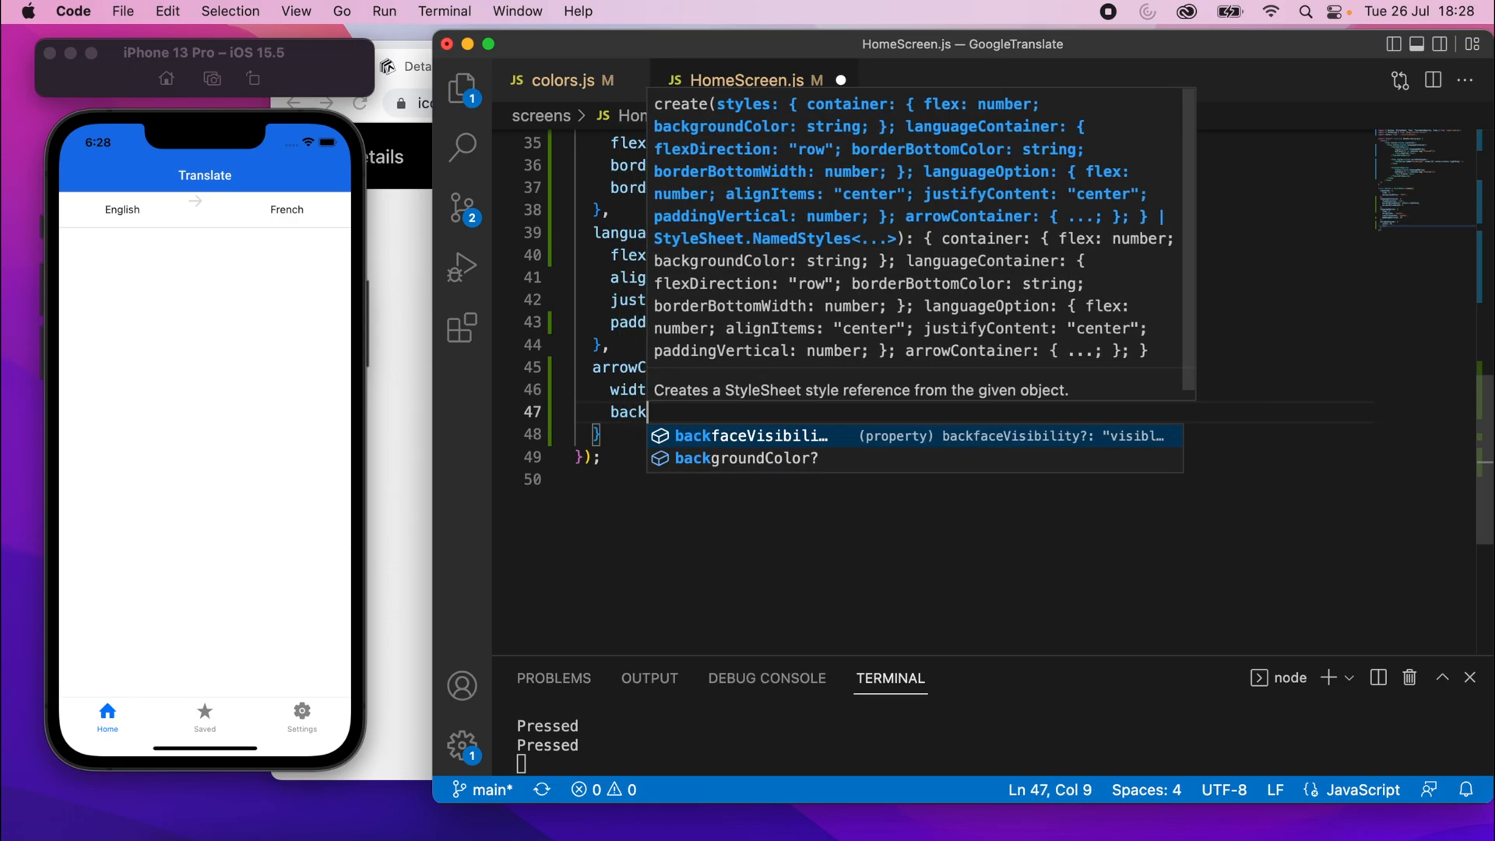
type("backgroundColor:")
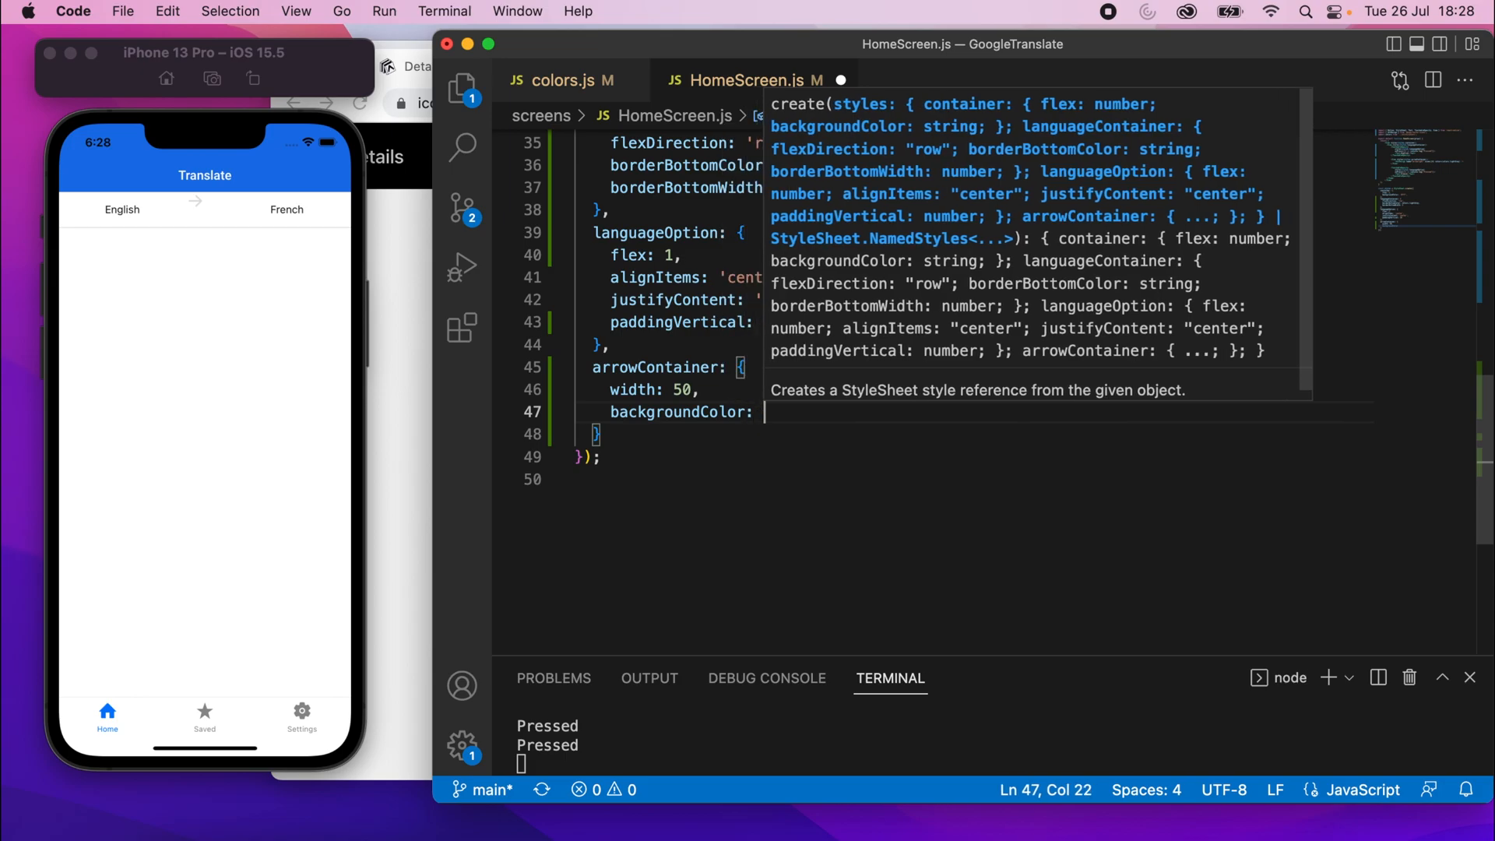
type("'red',")
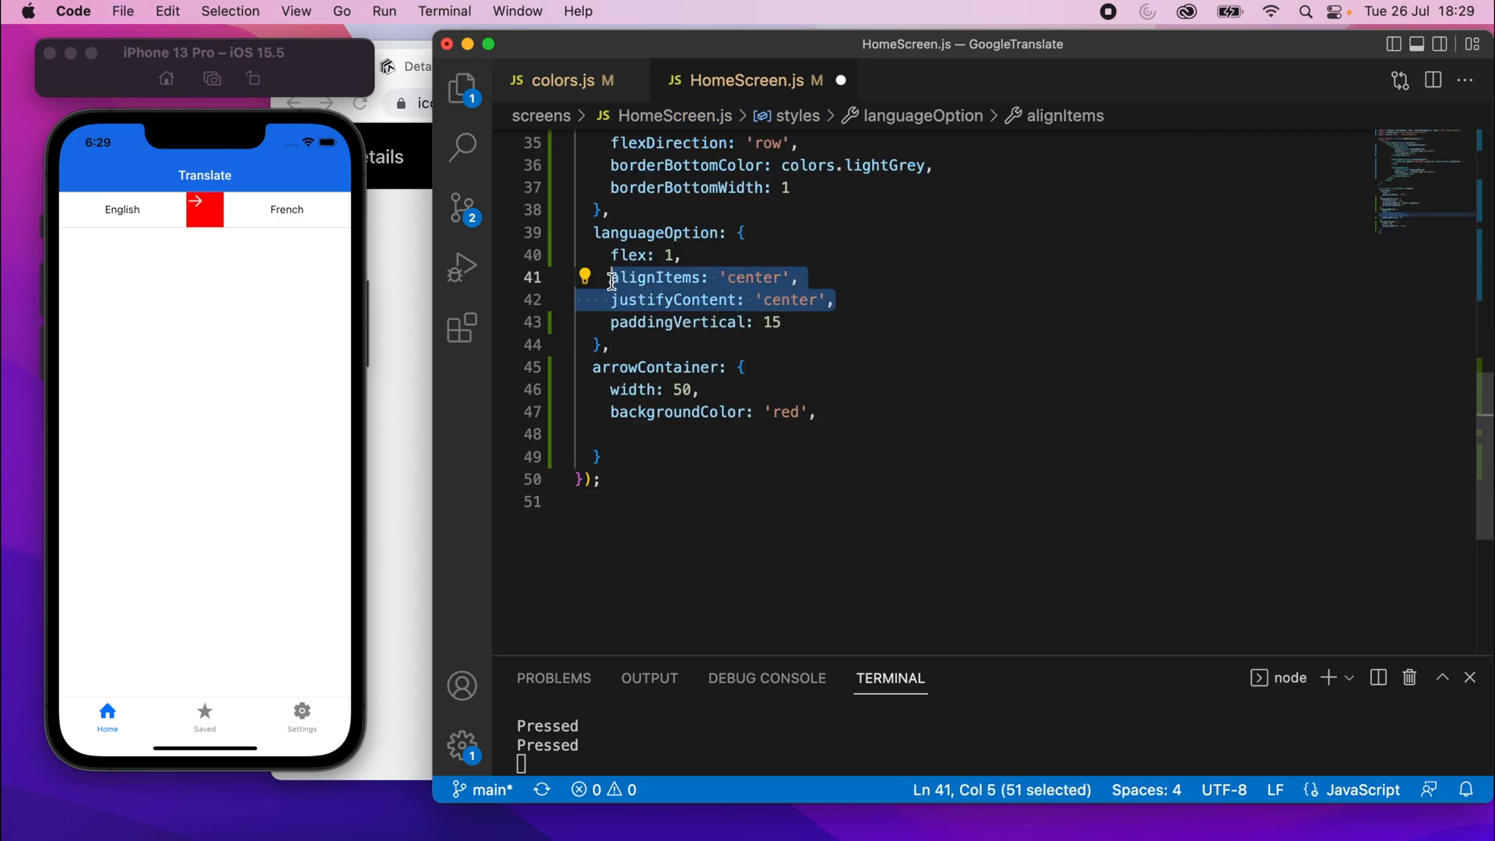
left_click(668, 434)
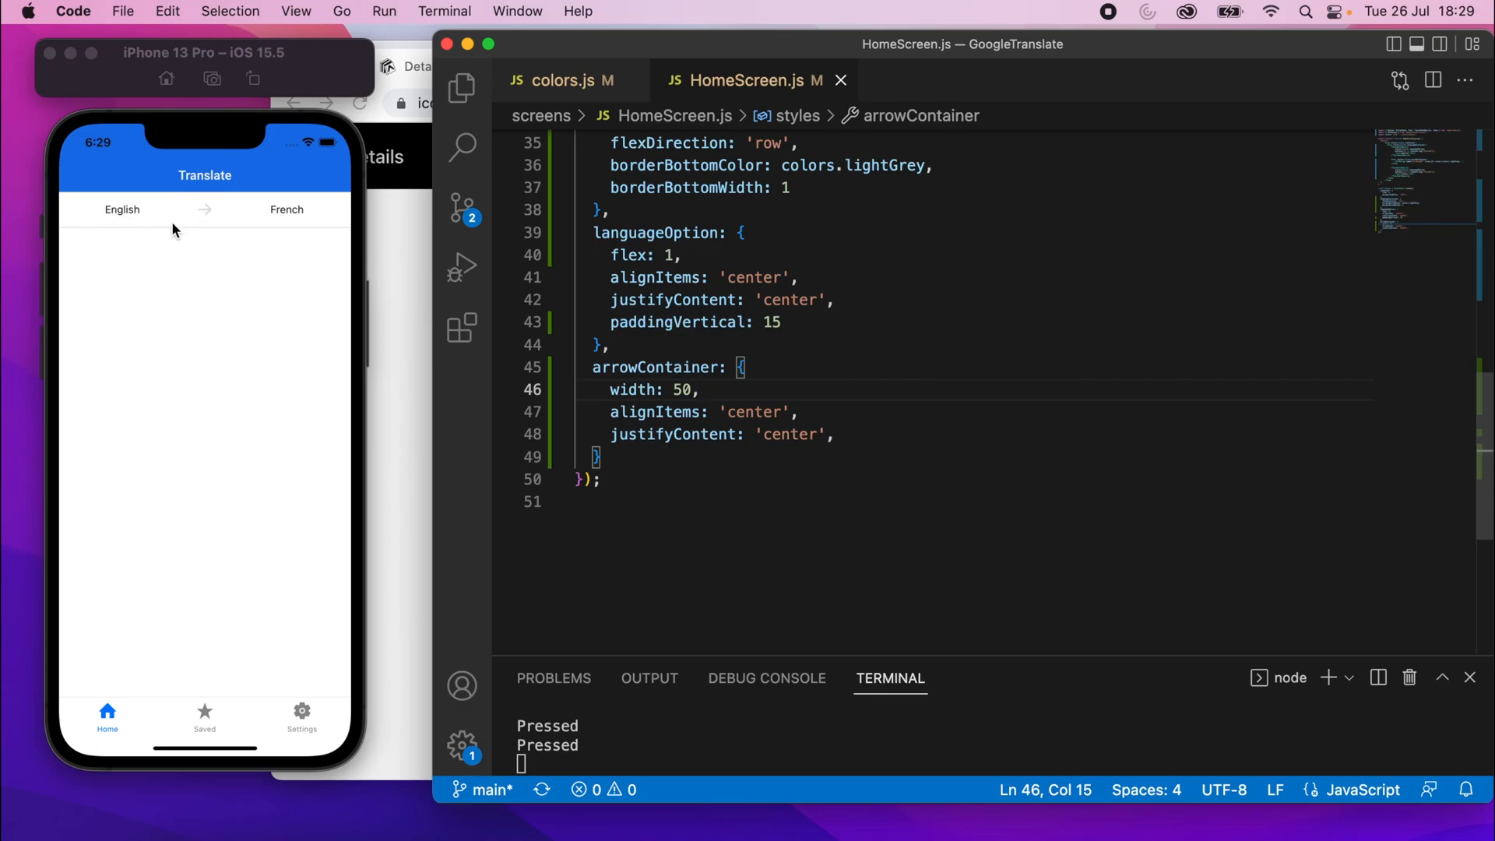
mouse_move(783, 353)
type("languageOption")
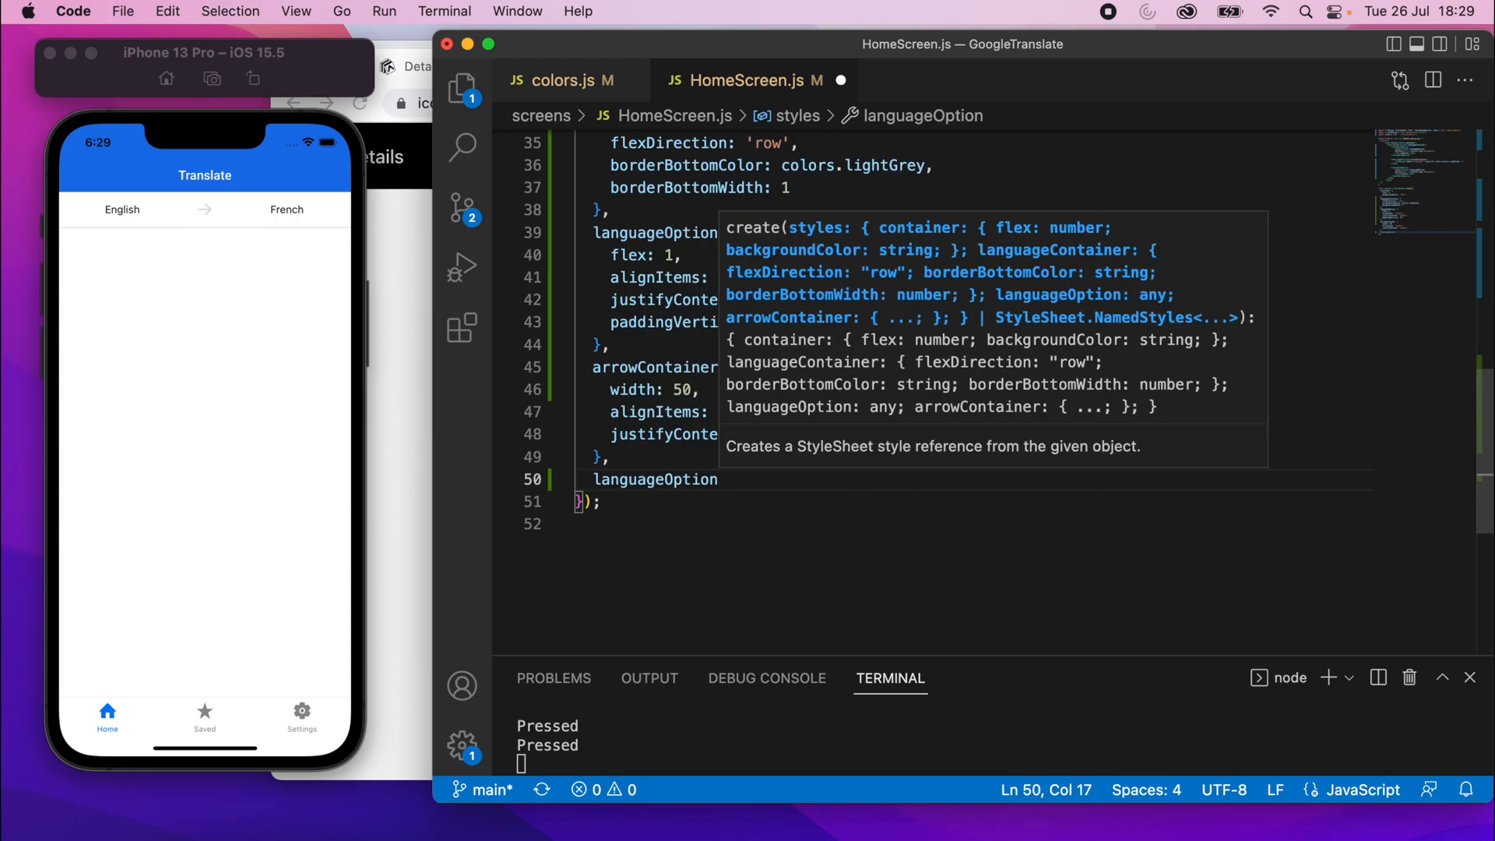
Add a languageOptionText style with color colors.primary to the StyleSheet
type("te")
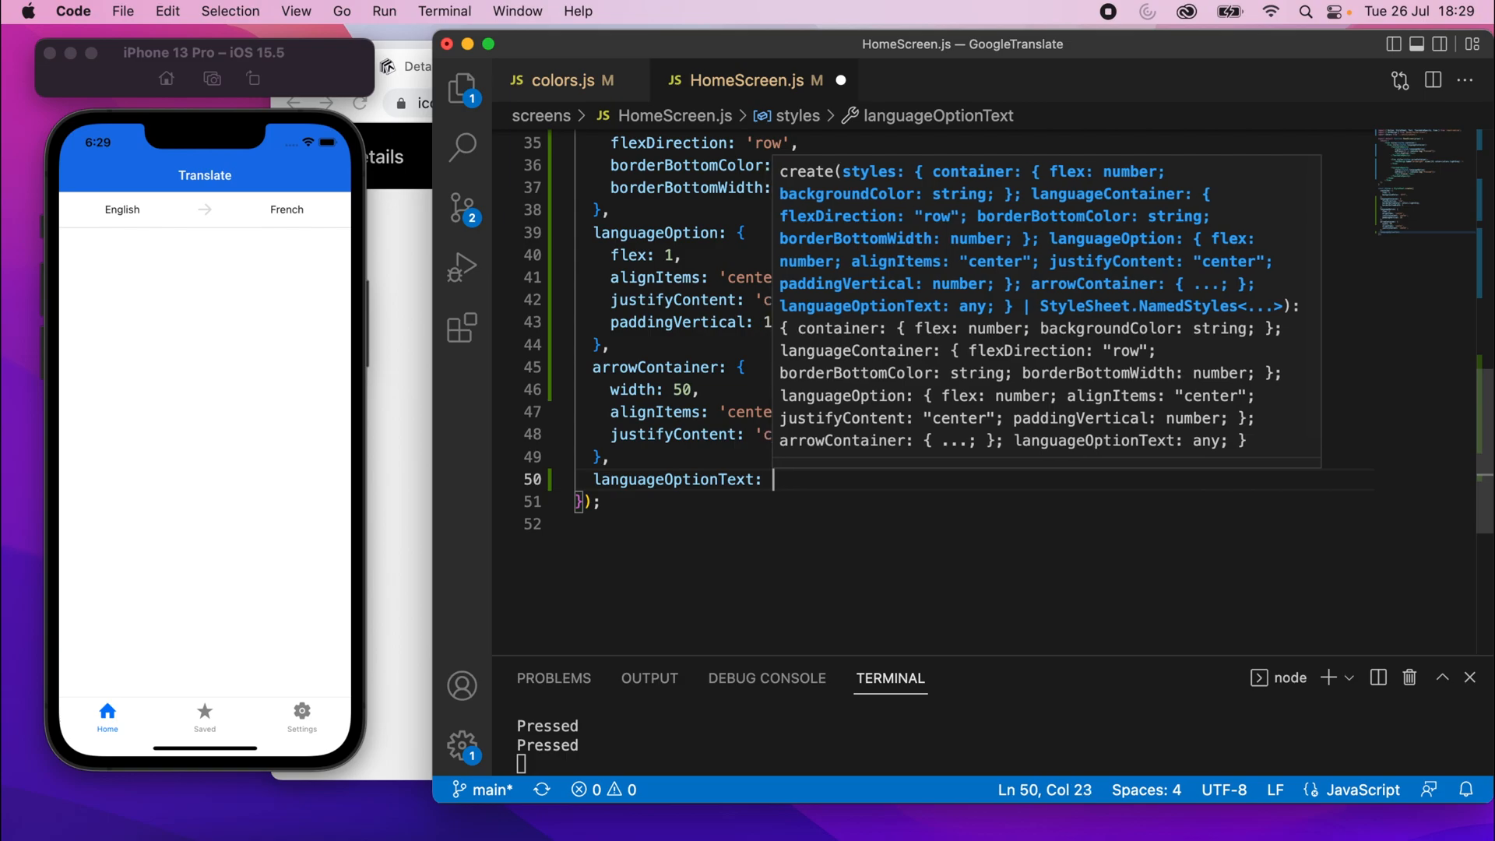
type("color: colors.primary")
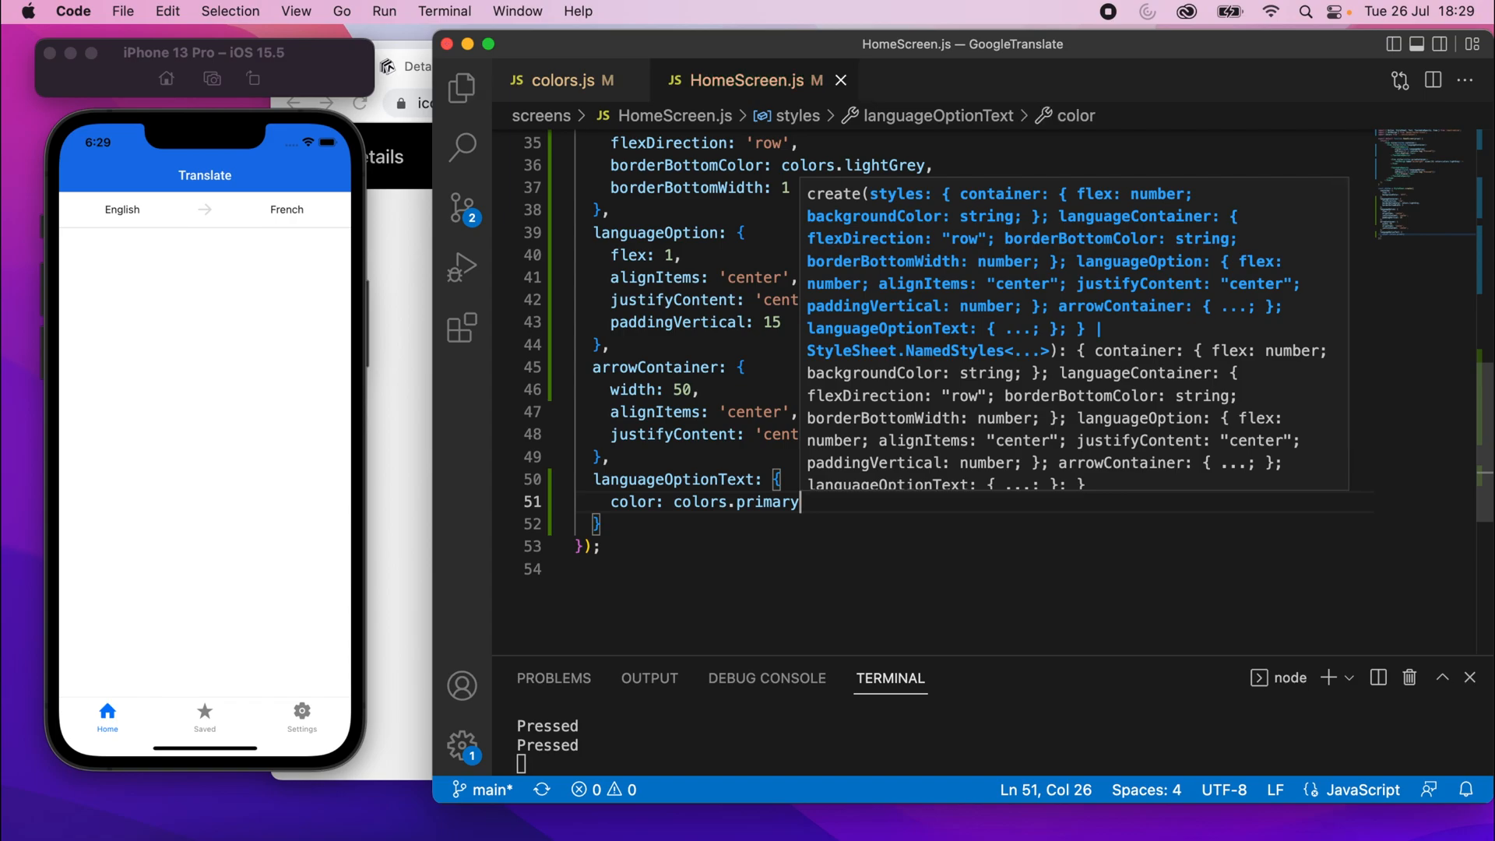
mouse_move(142, 225)
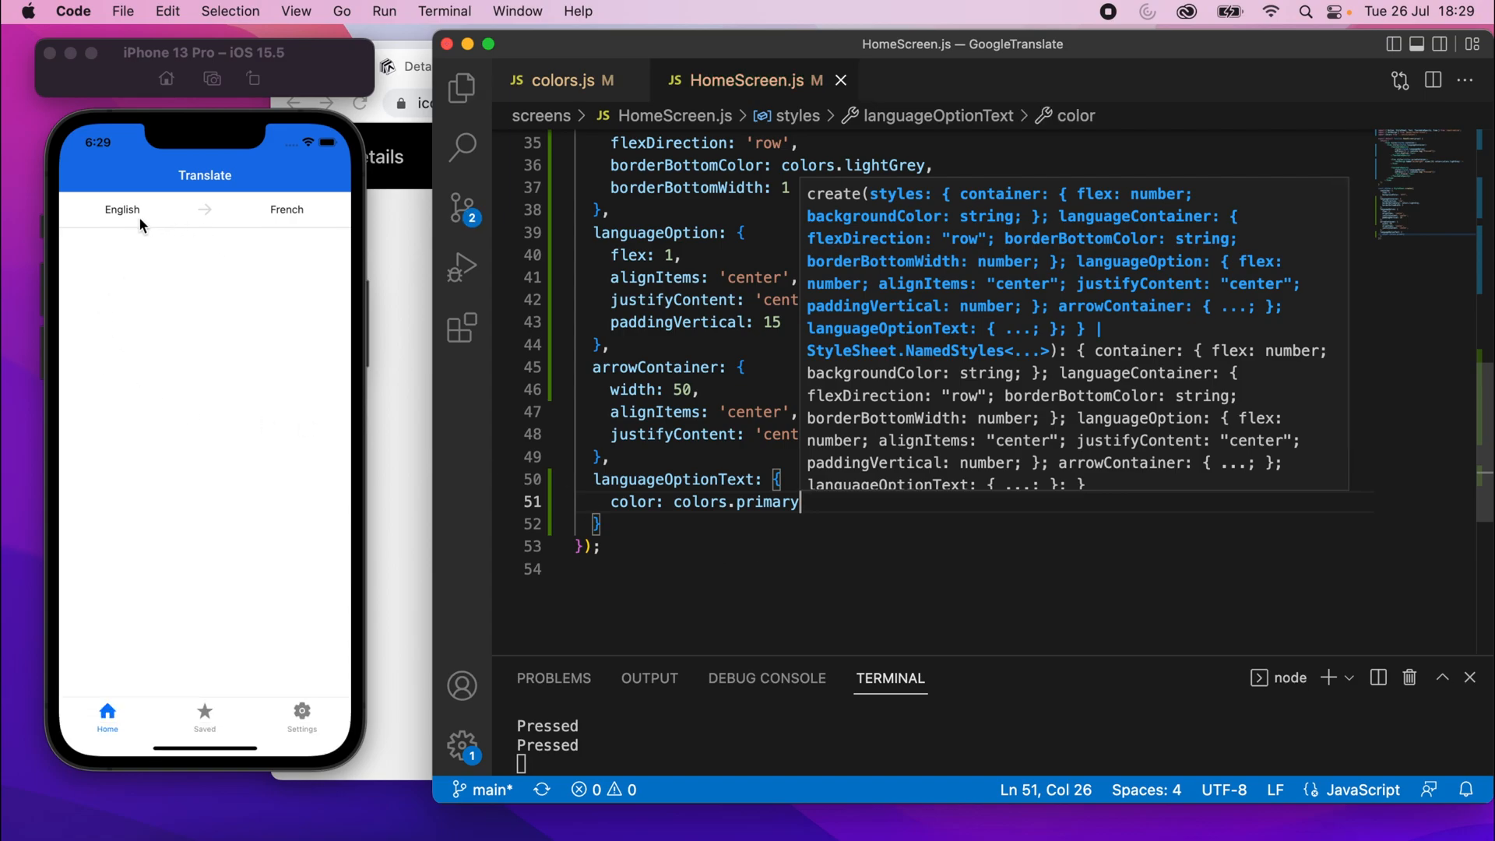
left_click(765, 559)
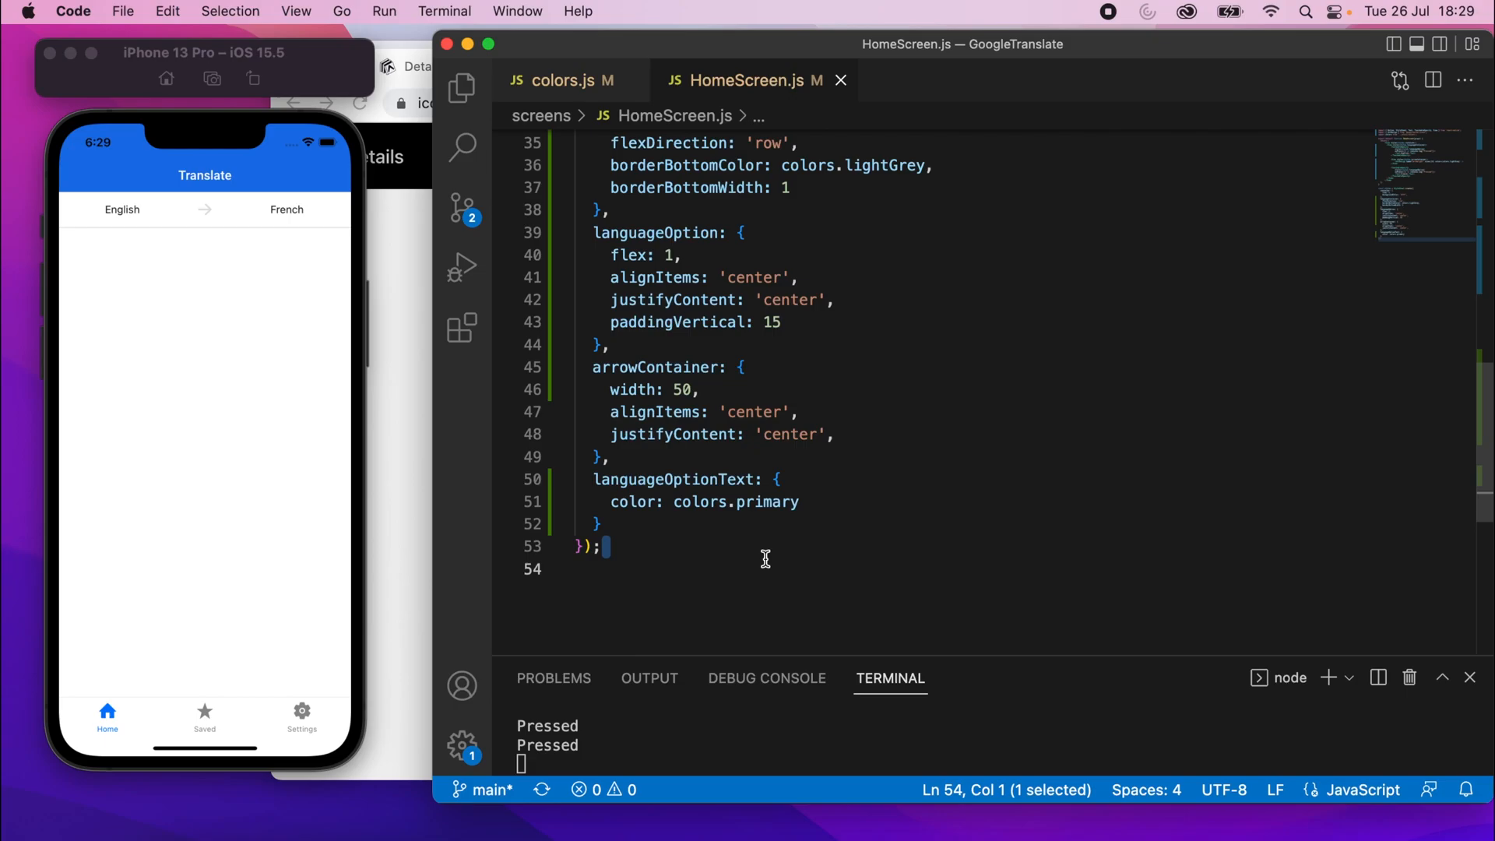
double_click(673, 478)
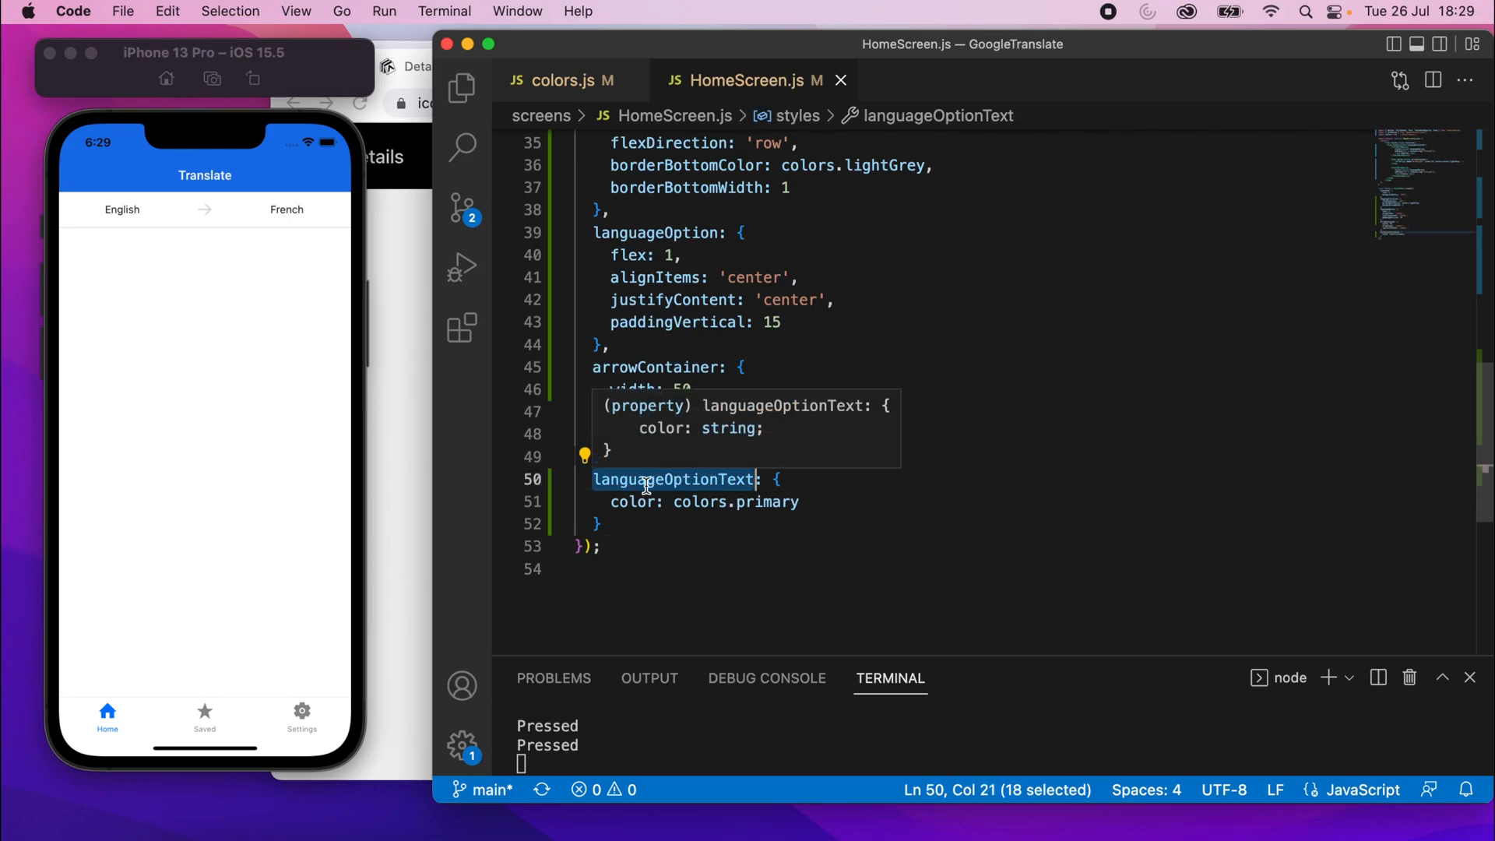
Apply styles.languageOptionText to both the English and French Text labels
scroll("up", 3)
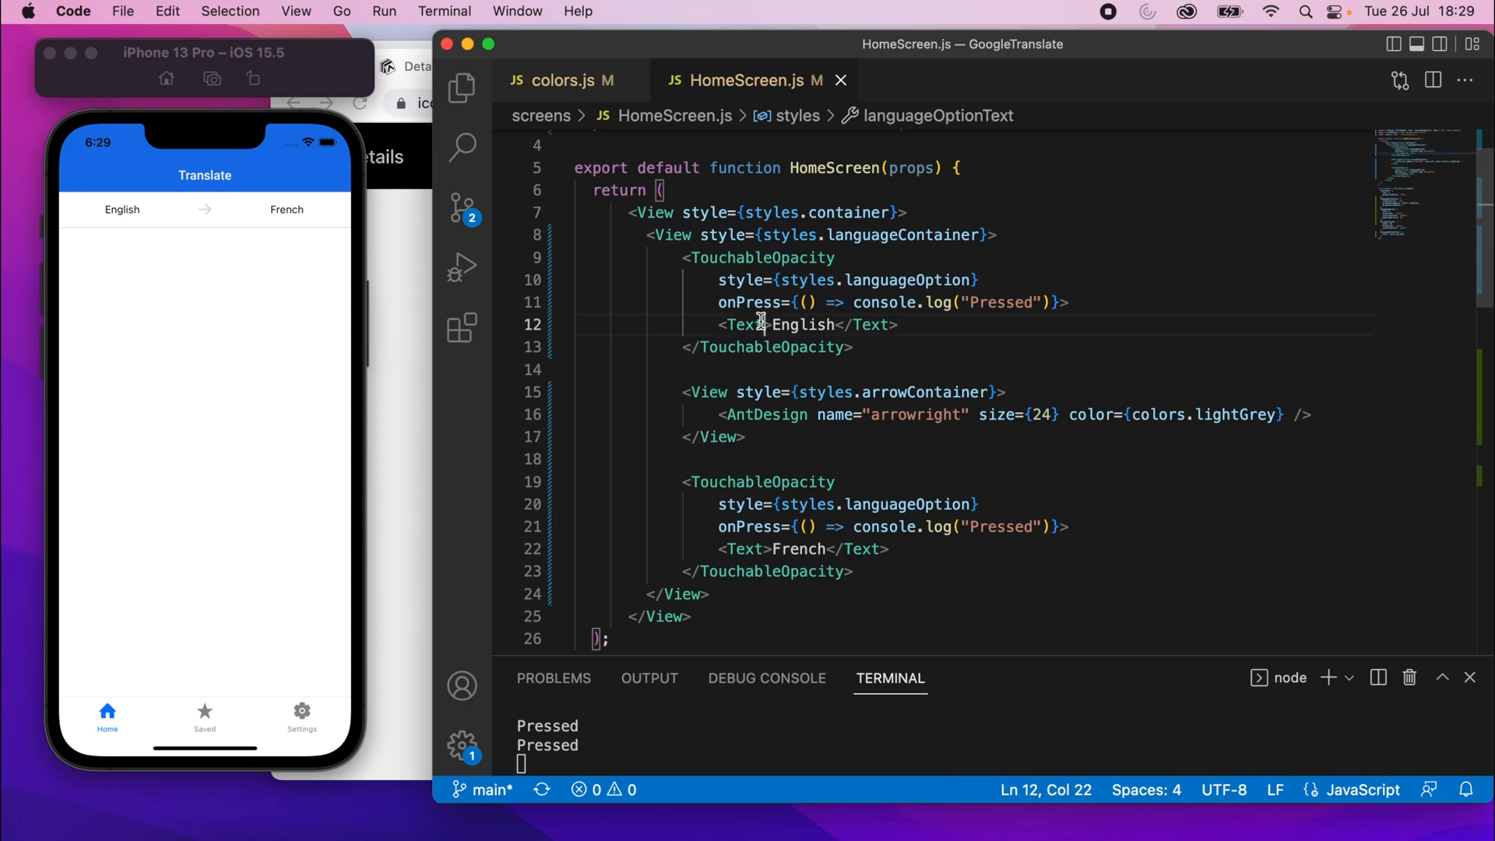
type("style")
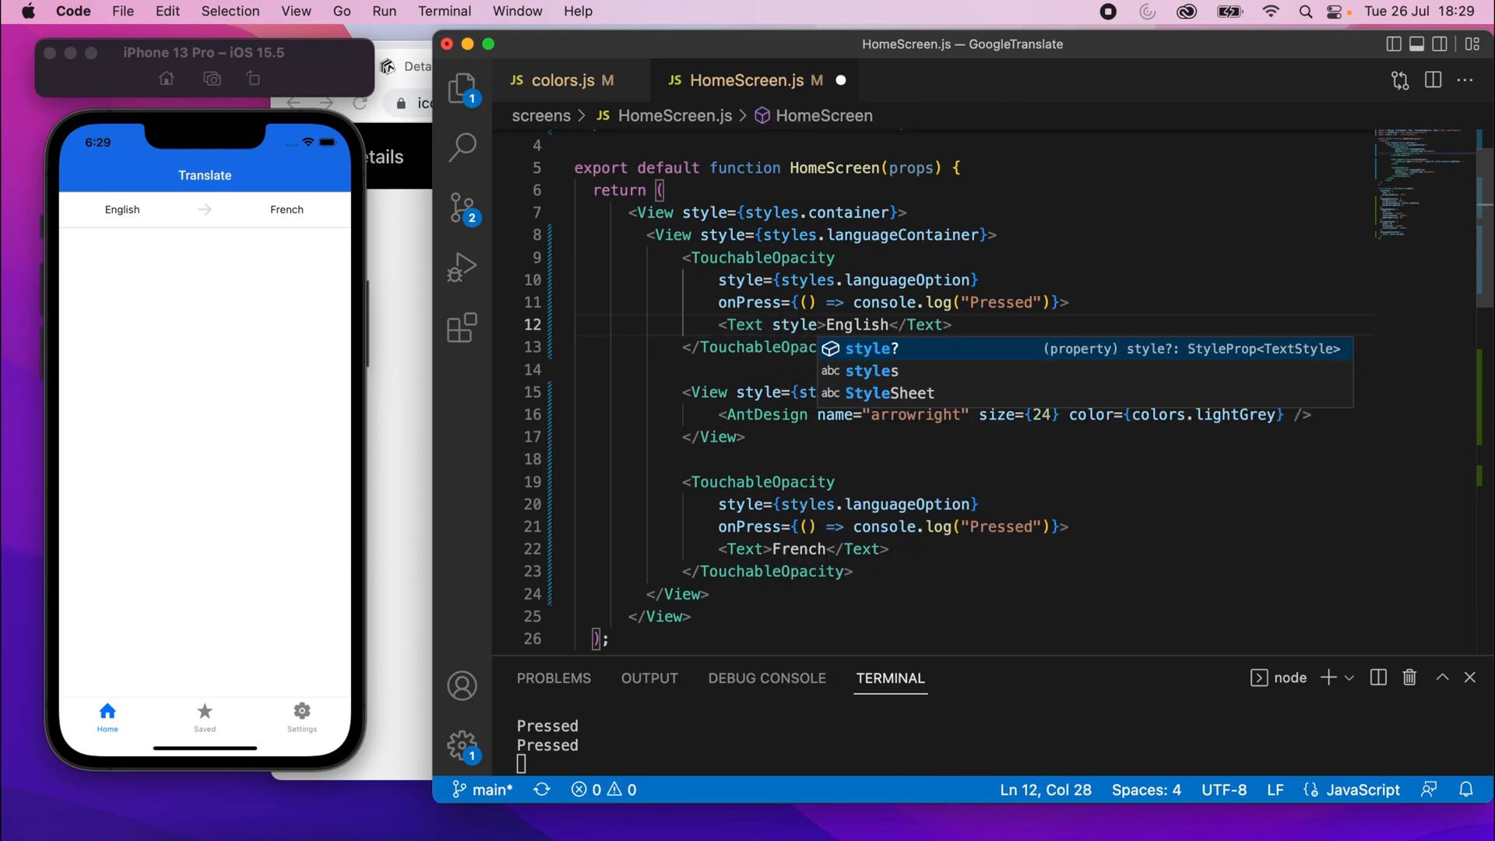
type("styles.languageOptionText}")
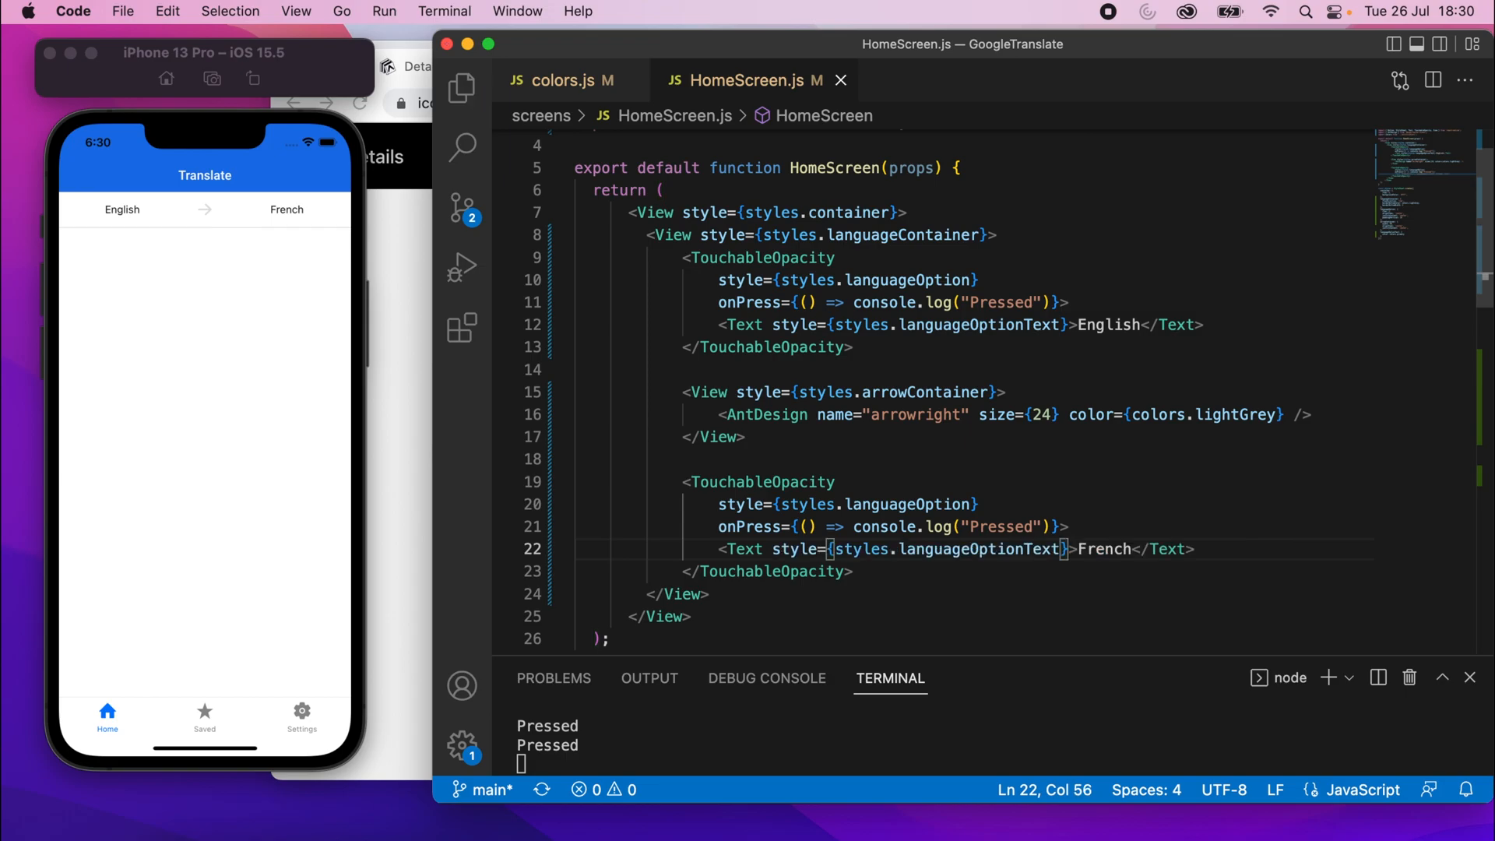
scroll("down", 3)
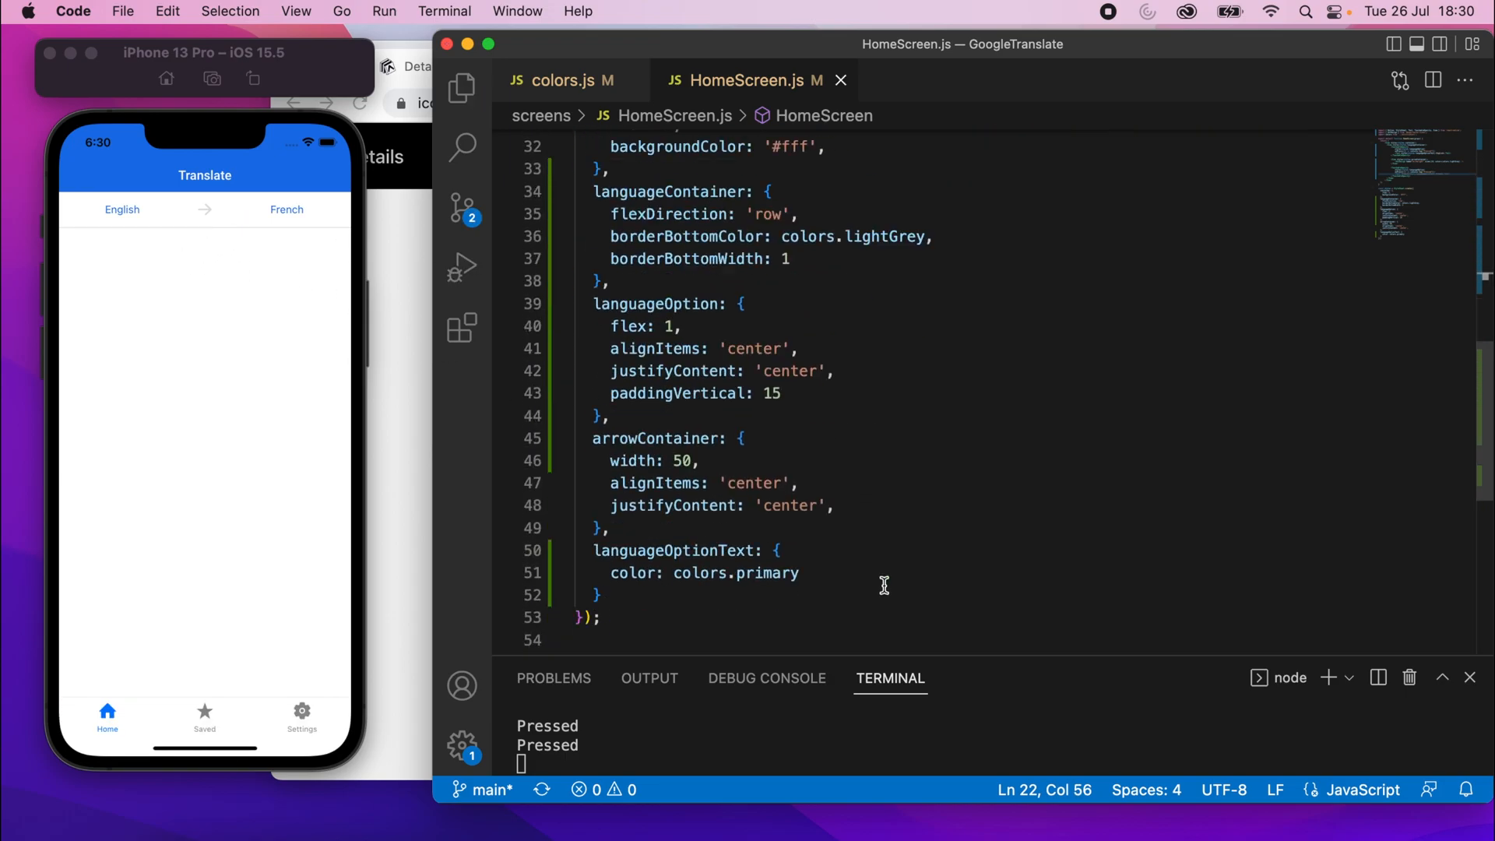
left_click(598, 470)
type("fontFamily:")
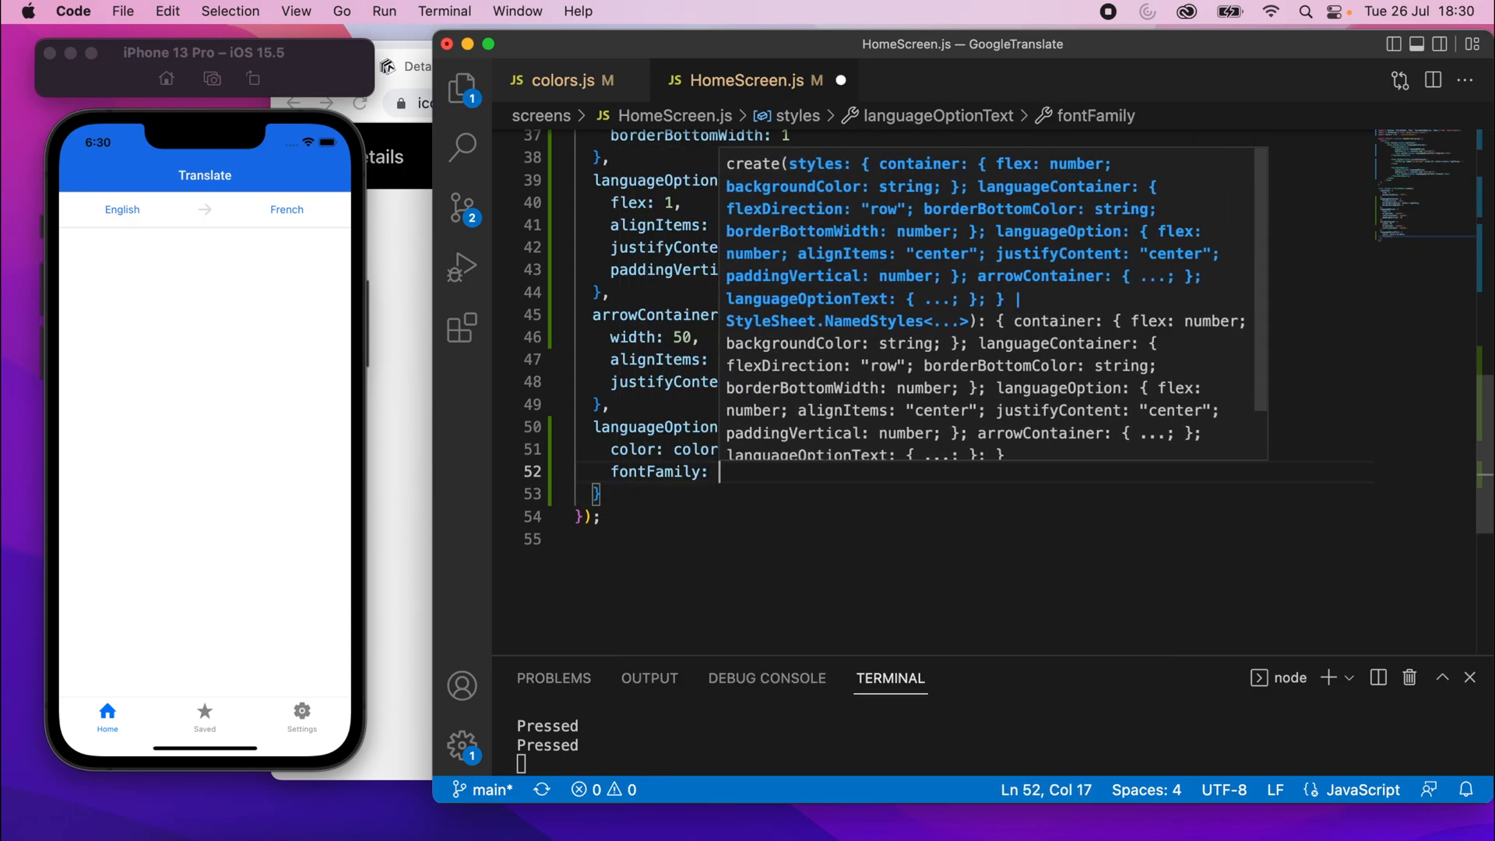
Add fontFamily 'regular' and letterSpacing 0.3 to languageOptionText and save
type("'reg")
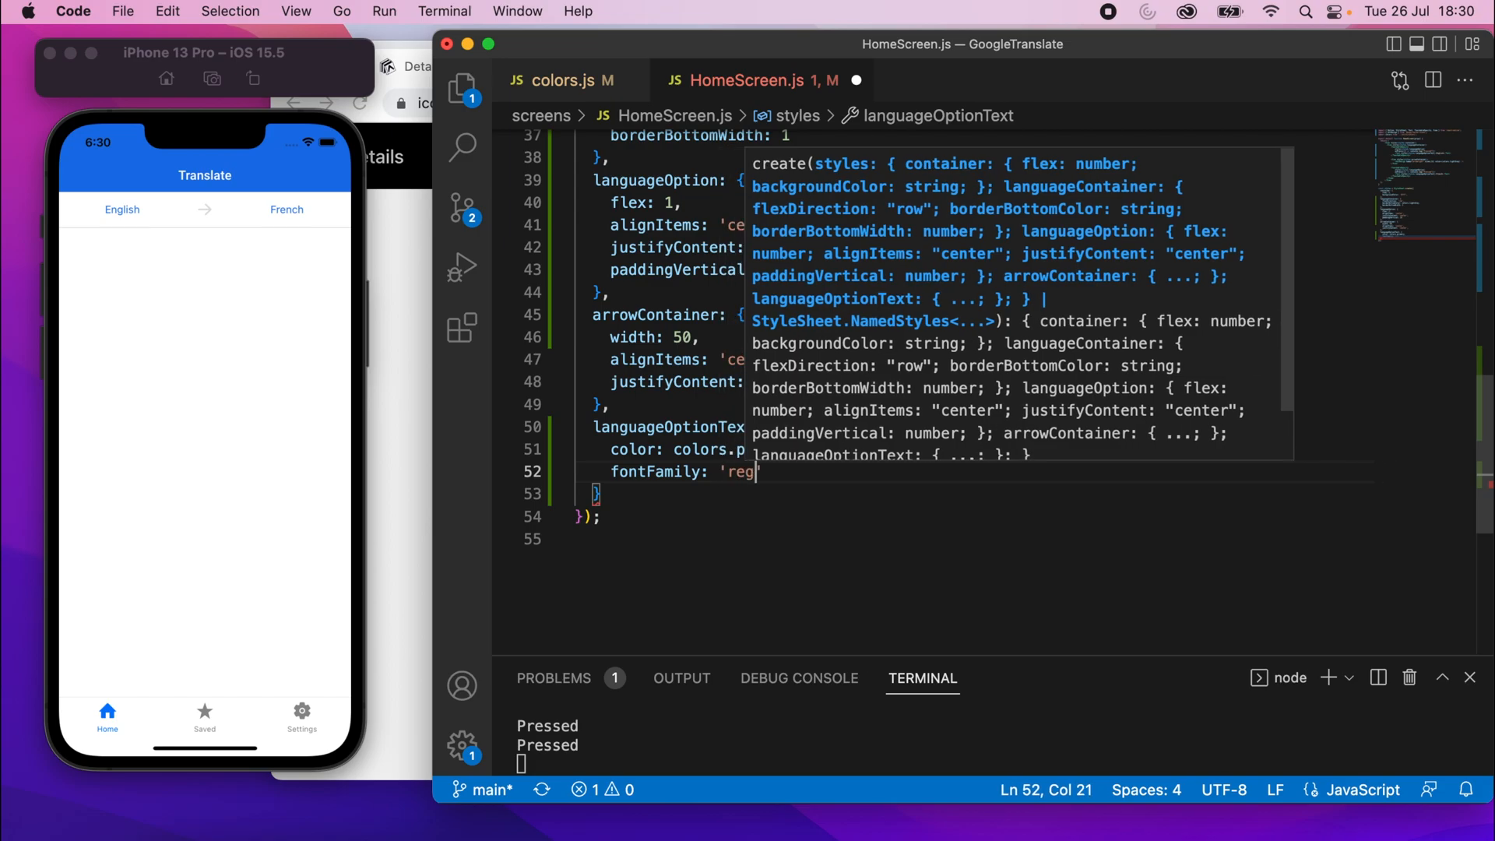
type("ular")
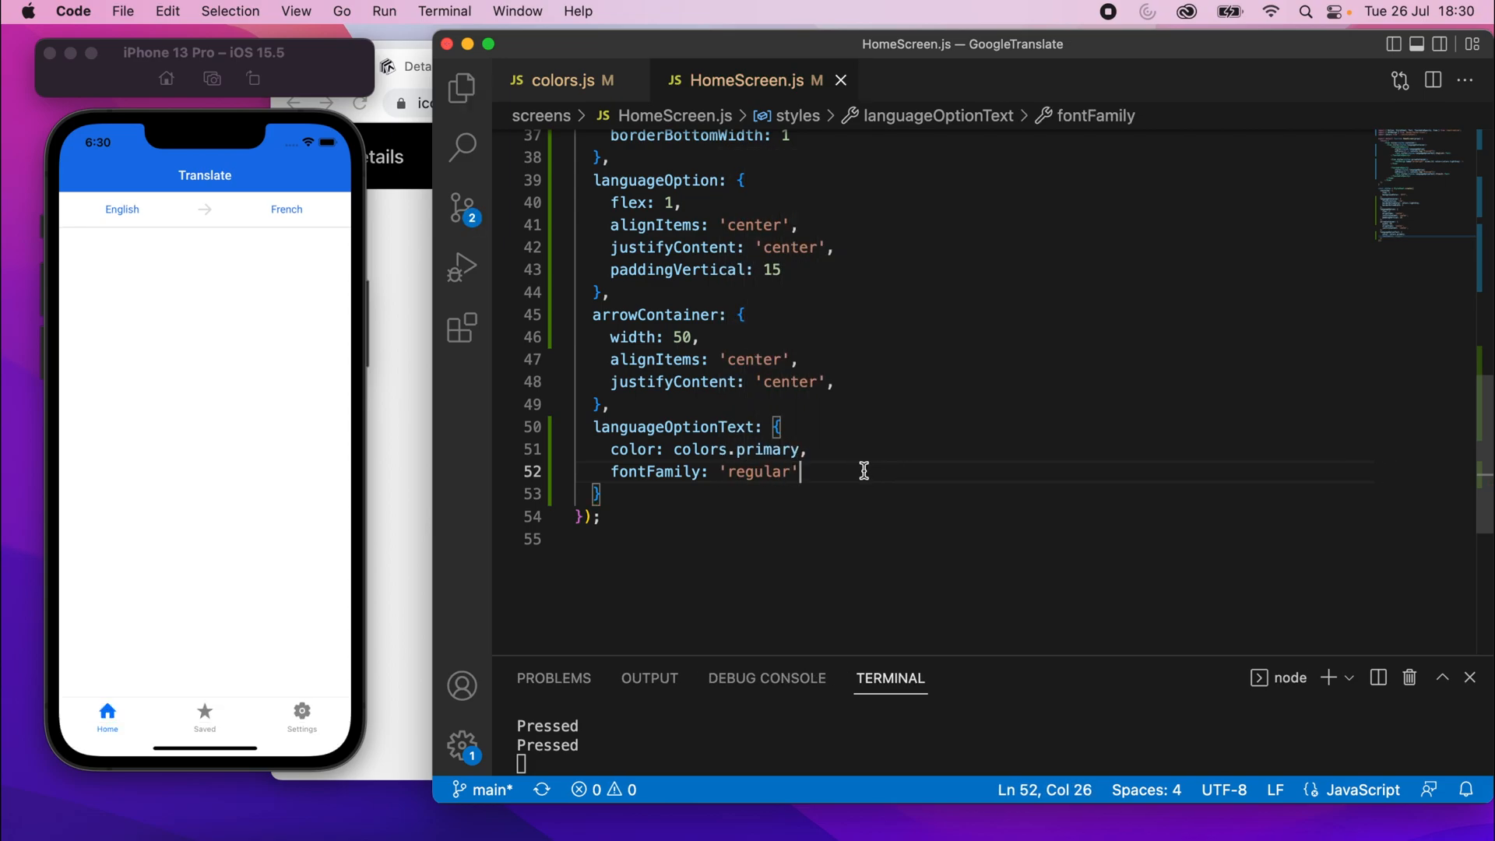
type("letterSpacing")
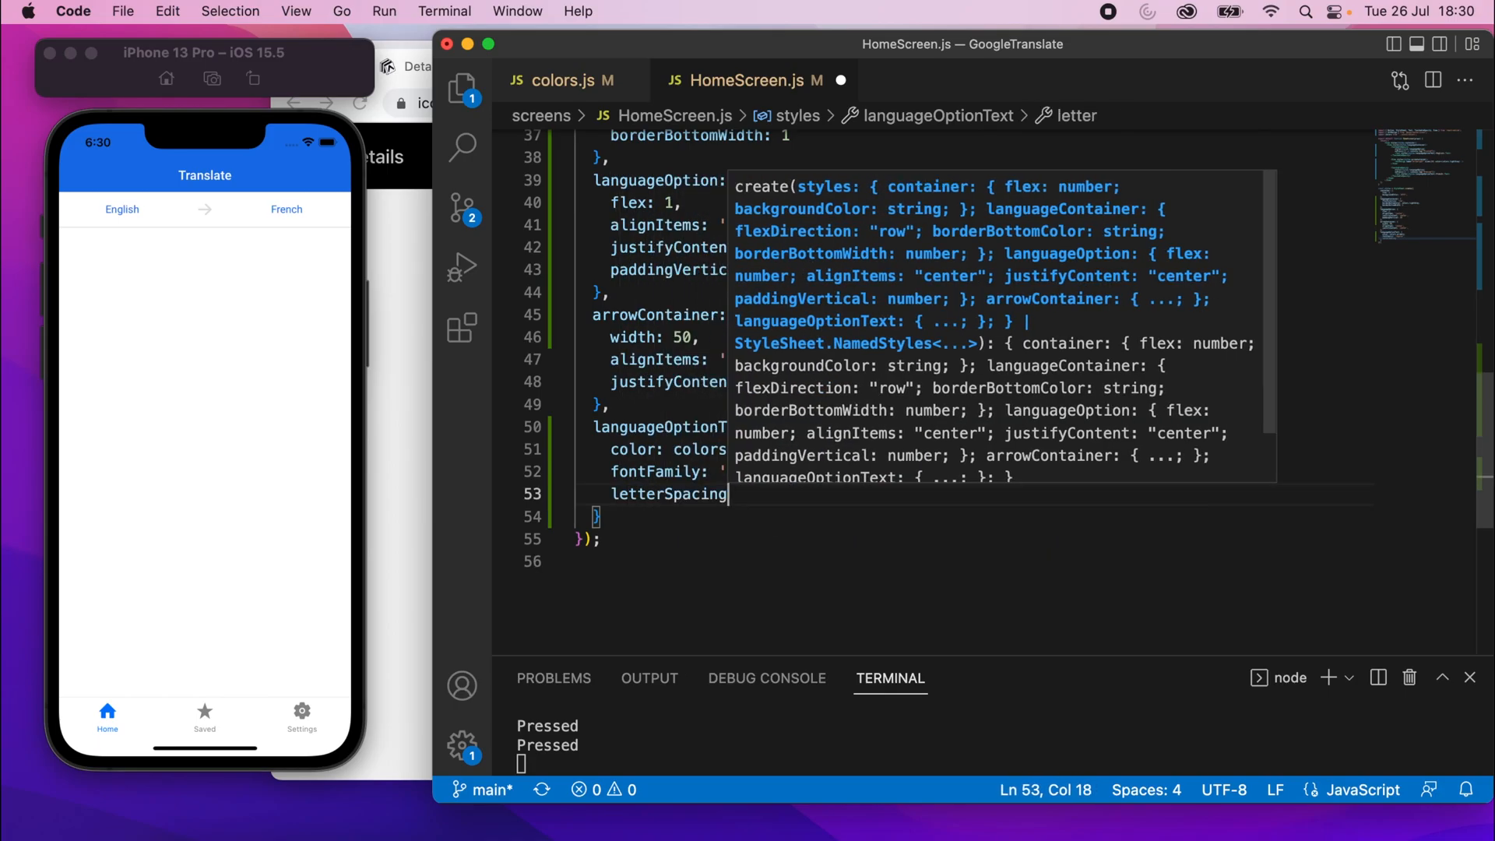
type("0.3")
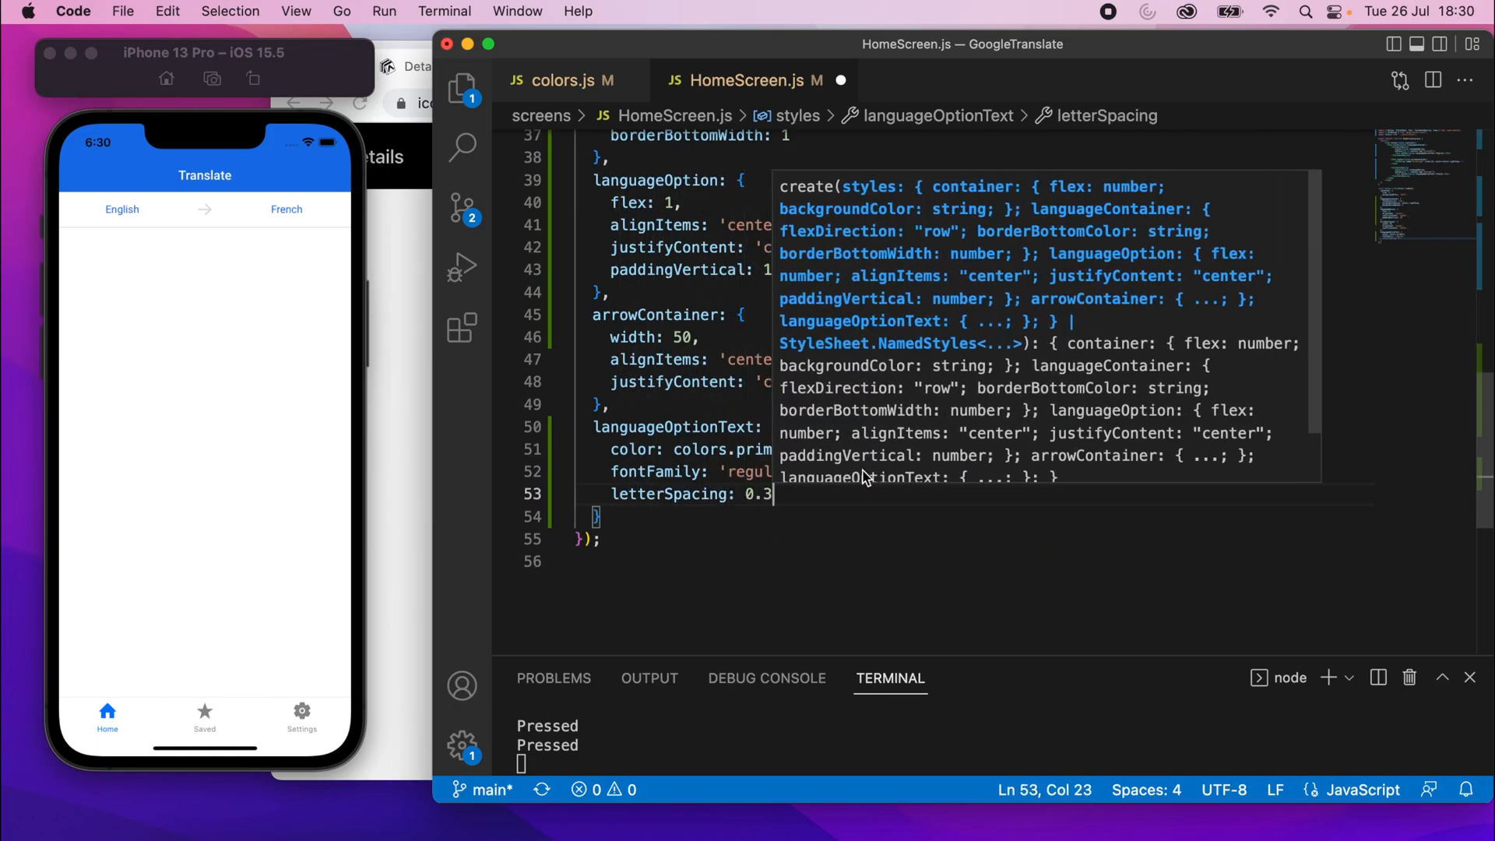
mouse_move(318, 260)
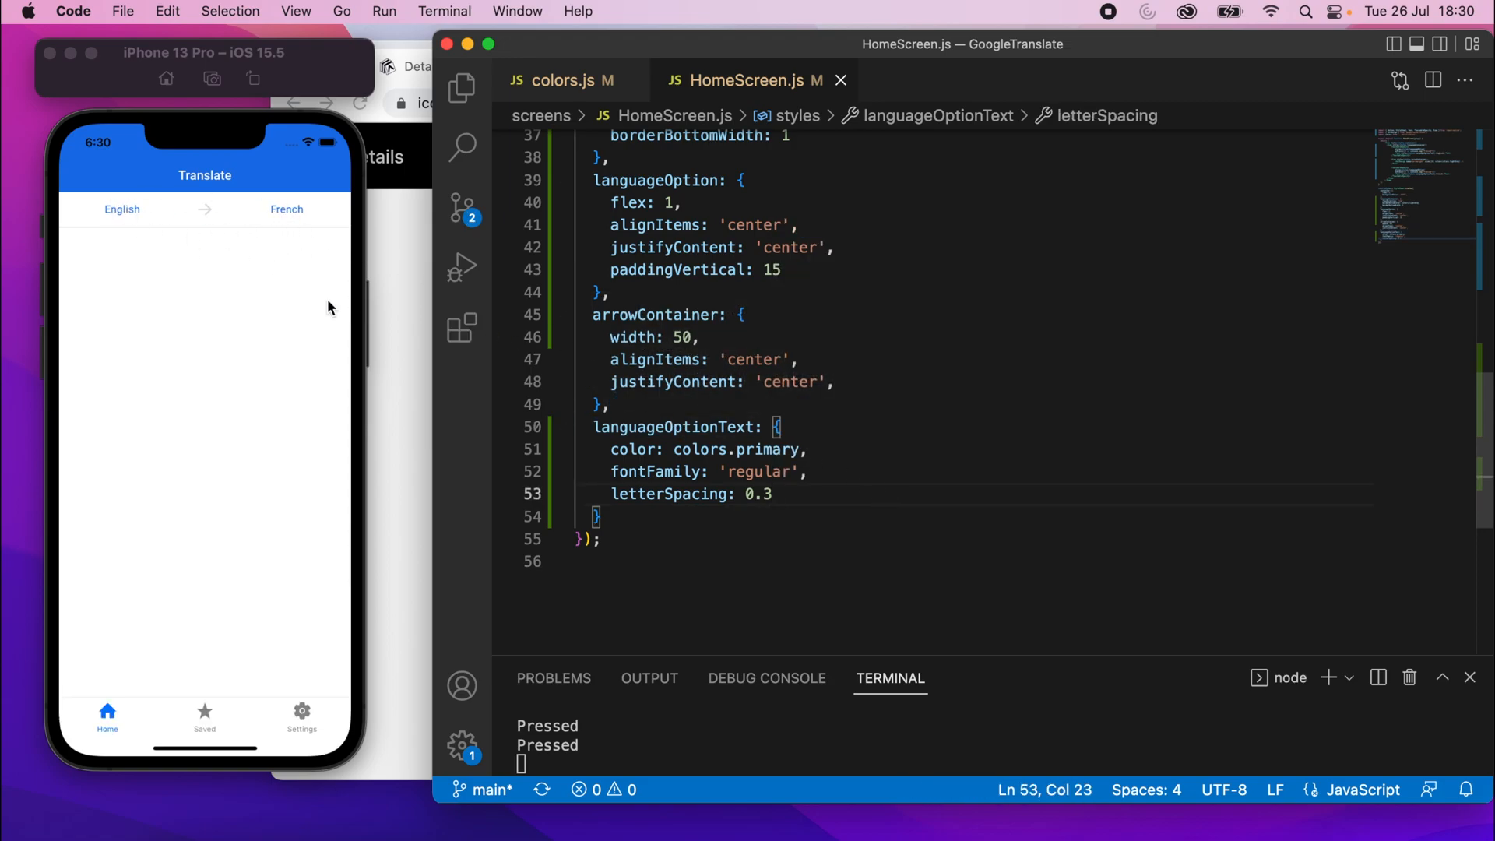
left_click(122, 209)
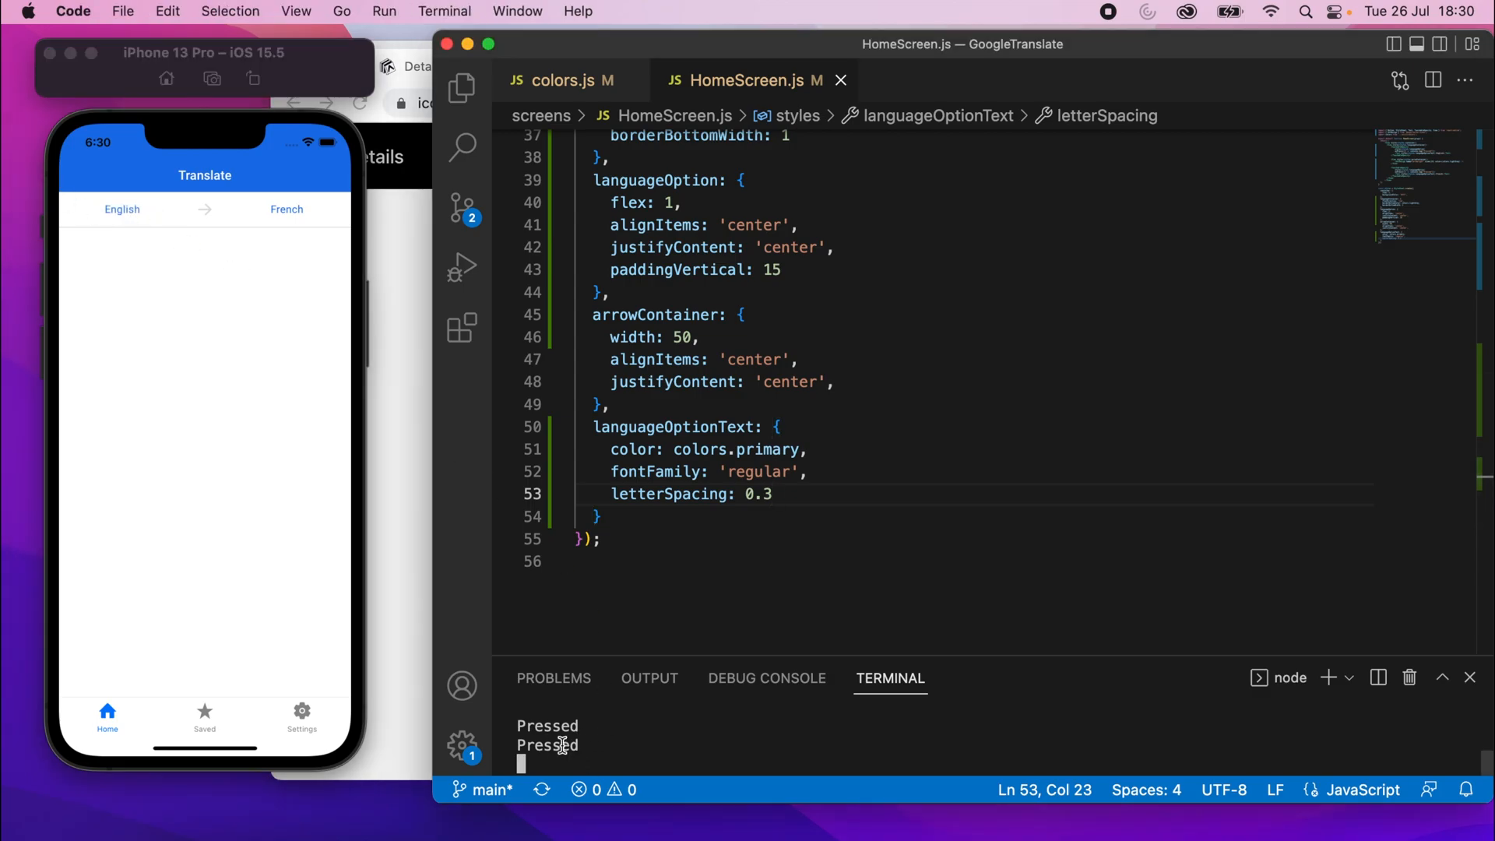
Bring the iOS Simulator forward to check the blue labels and centred arrow
left_click(287, 209)
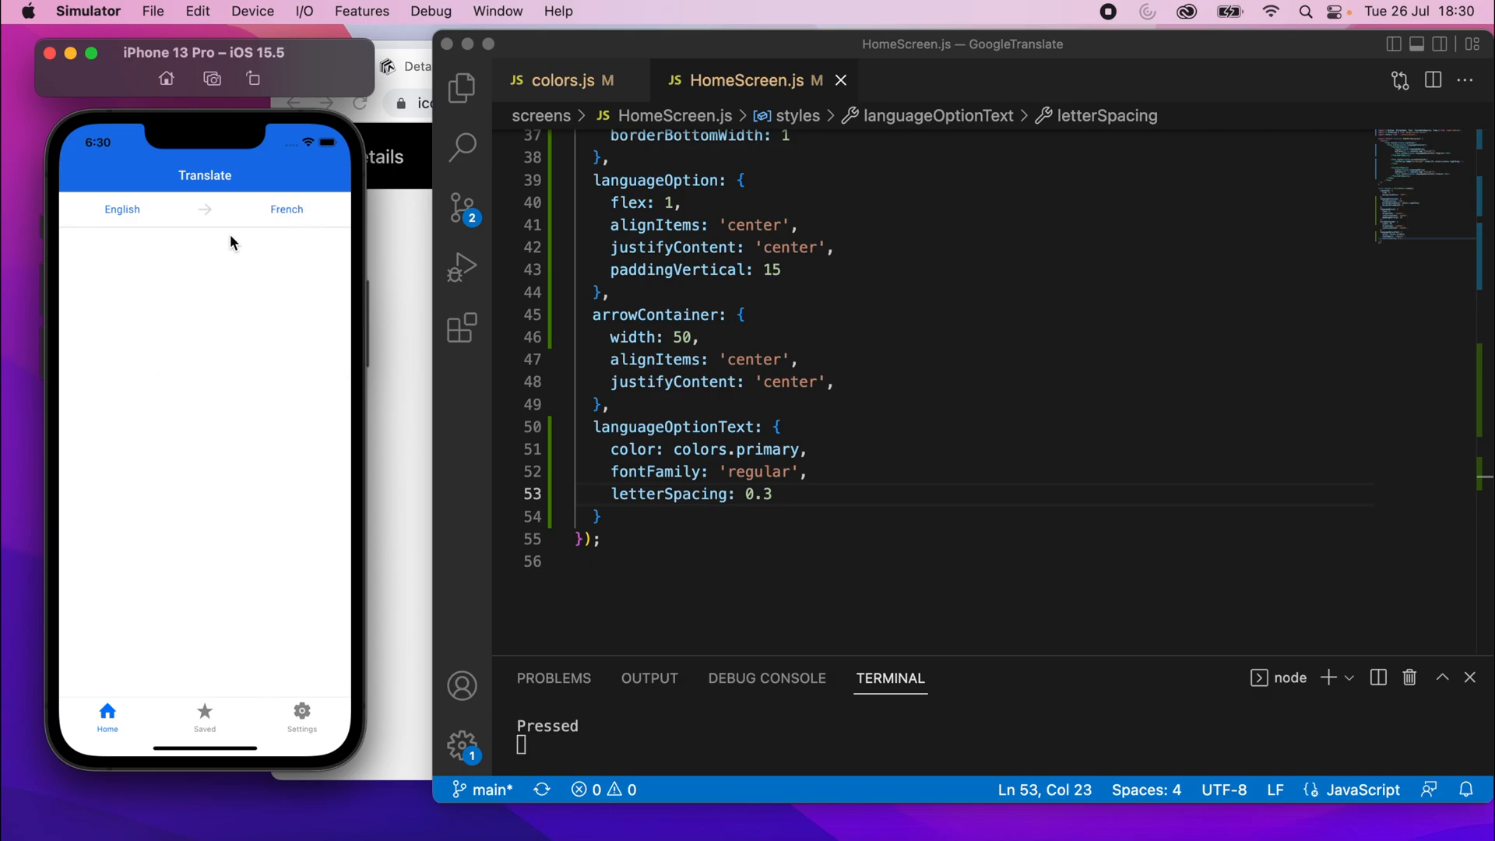
mouse_move(202, 386)
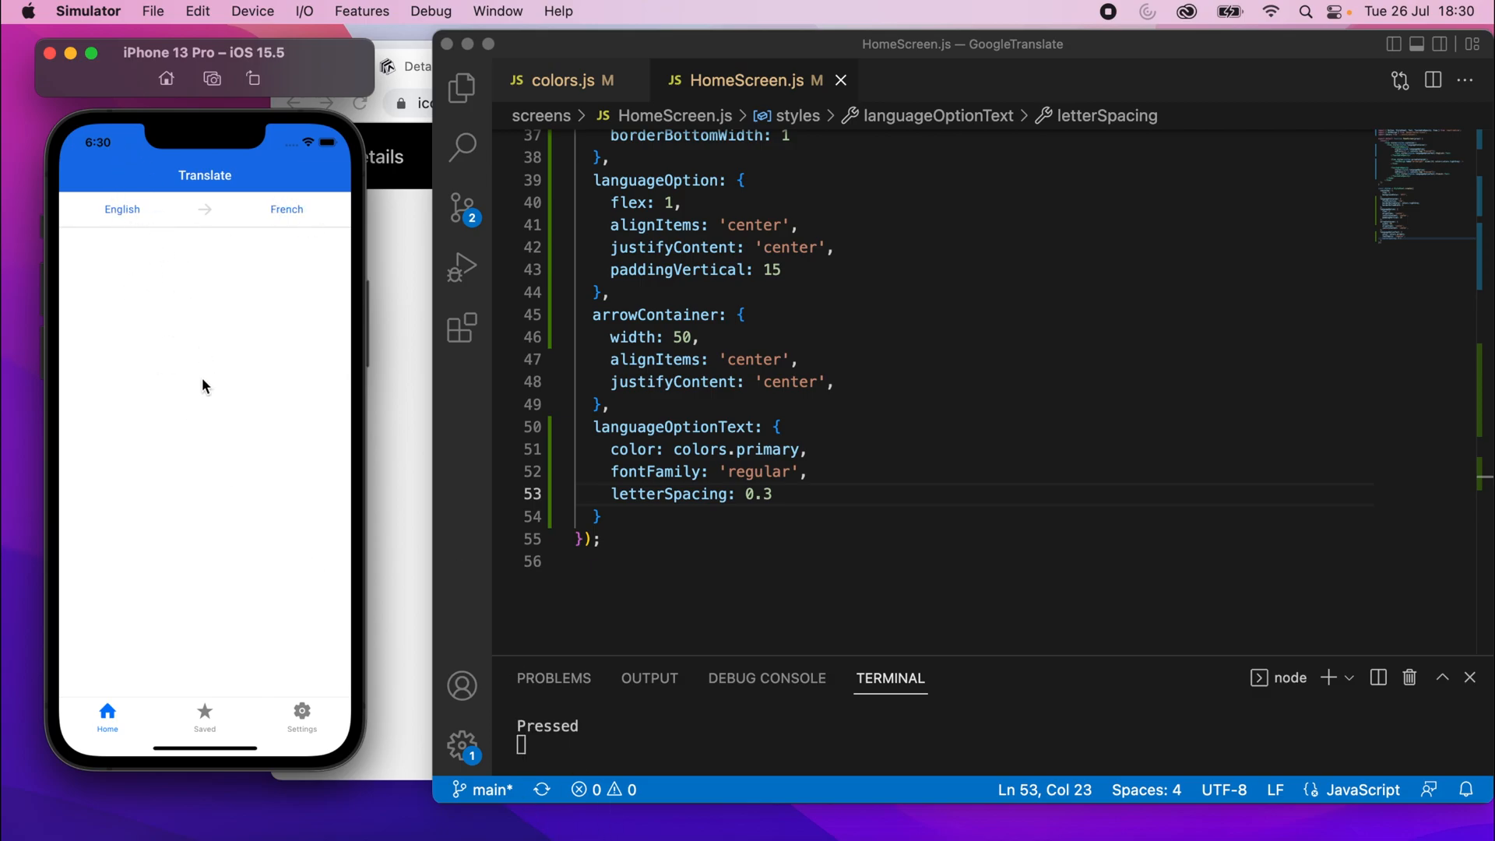